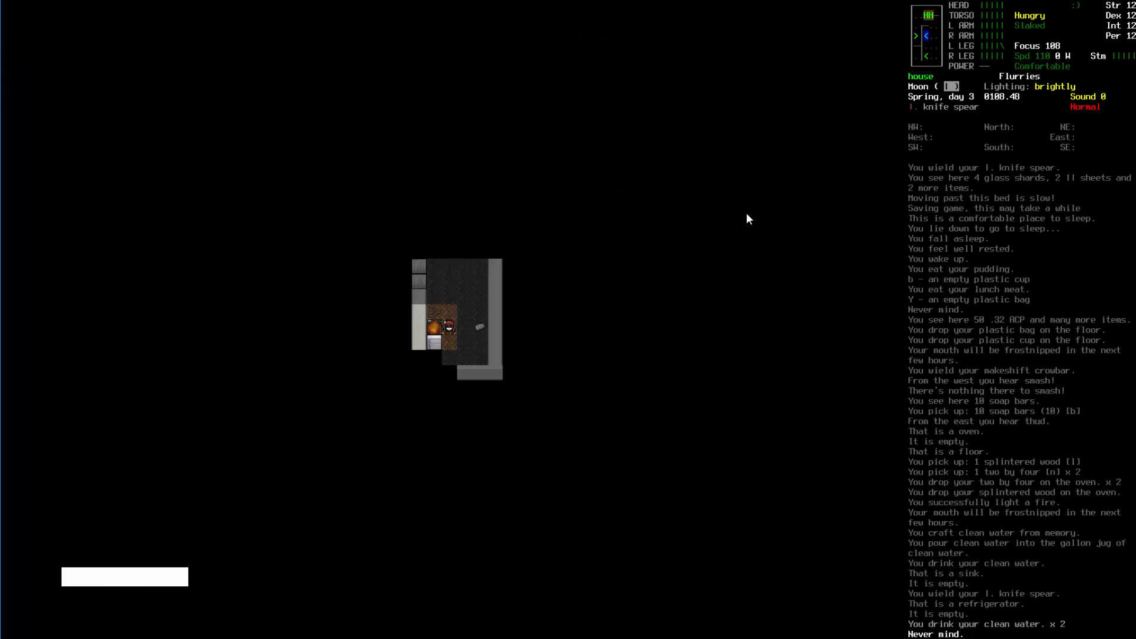
- Walk out of the house past the empty window onto the road, checking the overmap
key("Numpad8")
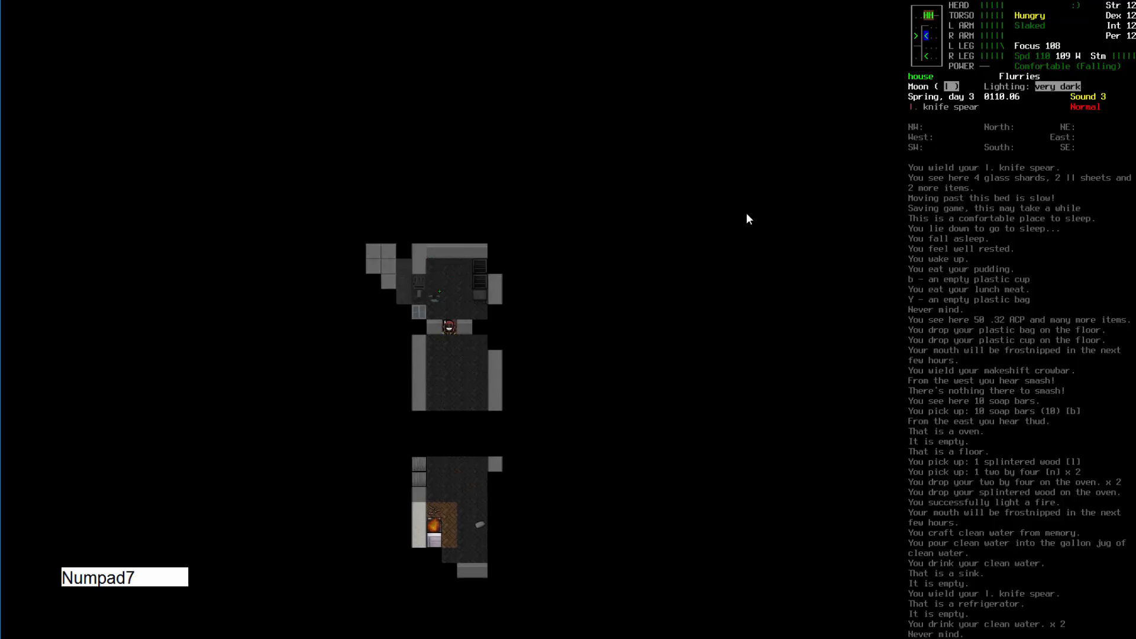
key("Numpad4")
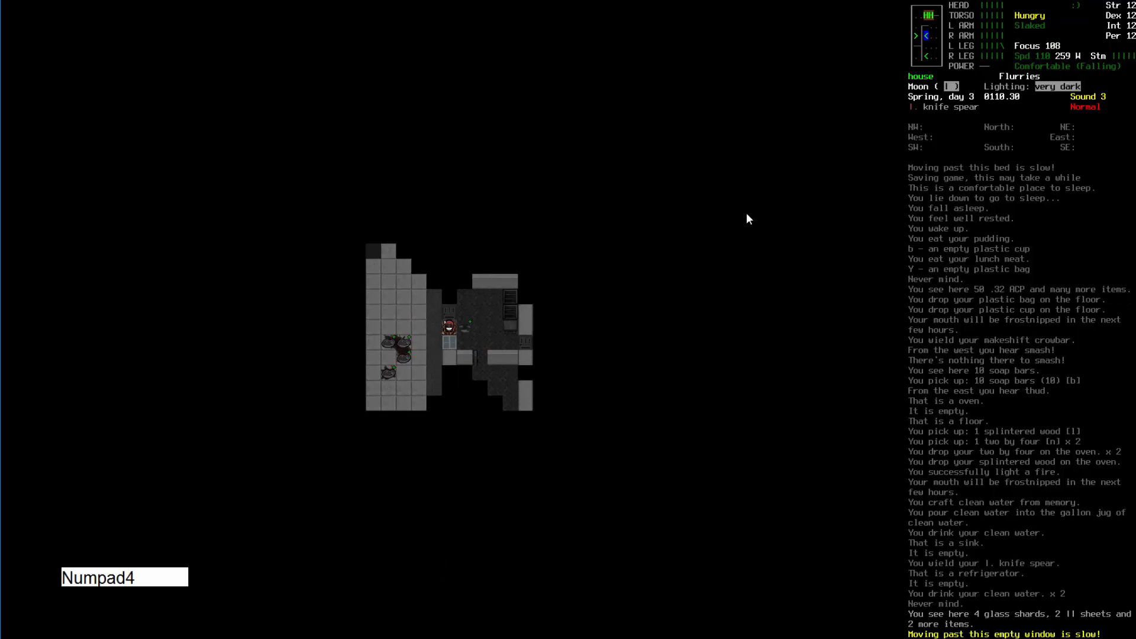
key("Numpad4")
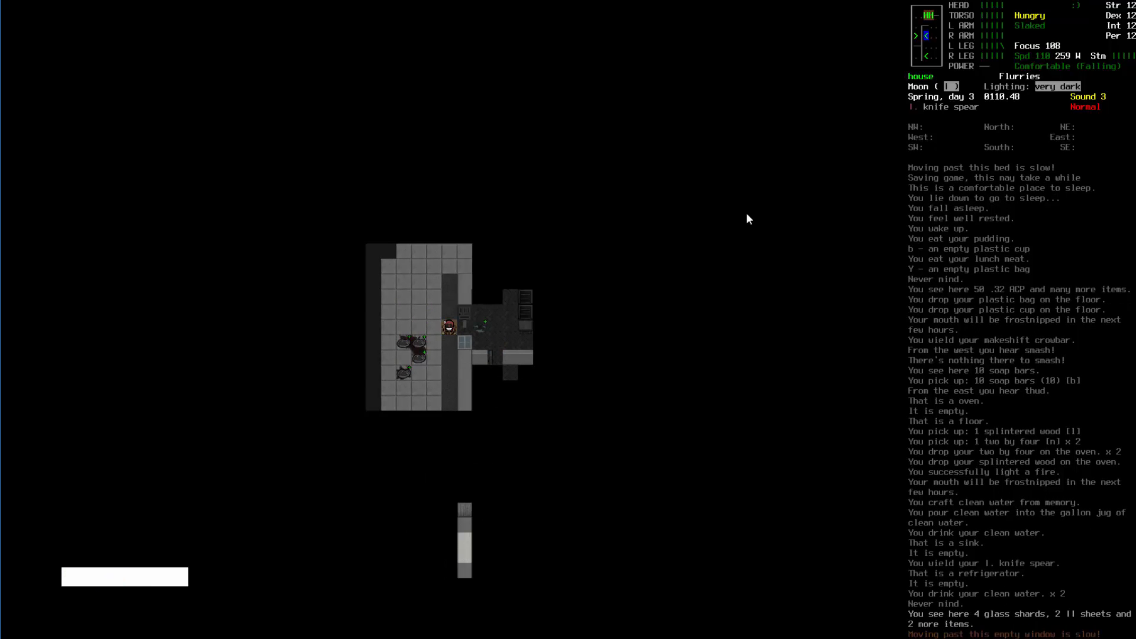
key("m")
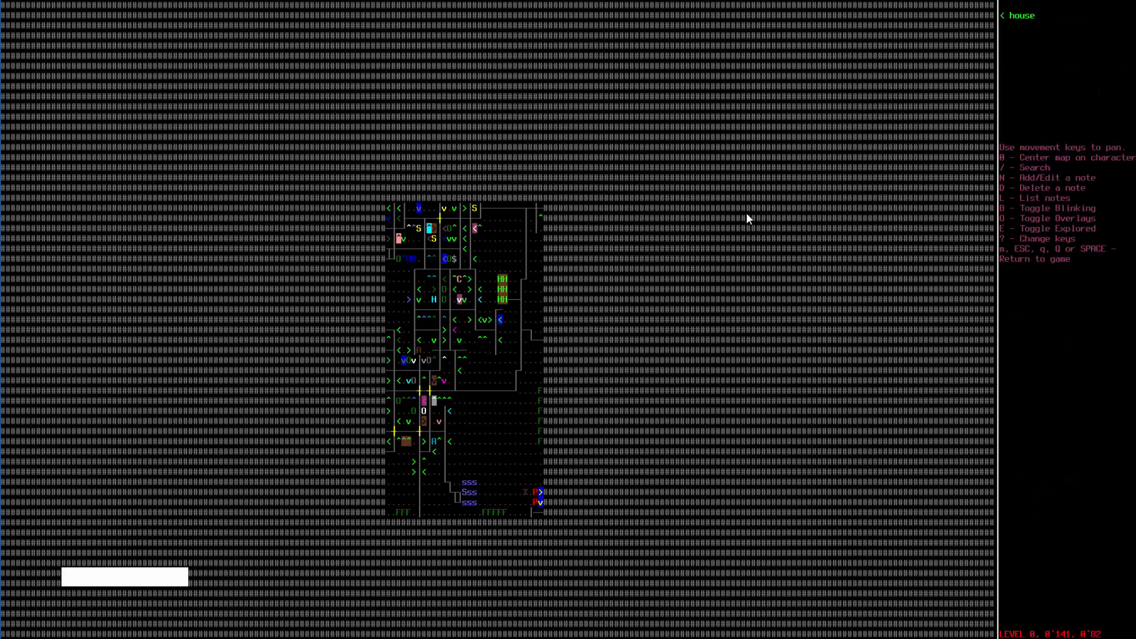
key("up")
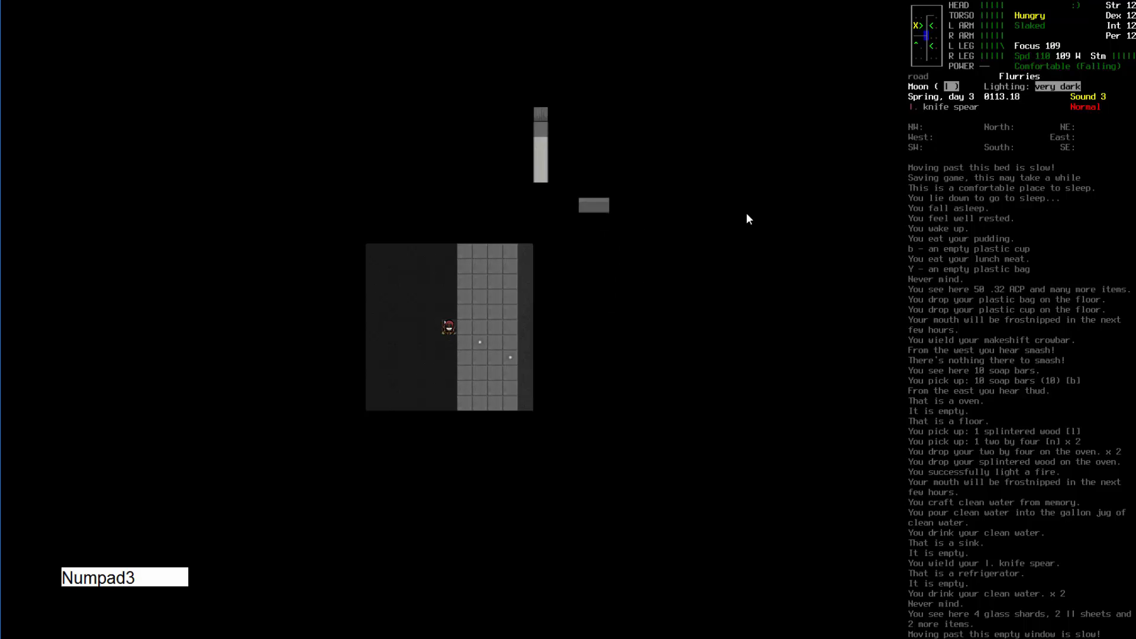
- Review the character sheet, then walk south along the road
key("@")
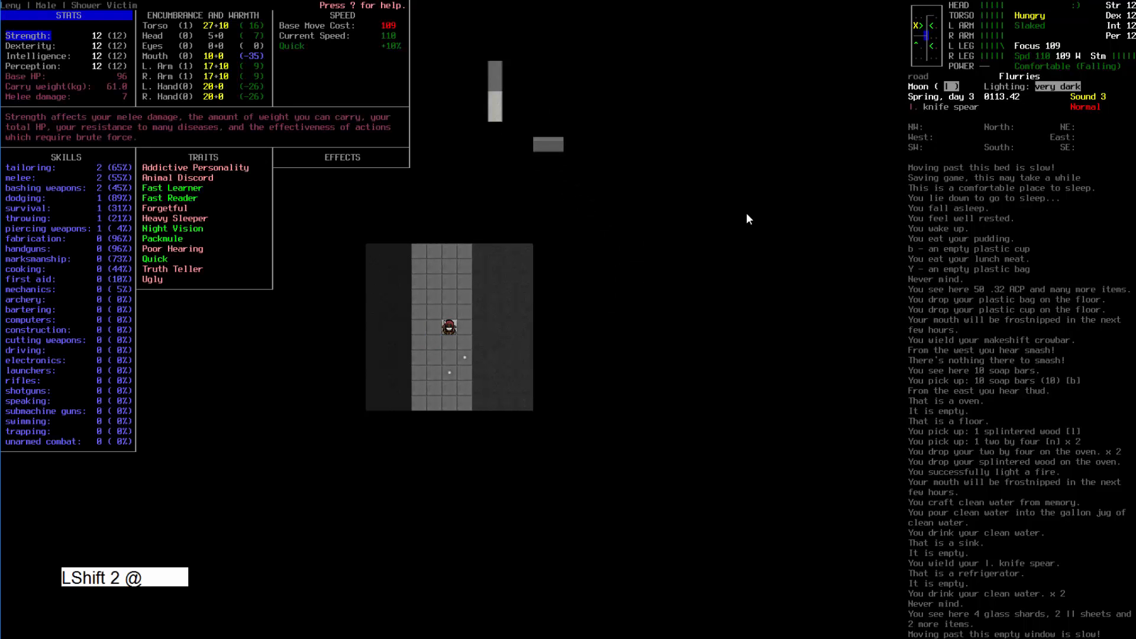
mouse_move(289, 237)
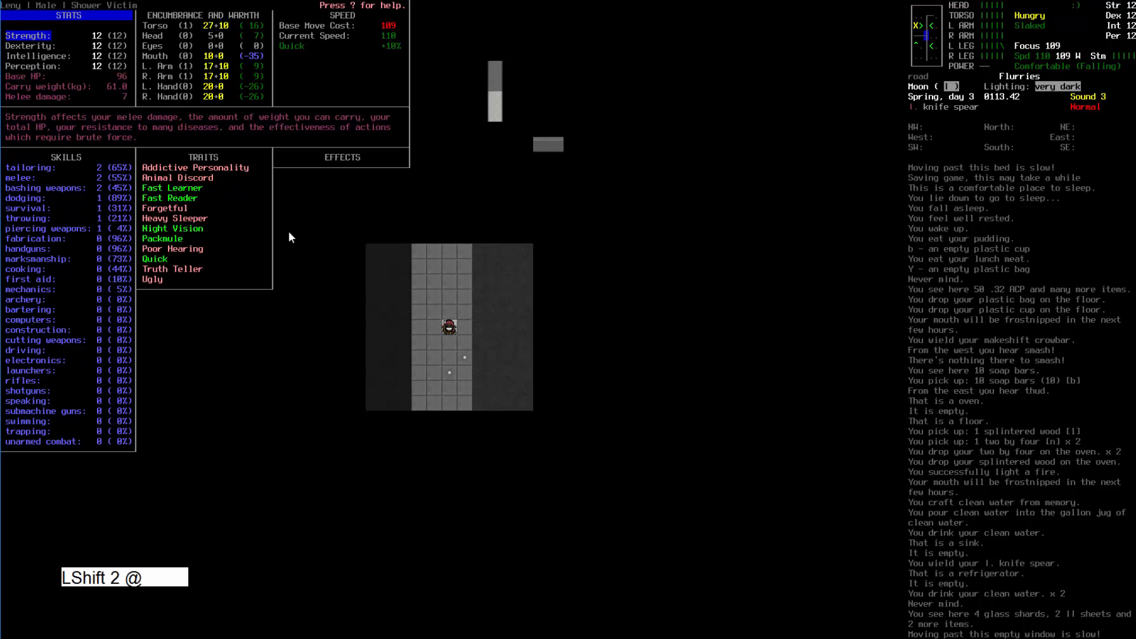
key("Escape")
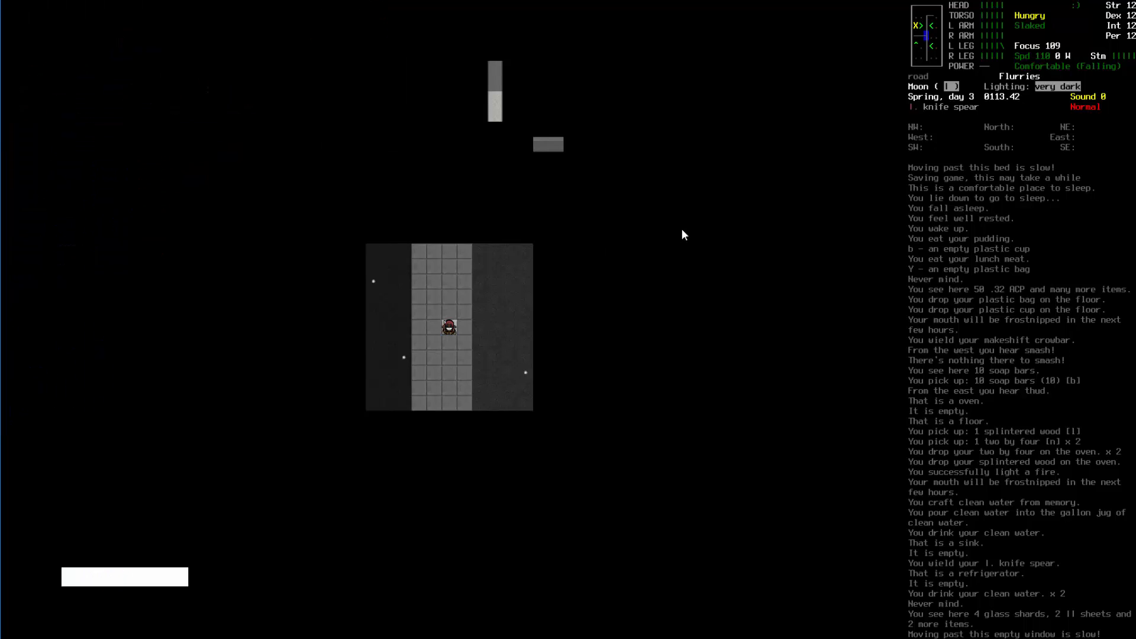
key("Numpad2")
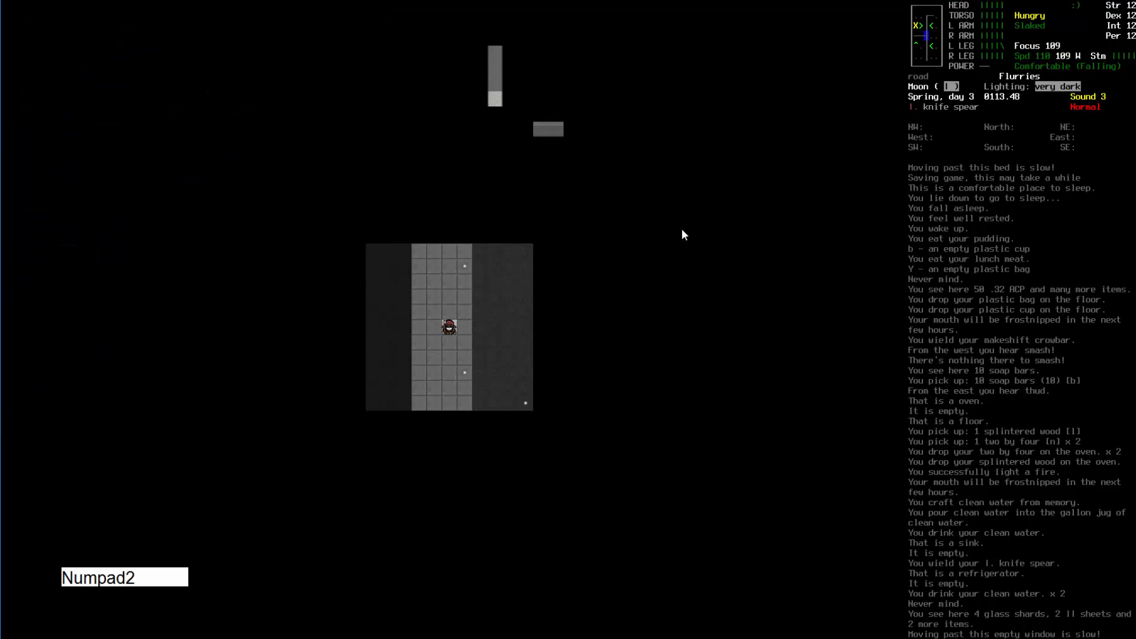
key("Numpad2")
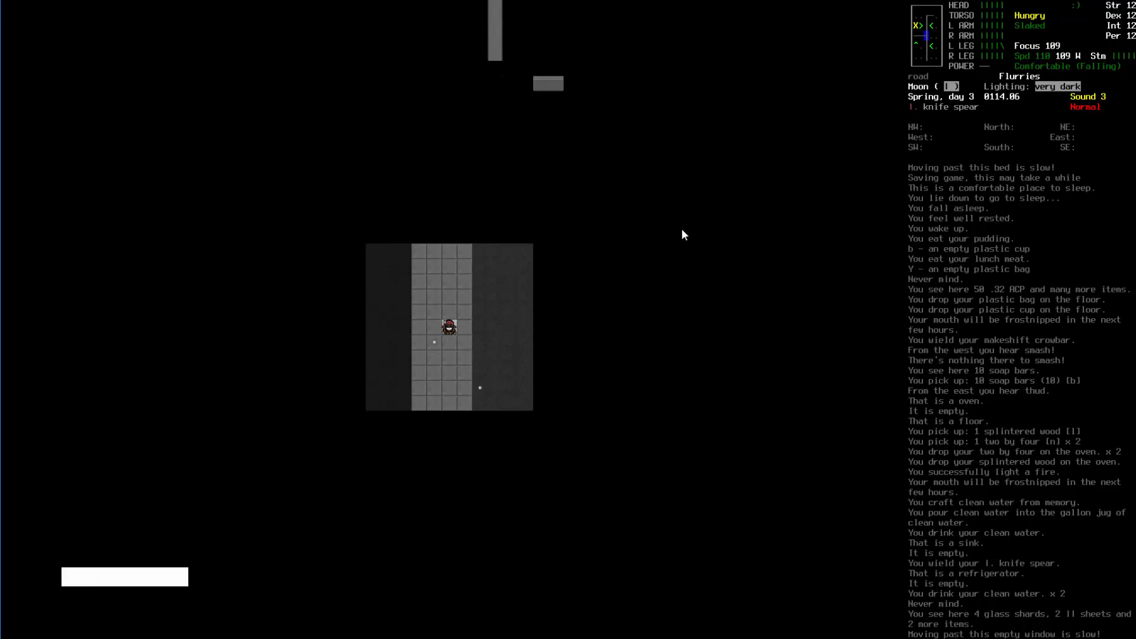
key("up")
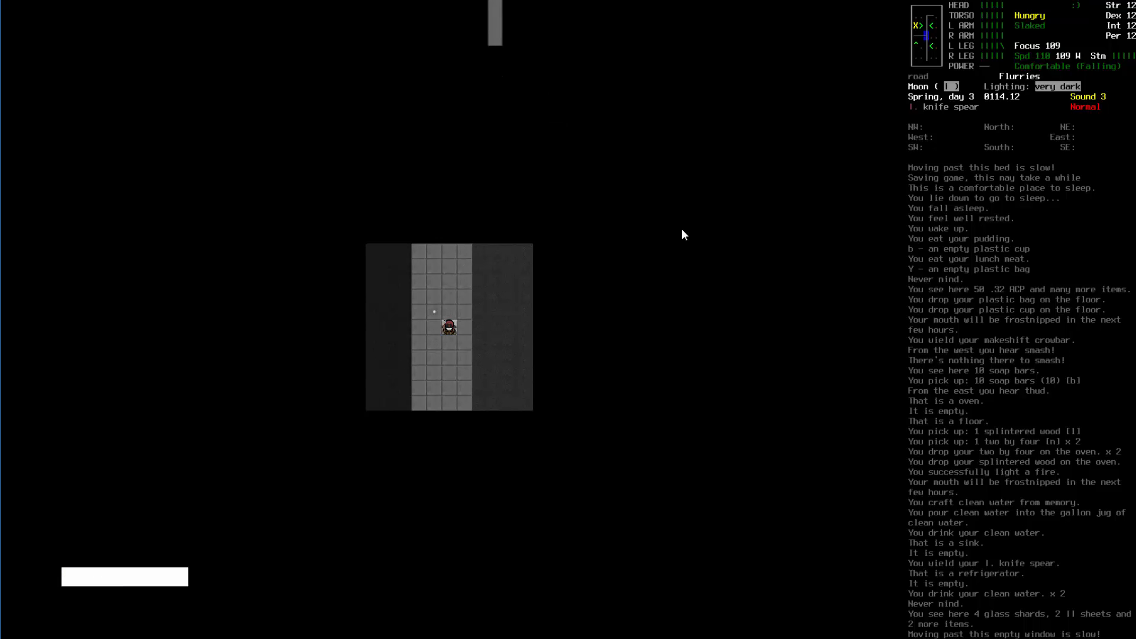
key("Numpad2")
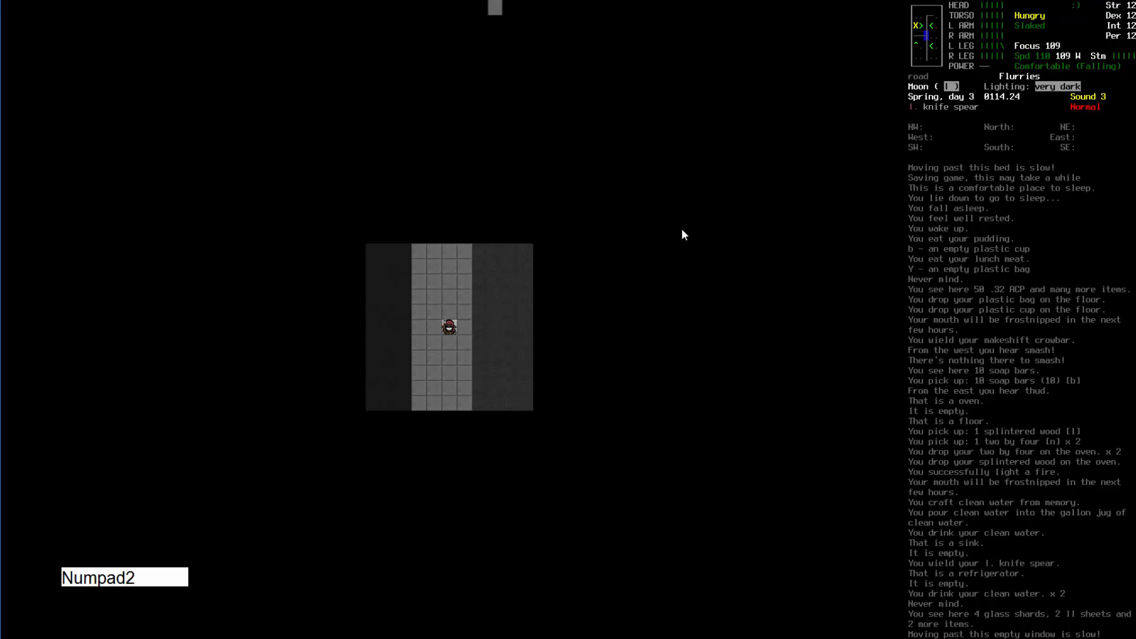
- Check the overmap and walk up to the next house's locked door
key("m")
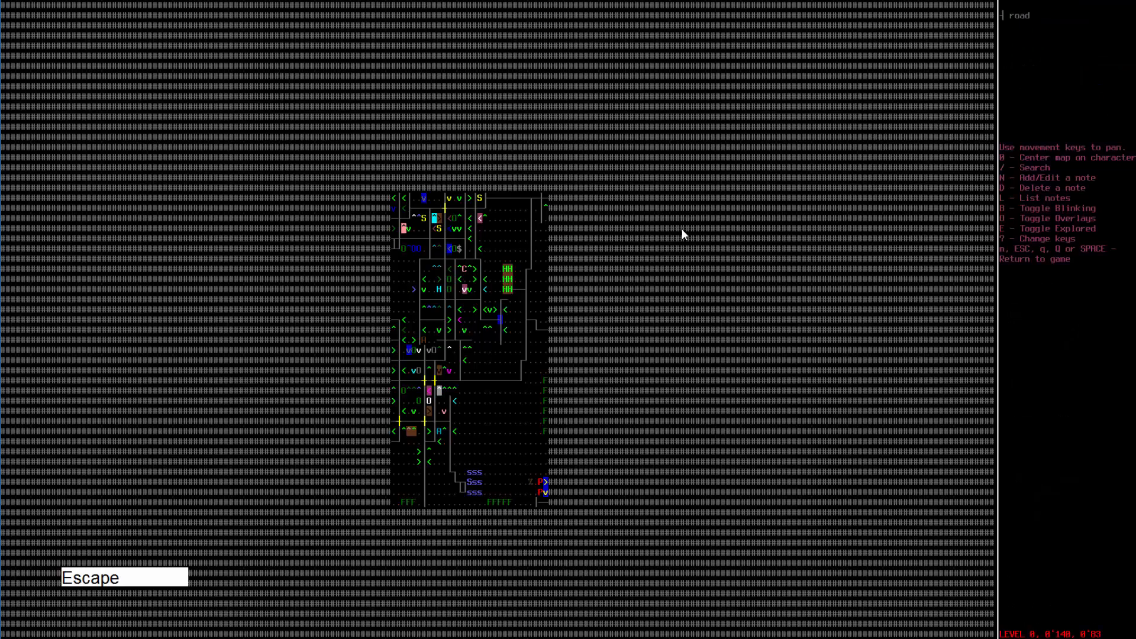
key("Escape")
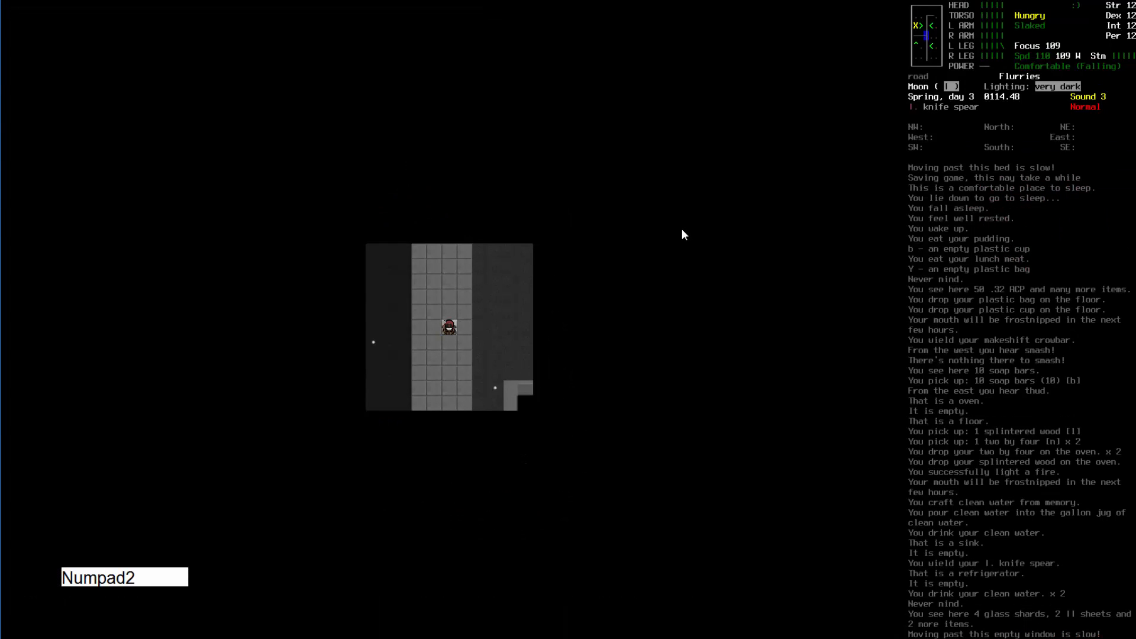
key("Numpad2")
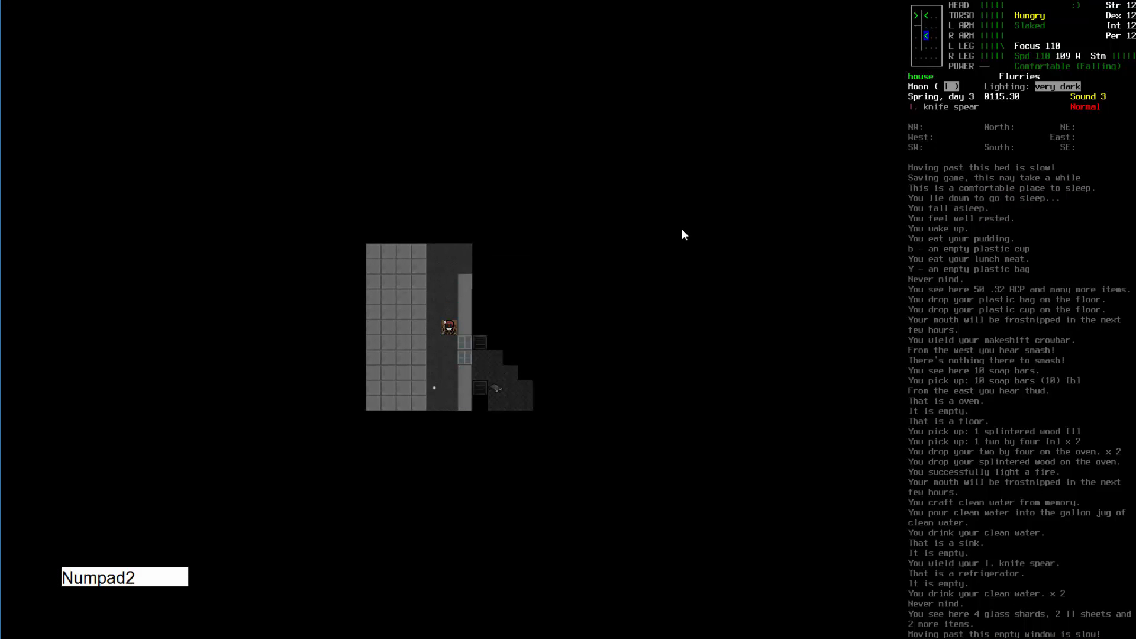
key("numpad2")
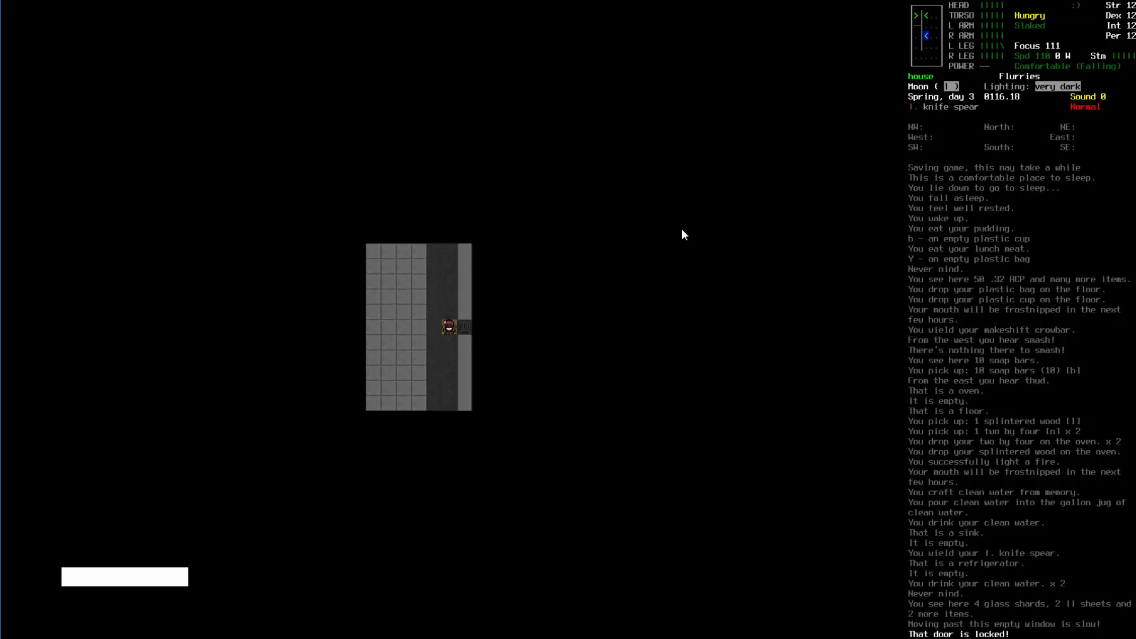
- Pry the east door open with the makeshift crowbar, enter, and re-wield the knife spear
key("i")
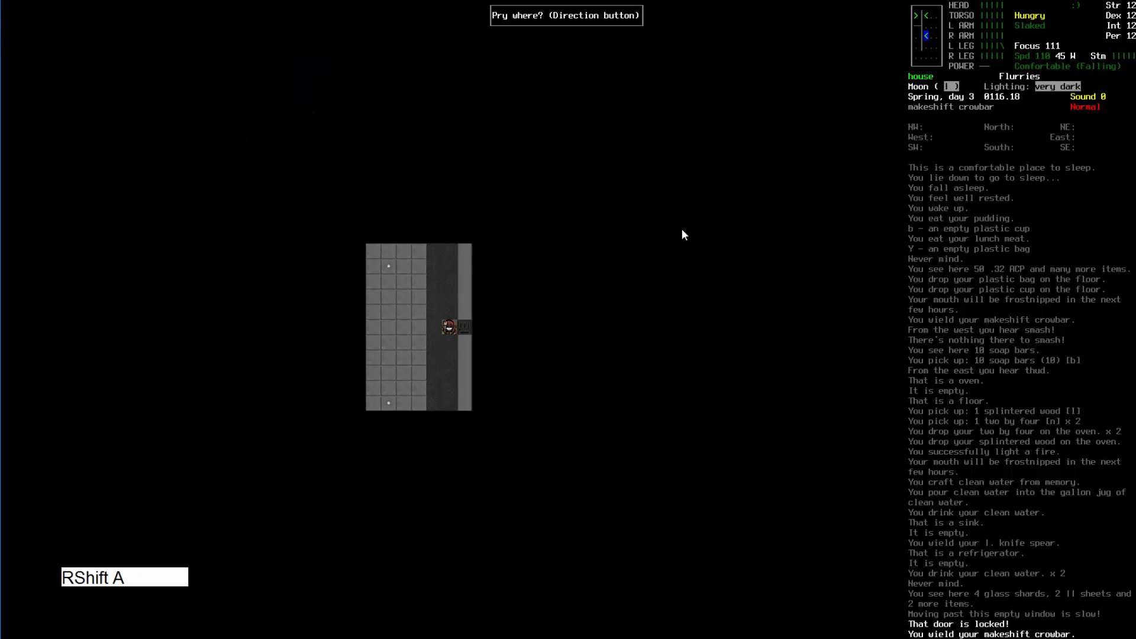
key("right")
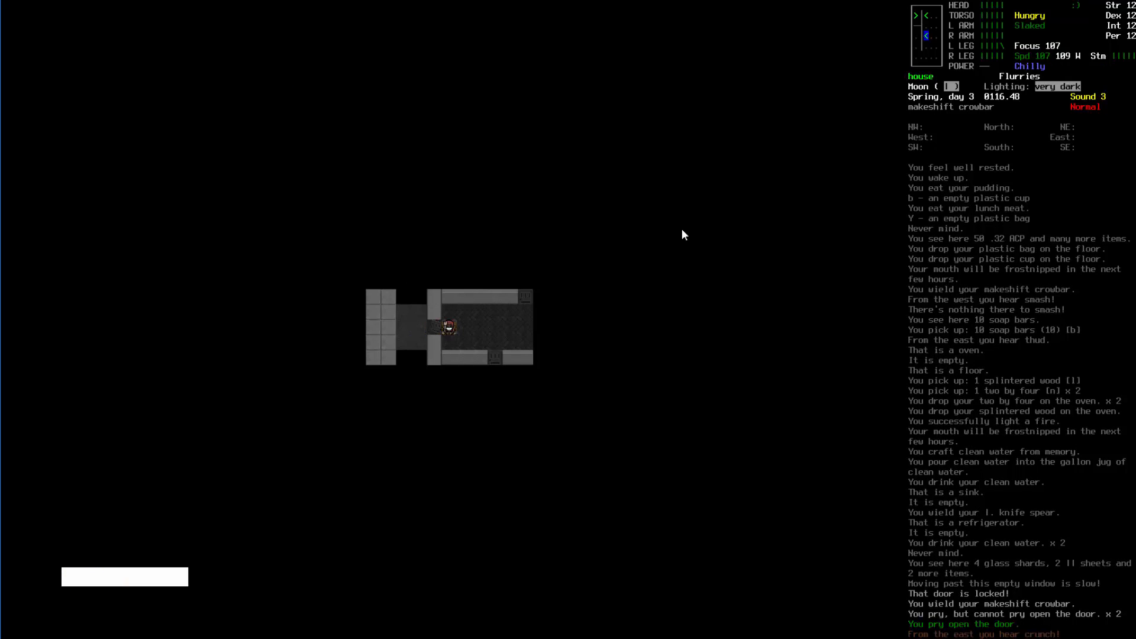
key("i")
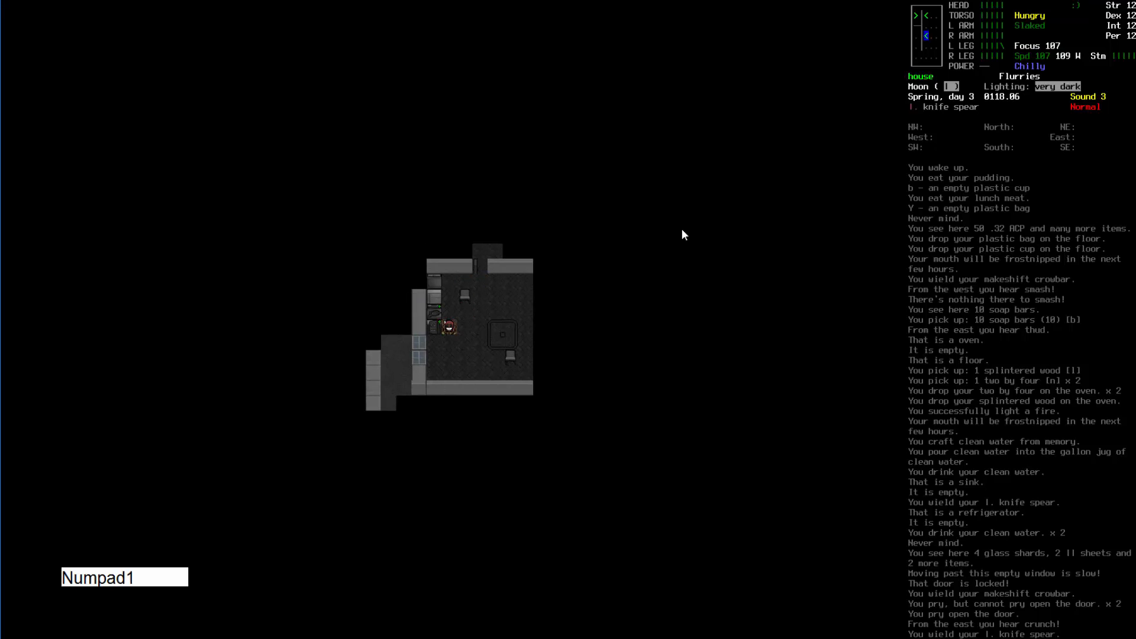
- Take the pot, flour, minifridge and drinks from the kitchen; eat the mango and pudding
key("Down")
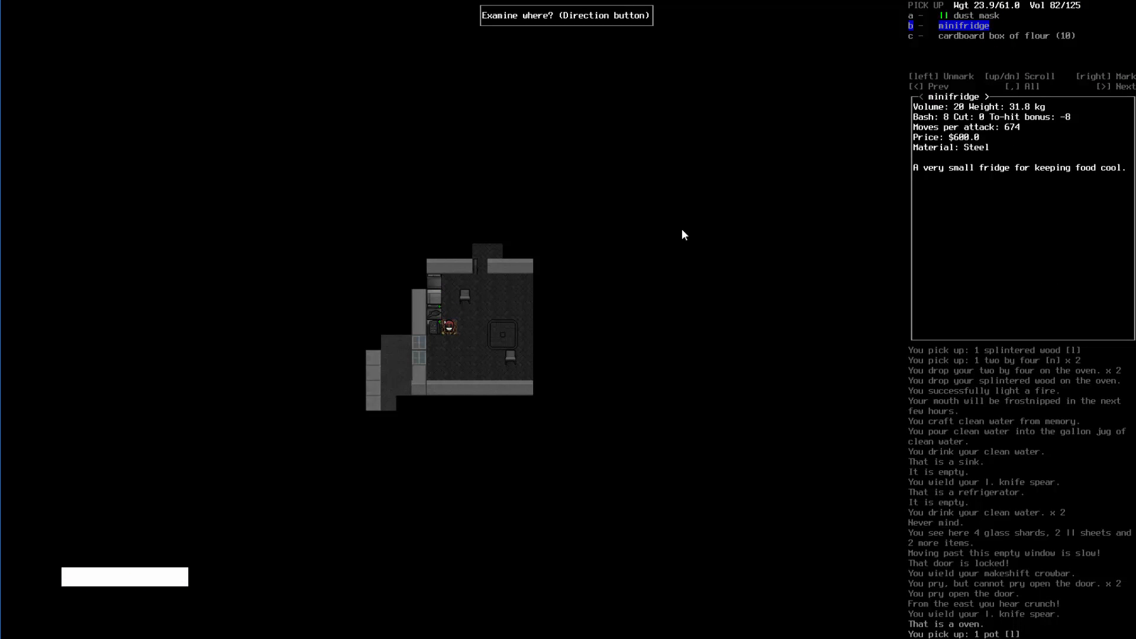
key("b")
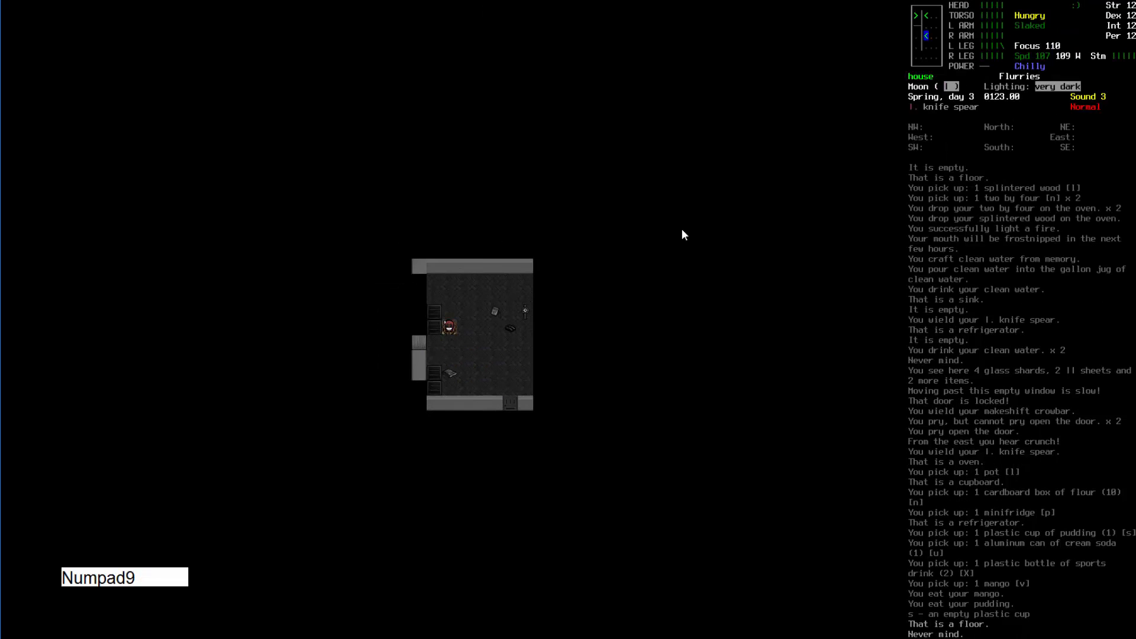
- Take the mp3 player's battery, drop the empty player, and search floor tiles for the cranberry can
key("Escape")
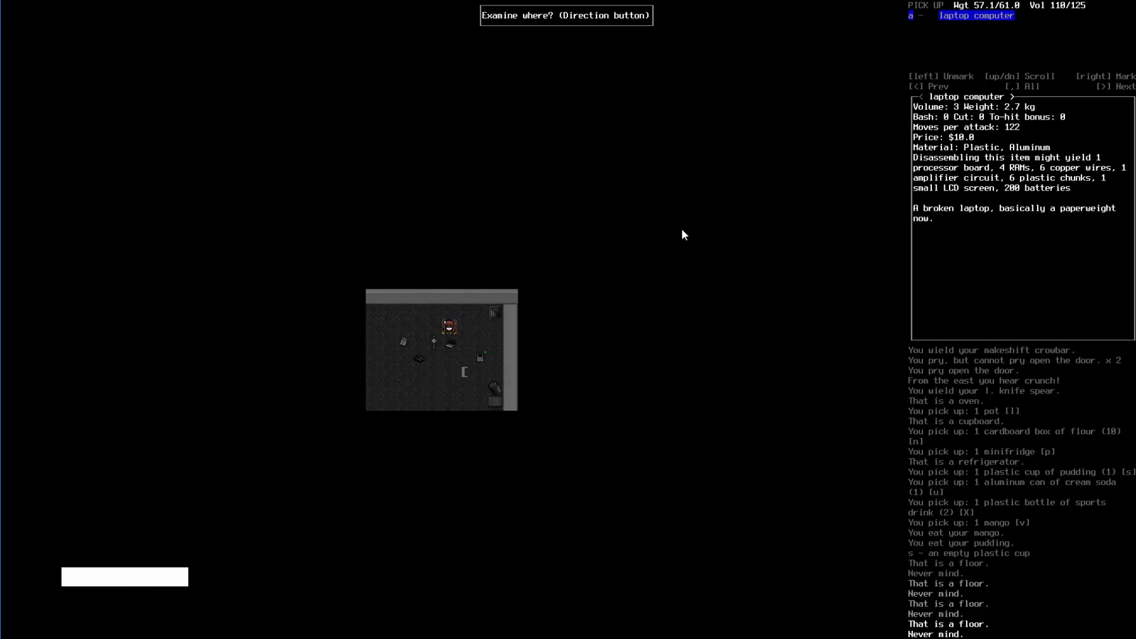
key("Numpad3")
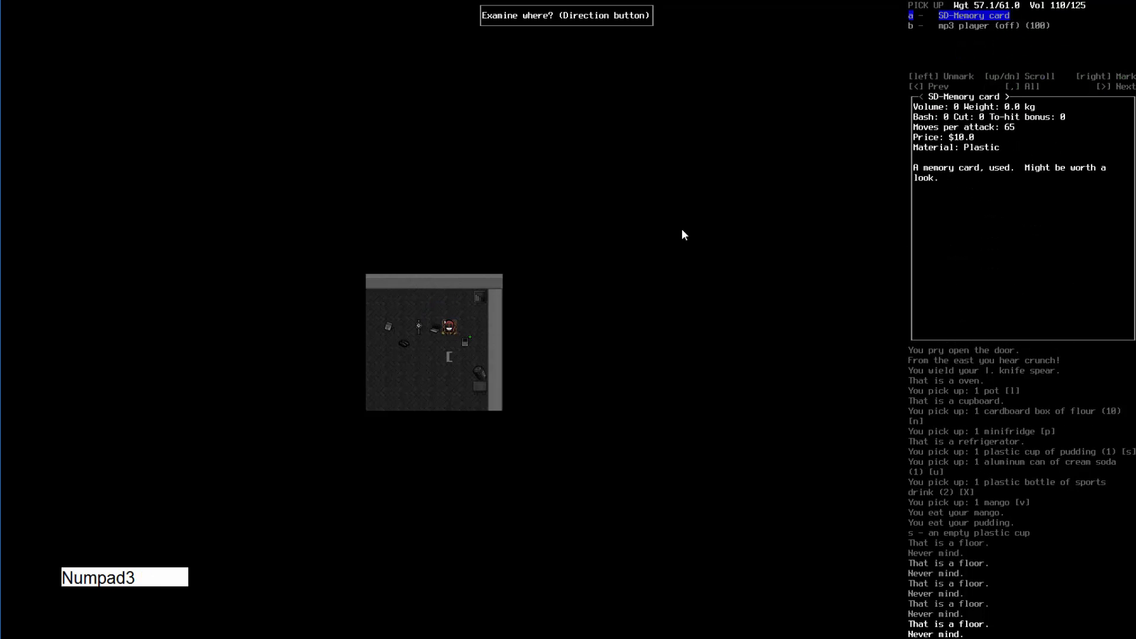
key("Enter")
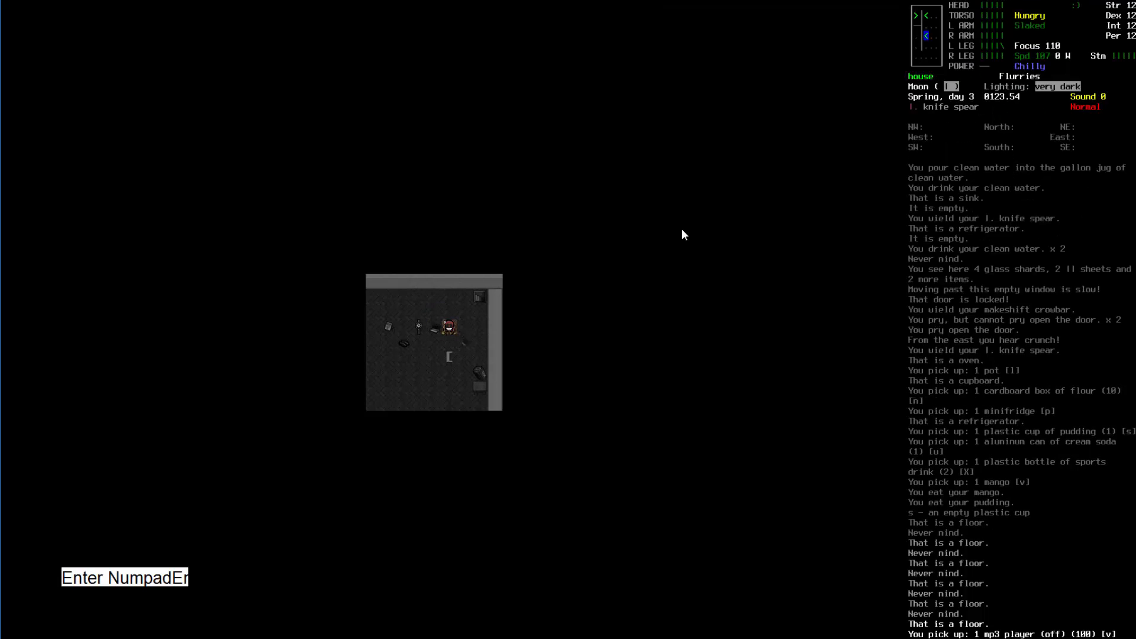
key("i")
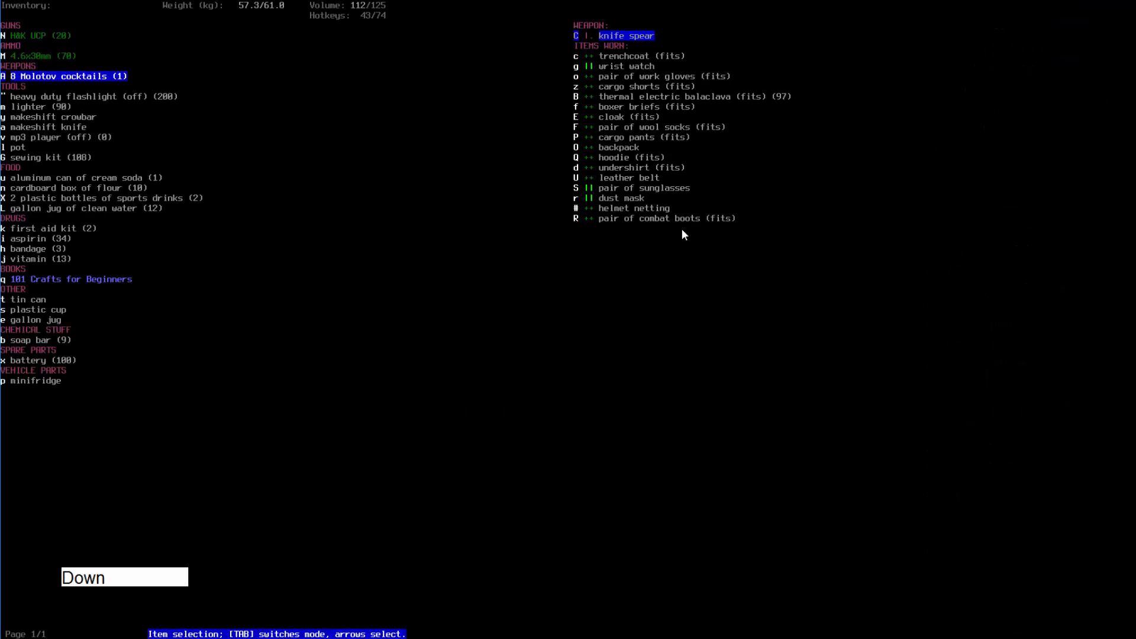
key("Escape")
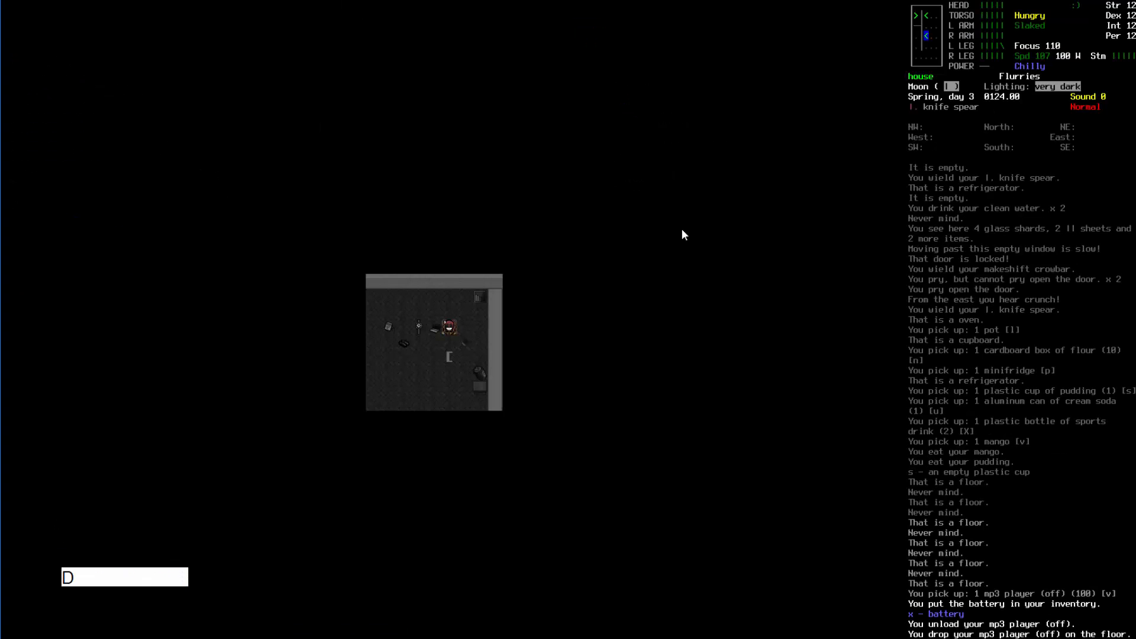
key("backspace")
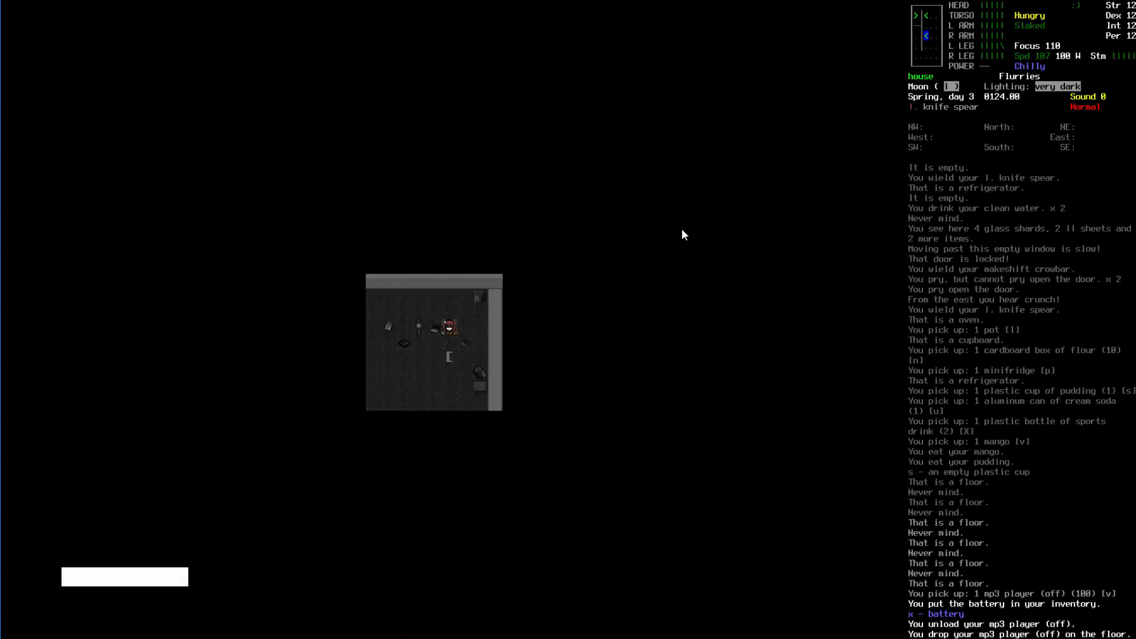
key("Numpad2")
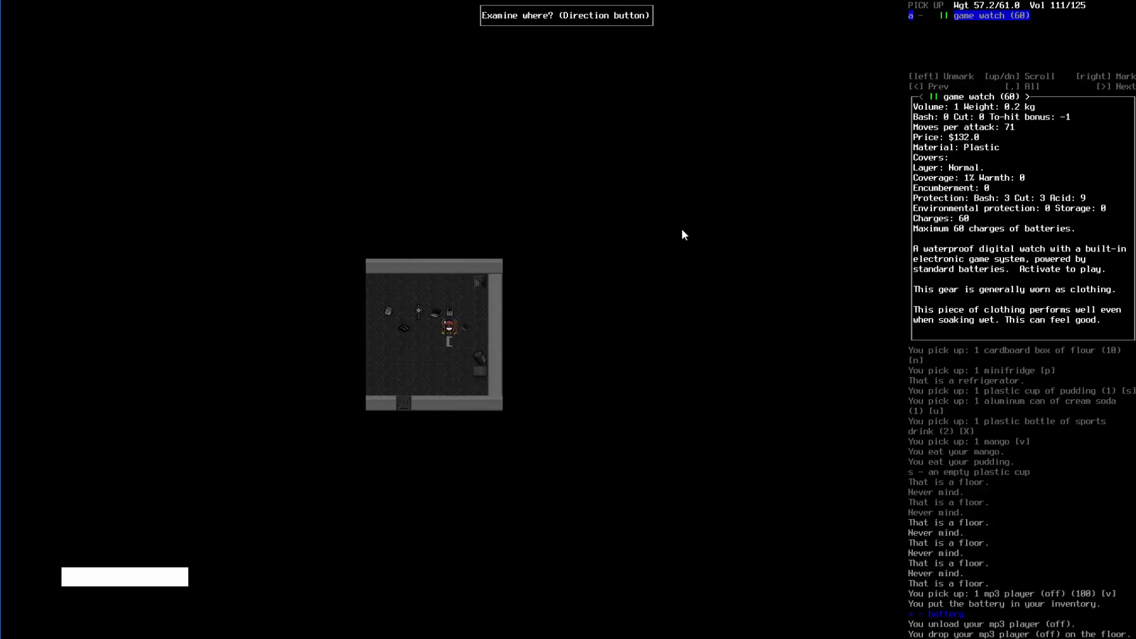
key("Numpad7")
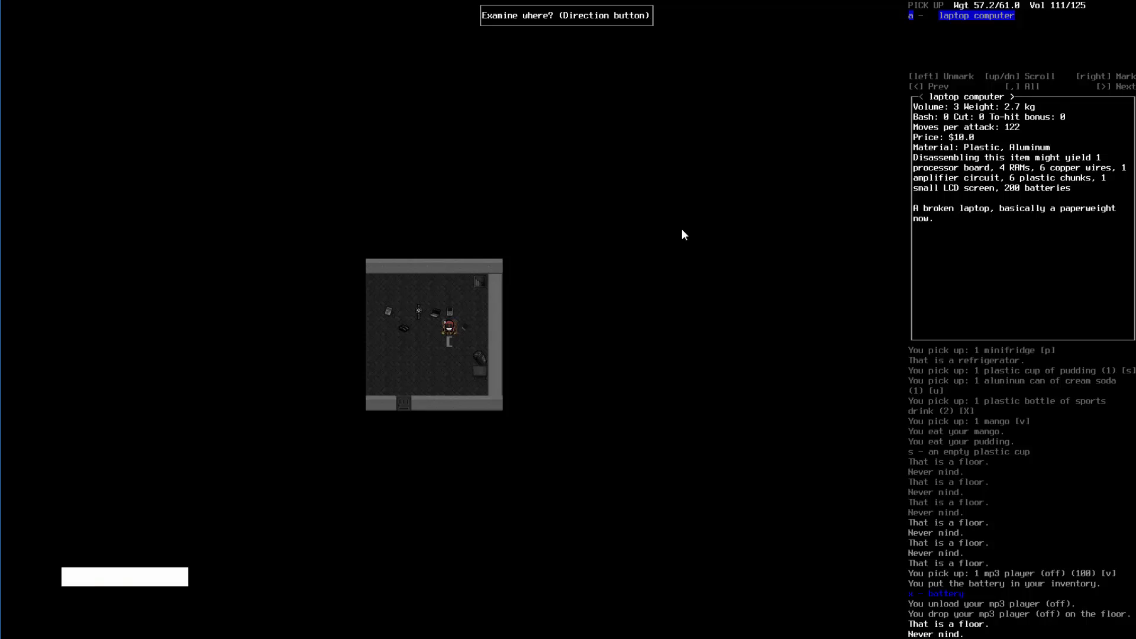
mouse_move(966, 30)
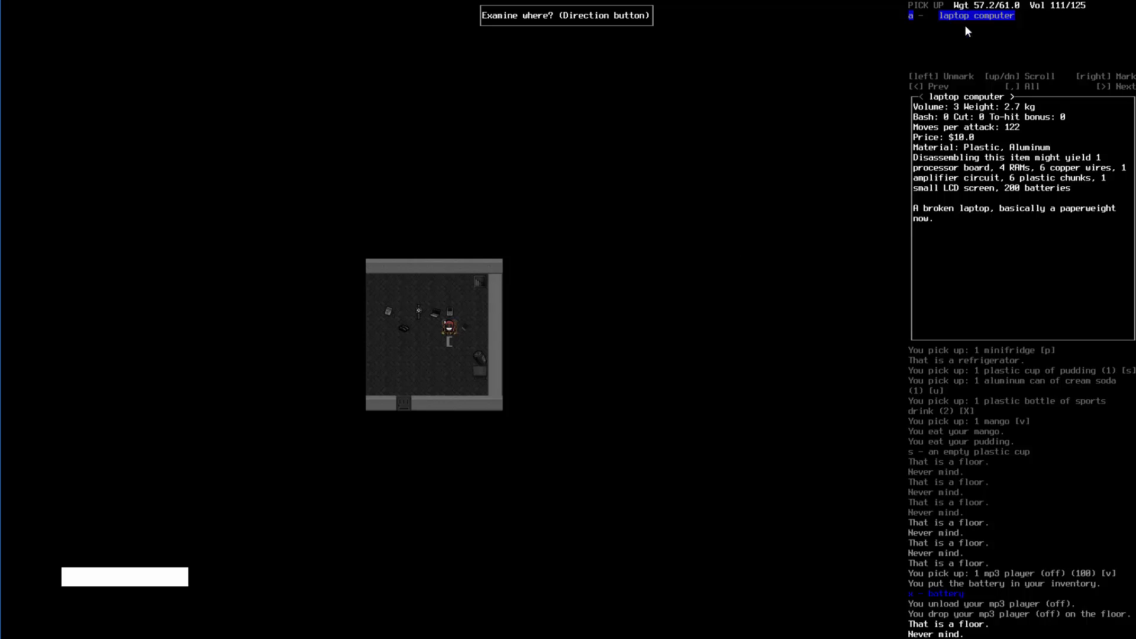
mouse_move(949, 190)
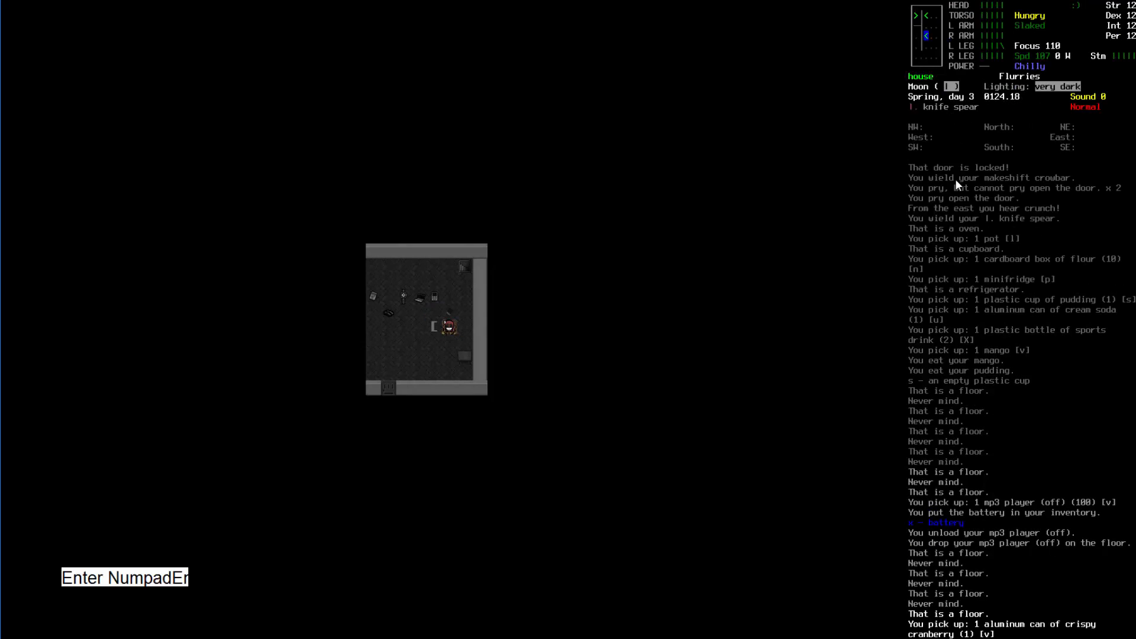
- Descend the staircase into the basement and cross it
key("Numpad8")
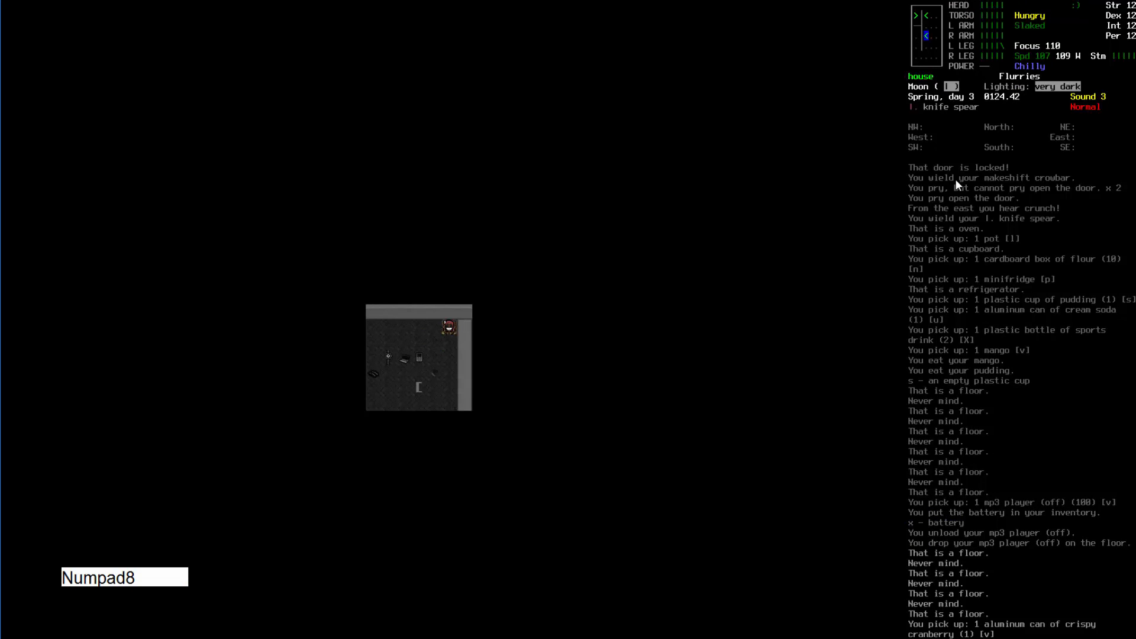
key("Numpad8")
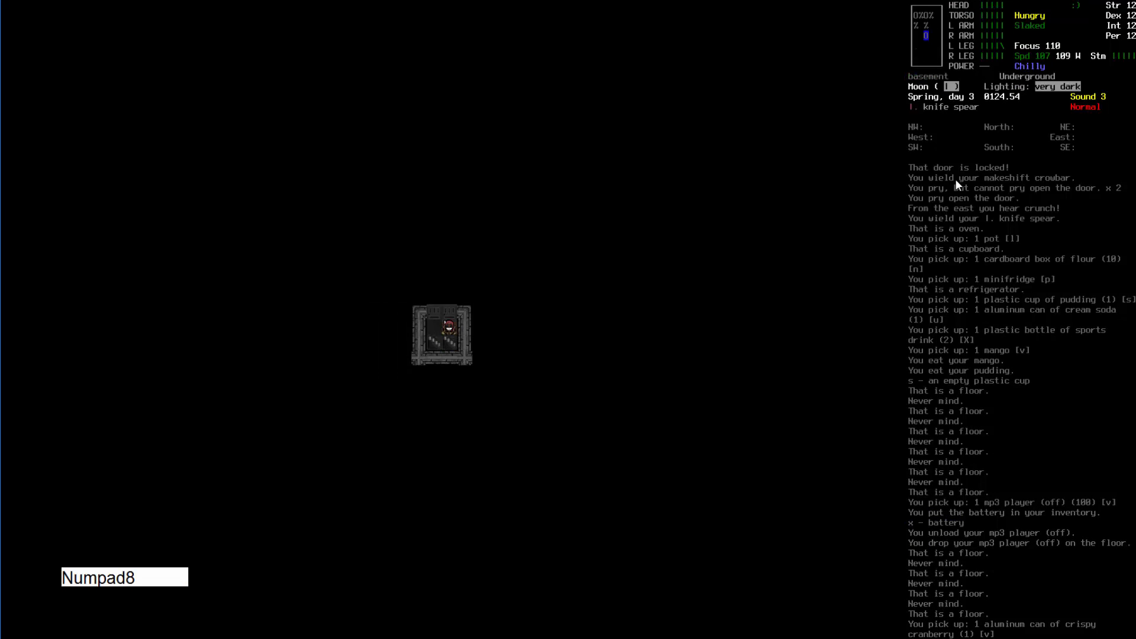
key("Numpad9")
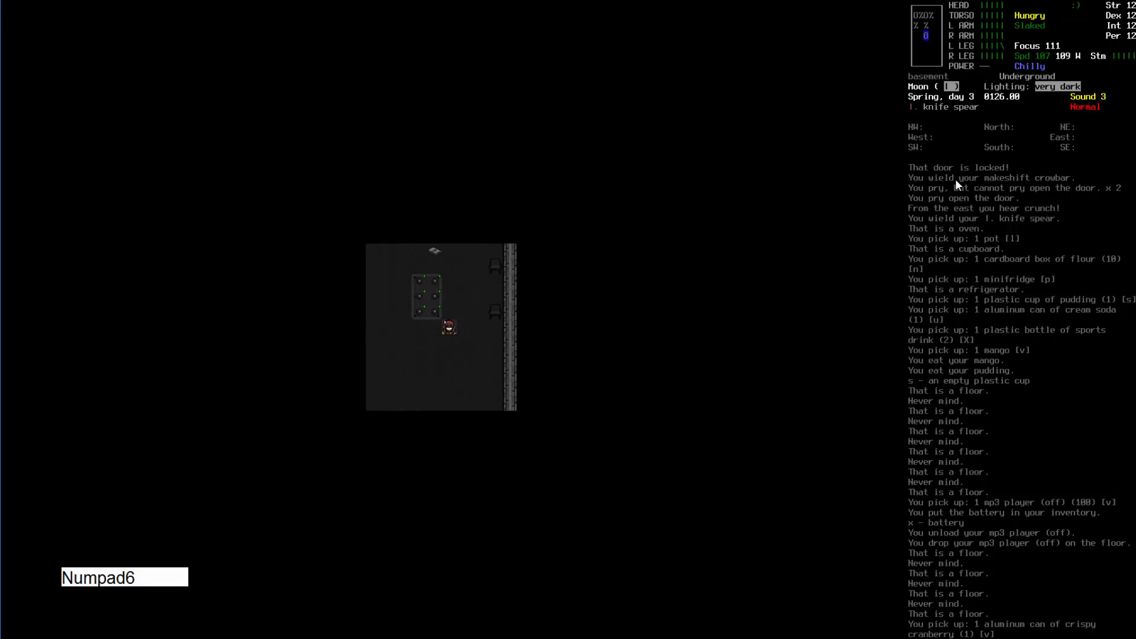
- Kill the decayed zombie by the pool table and butcher its corpse
key("Numpad8")
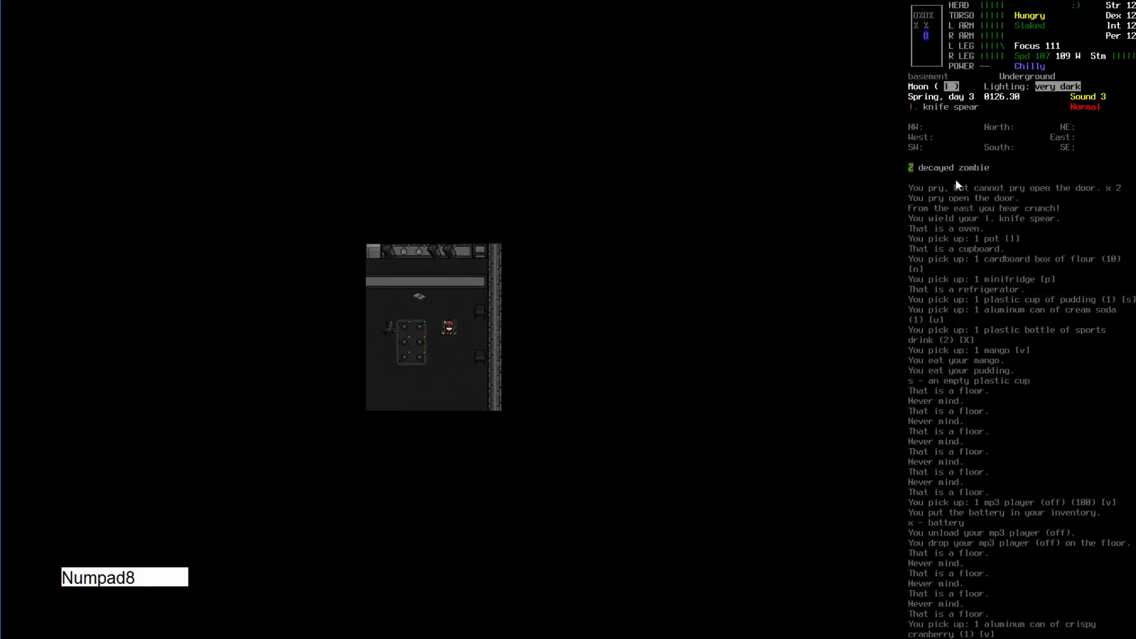
key("Numpad8")
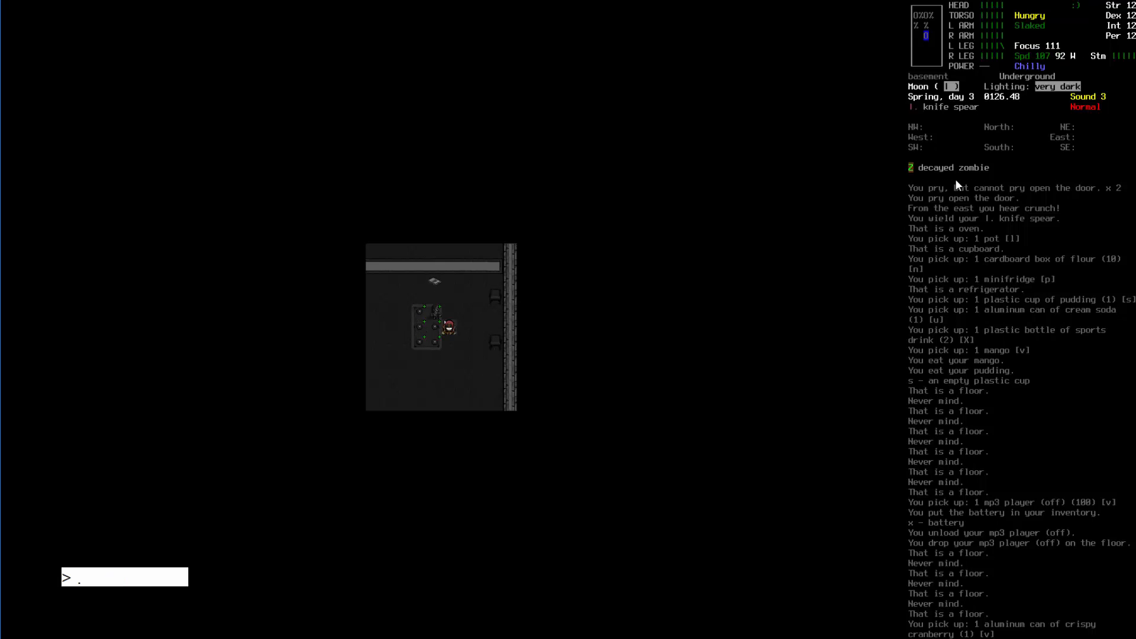
key("Numpad7")
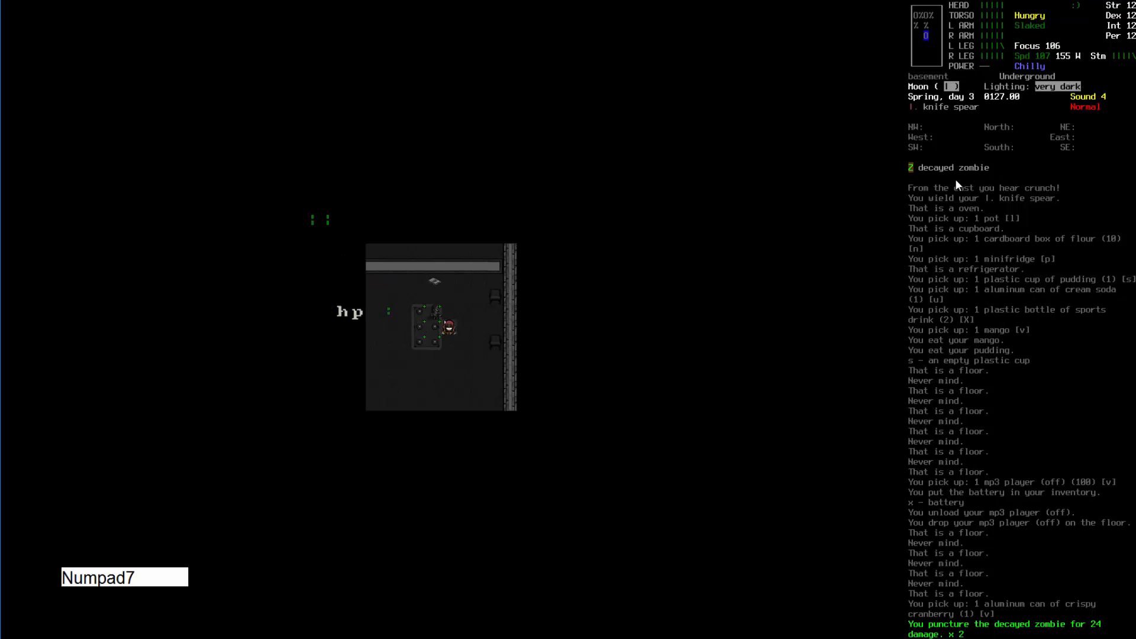
key("Numpad4")
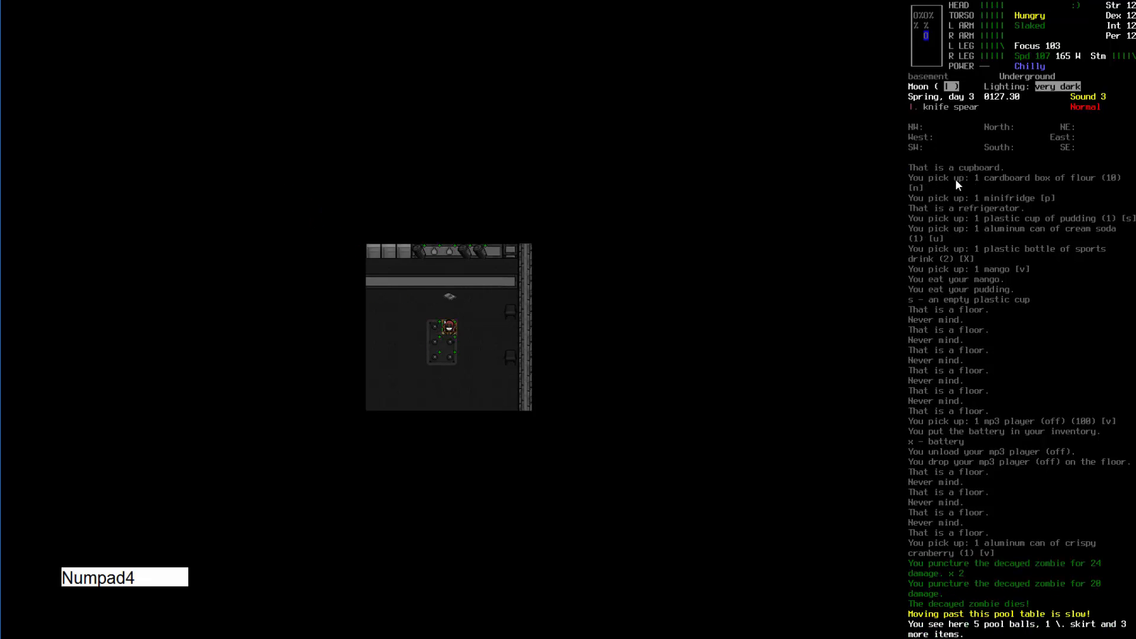
key("Enter")
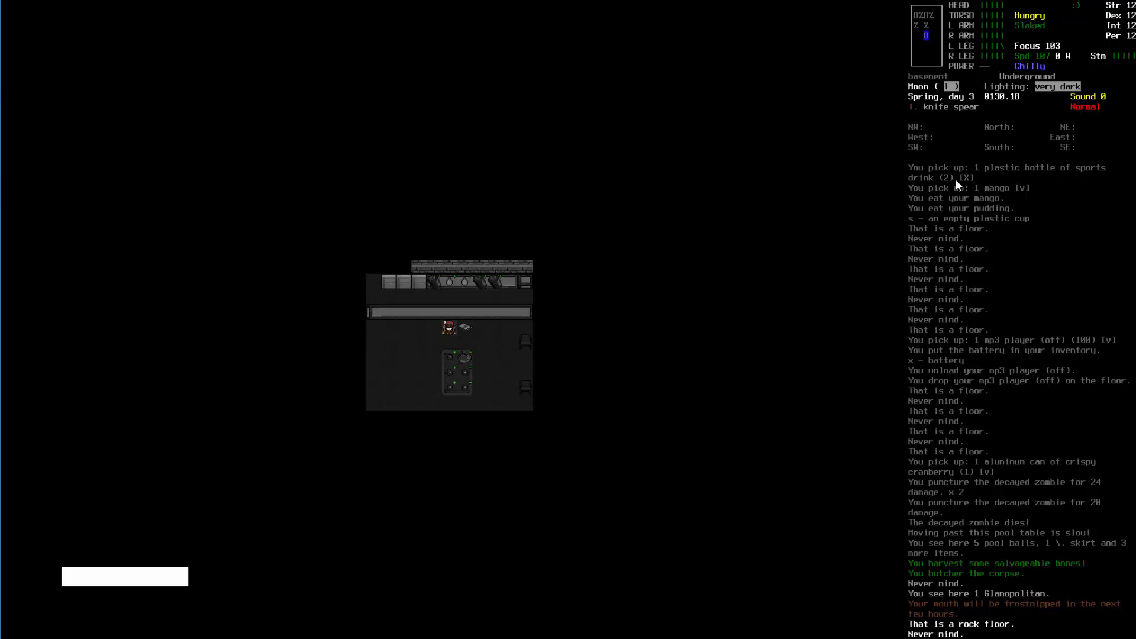
- View the survivor's character sheet, then bring up the long fur scarf recipe
key("i")
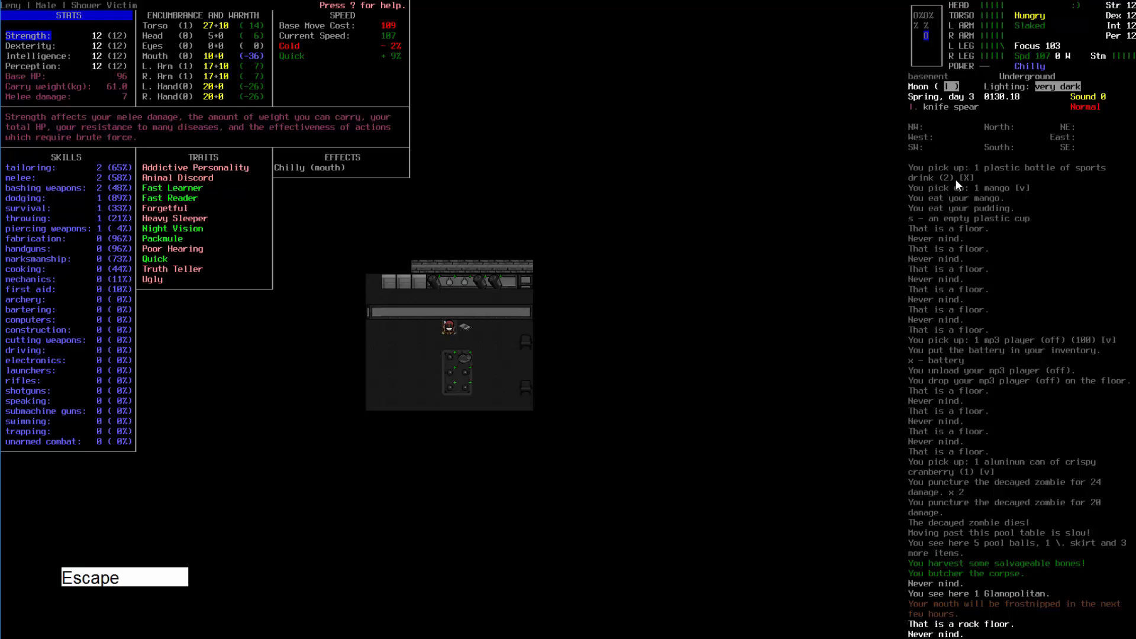
key("Escape")
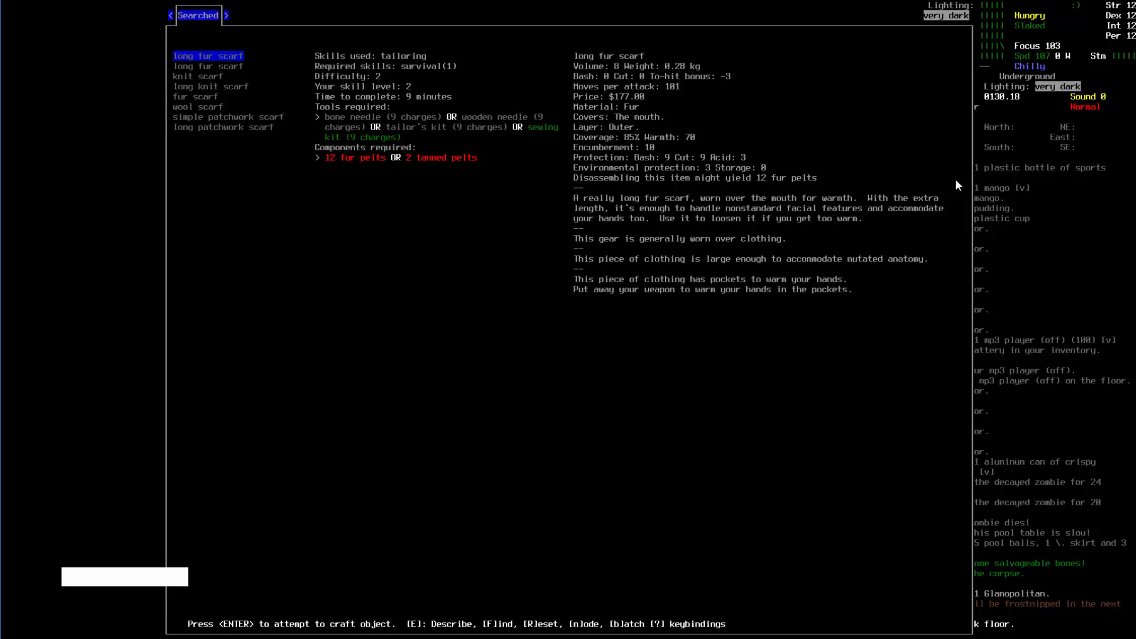
- Compare the knit, fur, simple and long patchwork scarf recipes, then exit crafting
key("Down")
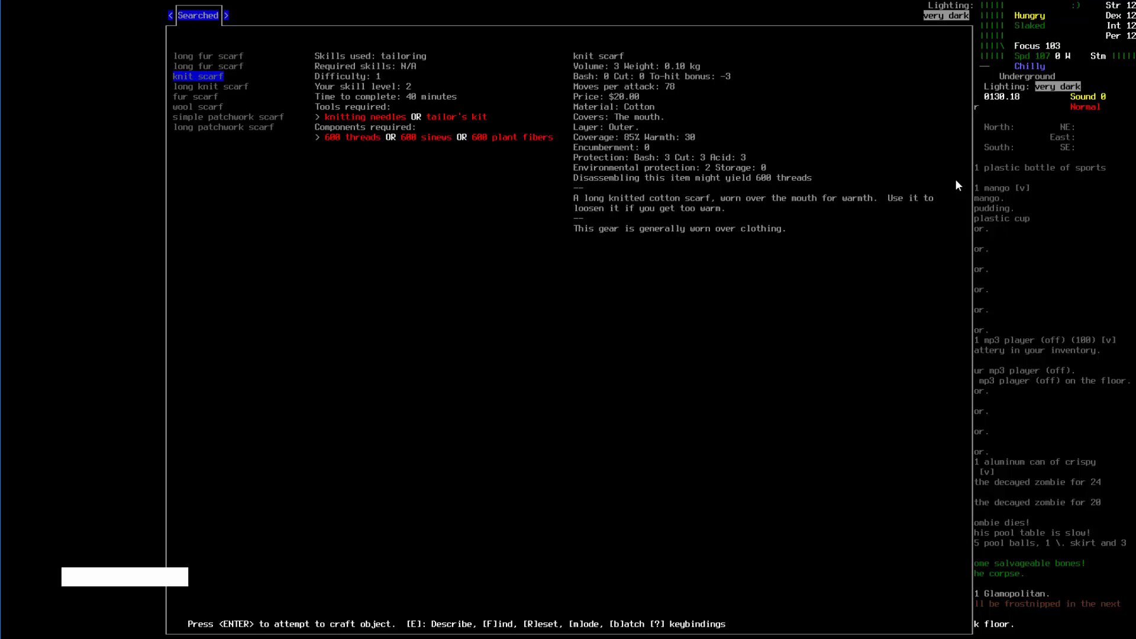
key("up")
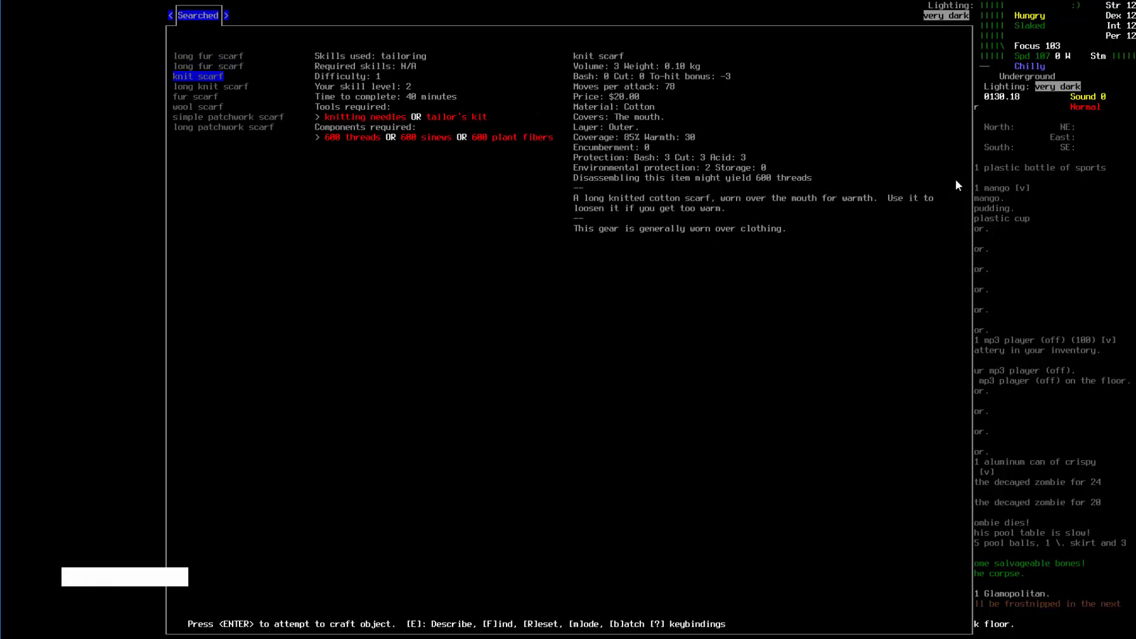
key("Down")
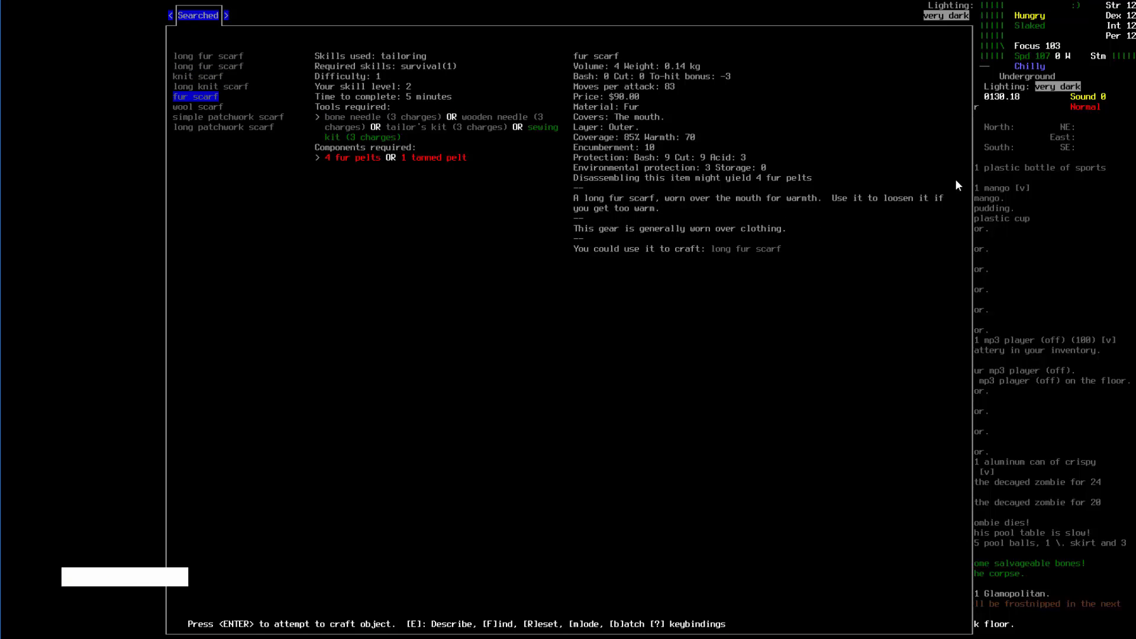
key("Down")
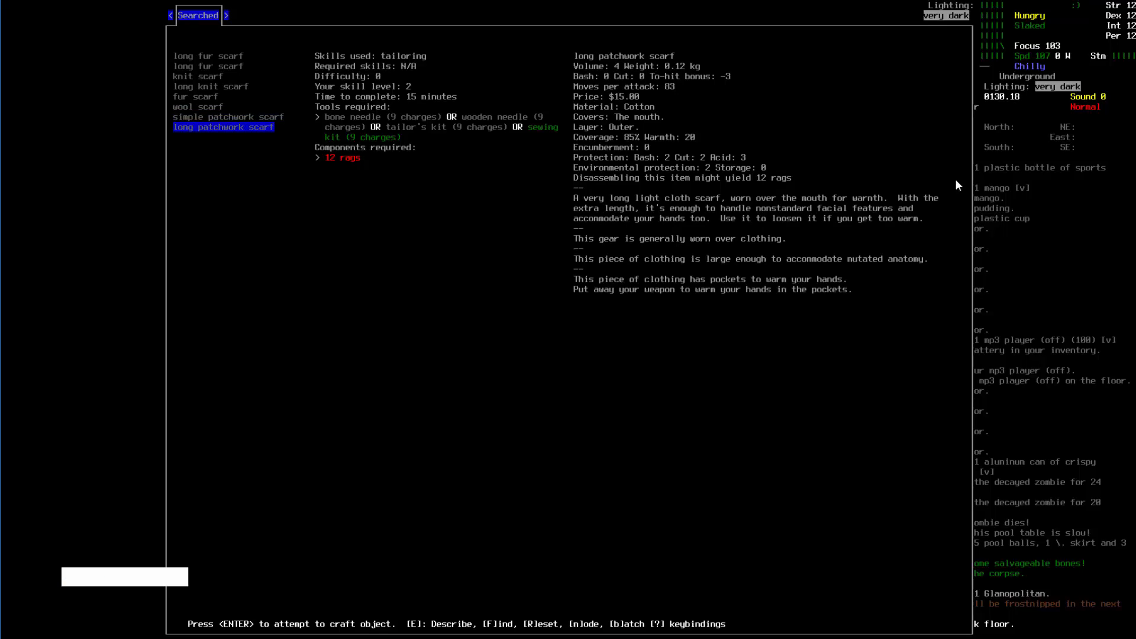
key("Down")
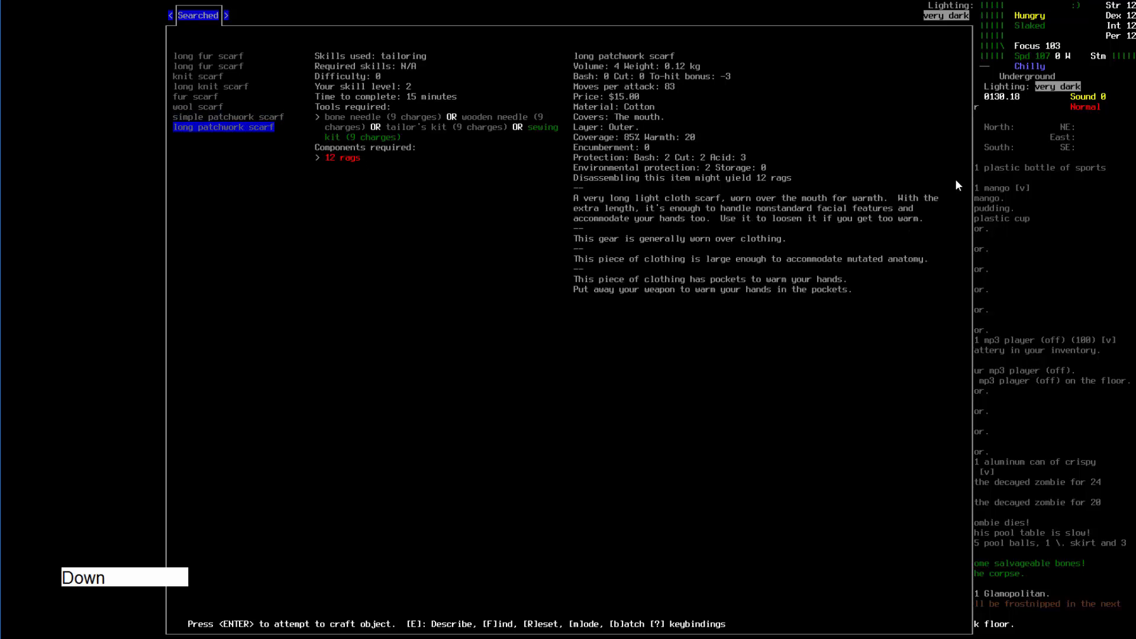
key("up")
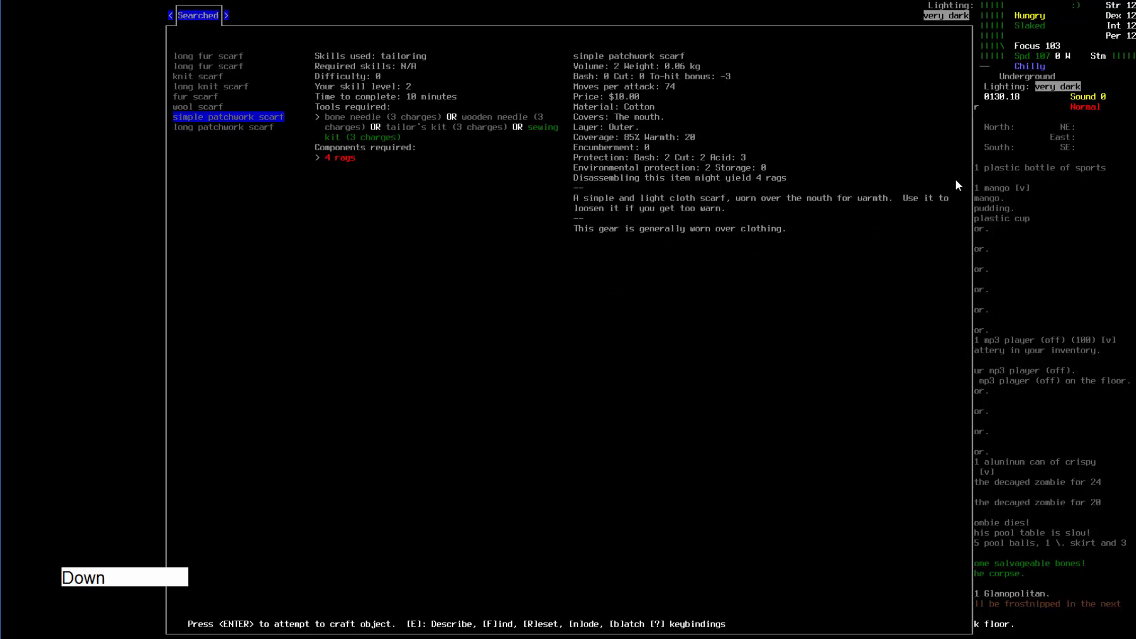
key("down")
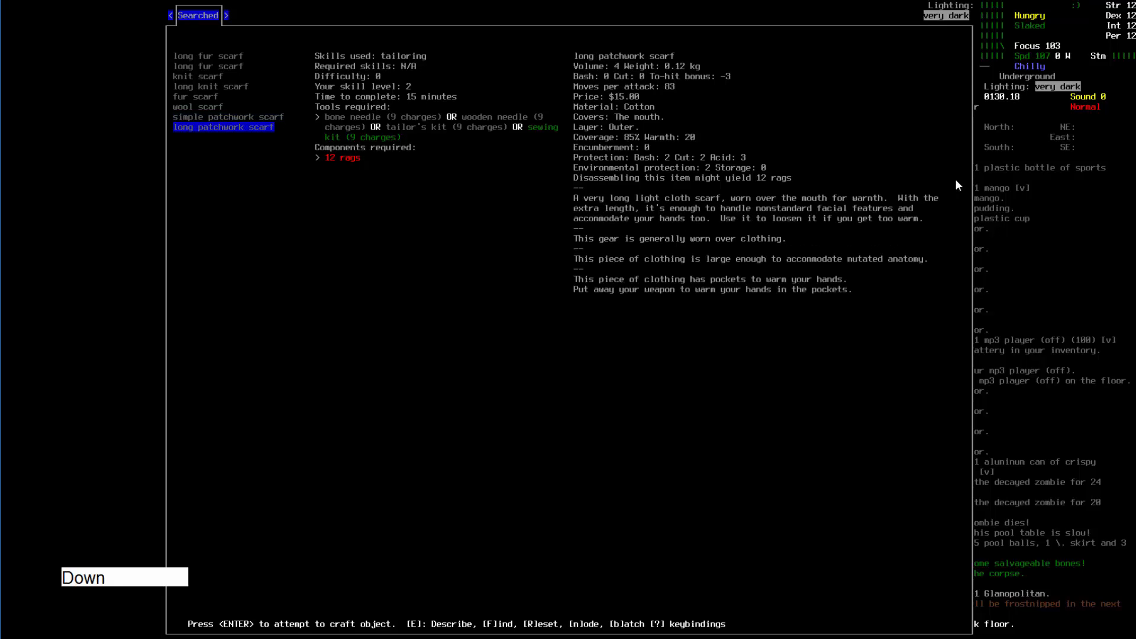
key("Up")
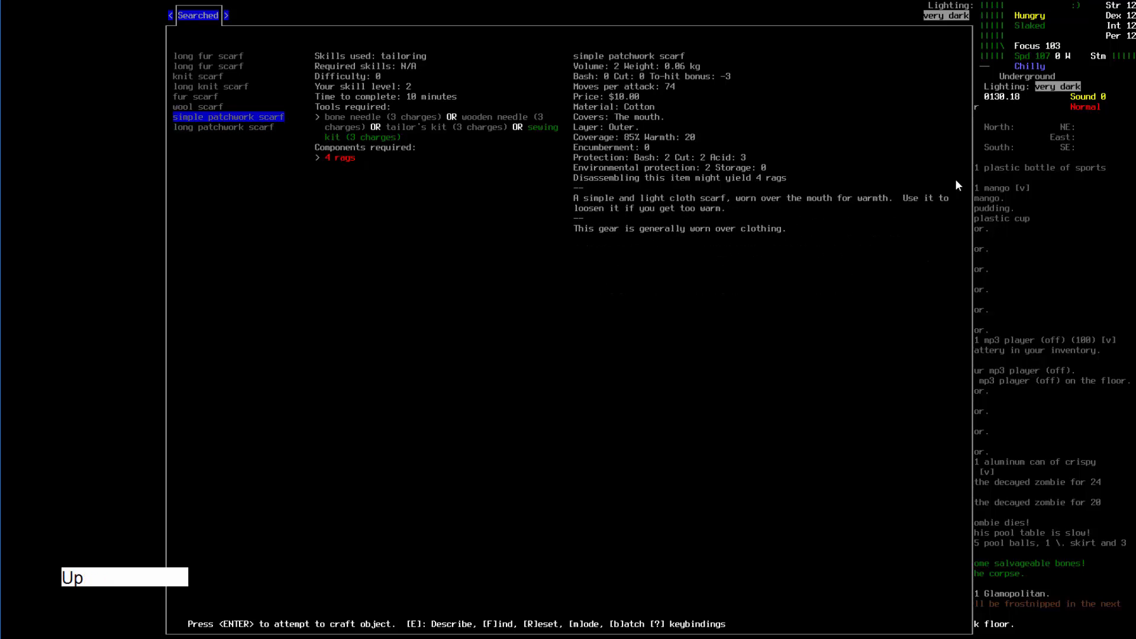
key("Down")
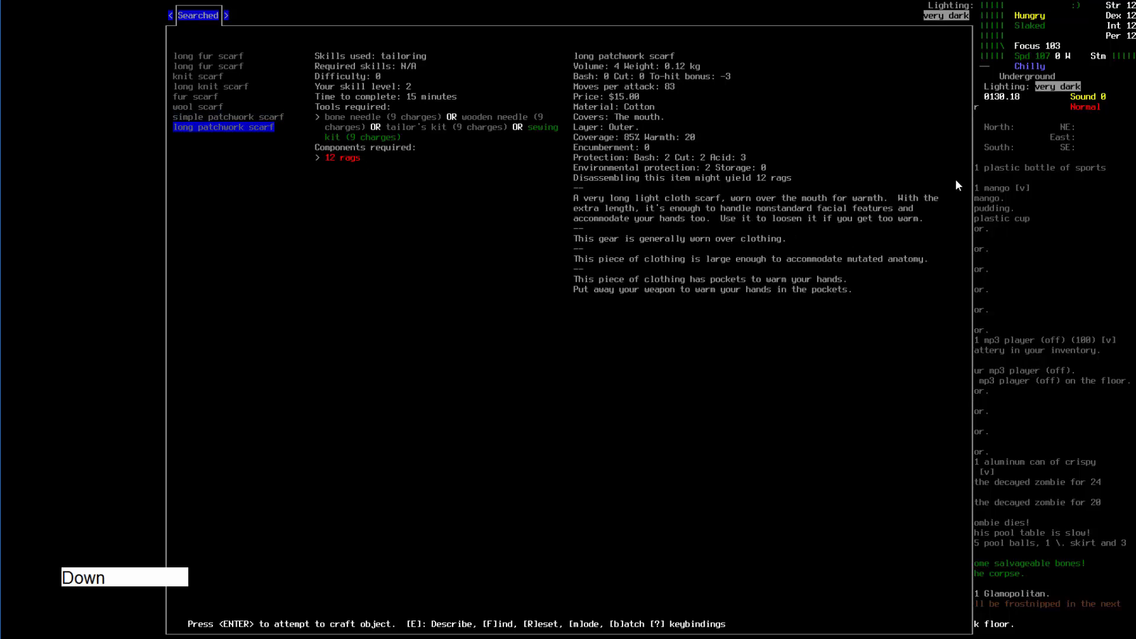
key("up")
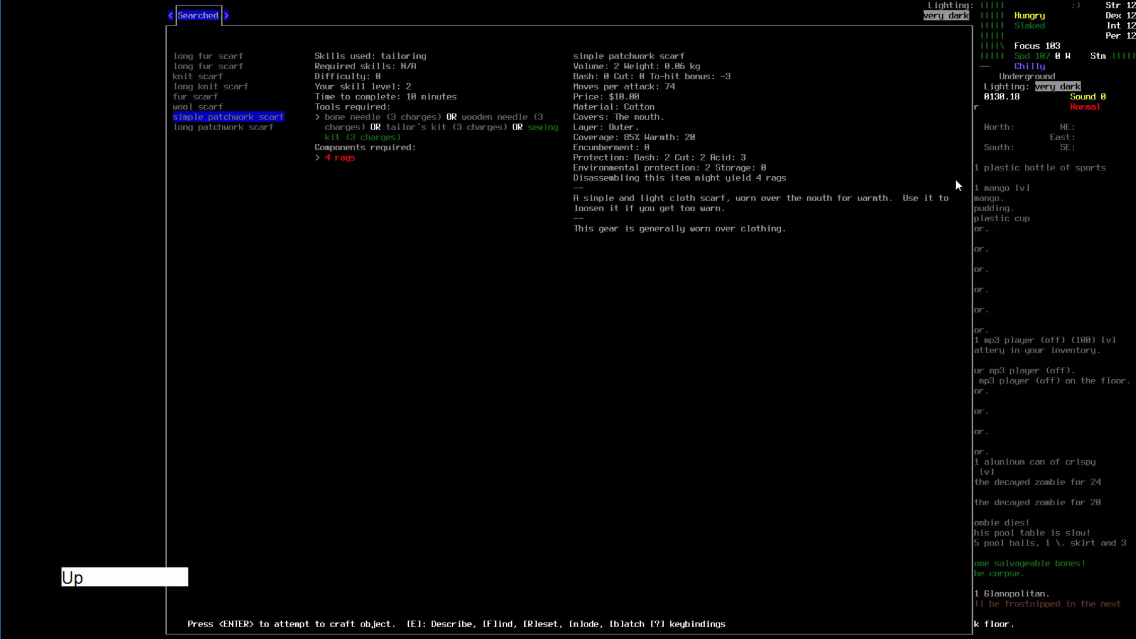
key("Down")
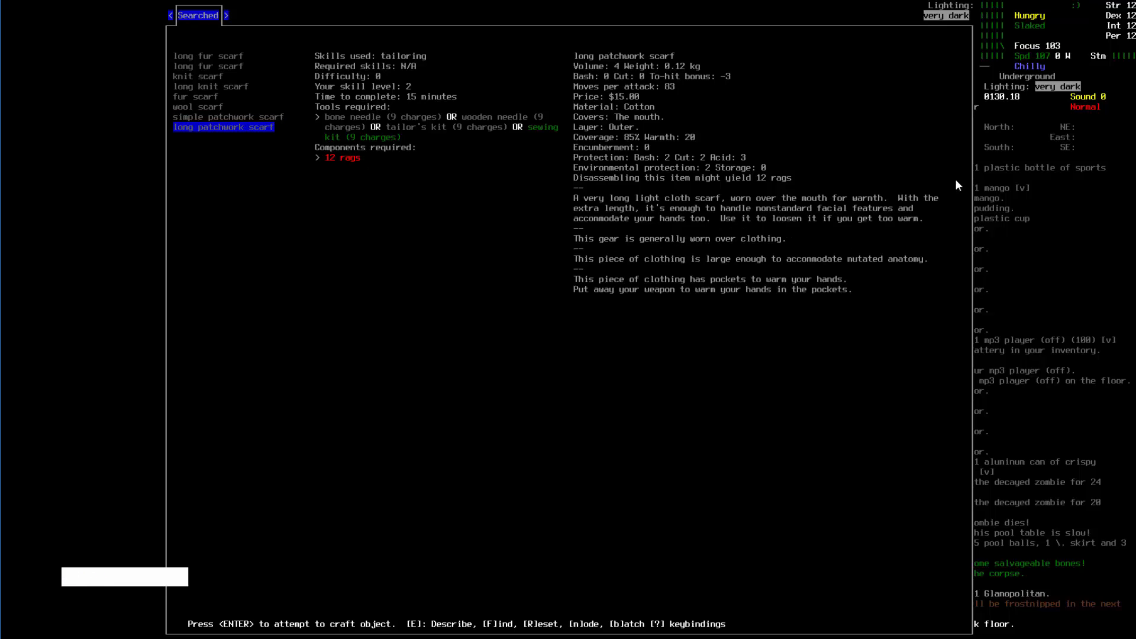
key("up")
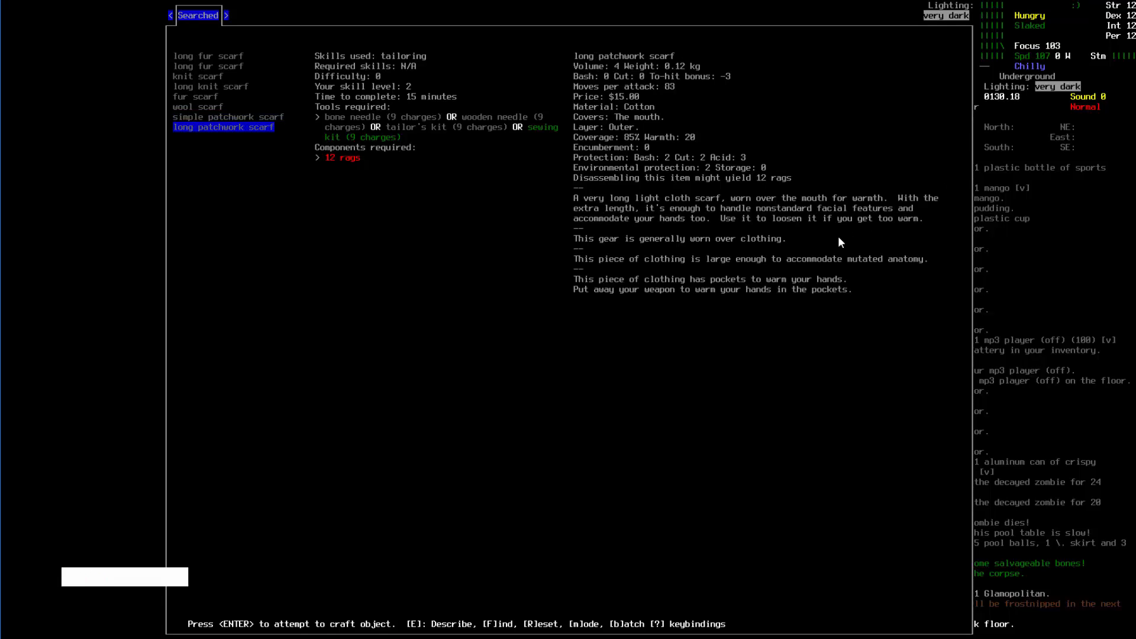
mouse_move(881, 269)
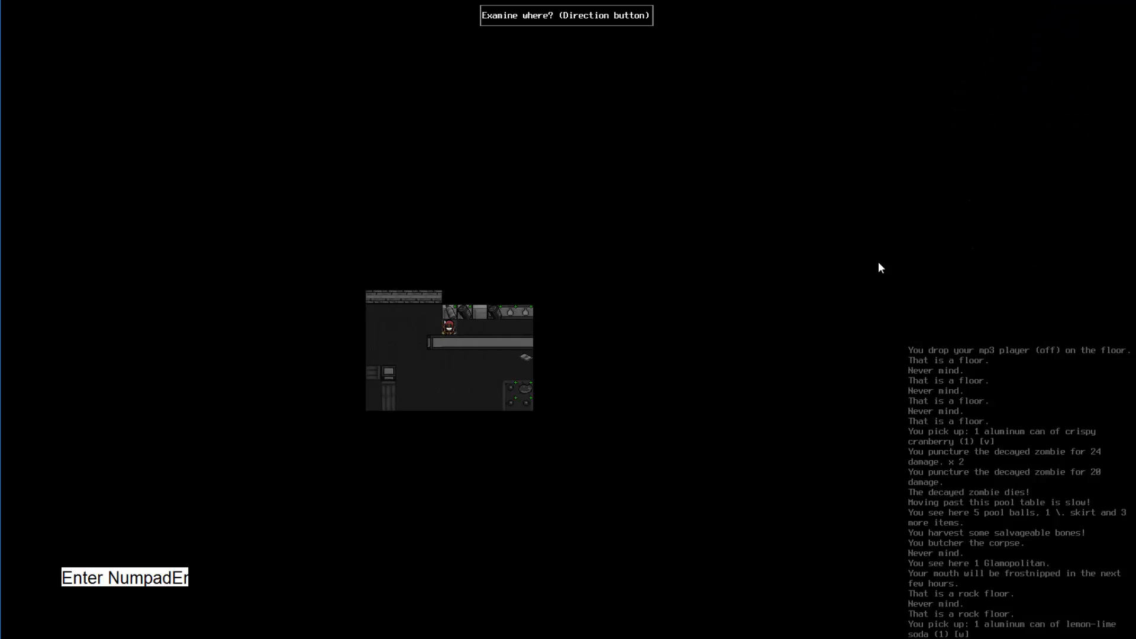
- Take sodas, juice and apple cider from the basement fridges and drink the V8
key("right")
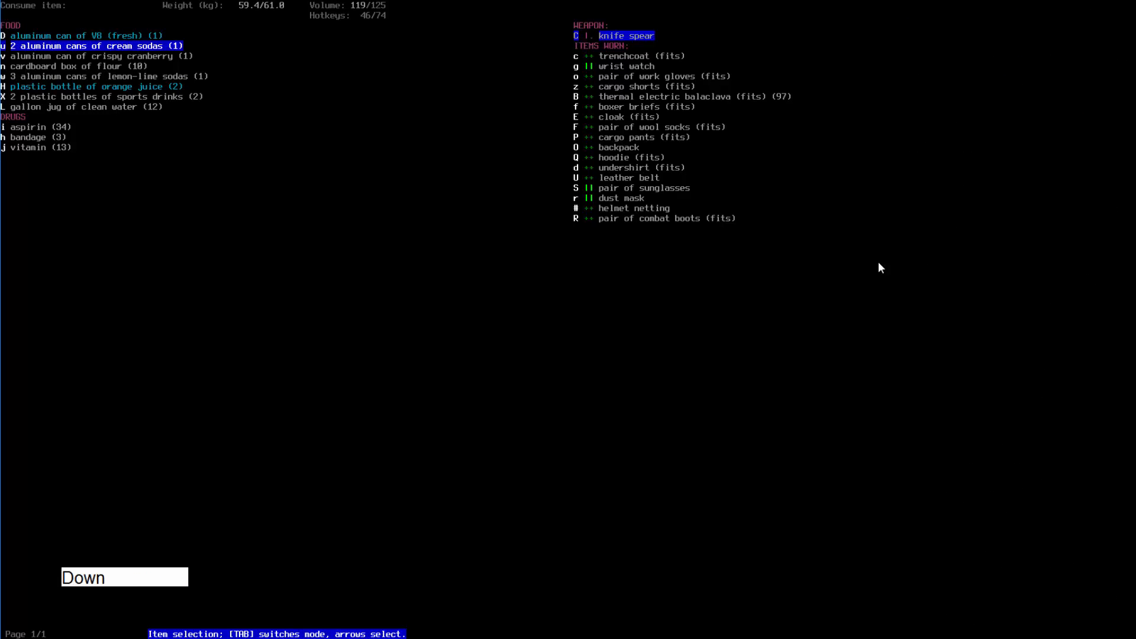
key("Down")
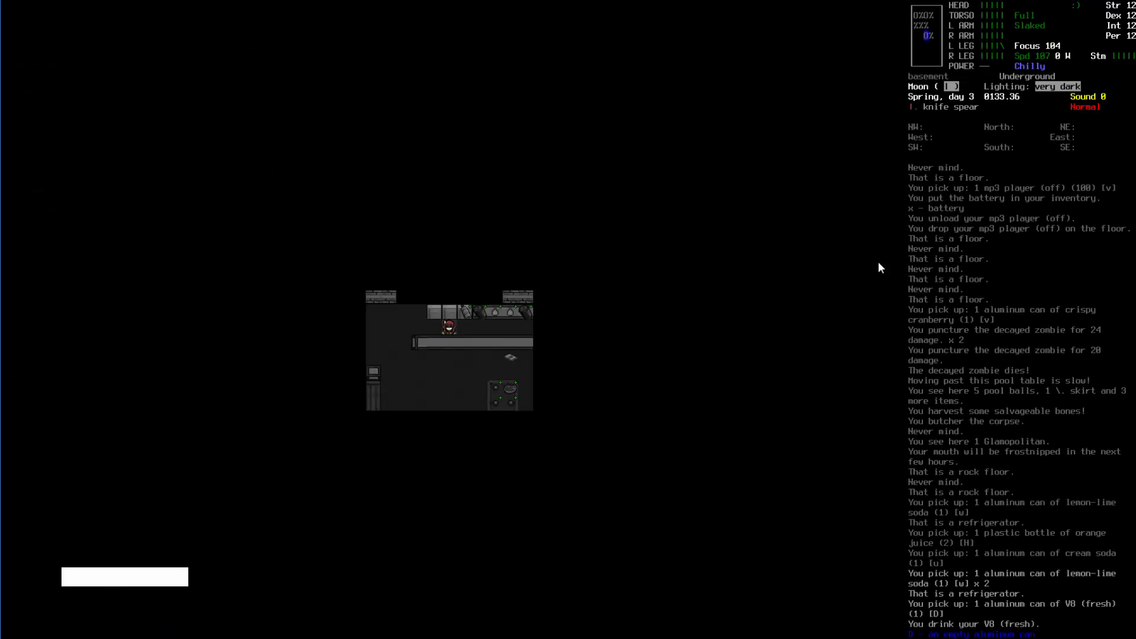
key("Numpad8")
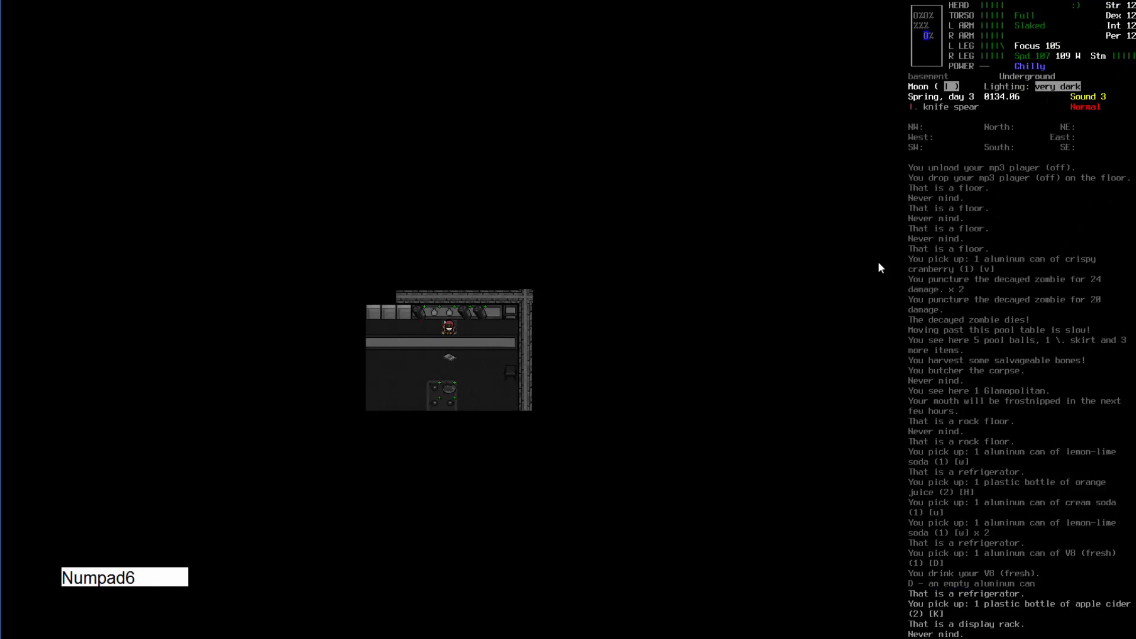
key("Numpad1")
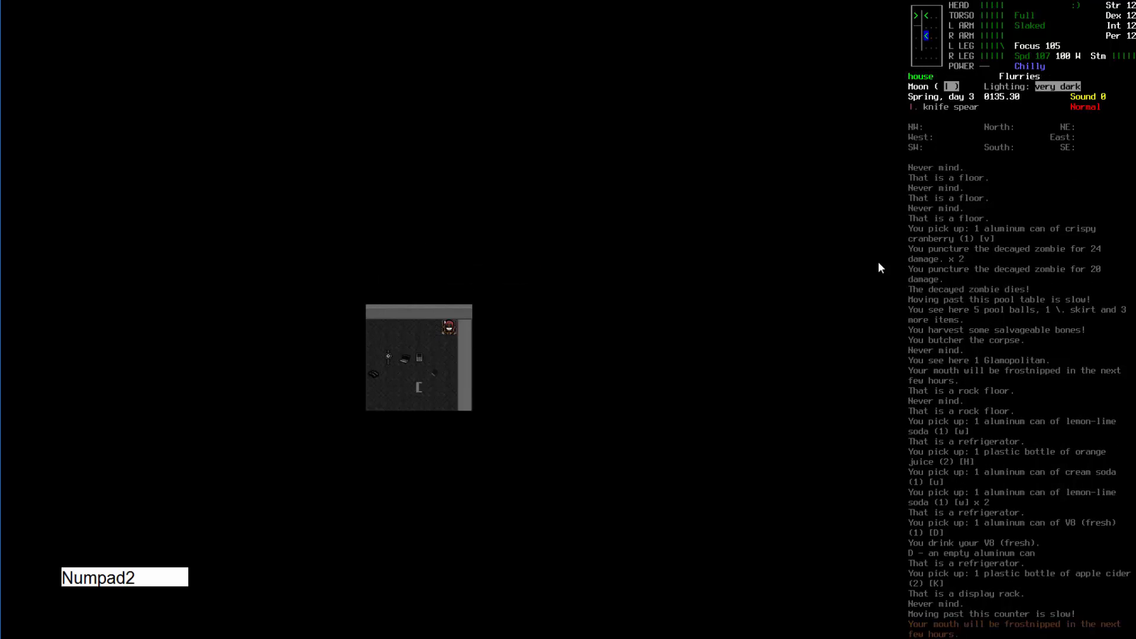
- Pick up 200 solder and take Pitching a Tent and Bon Appetit from the bookcase
key("Numpad4")
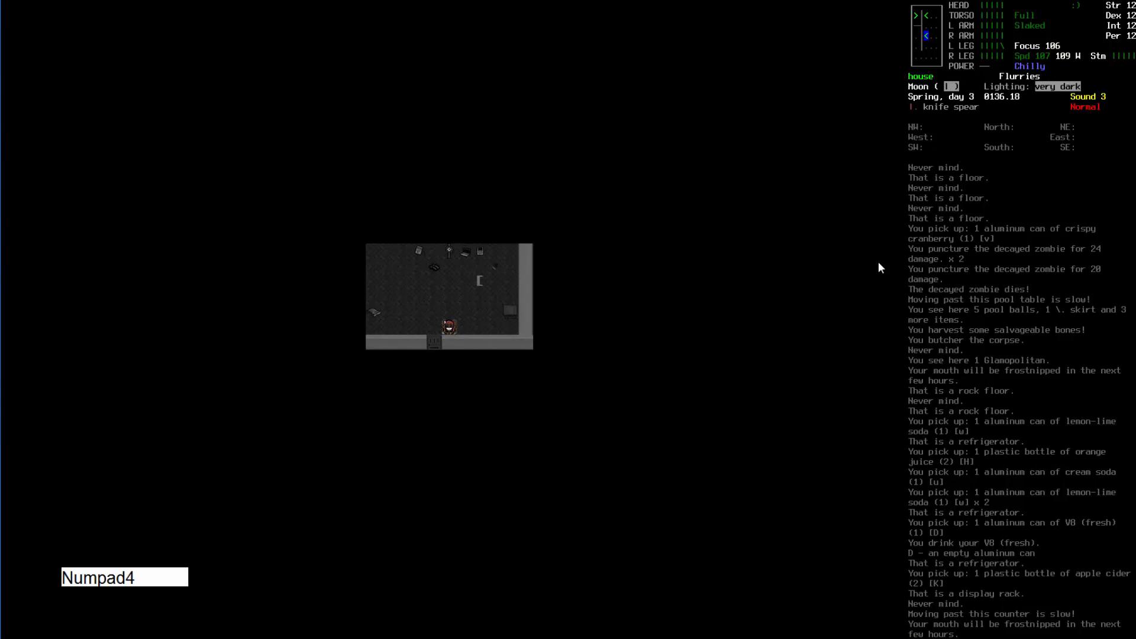
key("i")
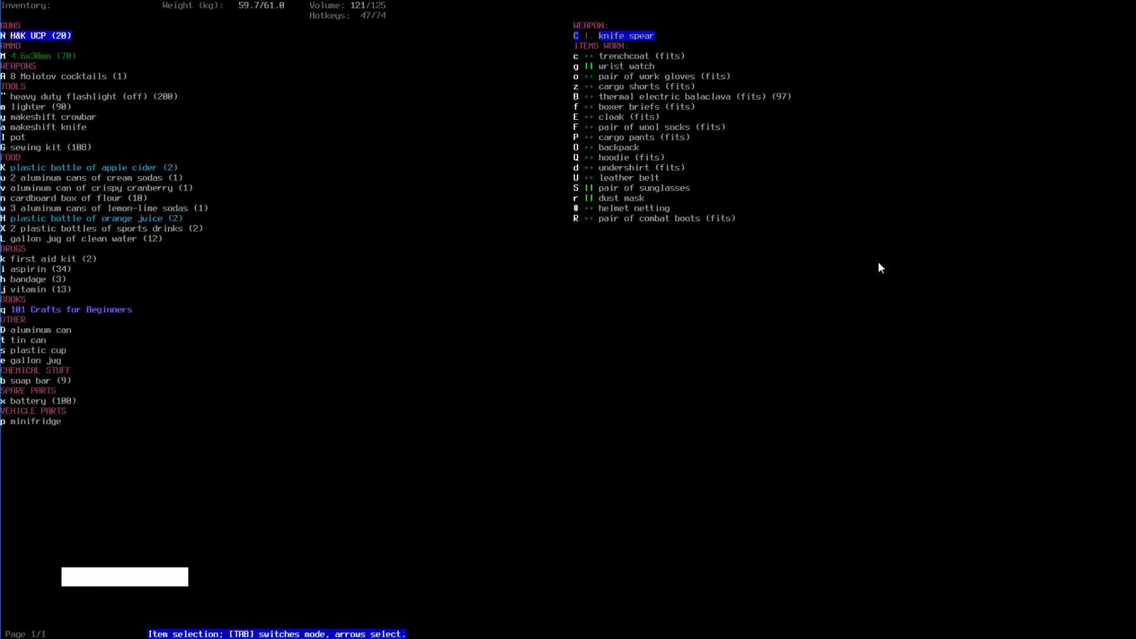
key("Escape")
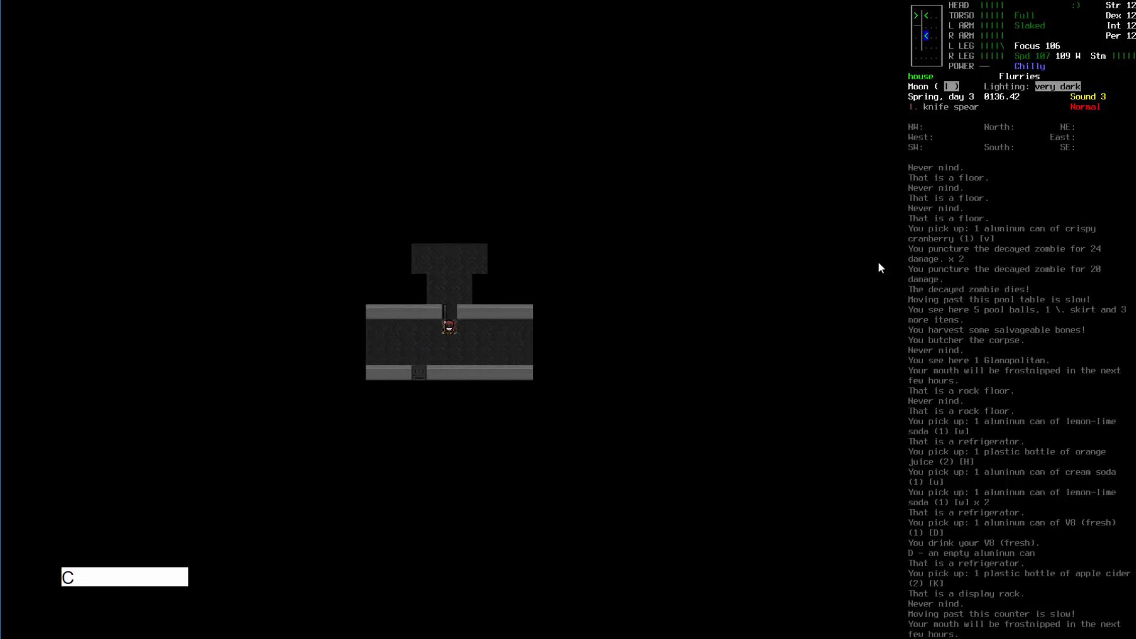
key("Numpad6")
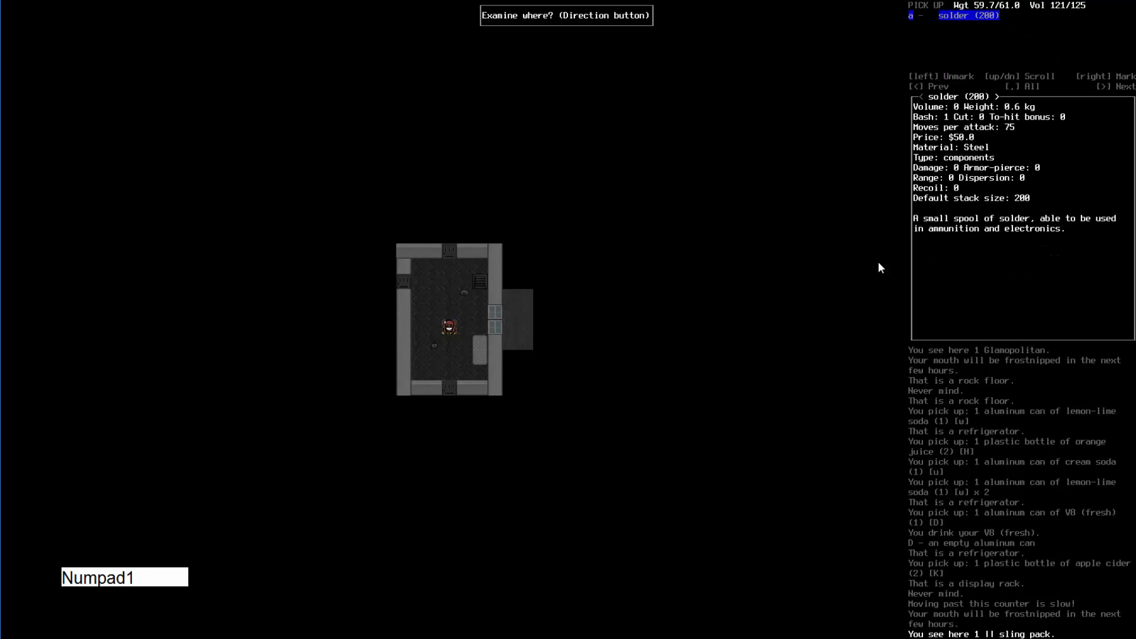
key("Enter")
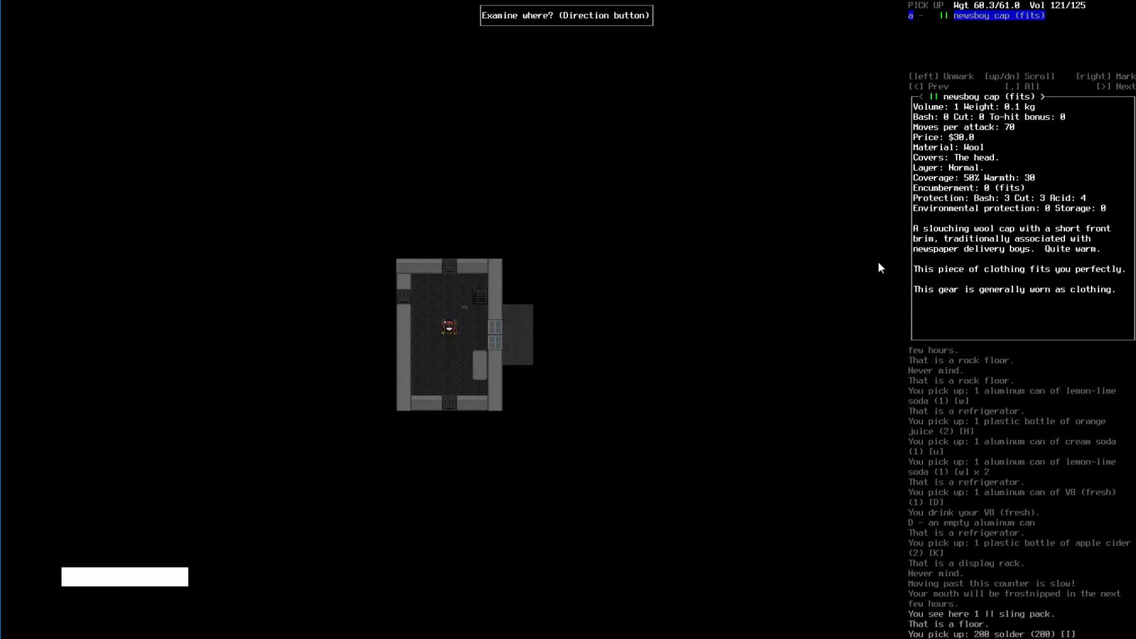
key("Right")
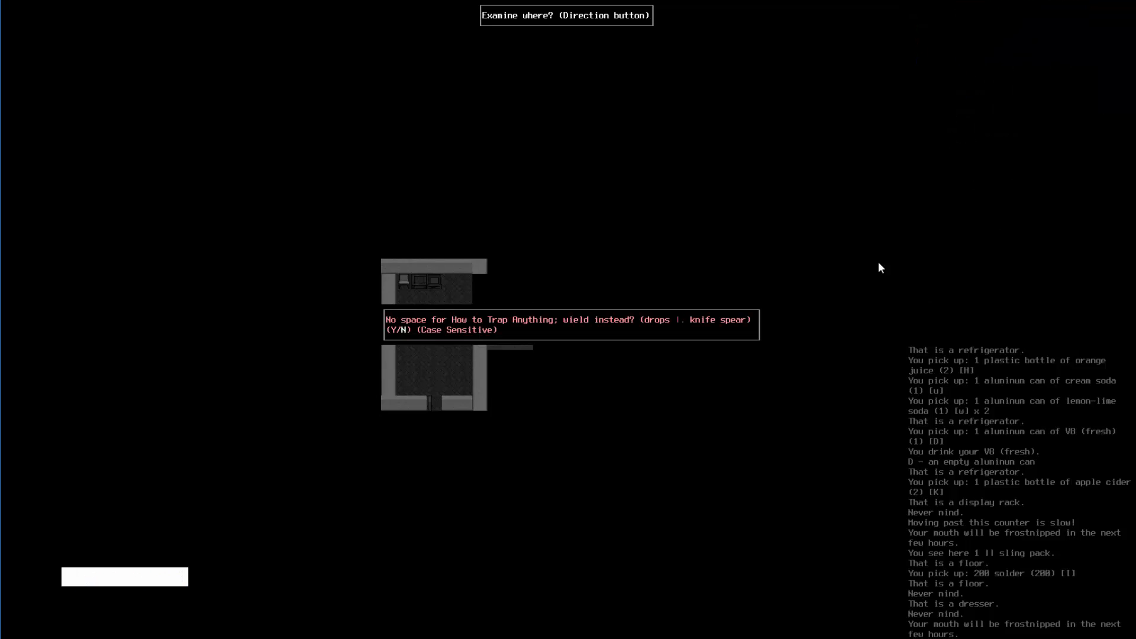
key("N")
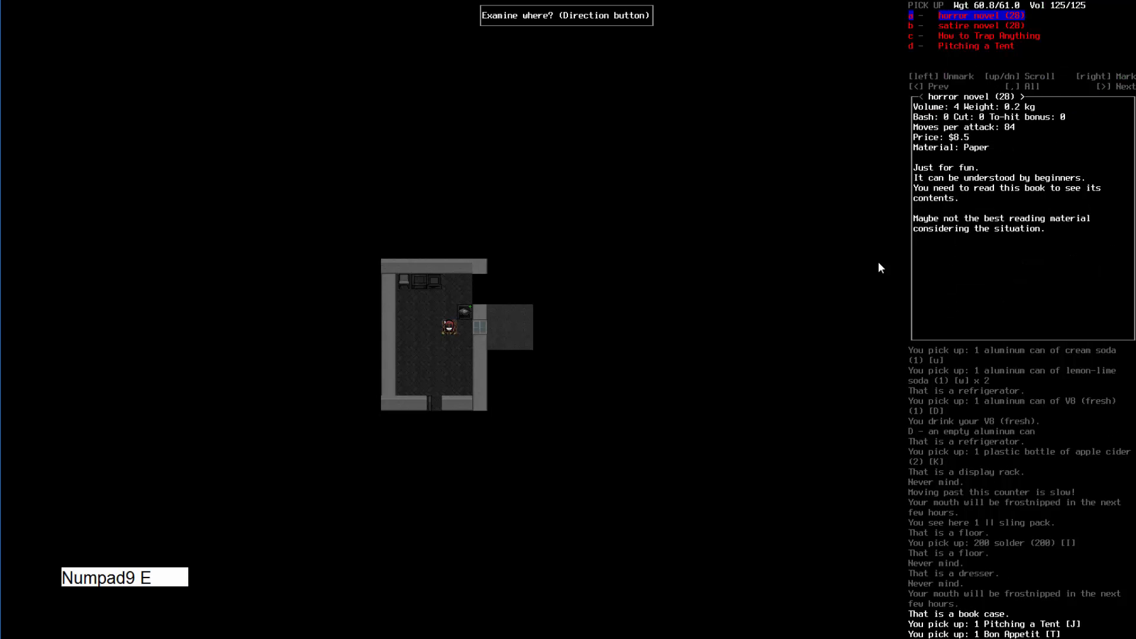
- Close the bookcase list and review carried items and worn gear in the inventory
key("Escape")
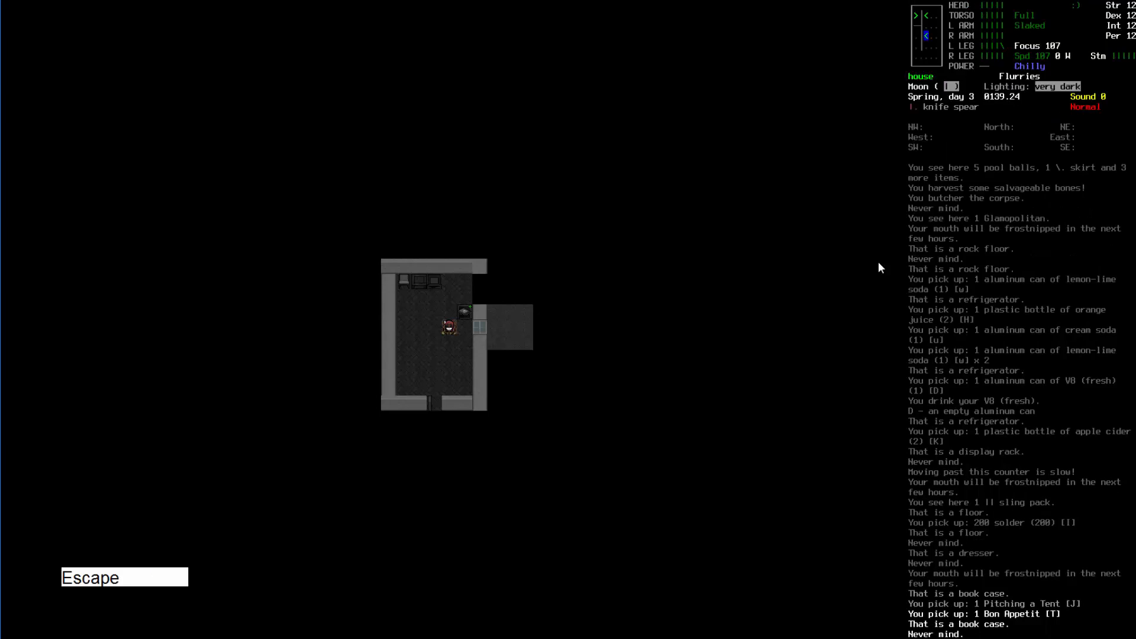
key("i")
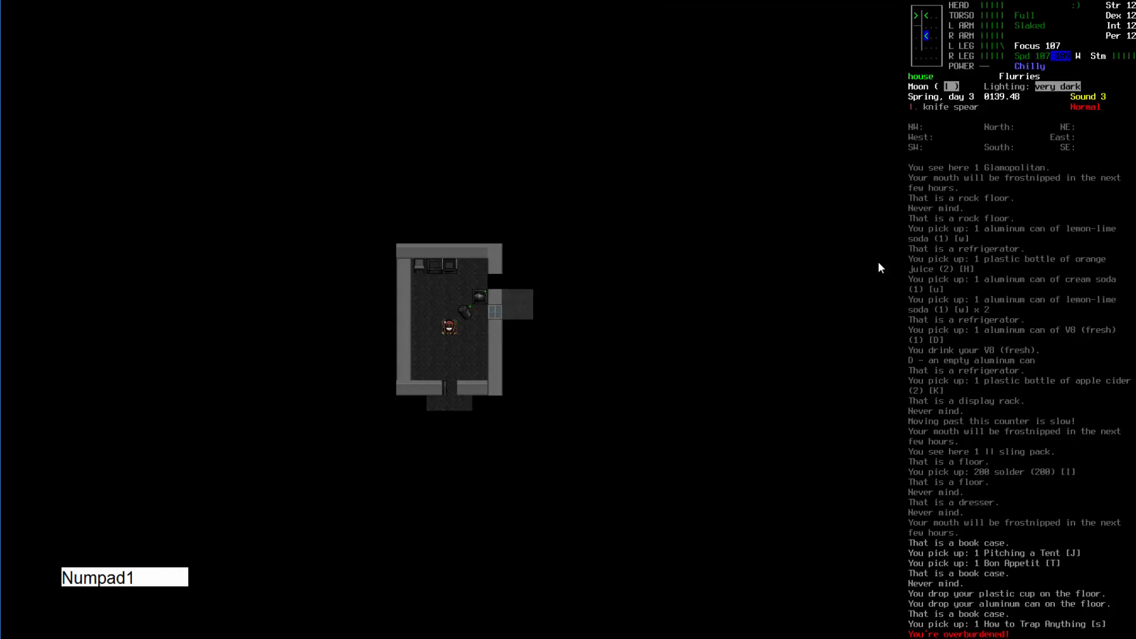
key("i")
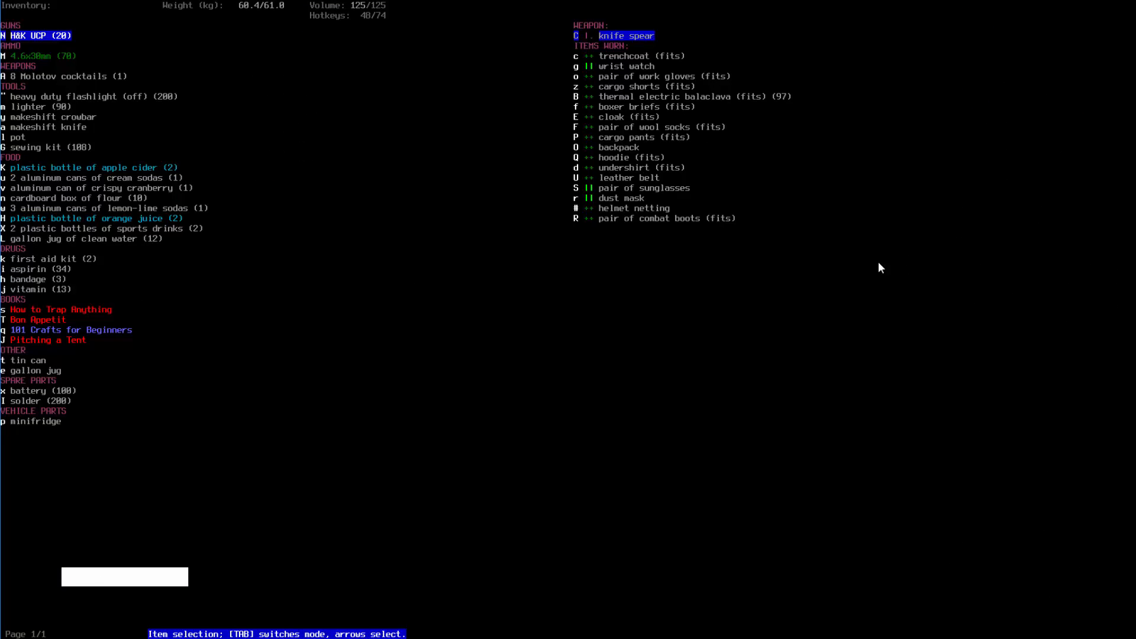
key("Escape")
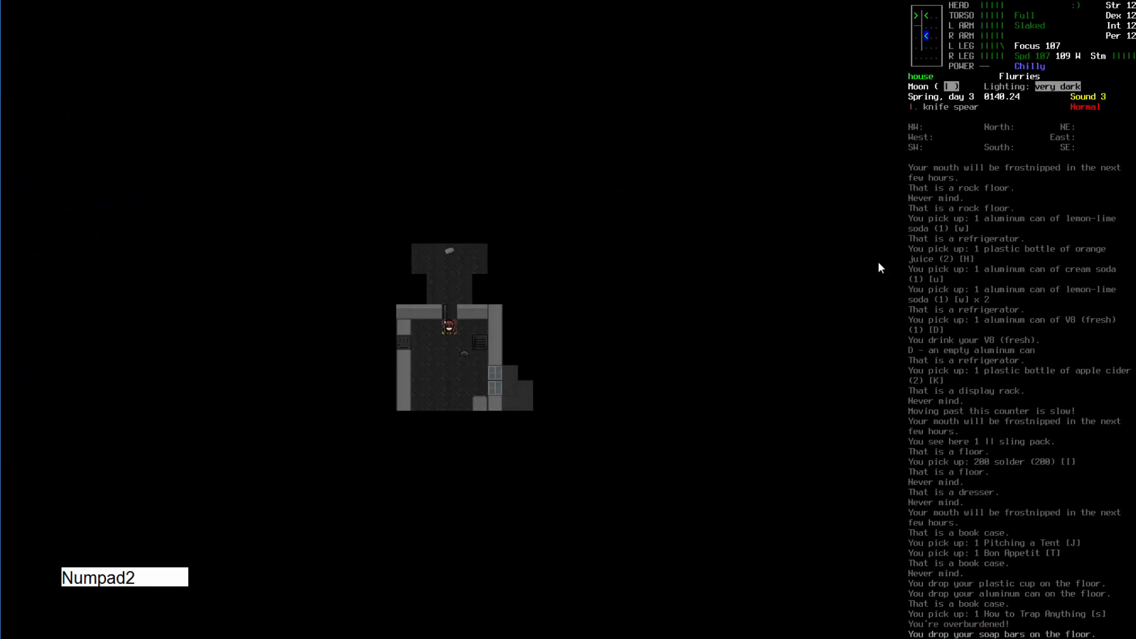
- Walk south, then north through the doorway into another room
key("Numpad2")
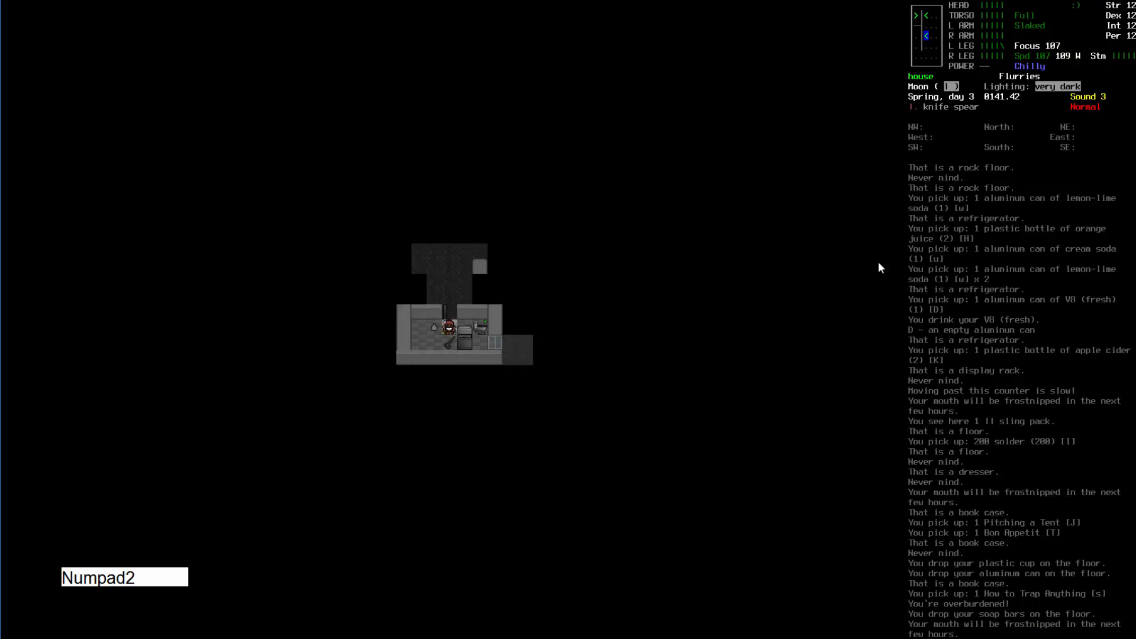
key("Escape")
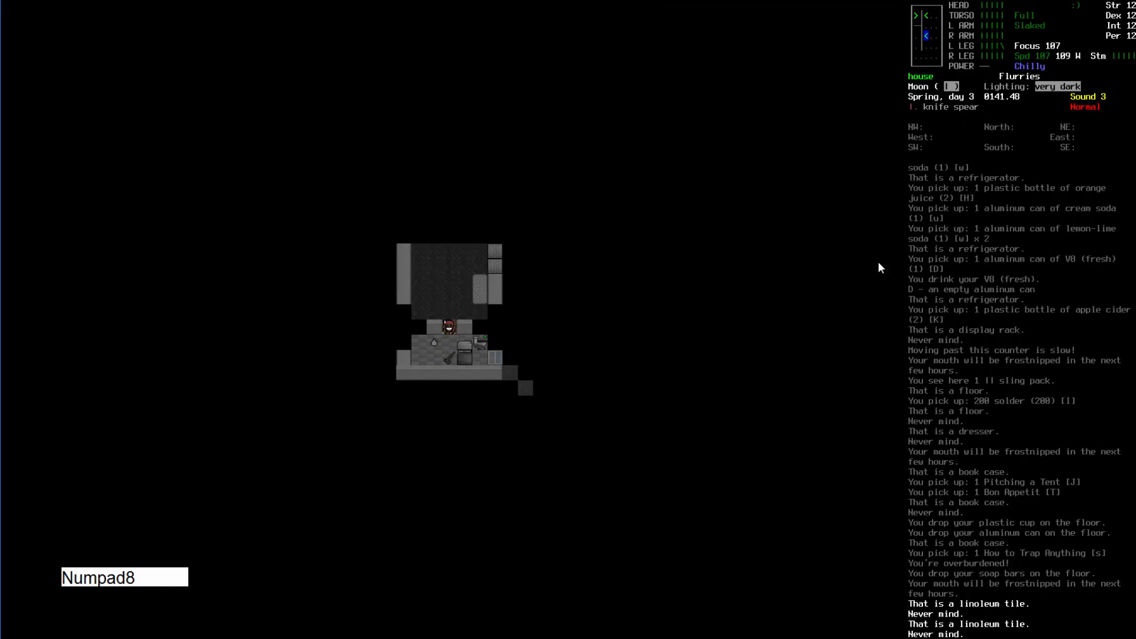
key("Numpad8")
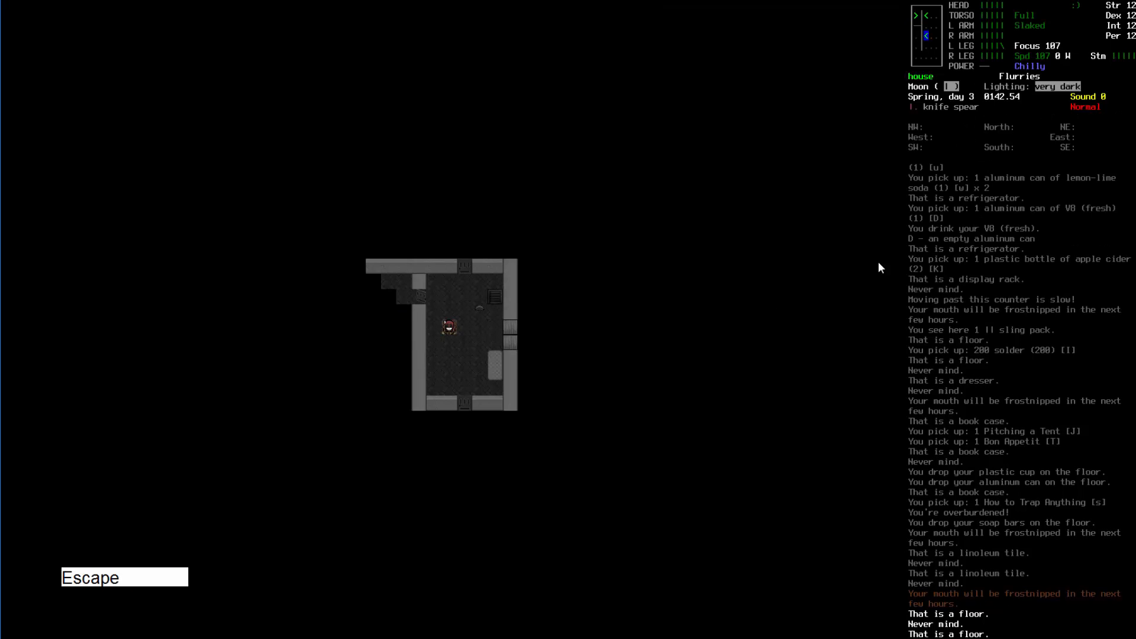
key("@")
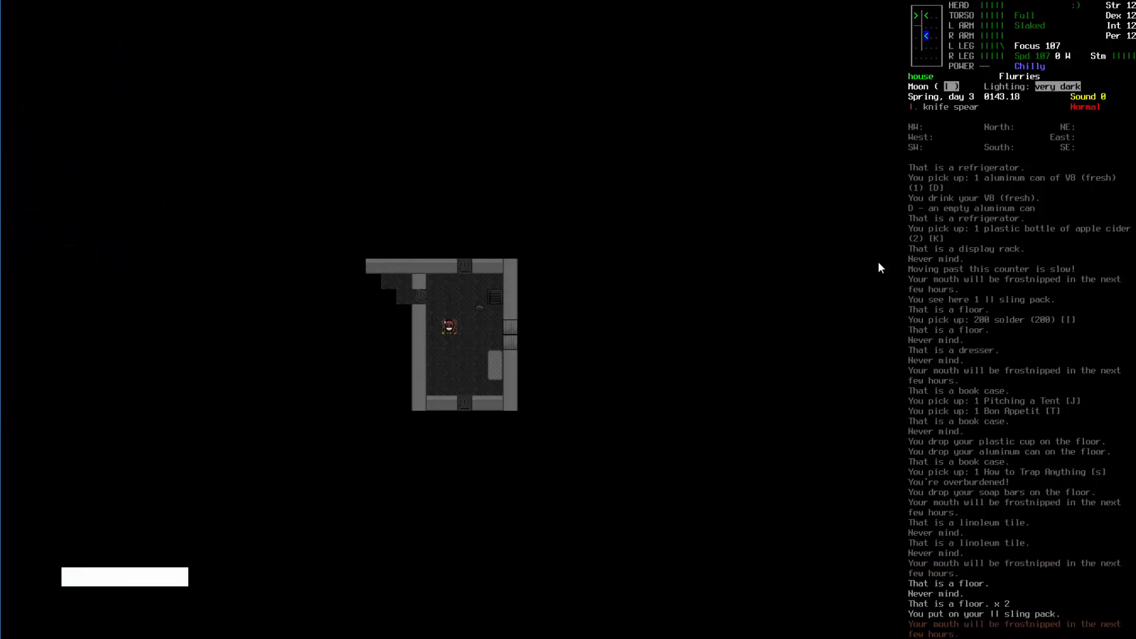
- Wear the sling pack, then take it off and drop it
key("i")
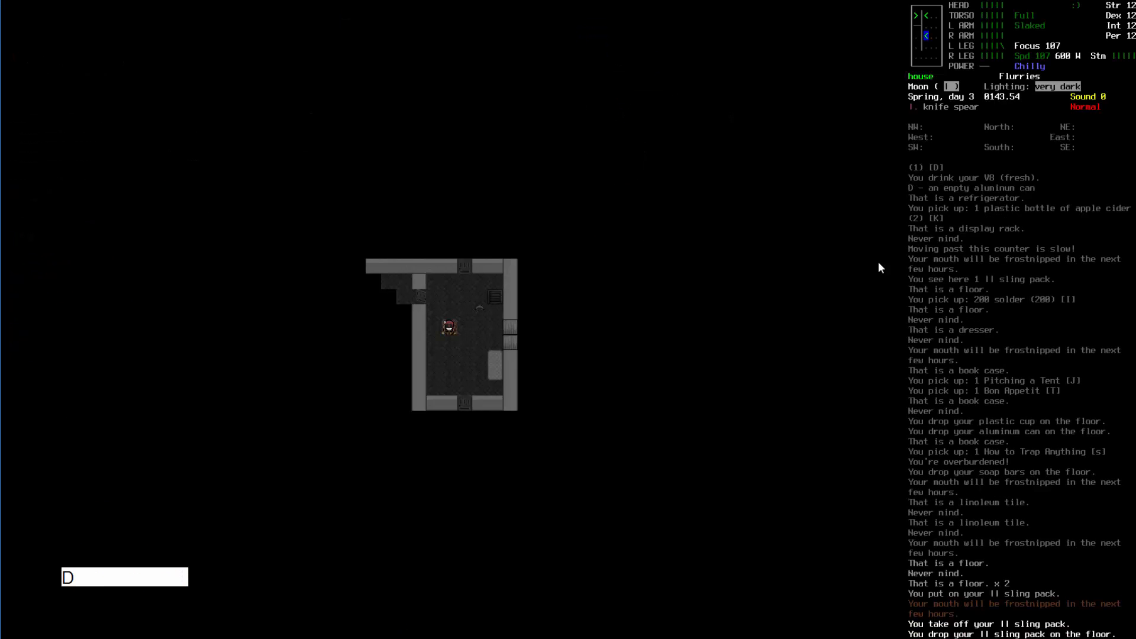
key("Numpad7")
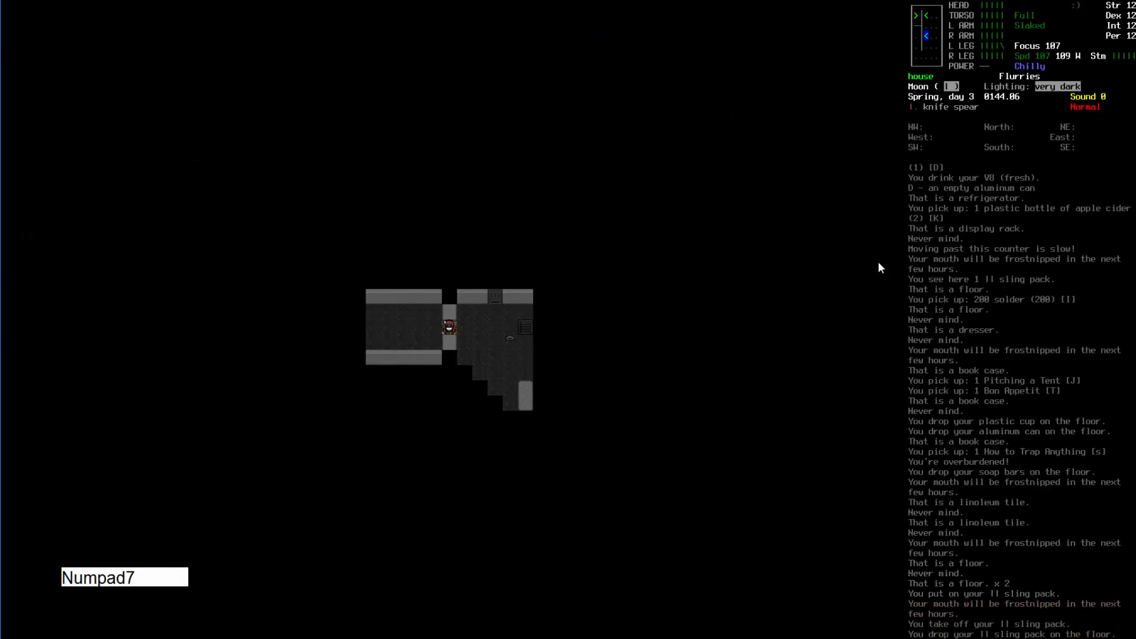
key("Numpad4")
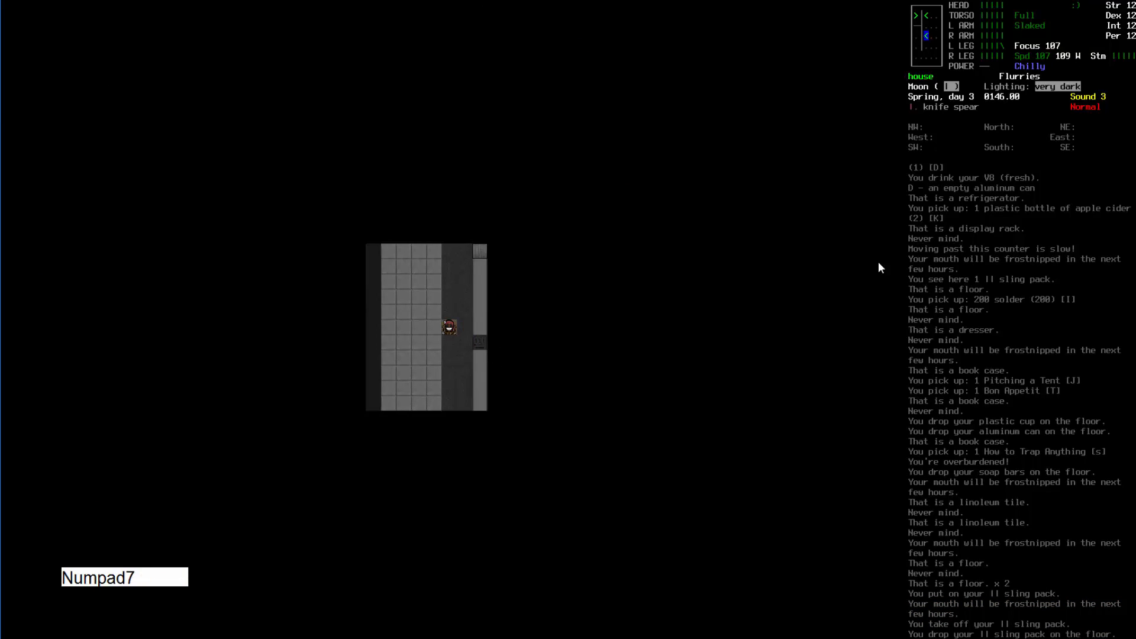
- Browse the list of worn clothing in the inventory, then close it
key("i")
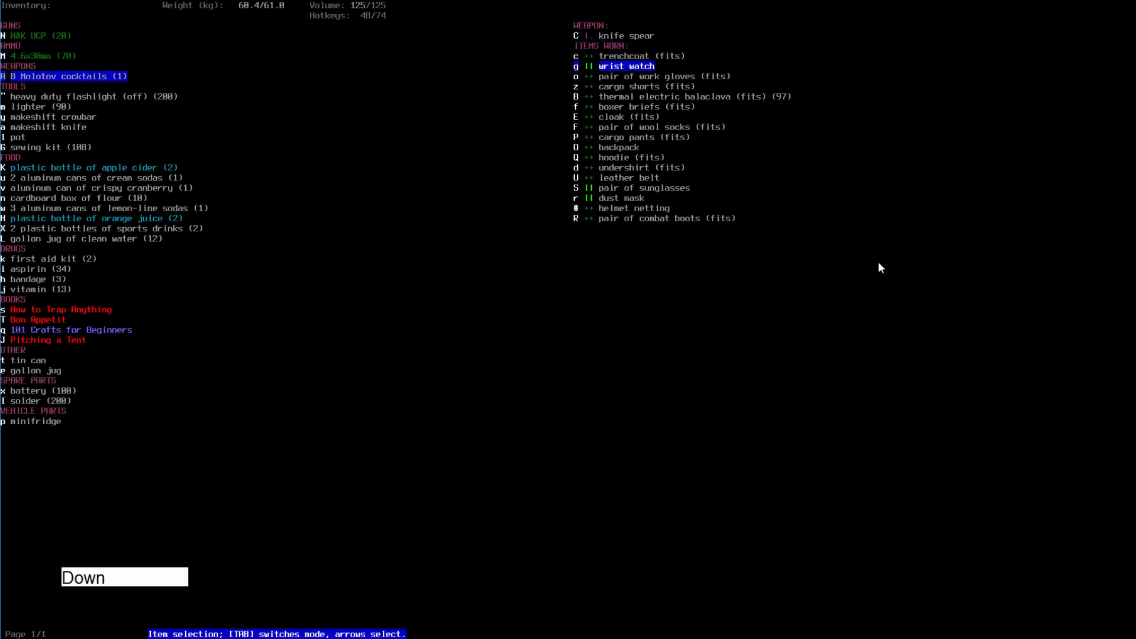
key("down")
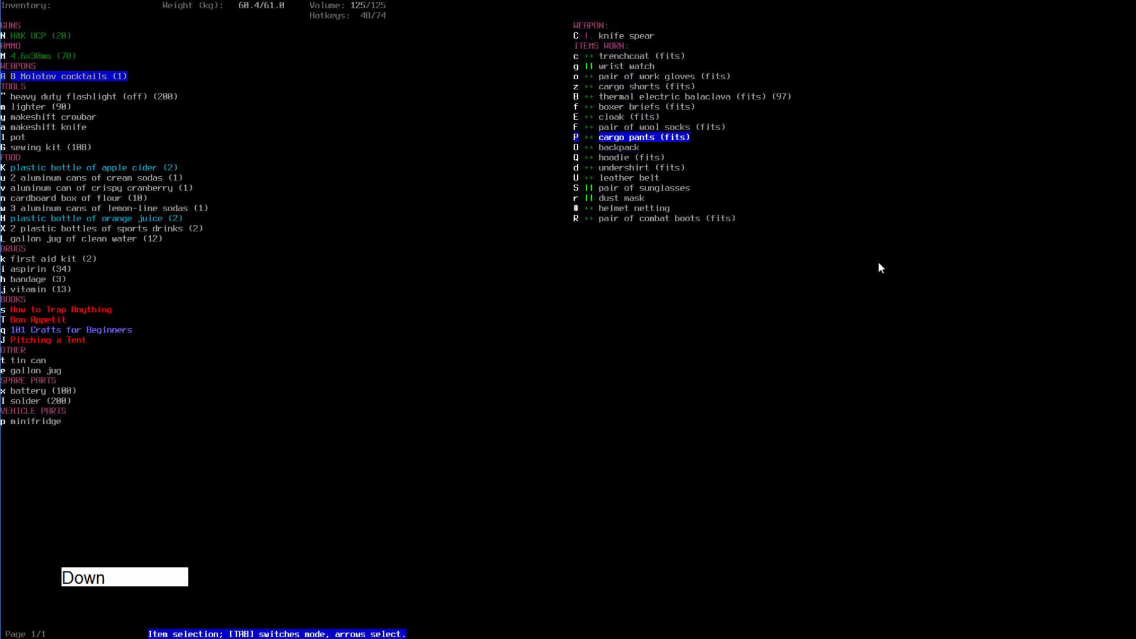
key("Down")
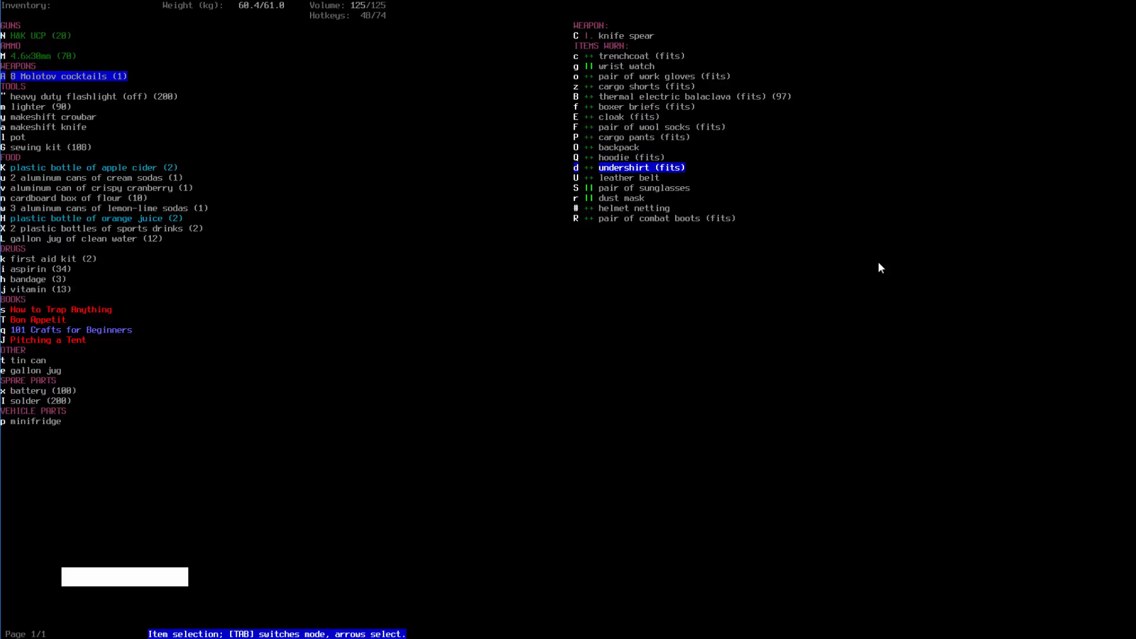
key("Escape")
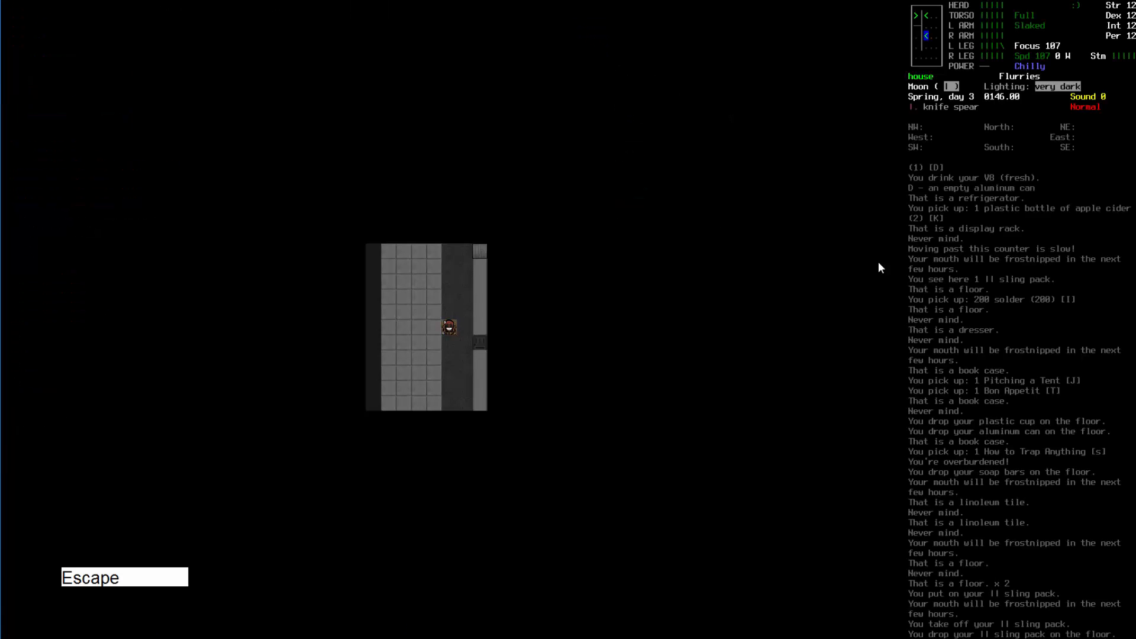
key("Numpad8")
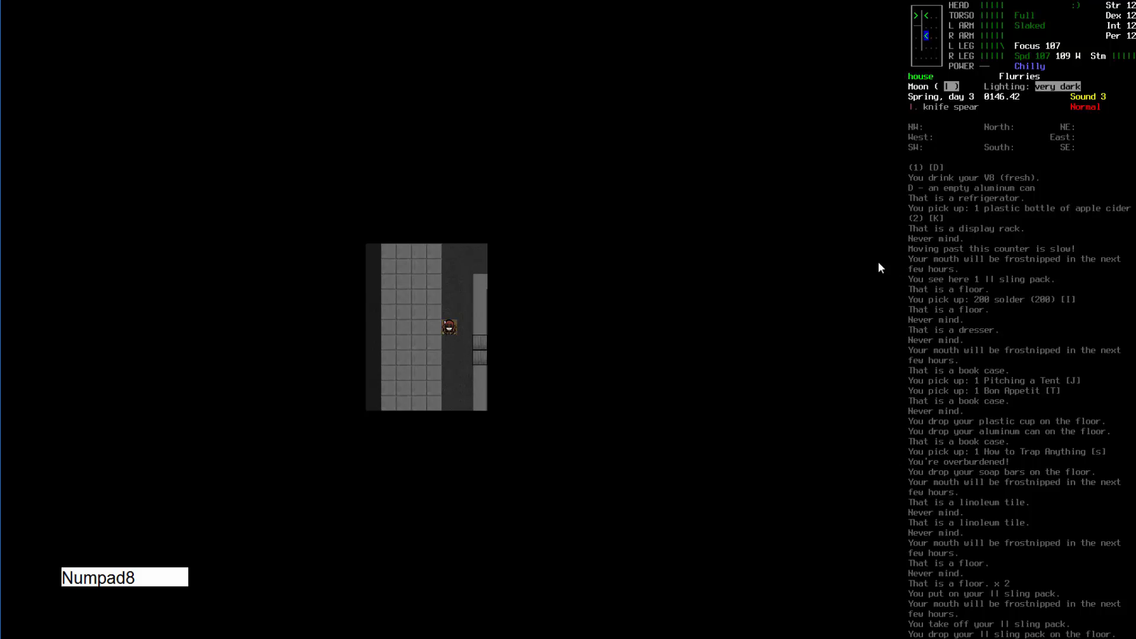
- Walk north out through the empty window into the field and back inside
key("Numpad8")
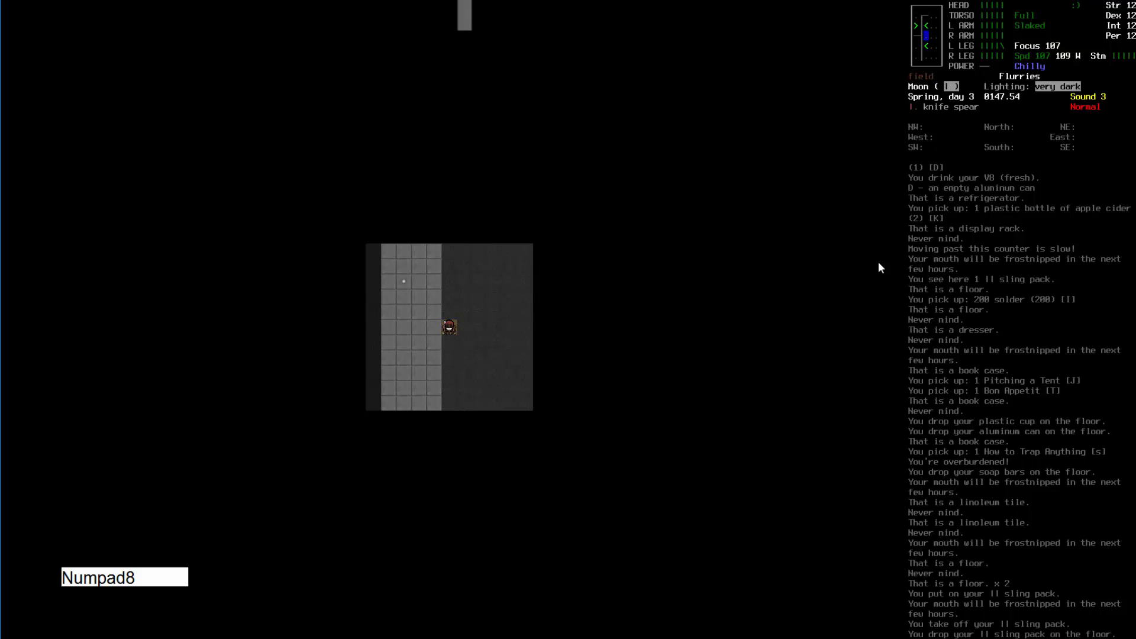
key("Numpad8")
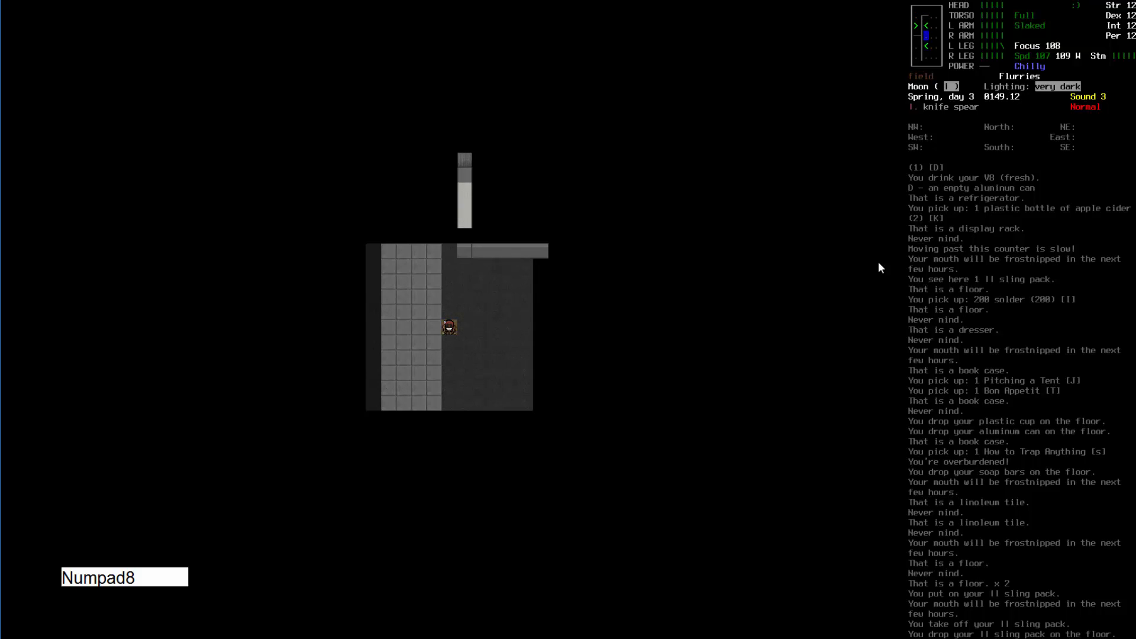
key("Numpad8")
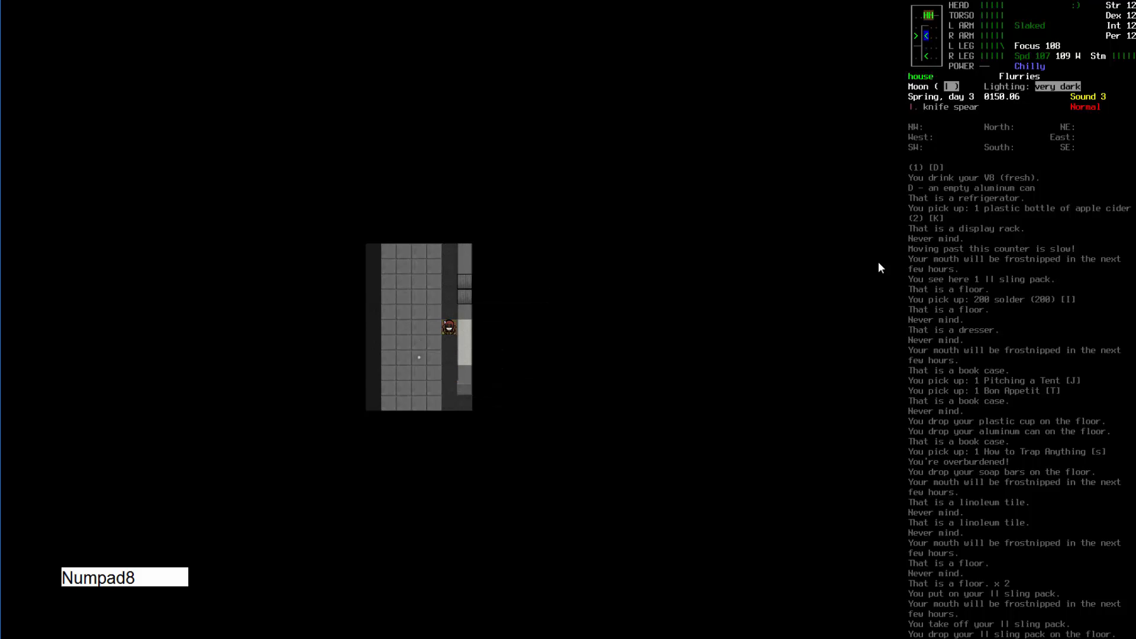
key("Numpad8")
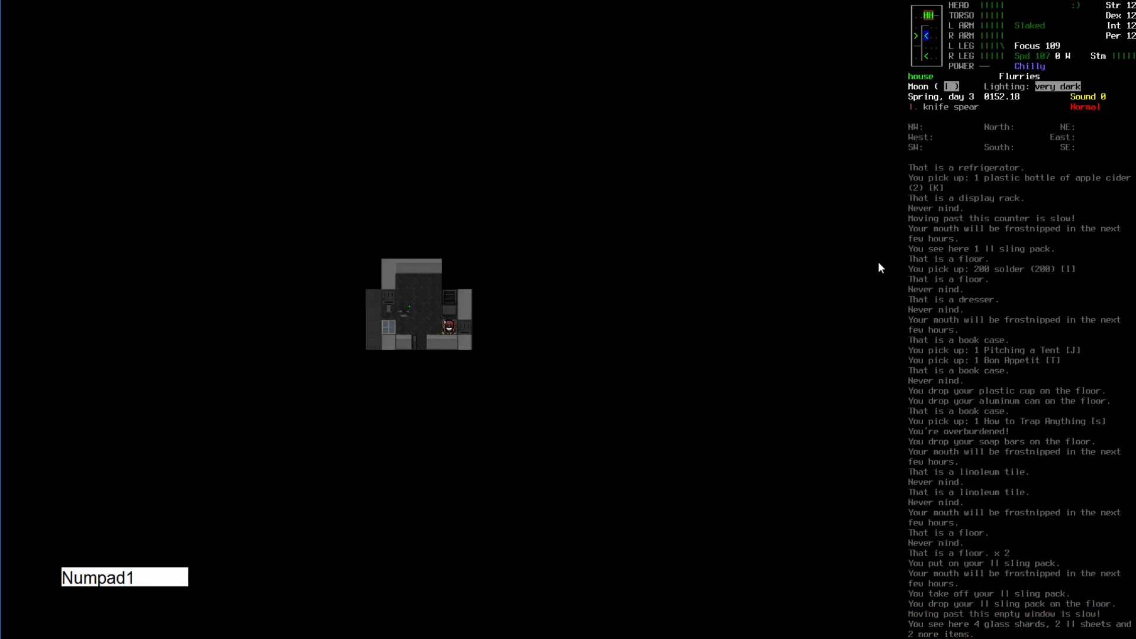
- Walk past the empty window and drop the books and solder on the floor
key("Numpad9")
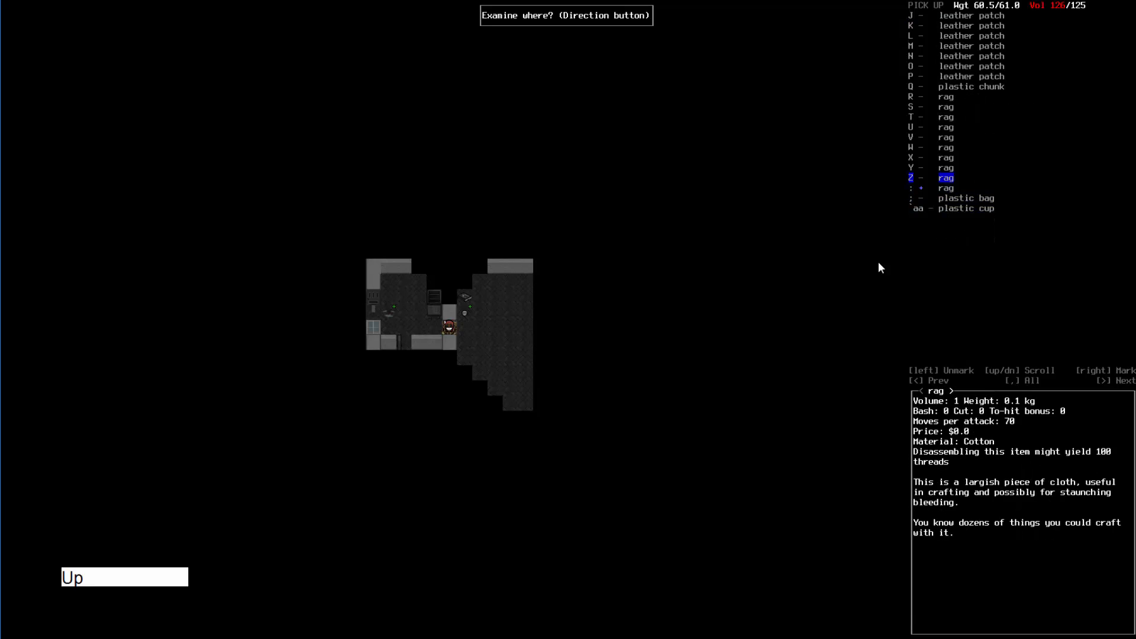
key("Escape")
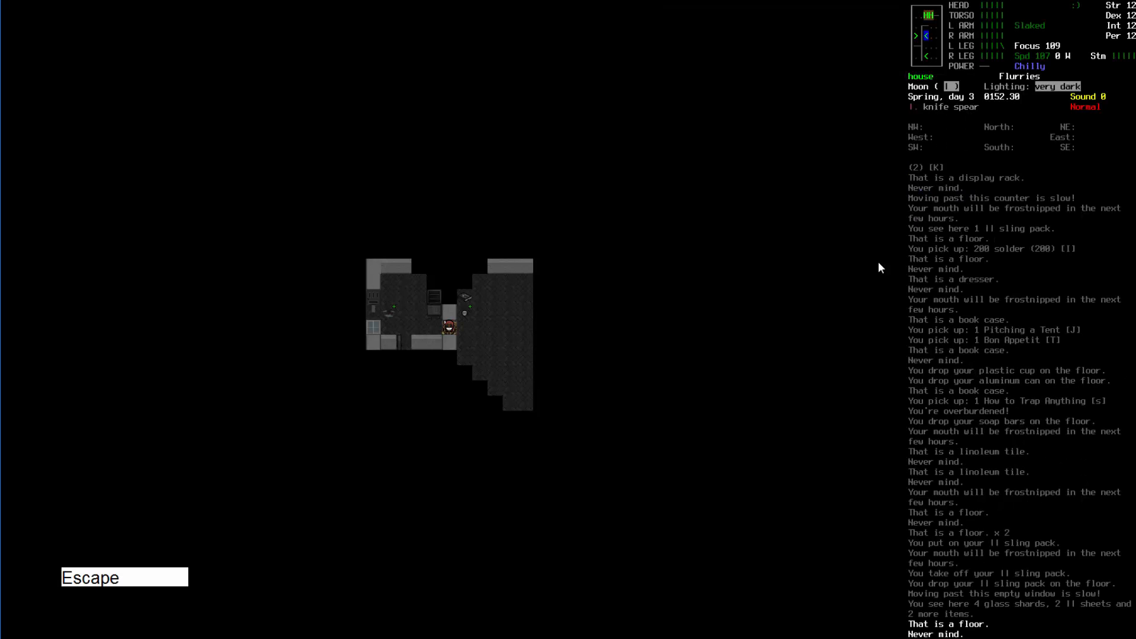
key("D")
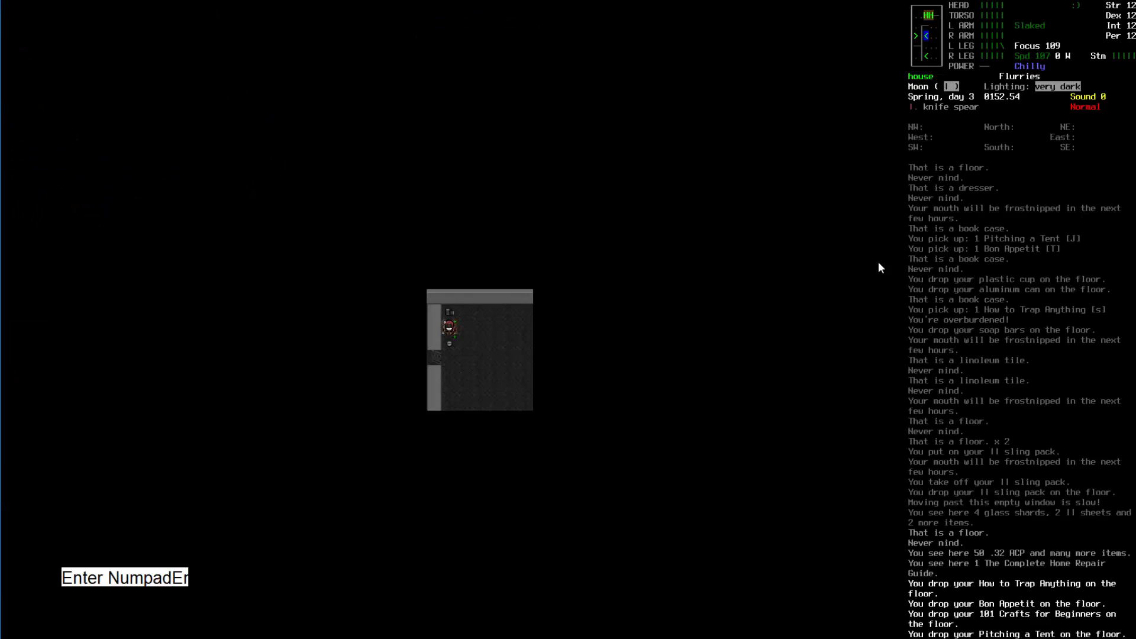
key("Right")
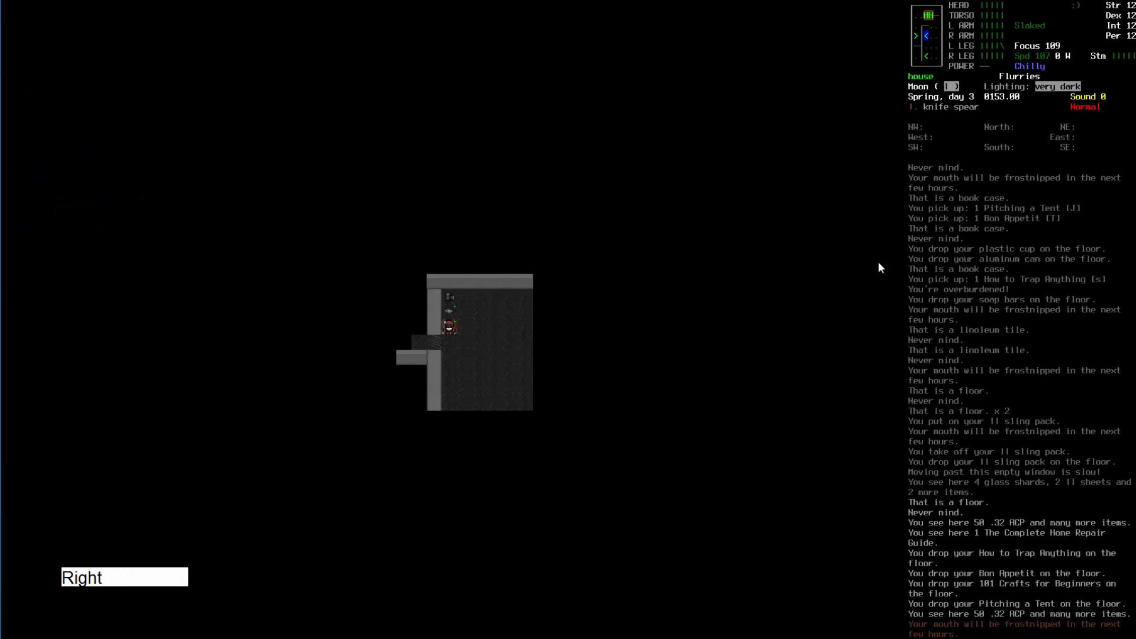
key("D")
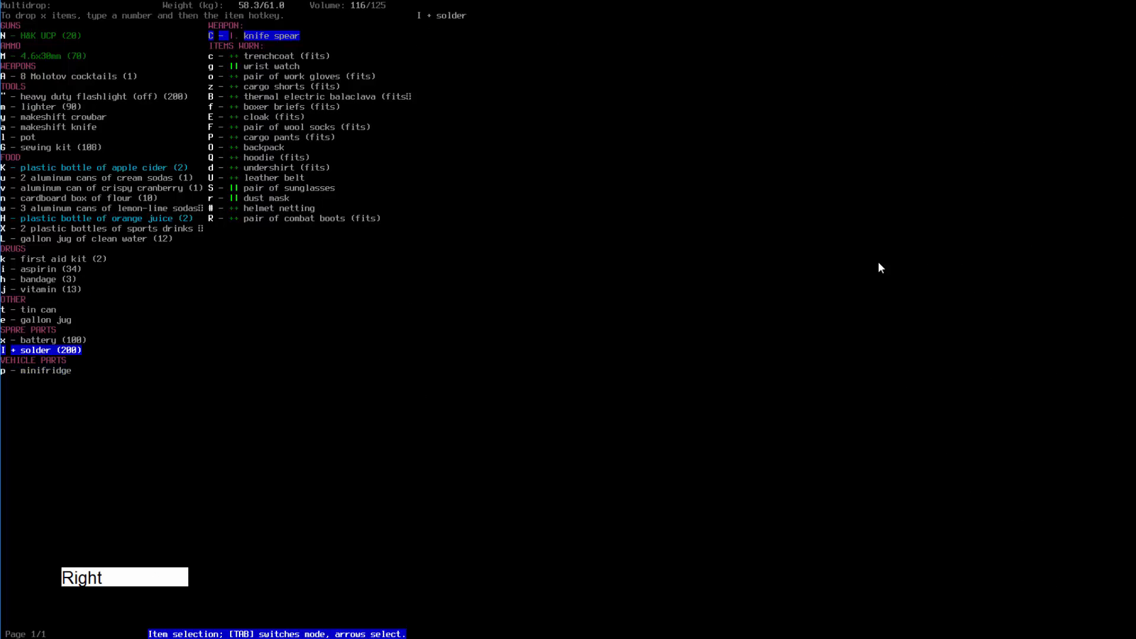
key("Enter")
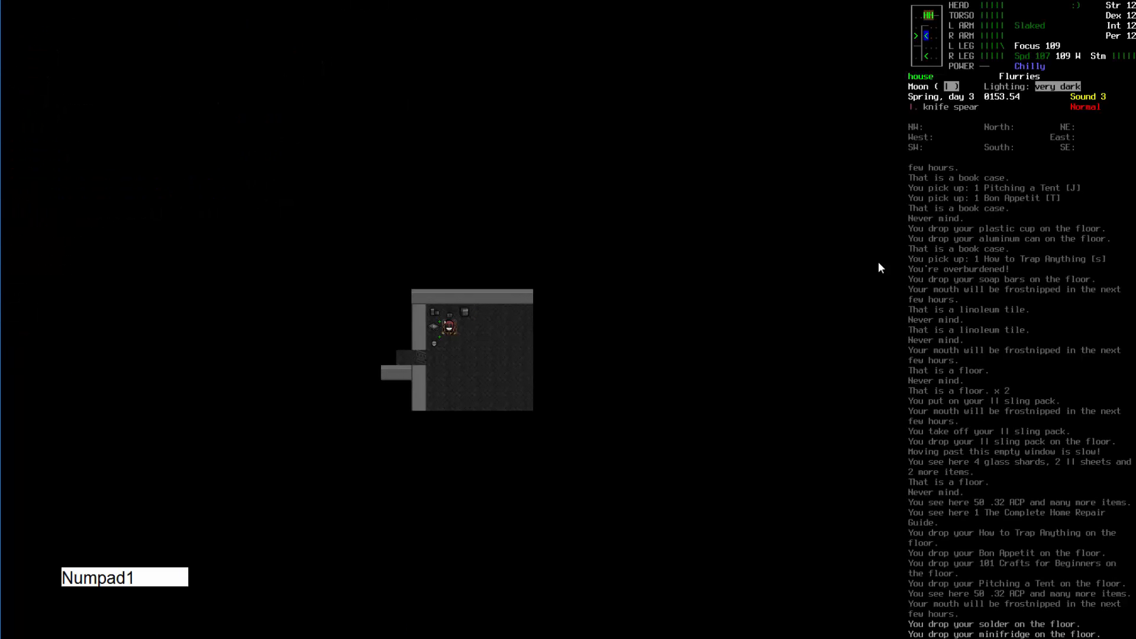
- Pick up the hacksaw, hammer and other floor tools, then drop them with the pot
key("Up")
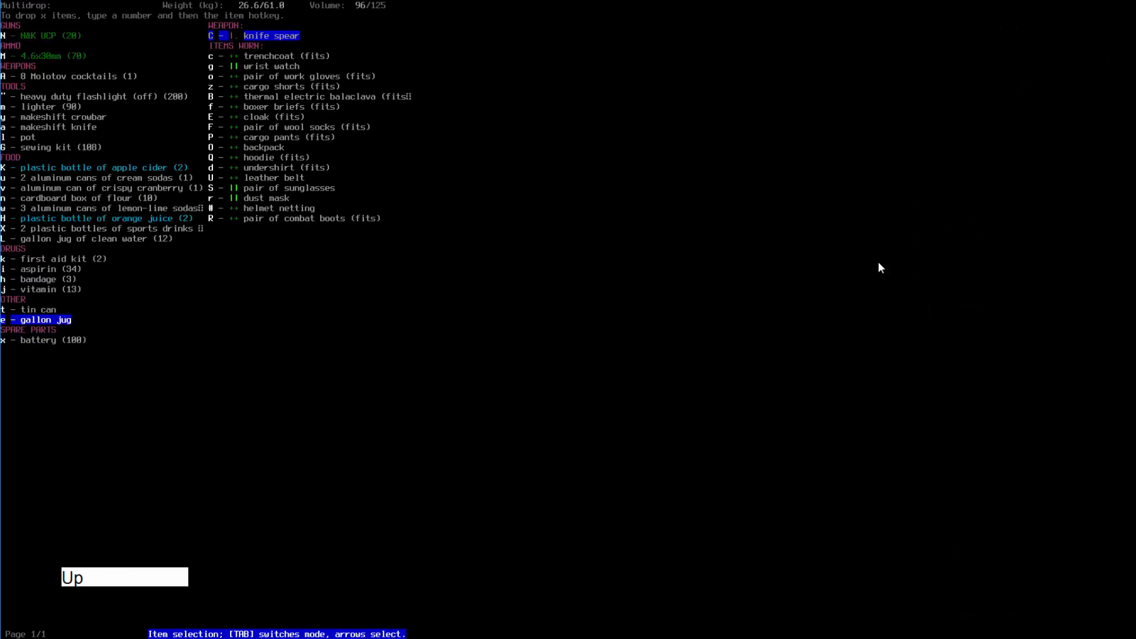
key("Escape")
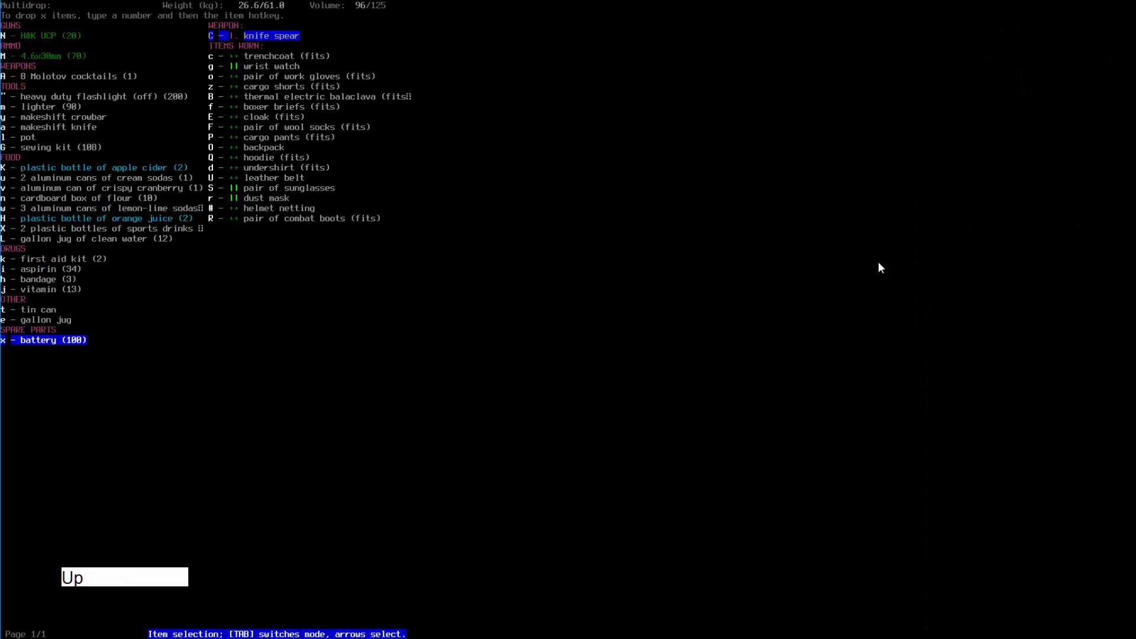
key("Escape")
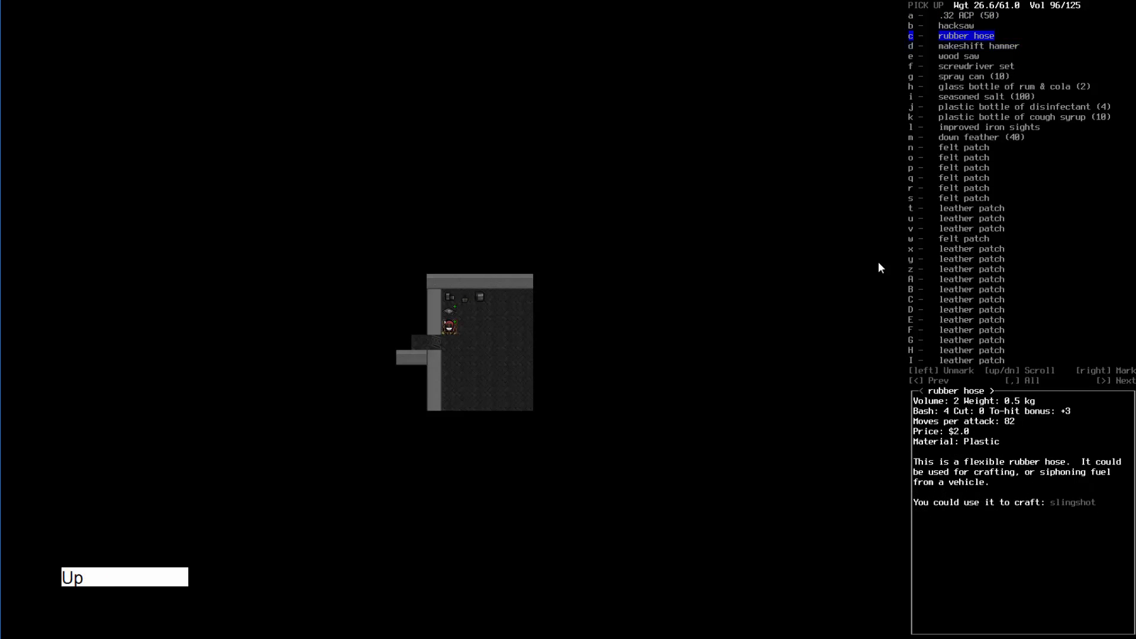
key("Down")
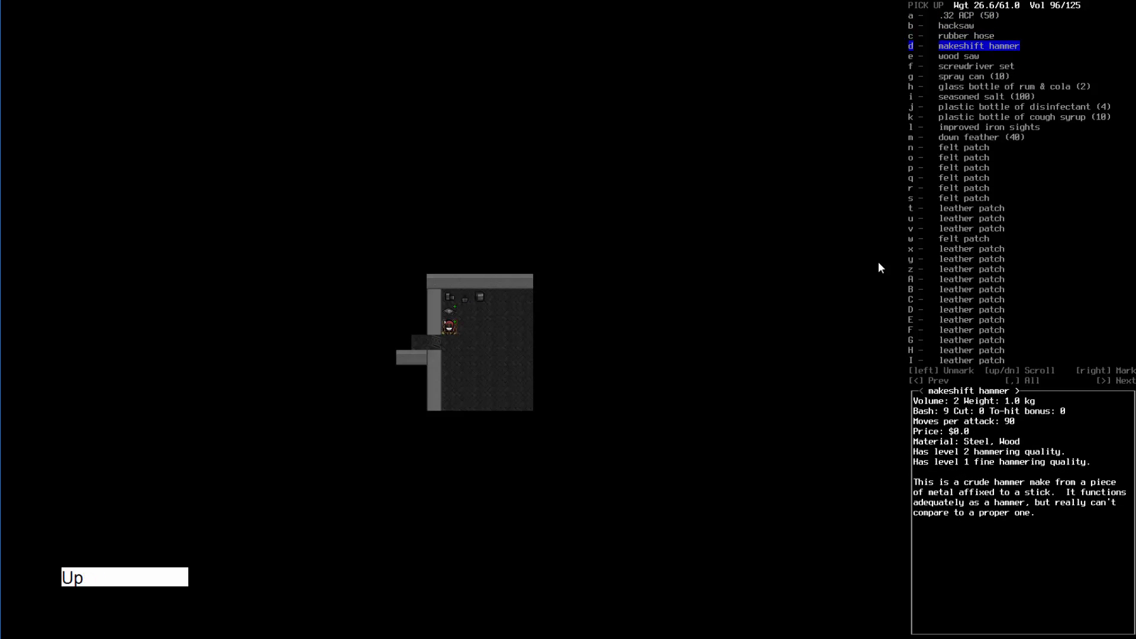
key("down")
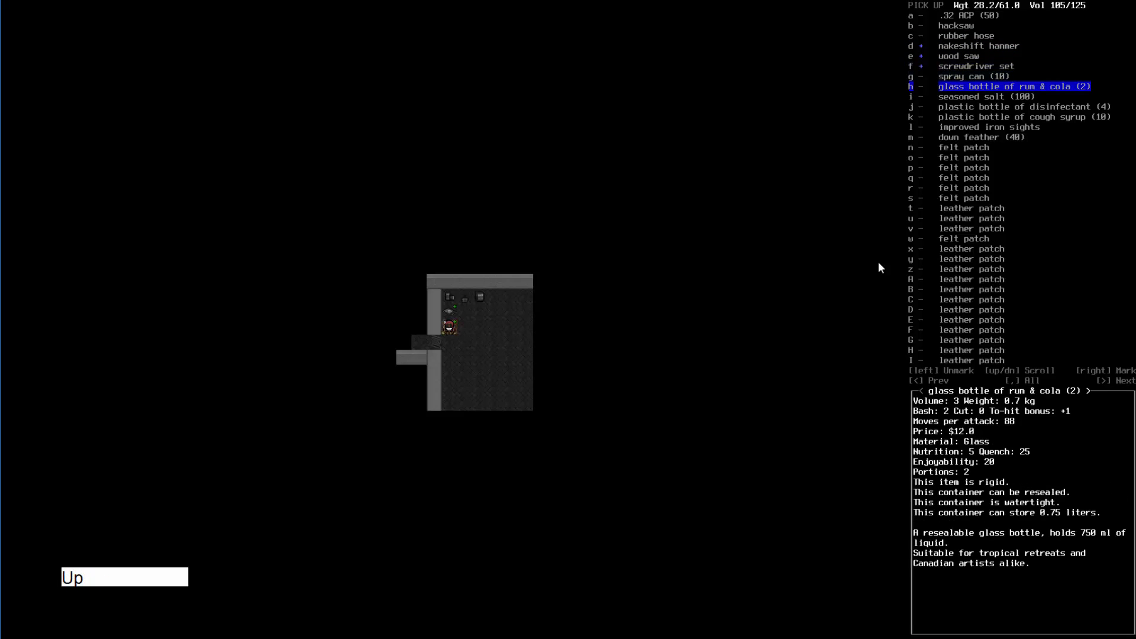
key("DOWN")
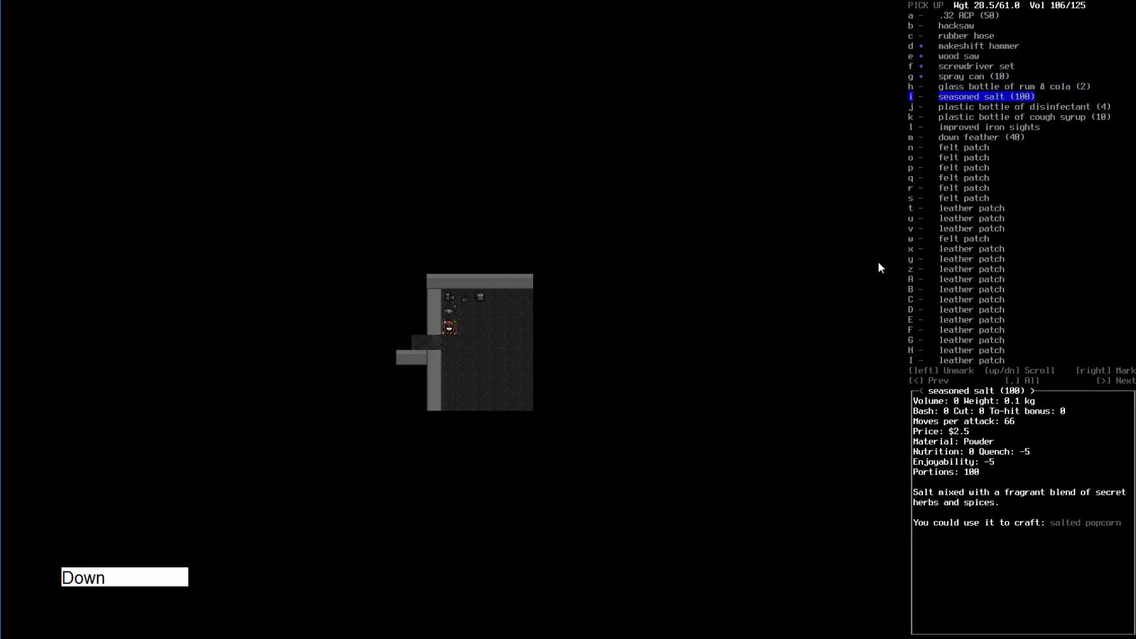
key("up")
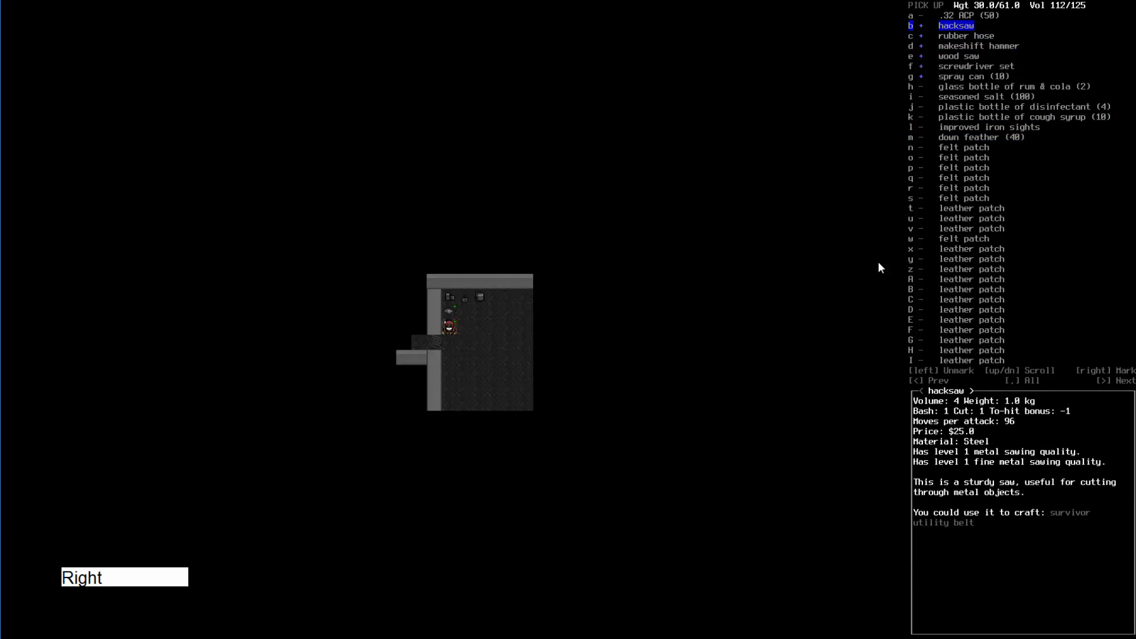
key("Down")
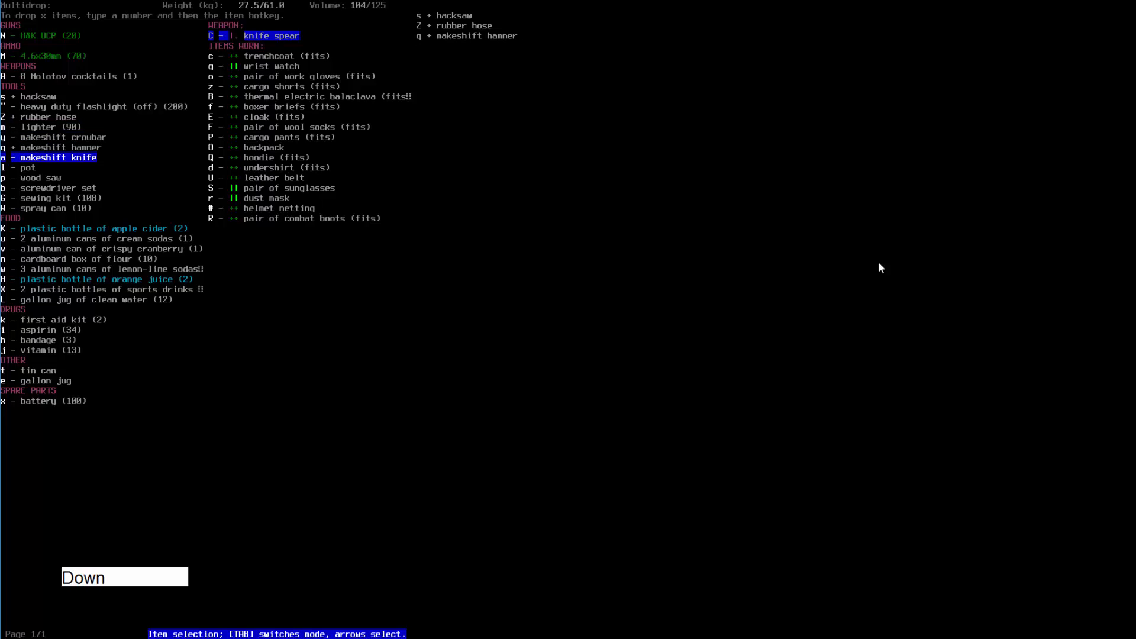
key("Down")
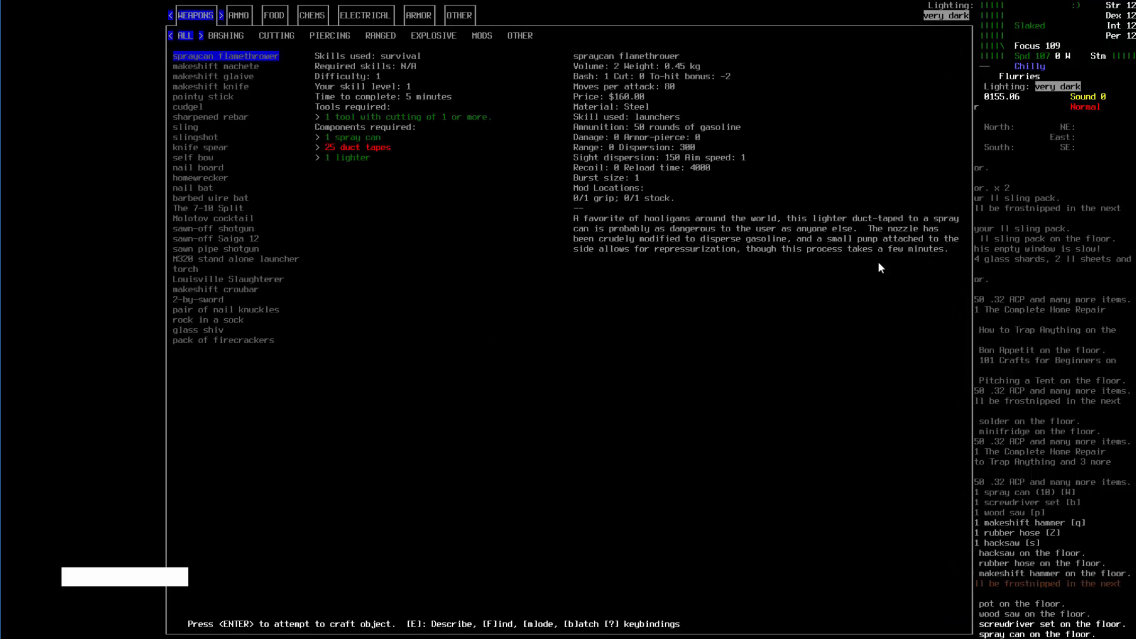
- Look up the spraycan flamethrower recipe, then close the crafting and inventory menus
type("flameth")
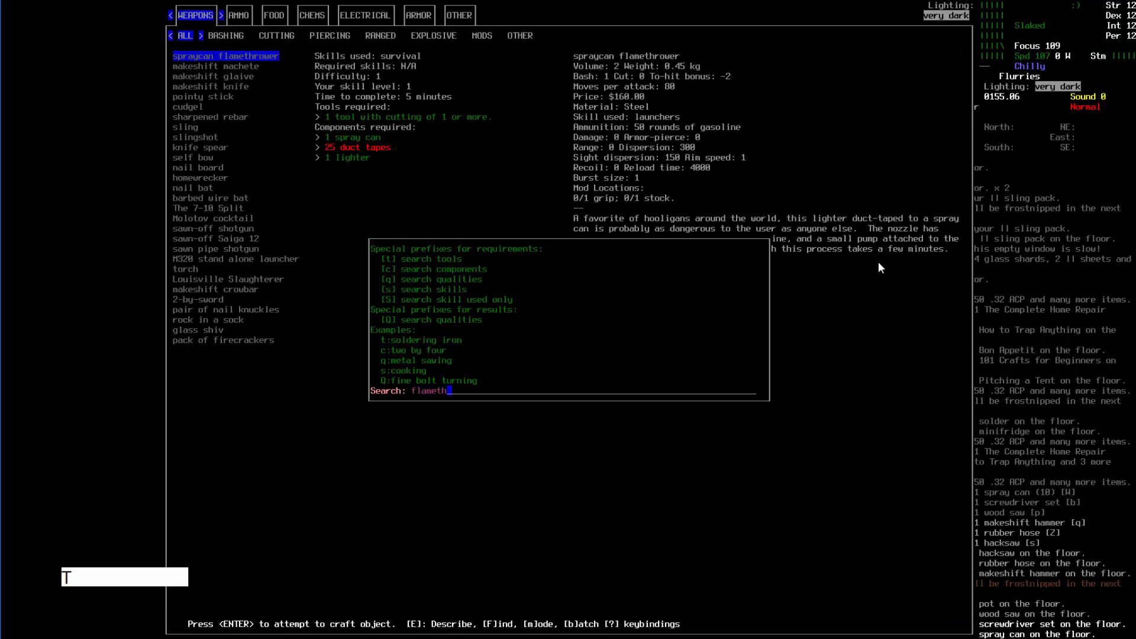
key("Escape")
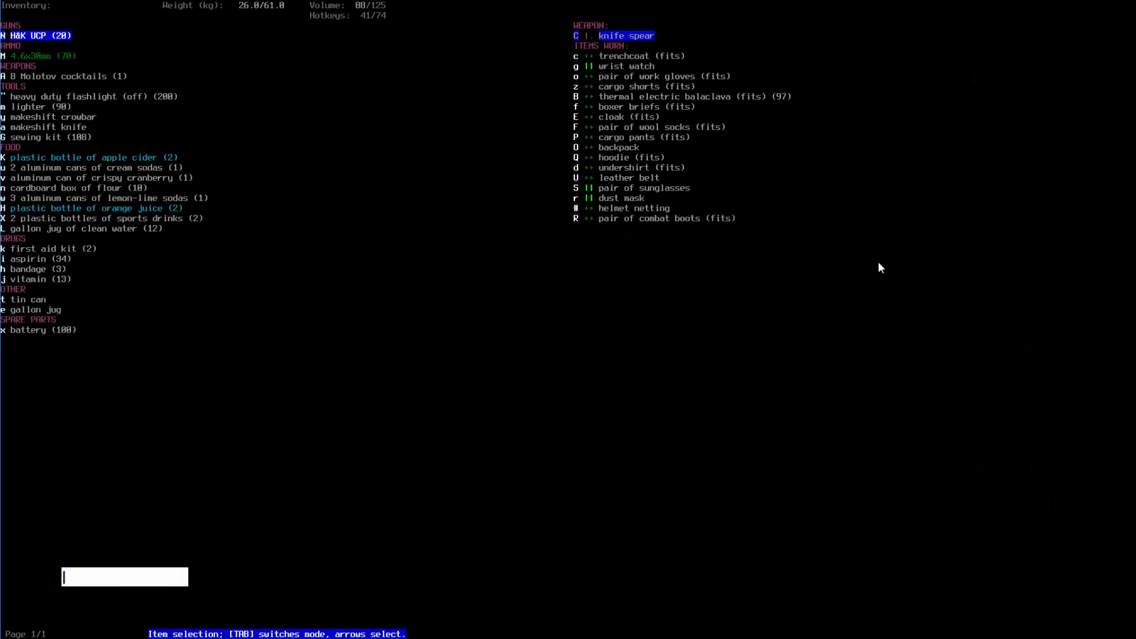
key("Escape")
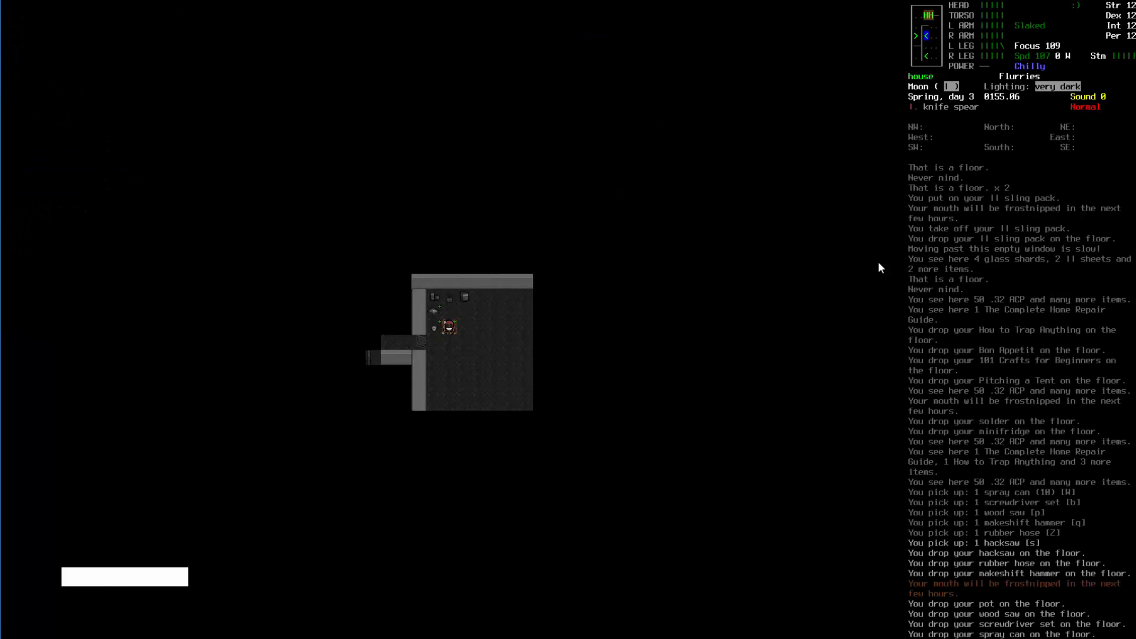
- Mark cider, flour, sodas, juice, sports drinks and water for dropping, keeping the cranberry can
key("Numpad8")
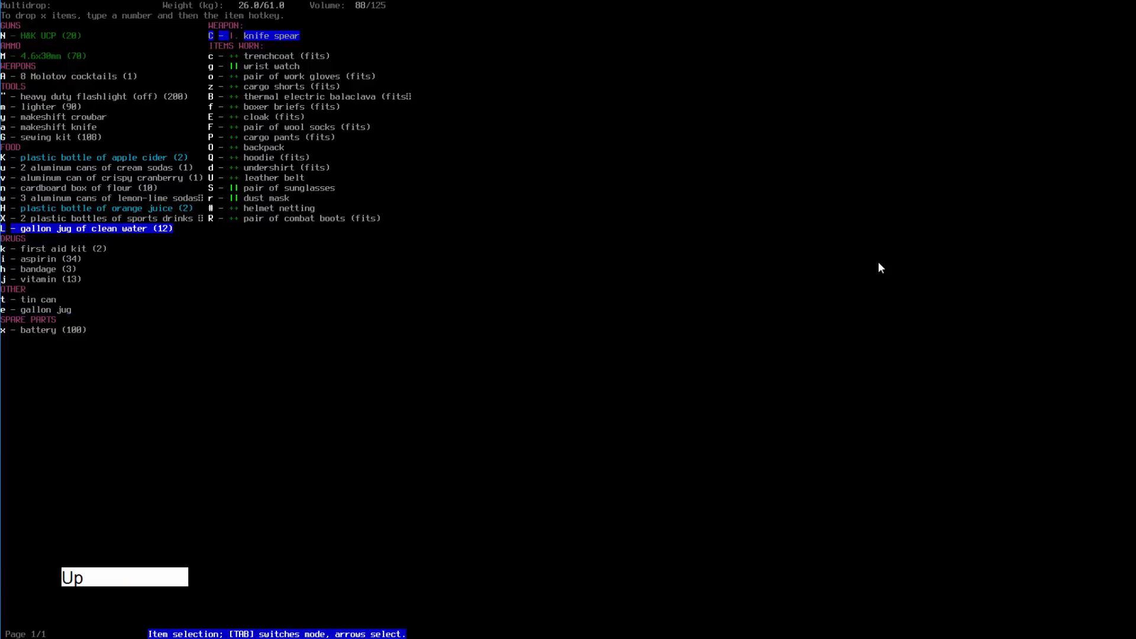
key("Right")
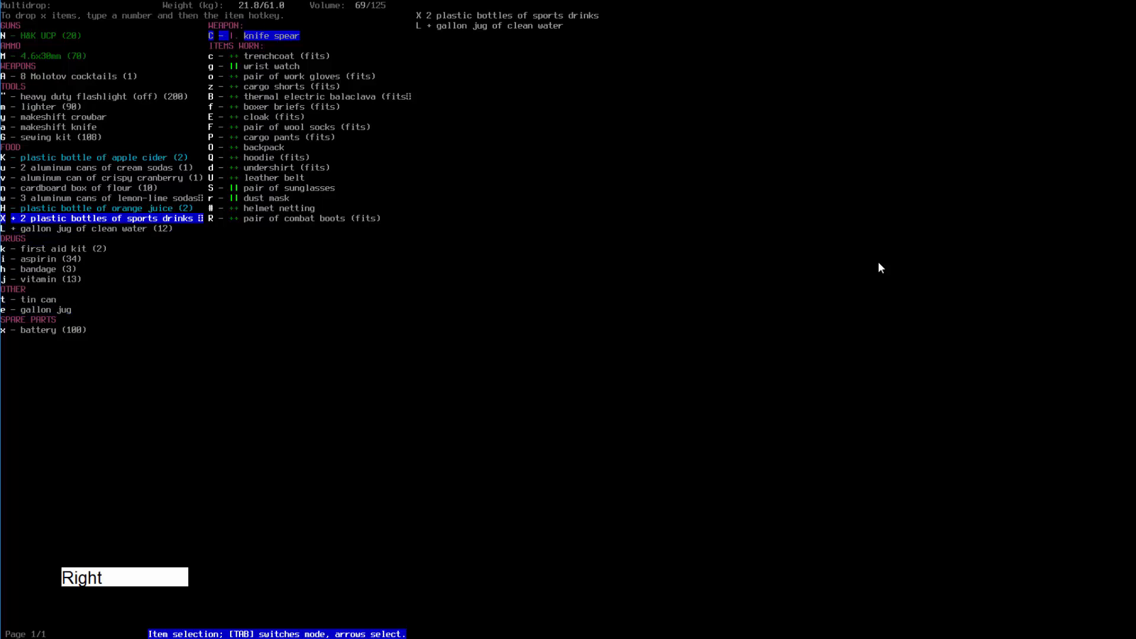
key("up")
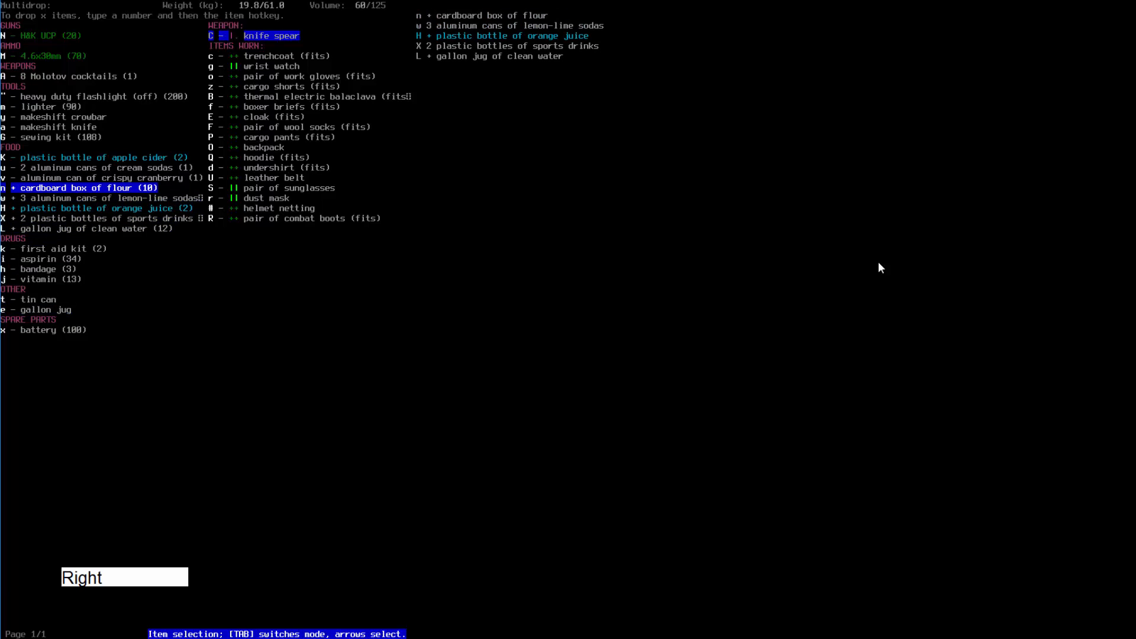
key("Up")
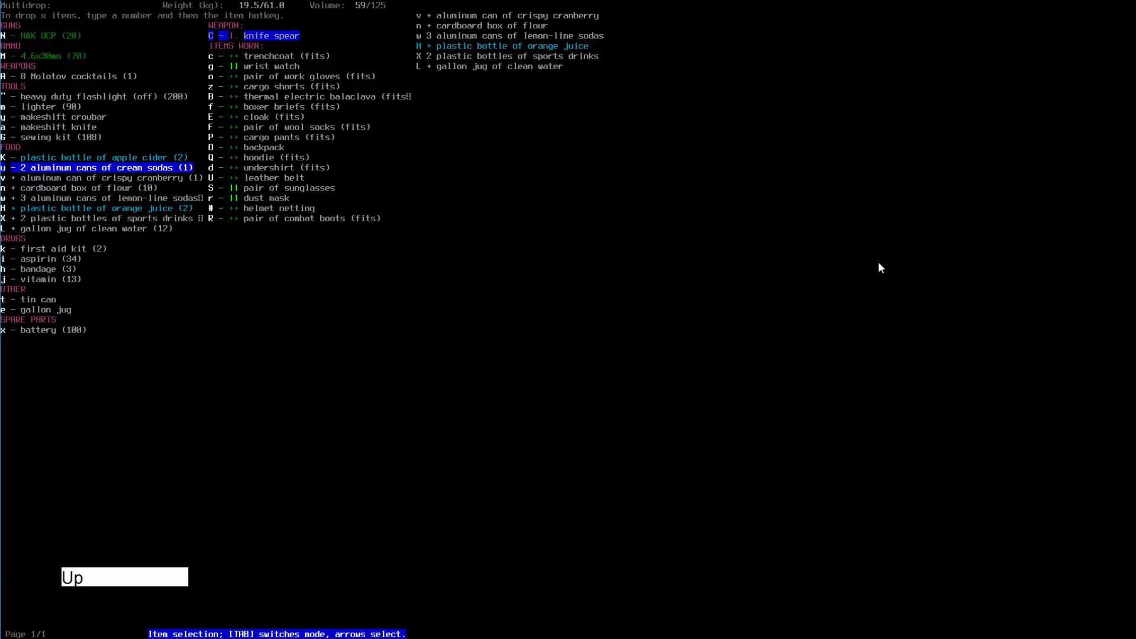
key("Down")
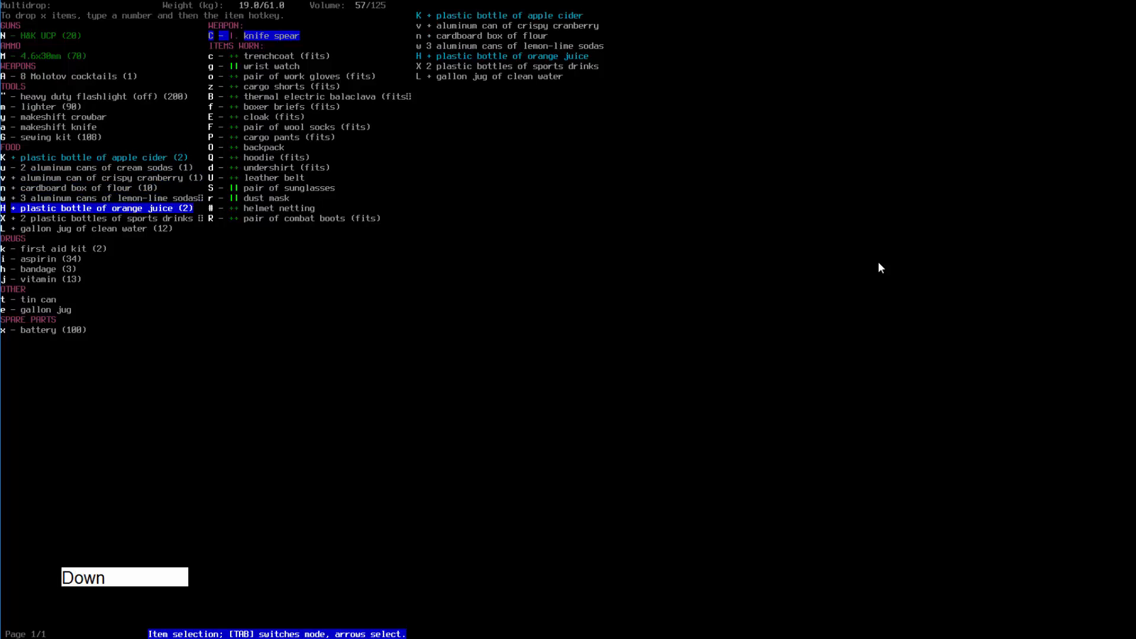
key("Down")
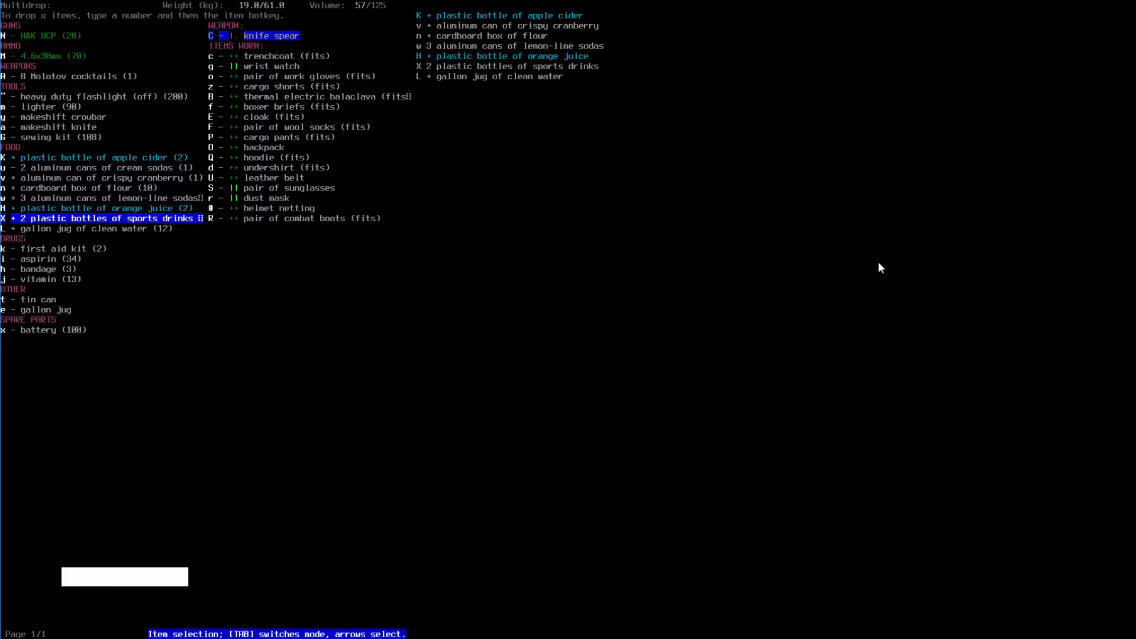
key("Up")
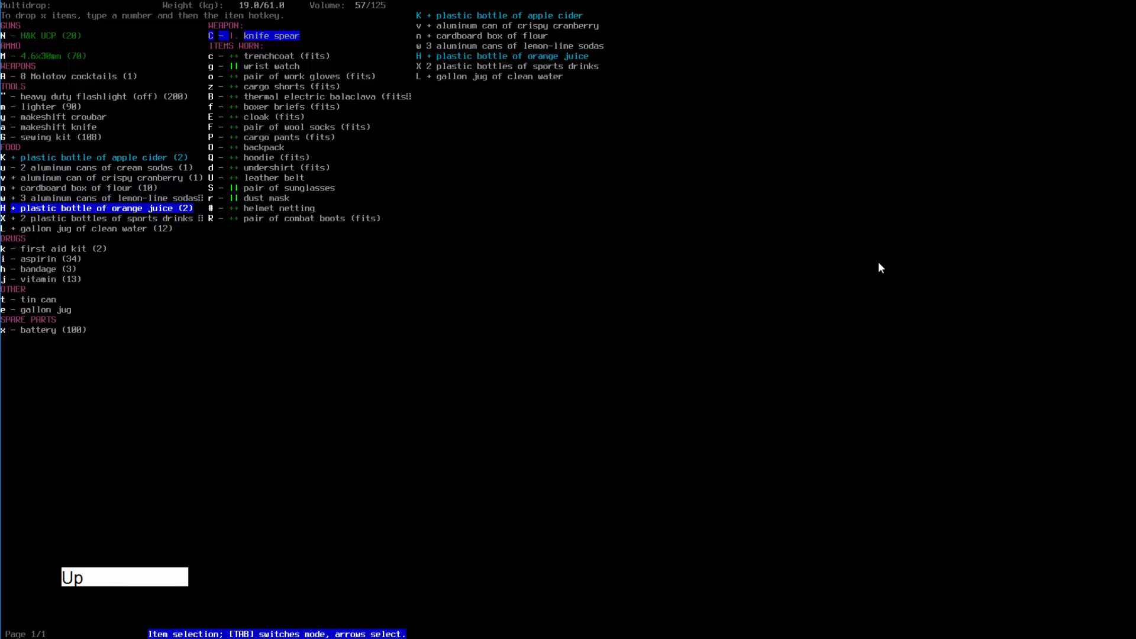
key("up")
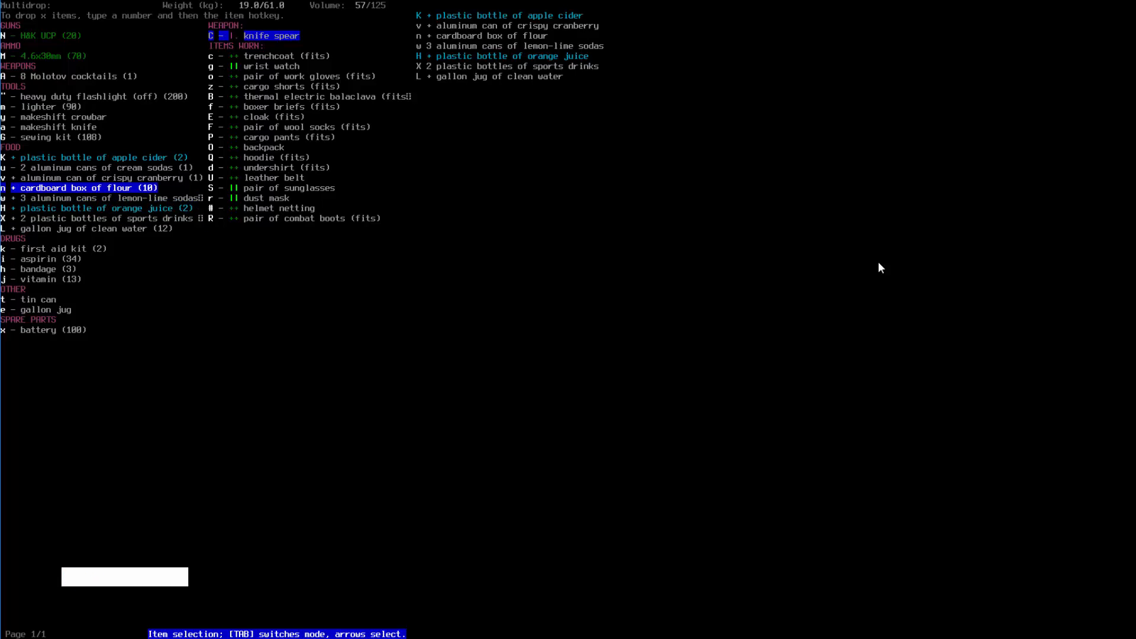
key("Up")
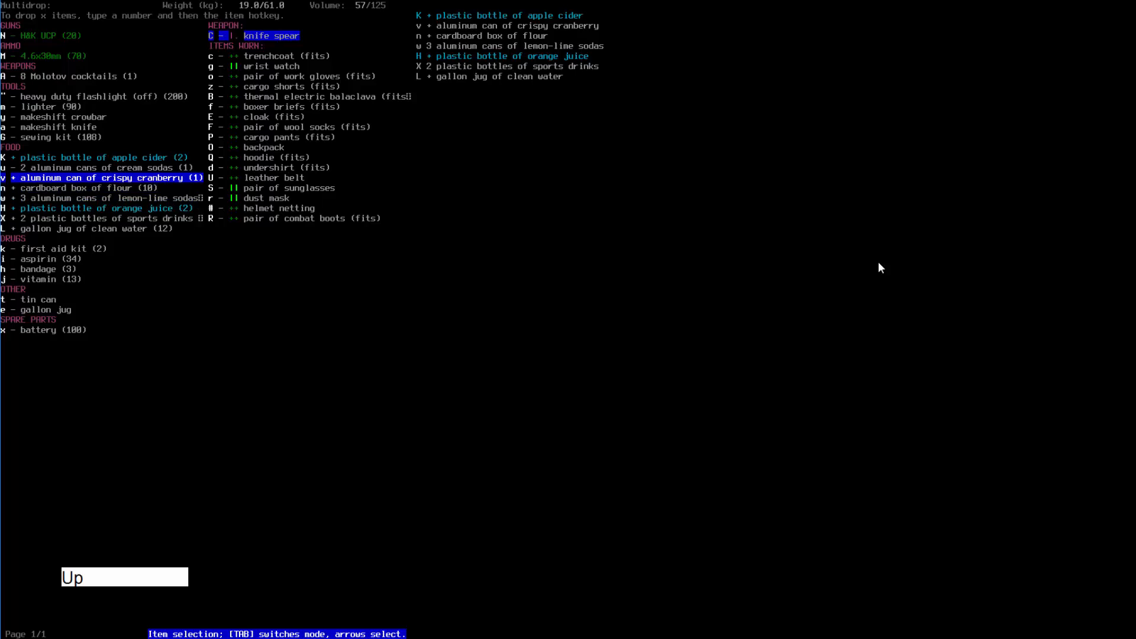
key("Right")
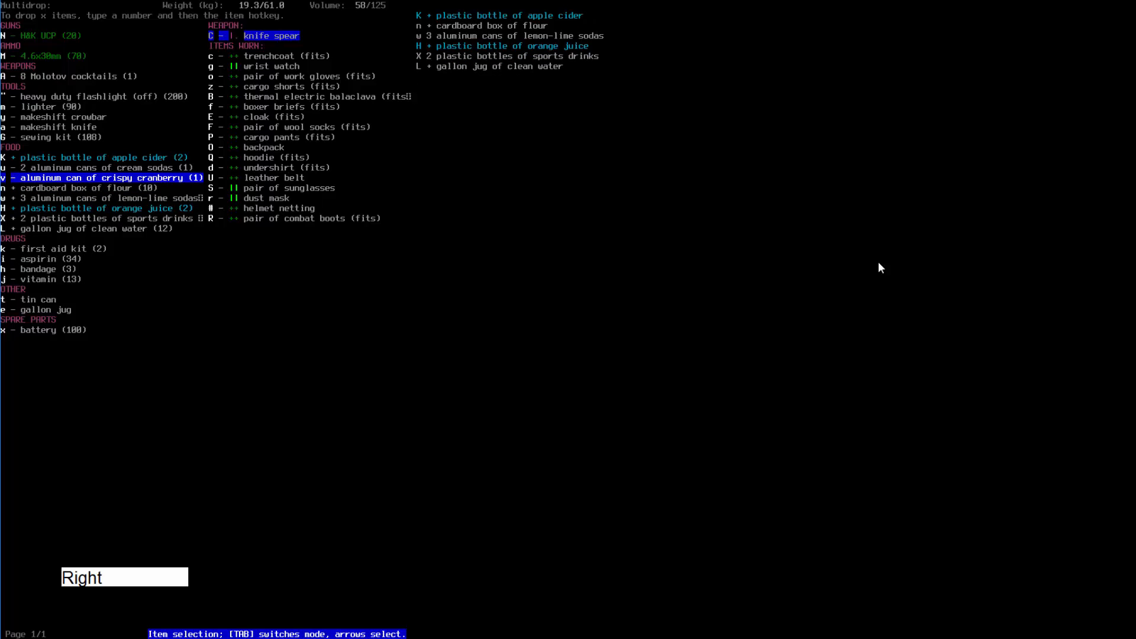
key("Down")
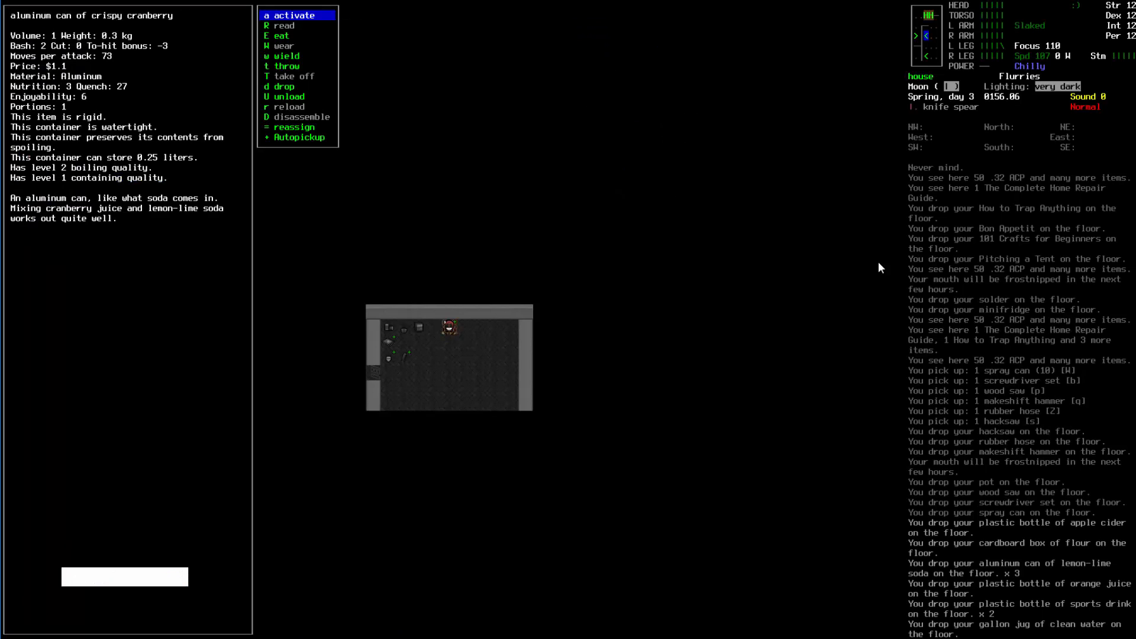
- Close the cranberry can details and check the overview map for the route
key("Escape")
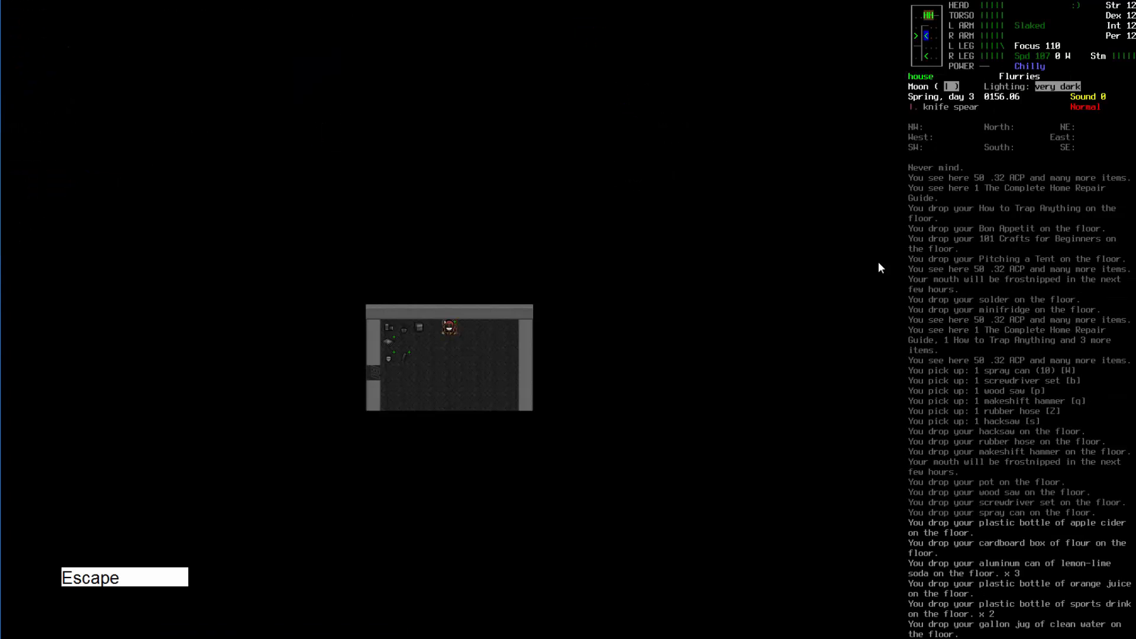
key("M")
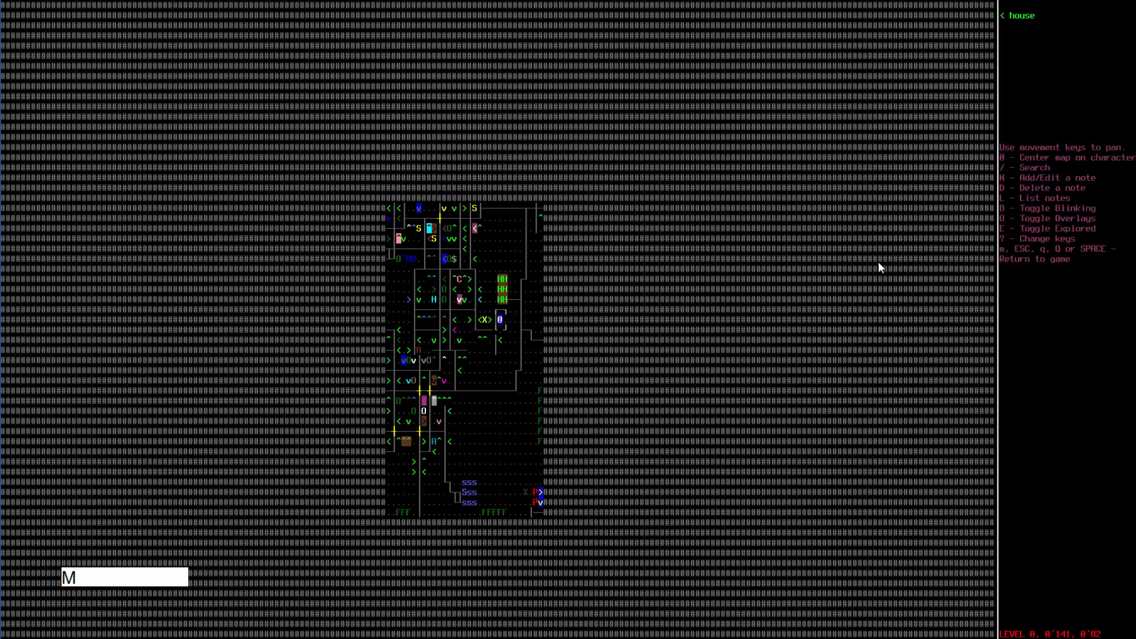
key("Numpad4")
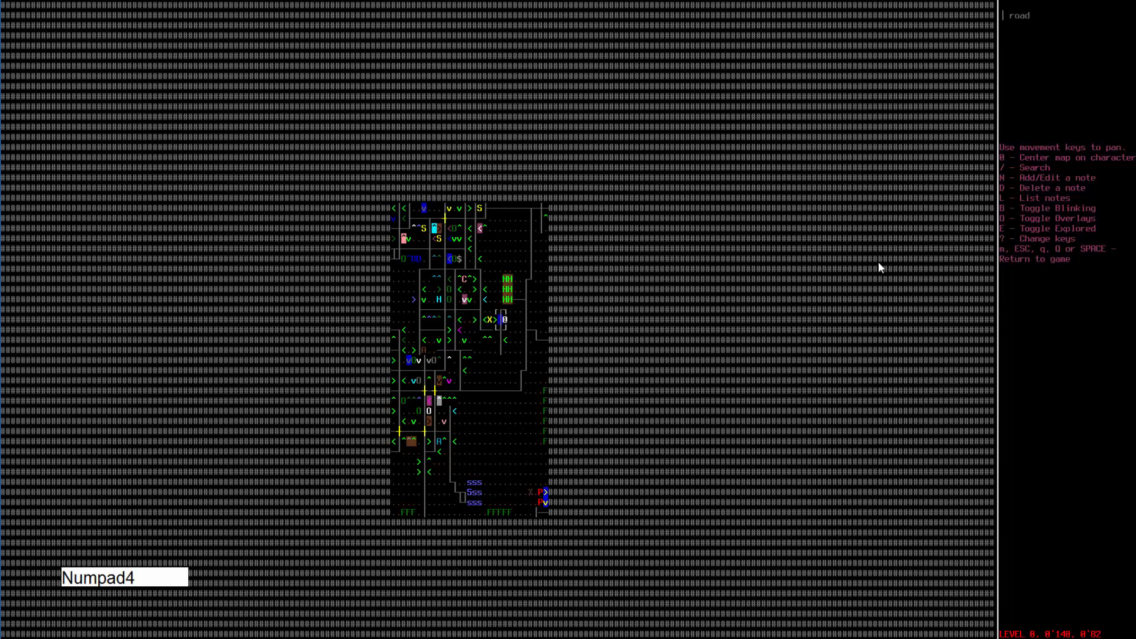
key("Numpad4")
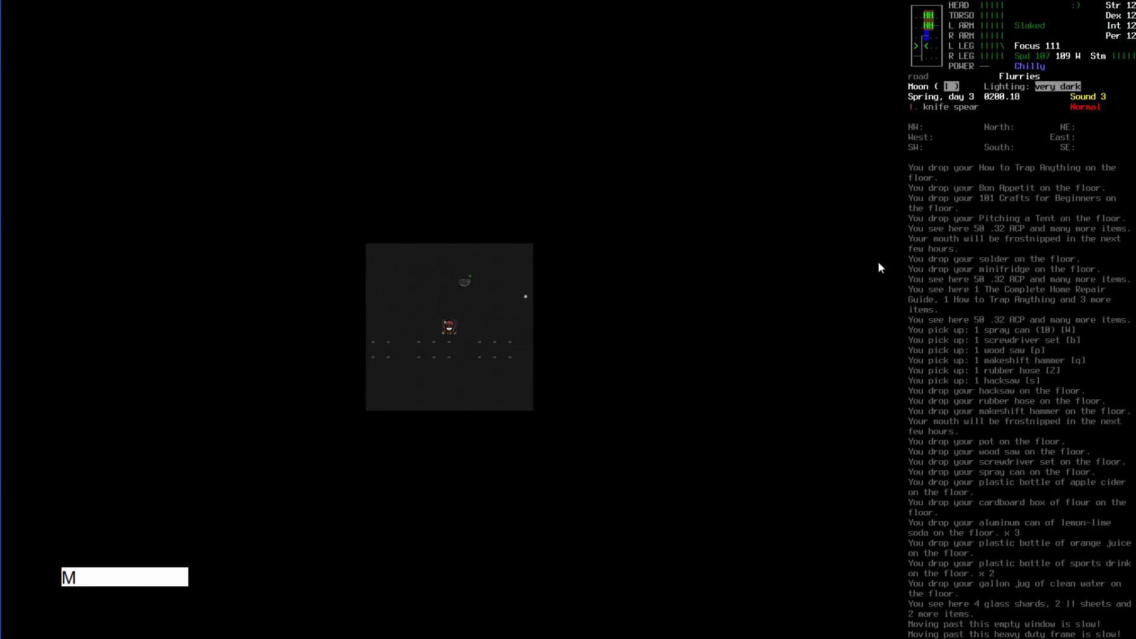
- Walk north and northeast into the superstore and kill the zombies there
key("Numpad8")
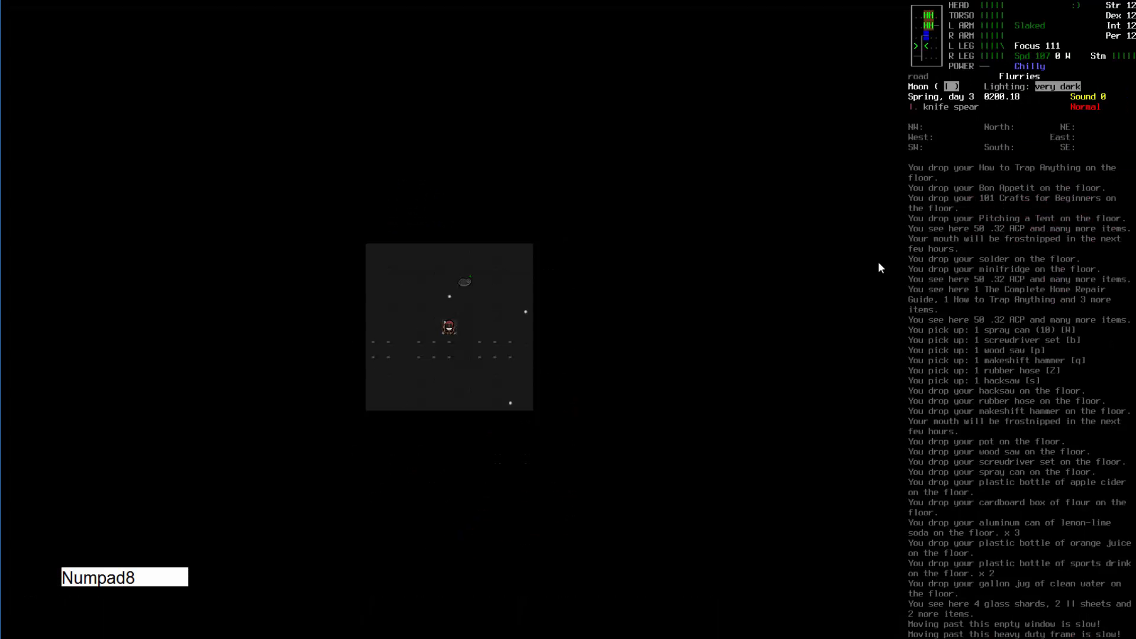
key("Numpad9")
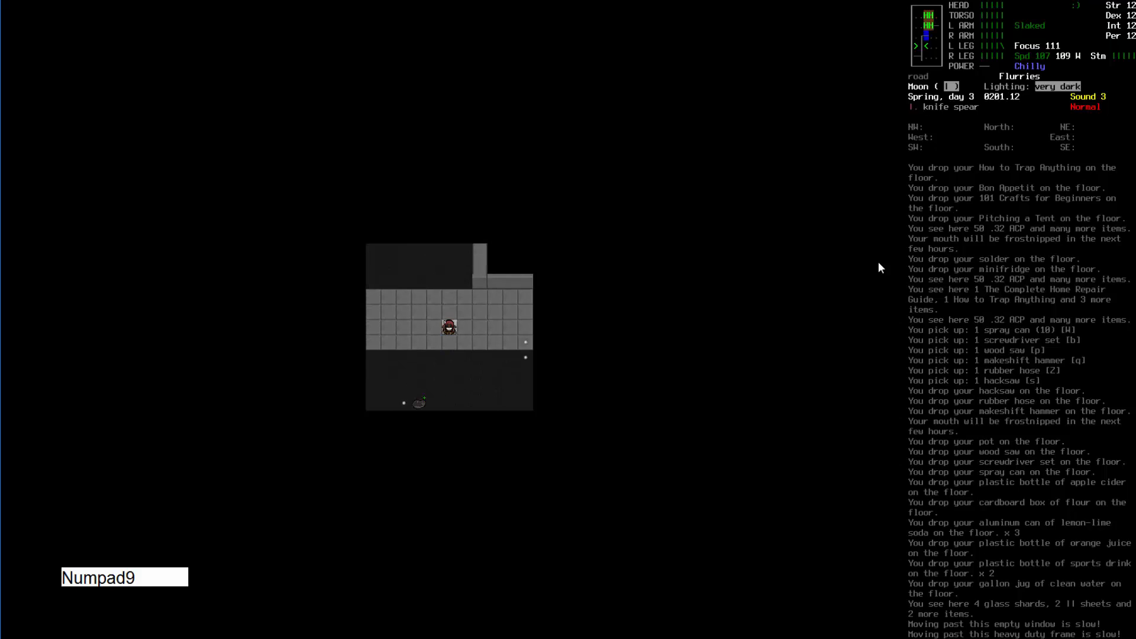
key("Numpad9")
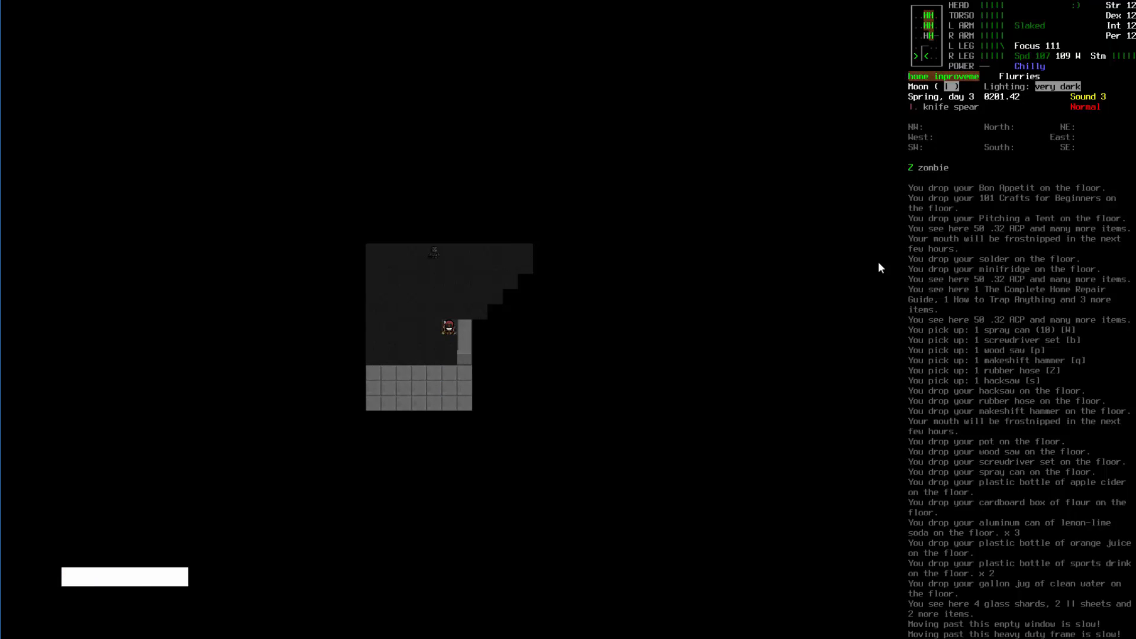
key("Numpad9")
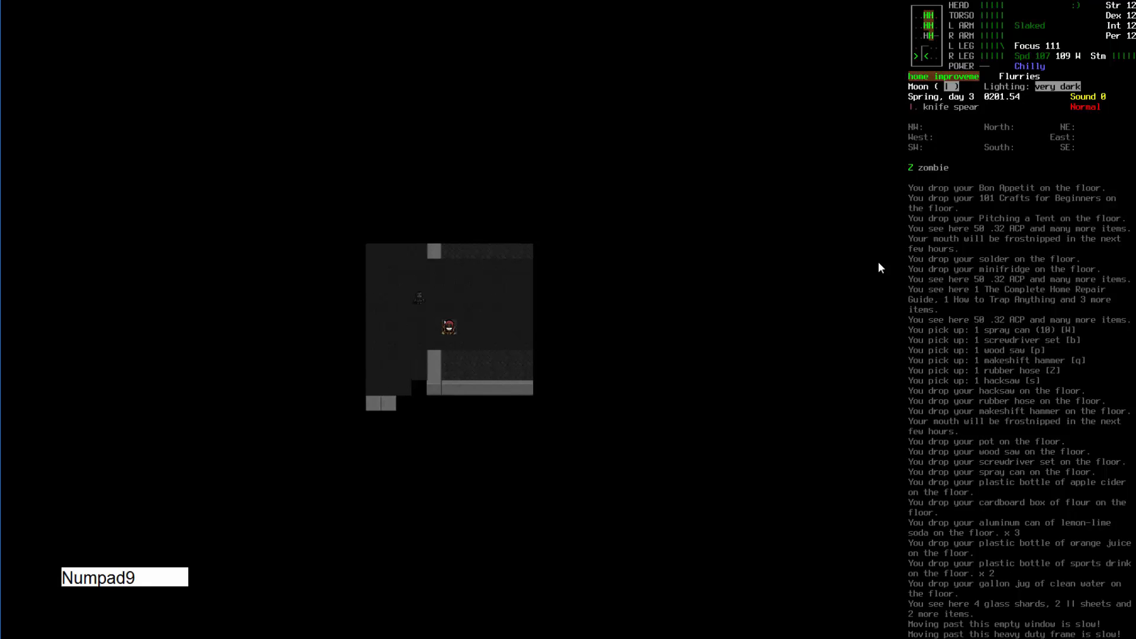
key("Numpad9")
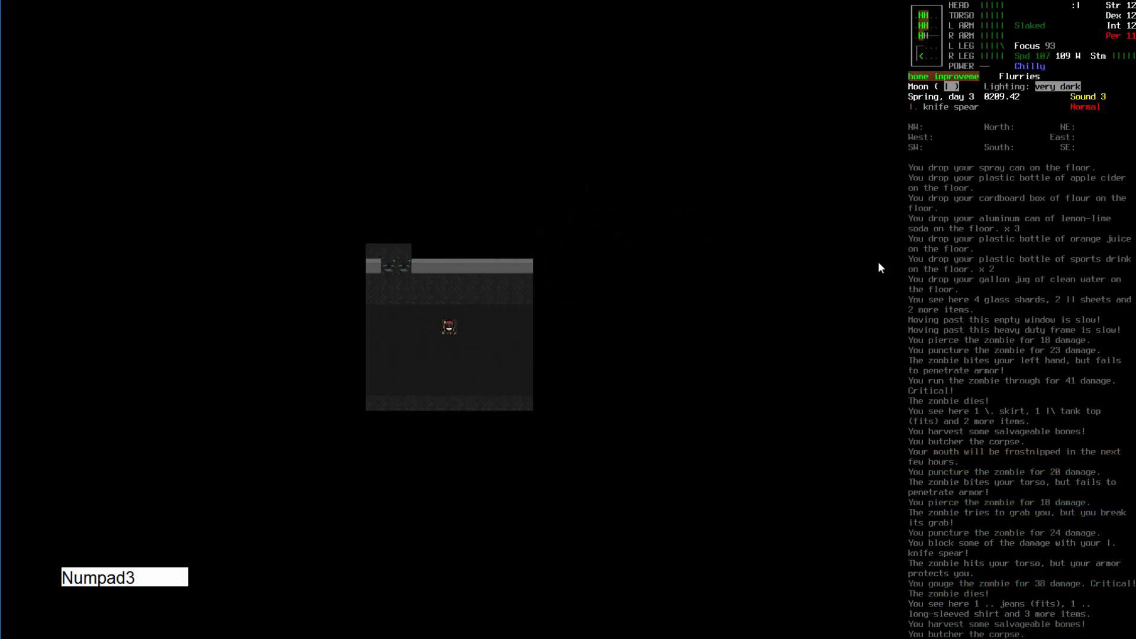
key("m")
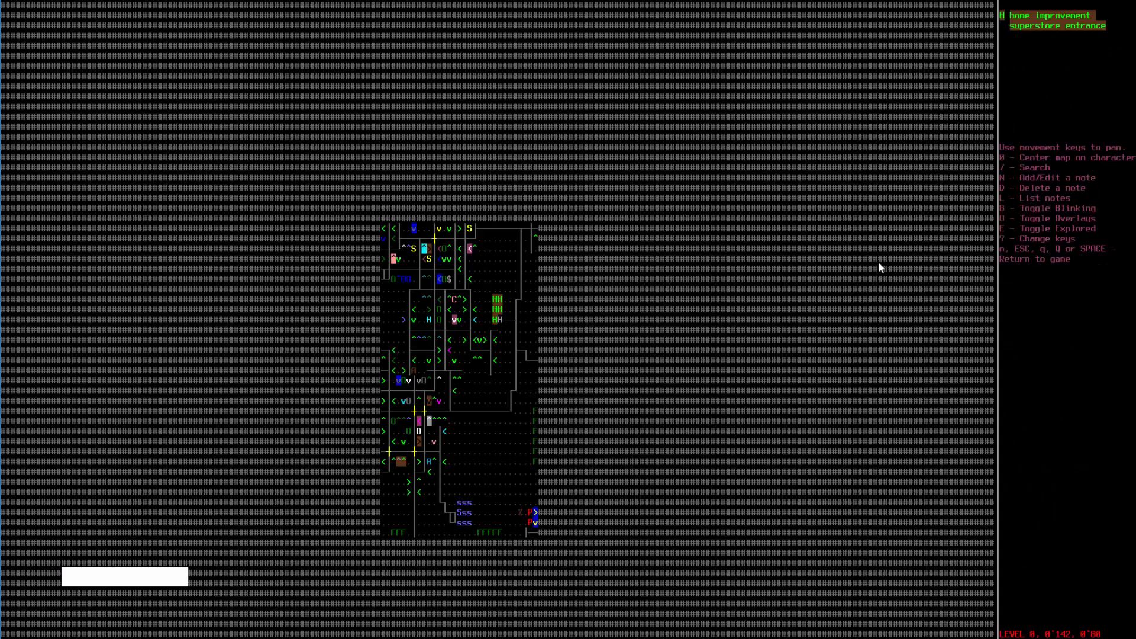
key("Escape")
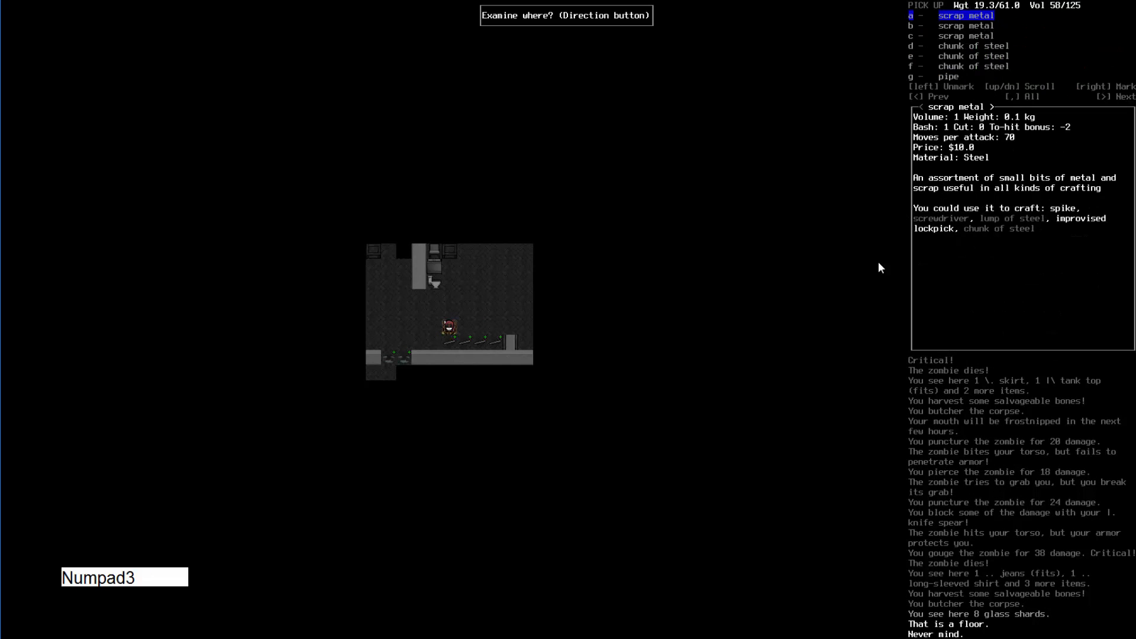
- Take amplifier circuits, power converters and 2000 copper wires from the display racks
key("Escape")
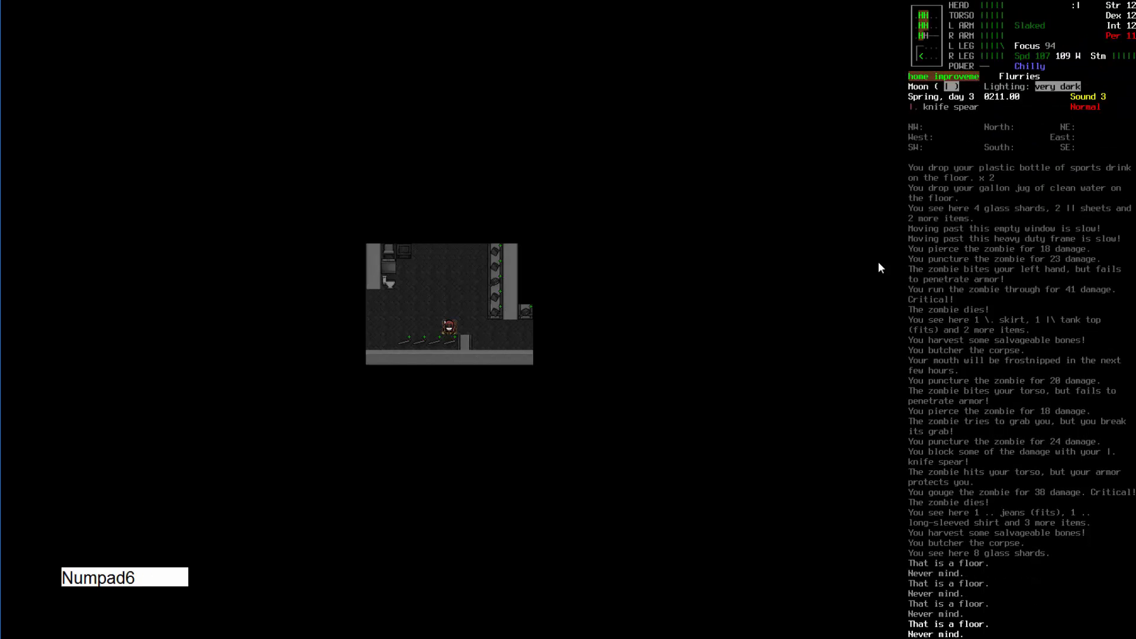
key("e")
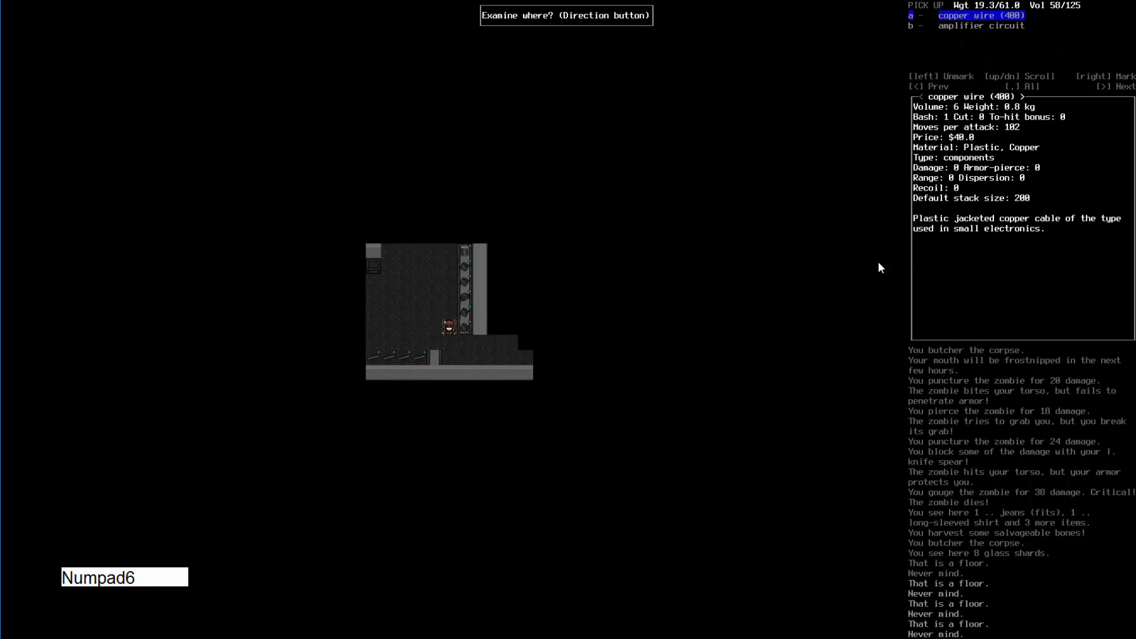
key("Right")
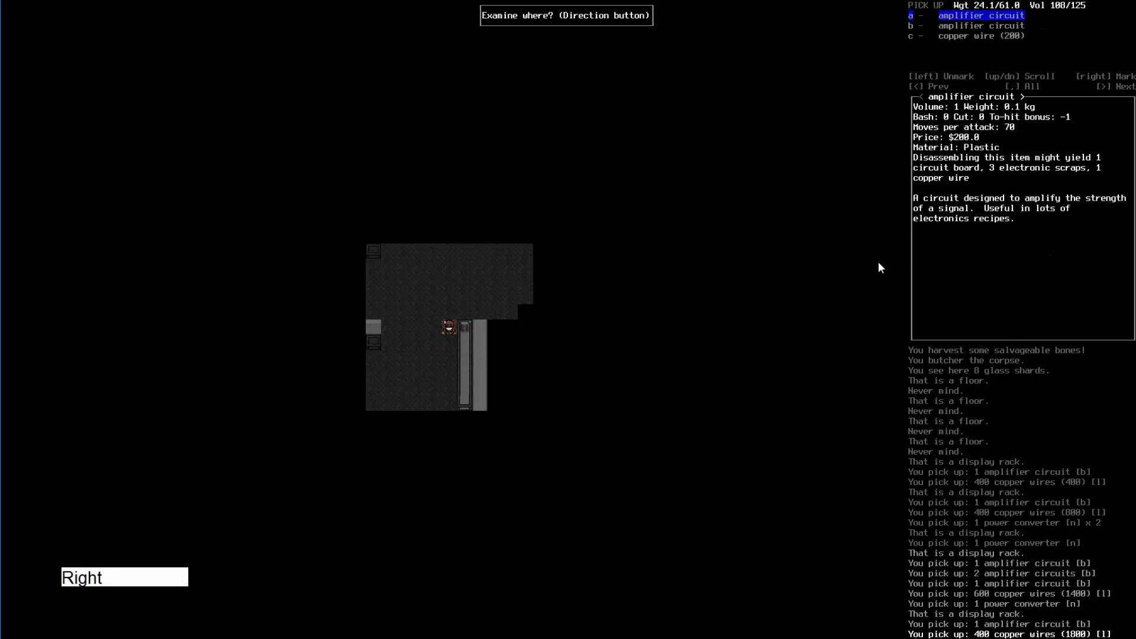
key("Return")
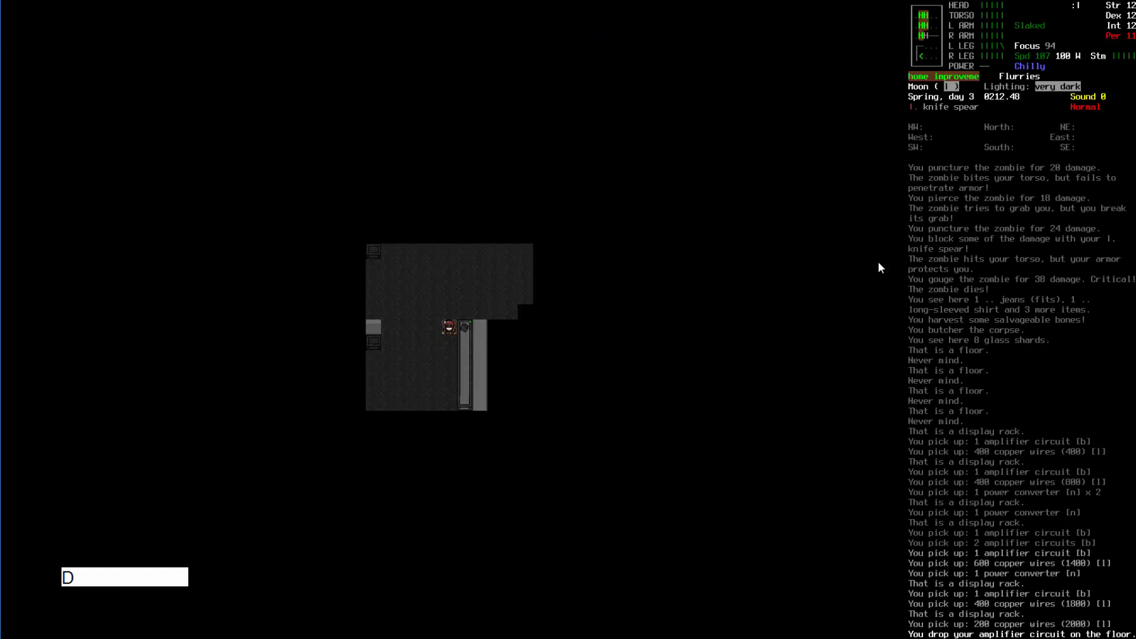
- Drop six amplifier circuits and four power converters, then take one of each back
key("d")
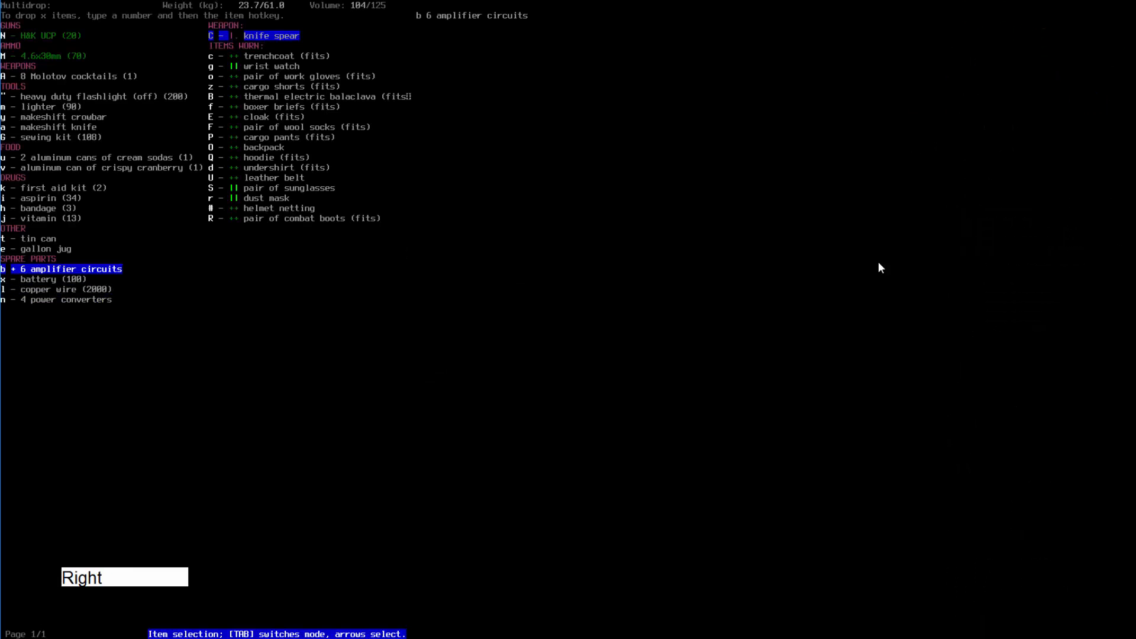
key("Enter")
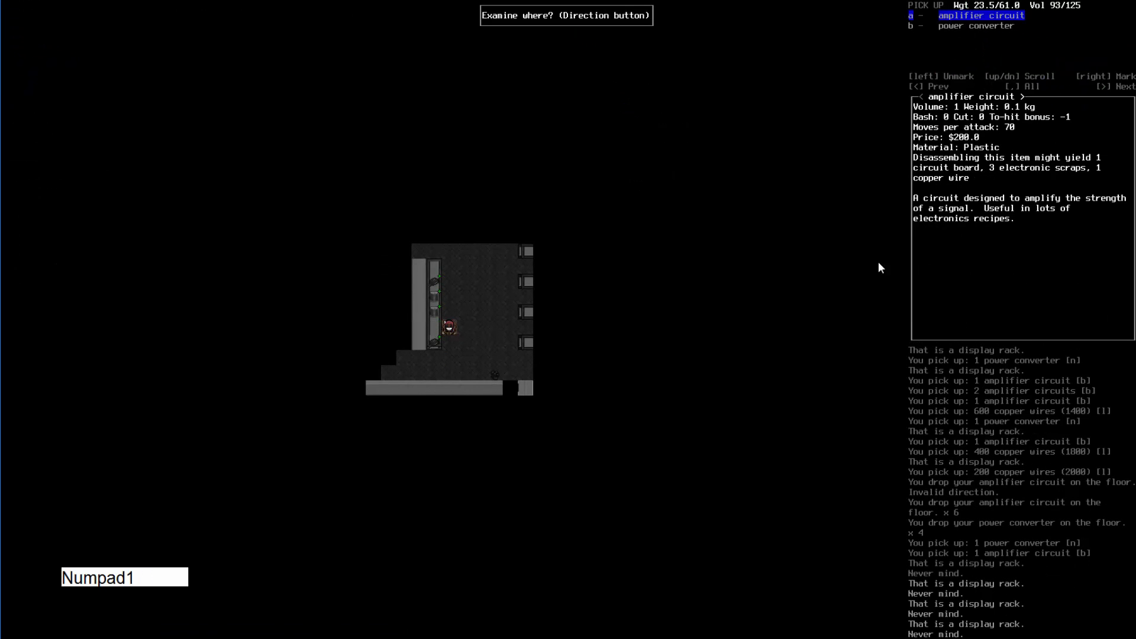
key("Numpad6")
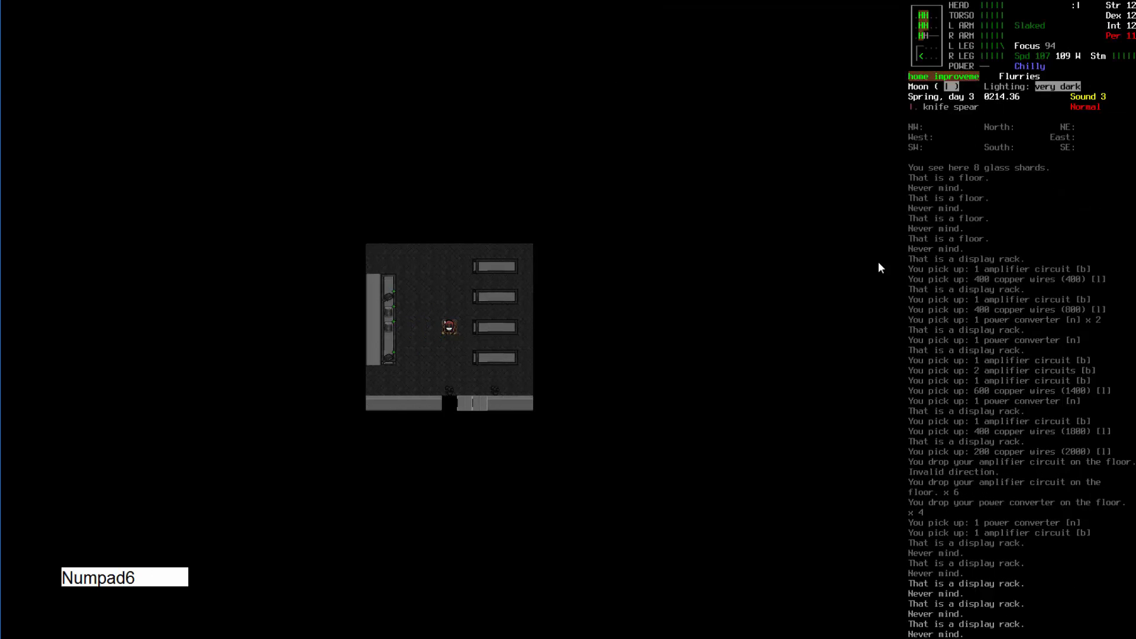
key("Numpad8")
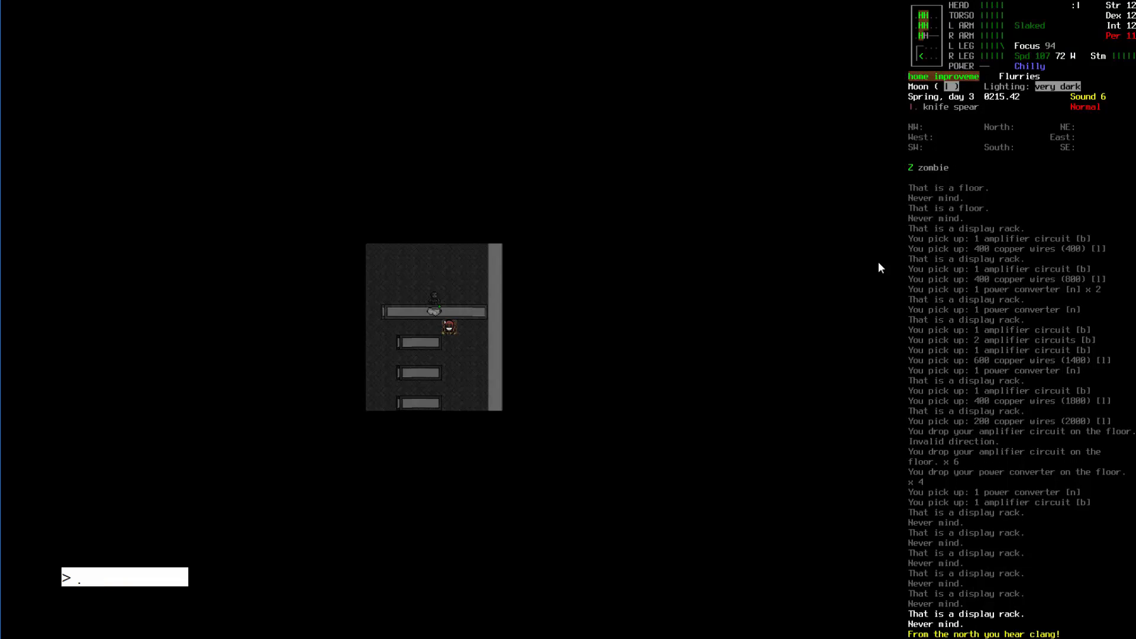
- Kill the zombie to the north and butcher its corpse
key("Numpad4")
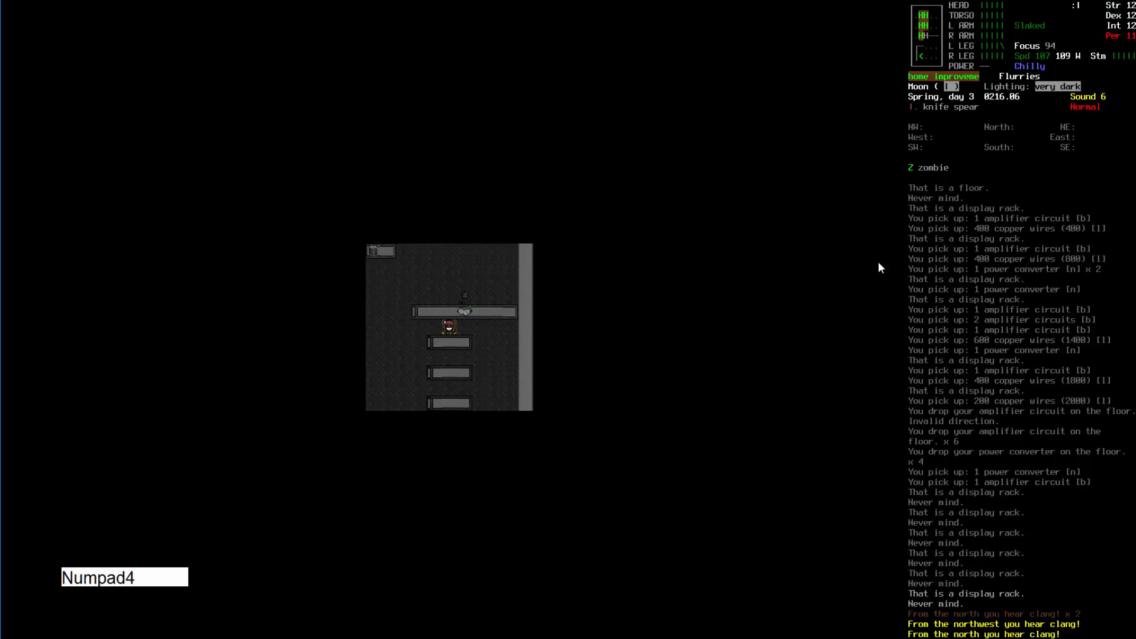
key("Numpad7")
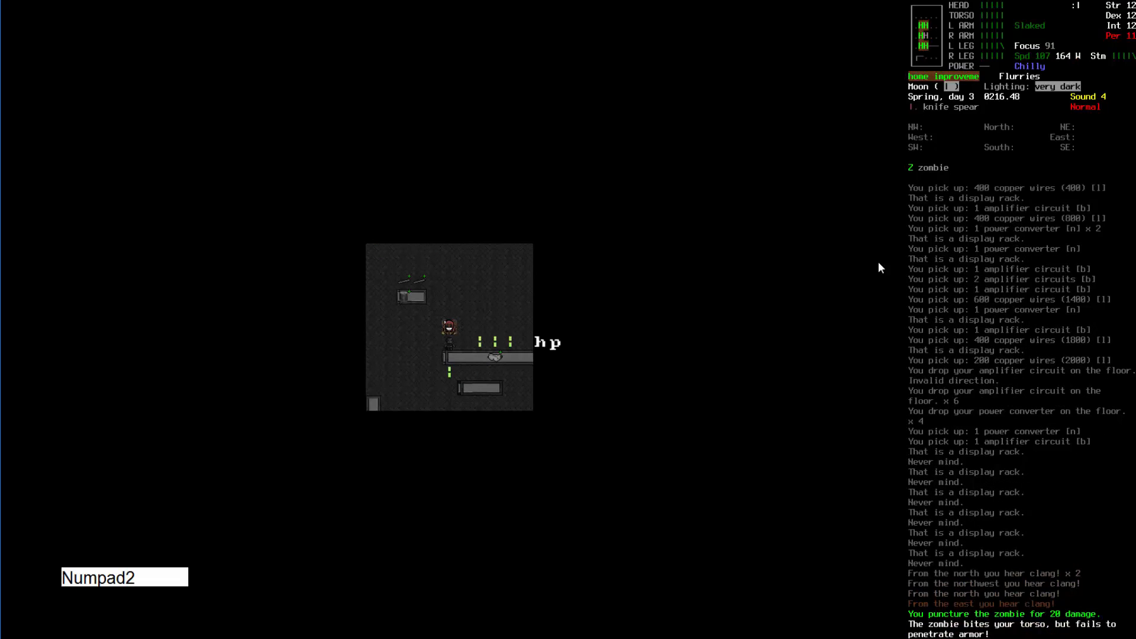
key("Numpad2")
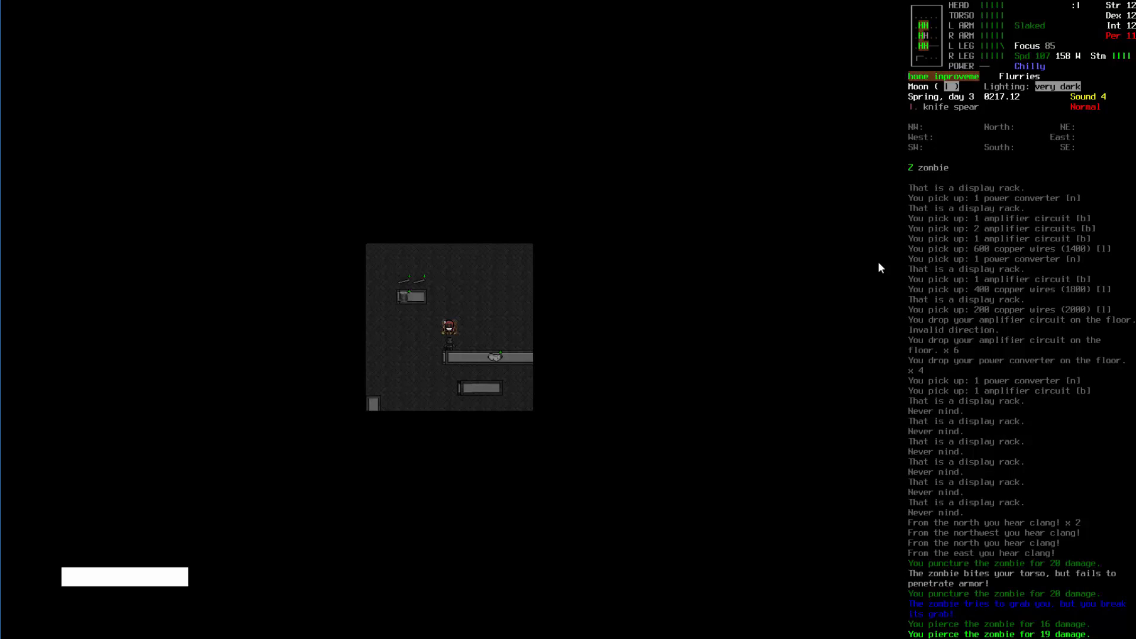
key("Numpad2")
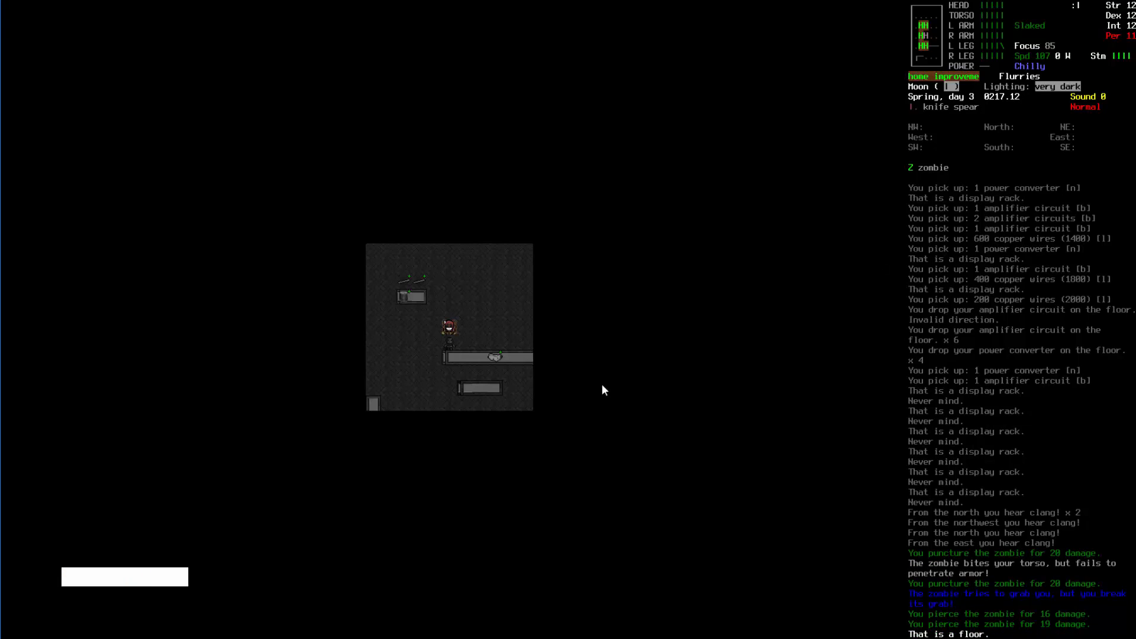
key("Numpad2")
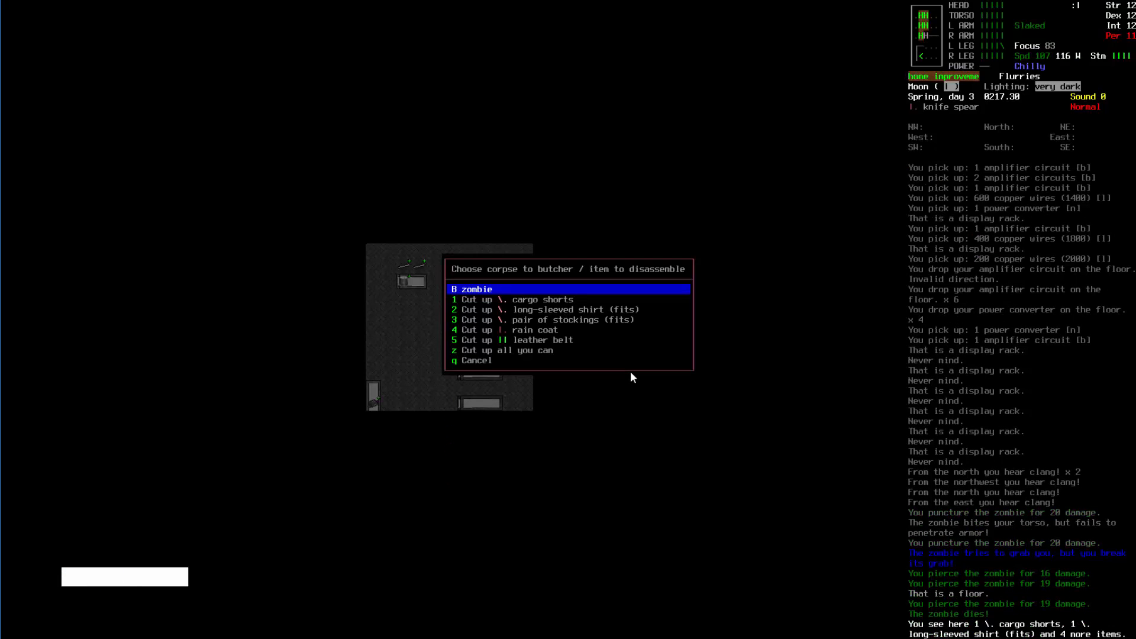
key("B")
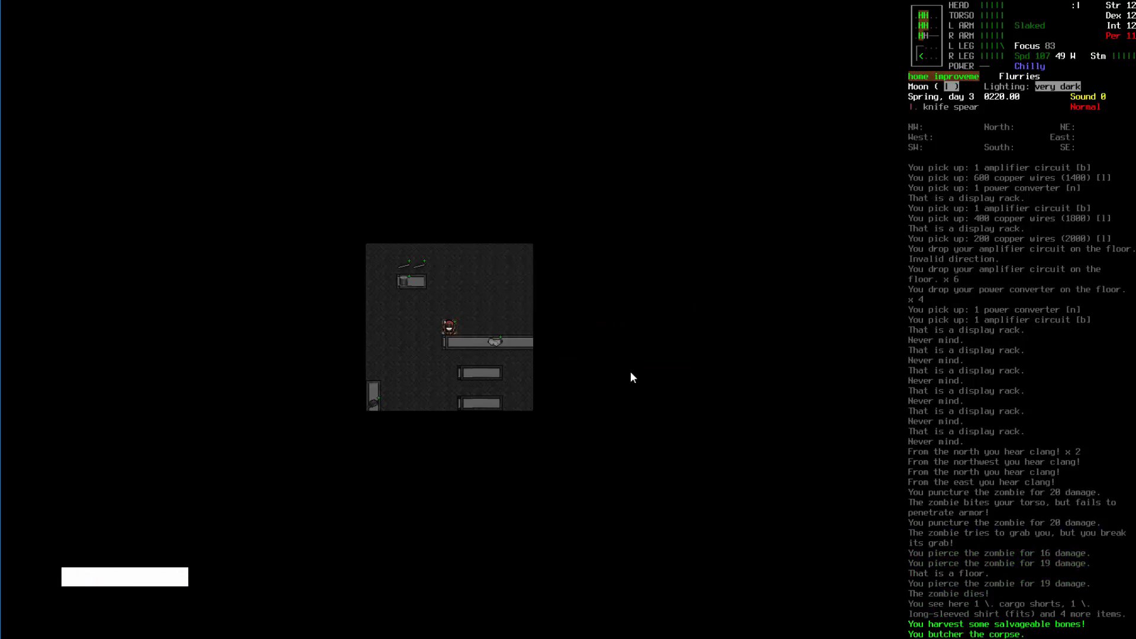
- Kill the next zombie, butcher its corpse, and leave the nails on the rack
key("Numpad9")
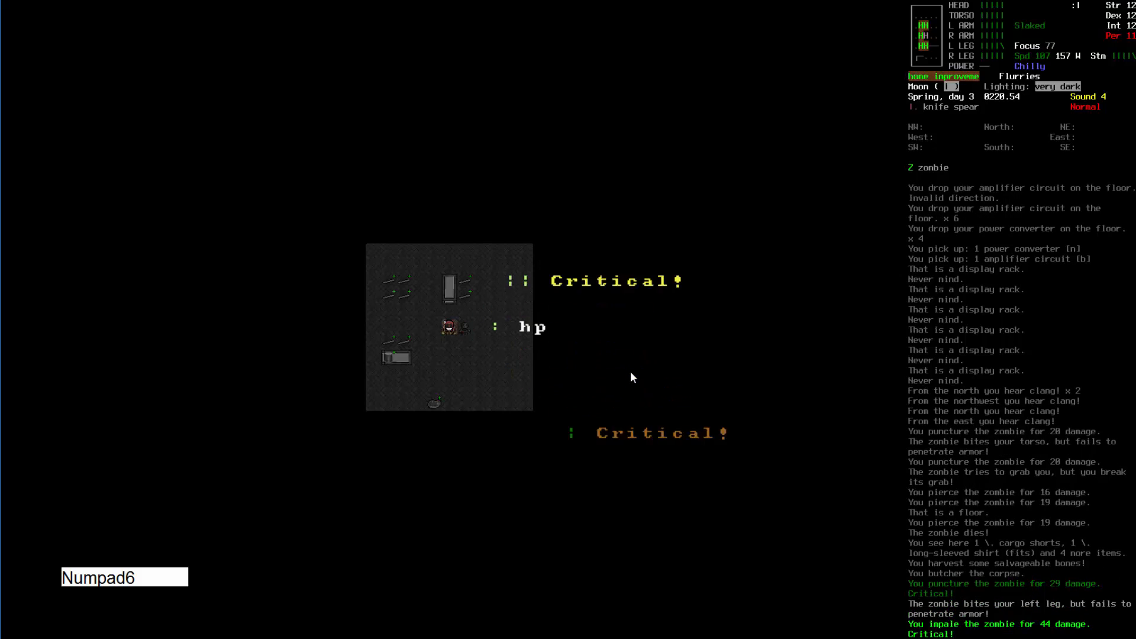
key("Enter")
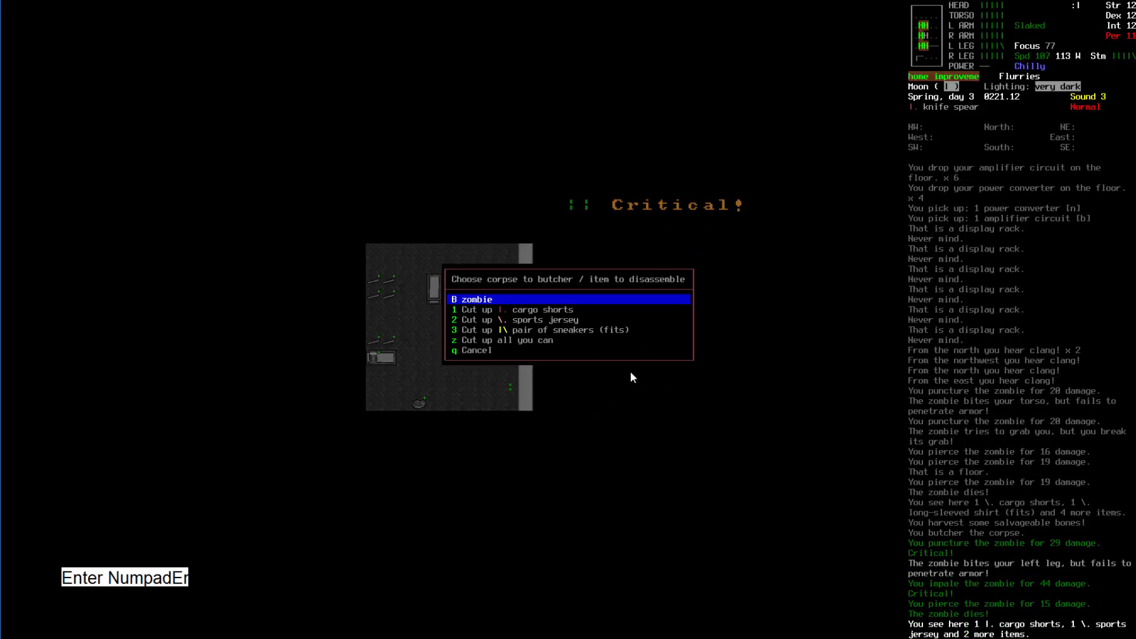
key("B")
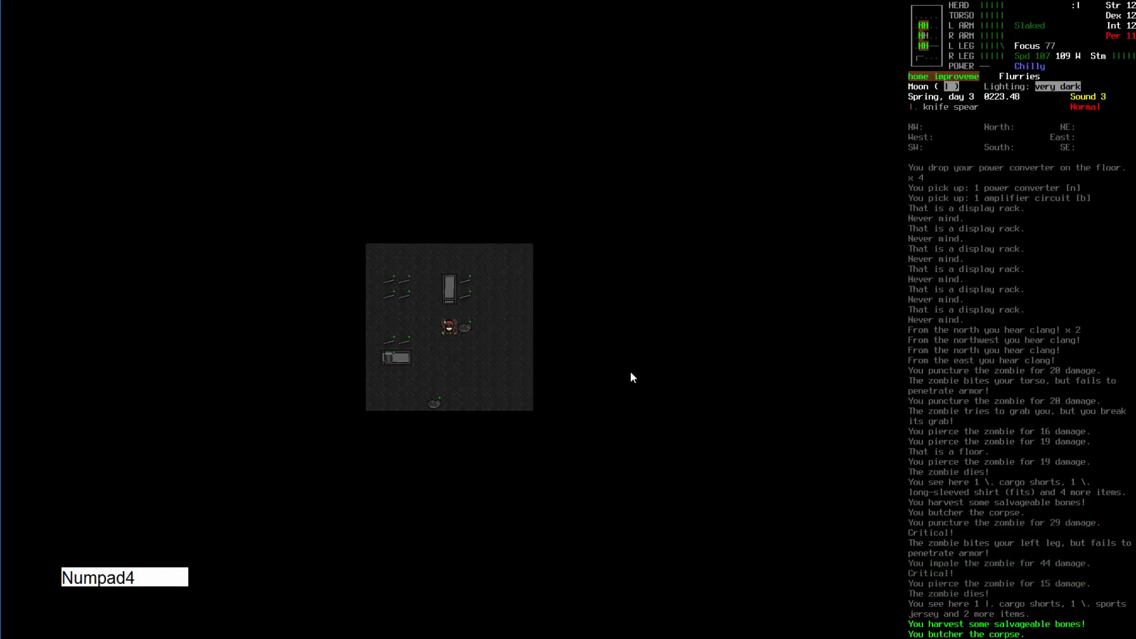
key("Numpad4")
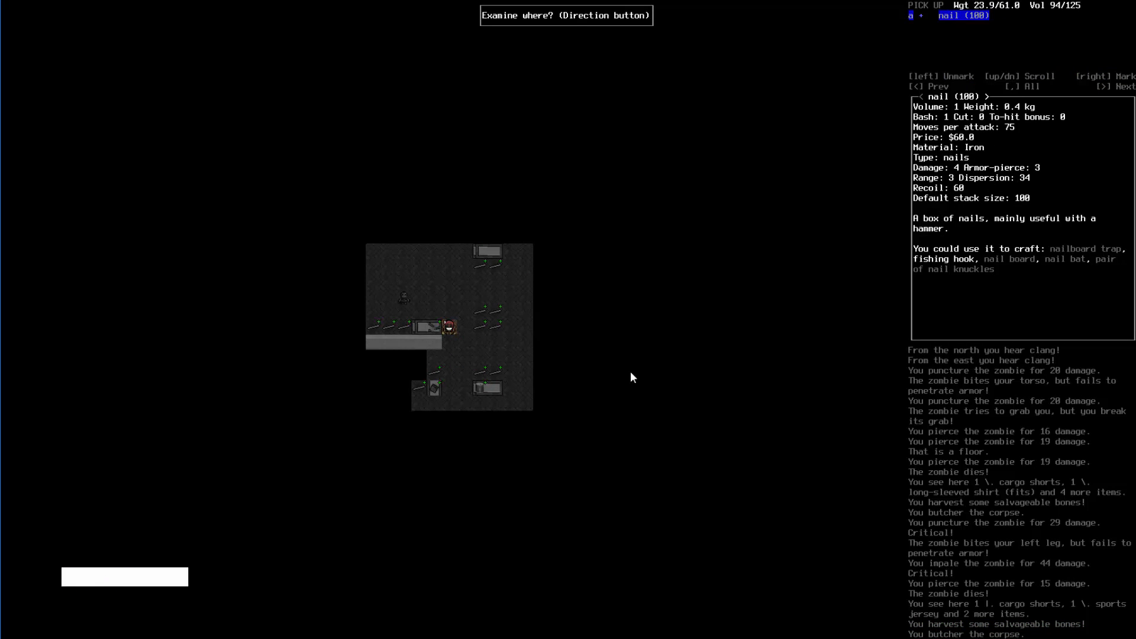
key("Escape")
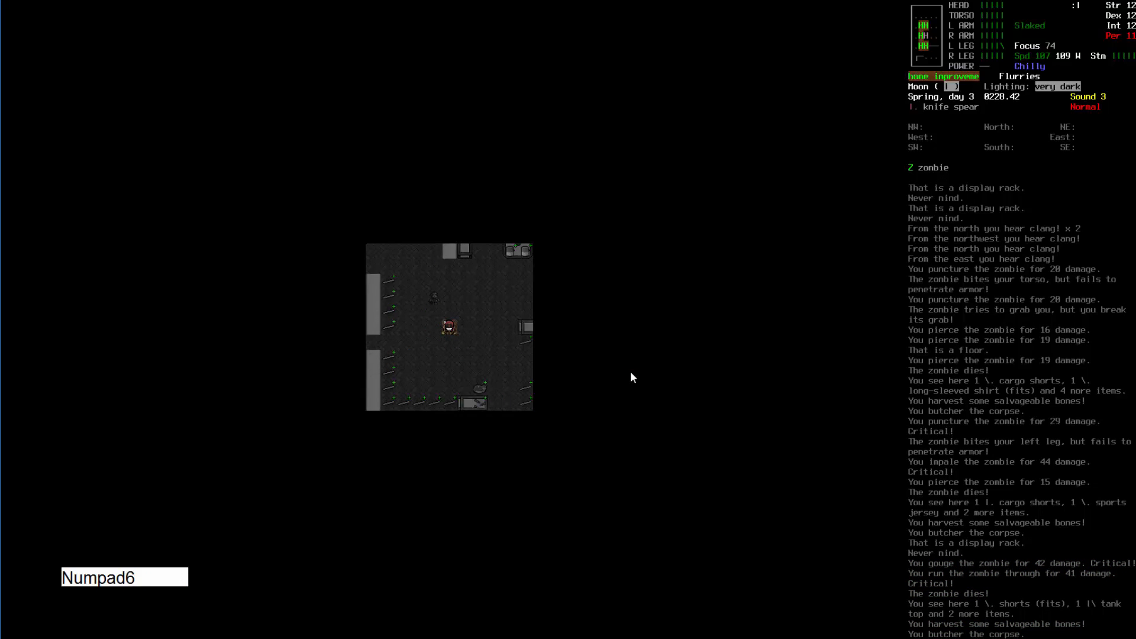
- Kill the remaining zombies to the west and butcher their corpses
key("Numpad6")
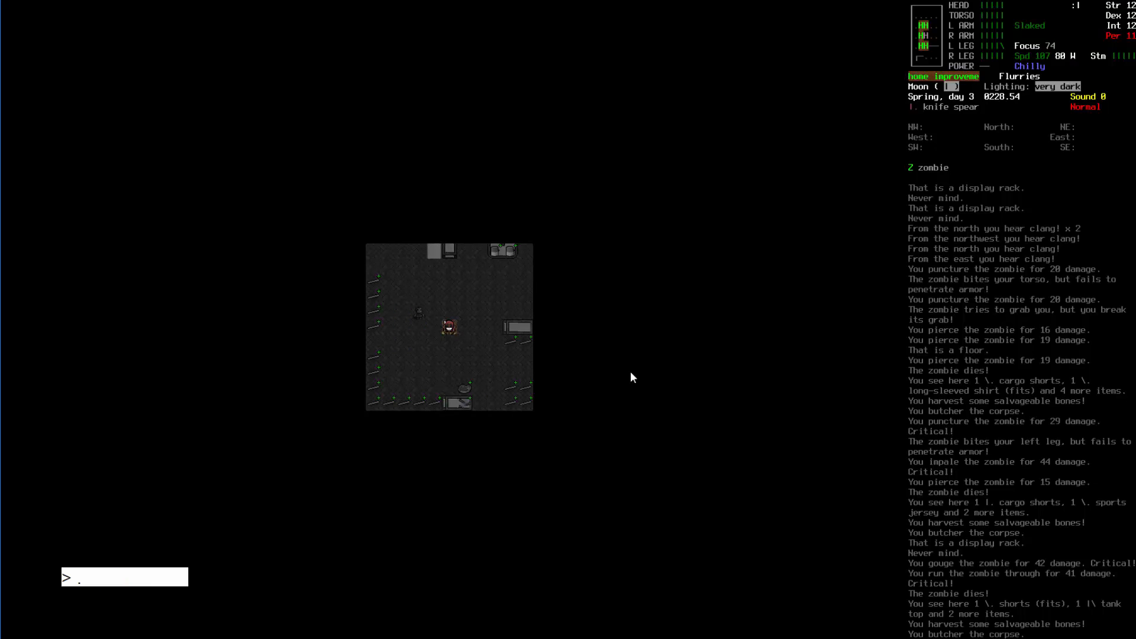
key("Numpad4")
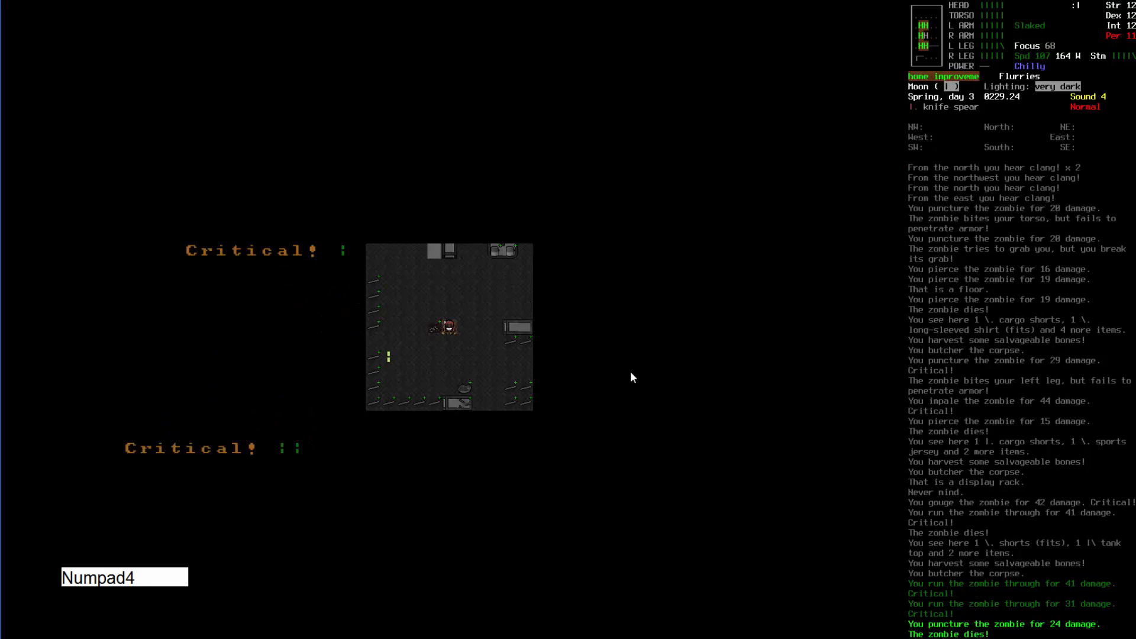
key("Enter")
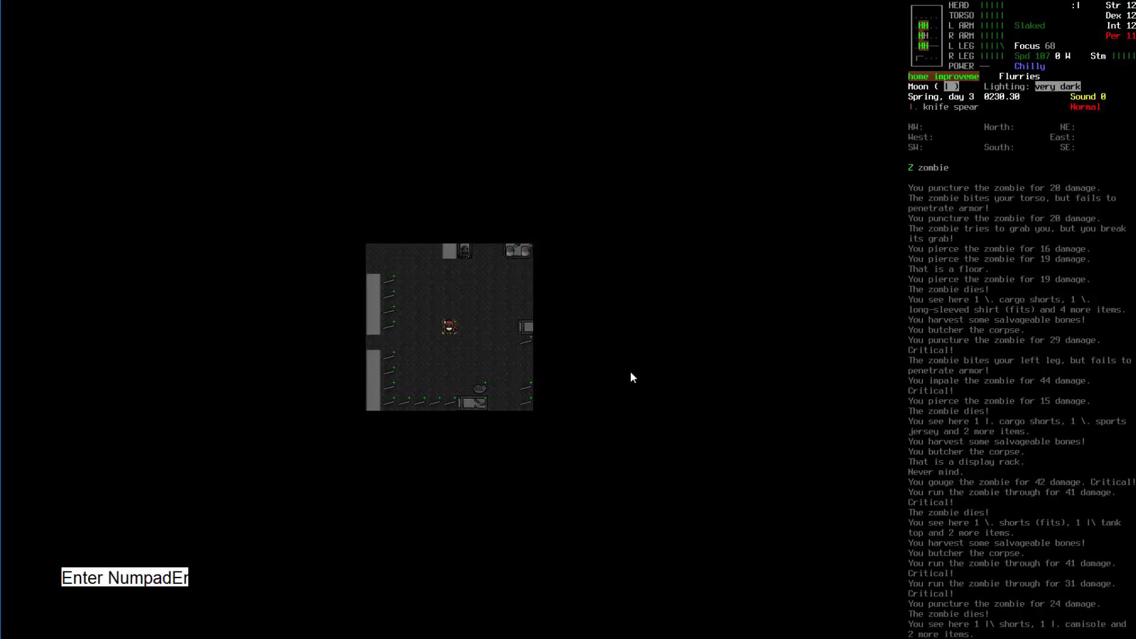
key("Numpad9")
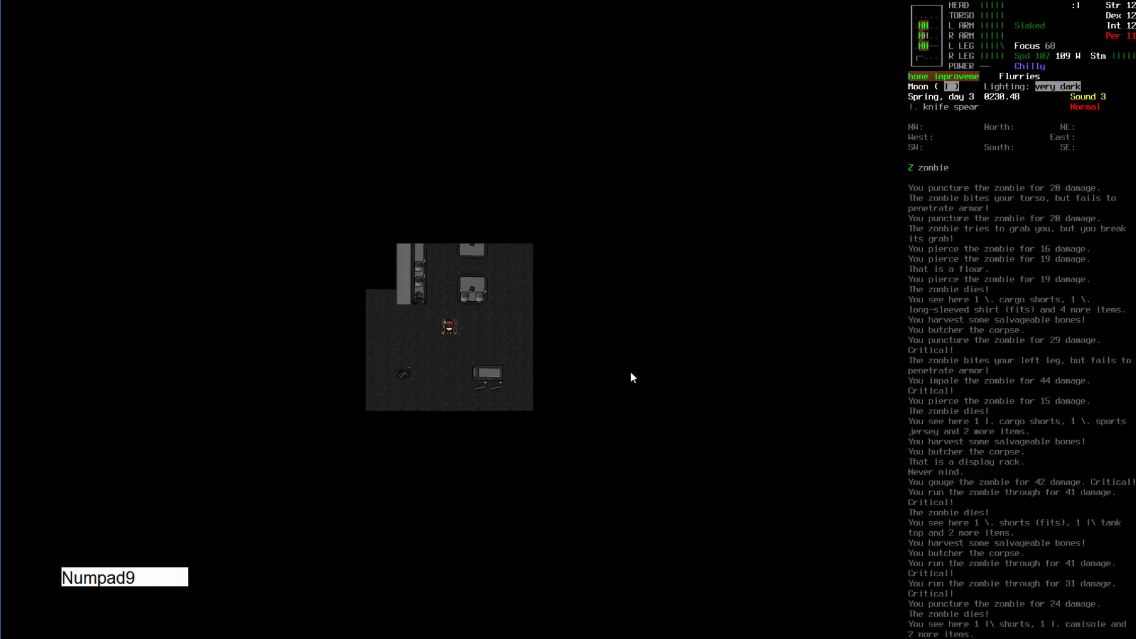
key("Numpad4")
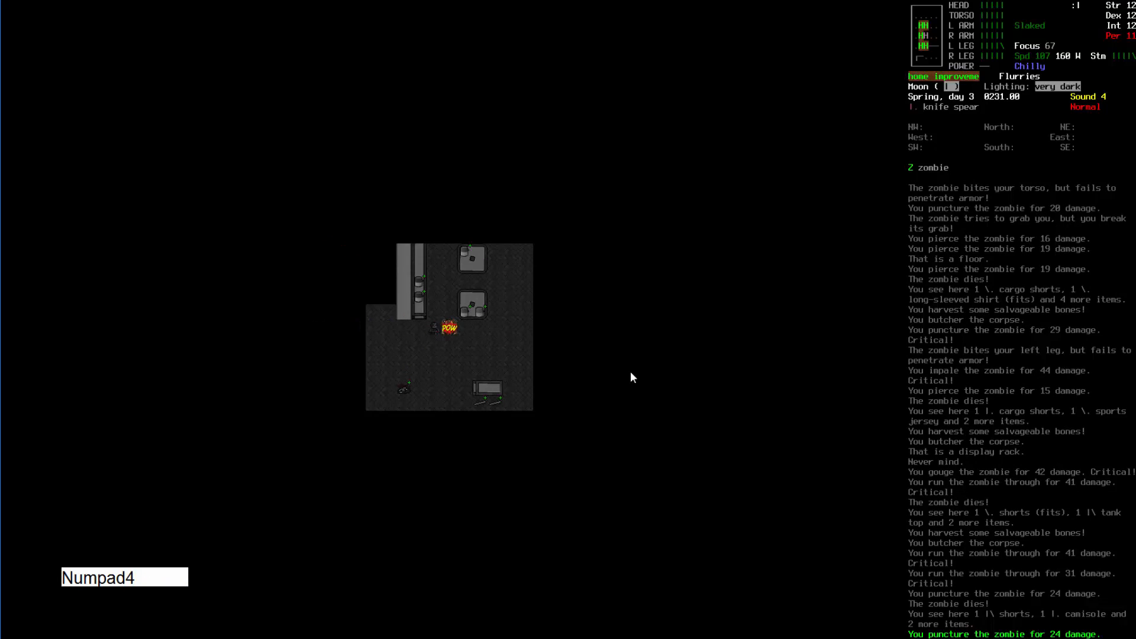
key("Numpad4")
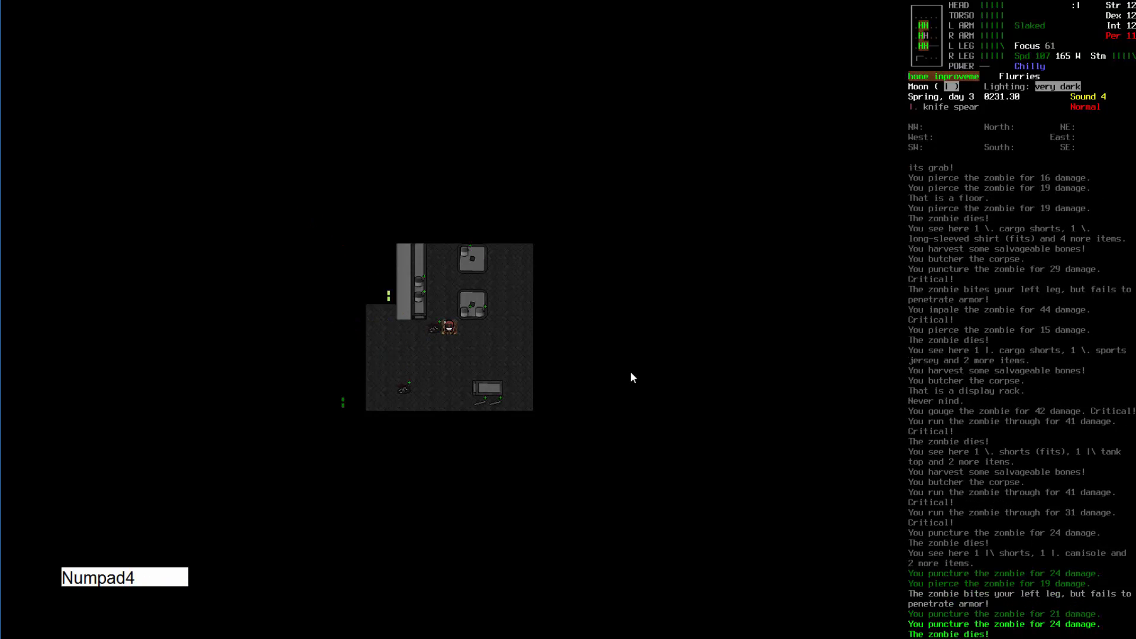
key("b")
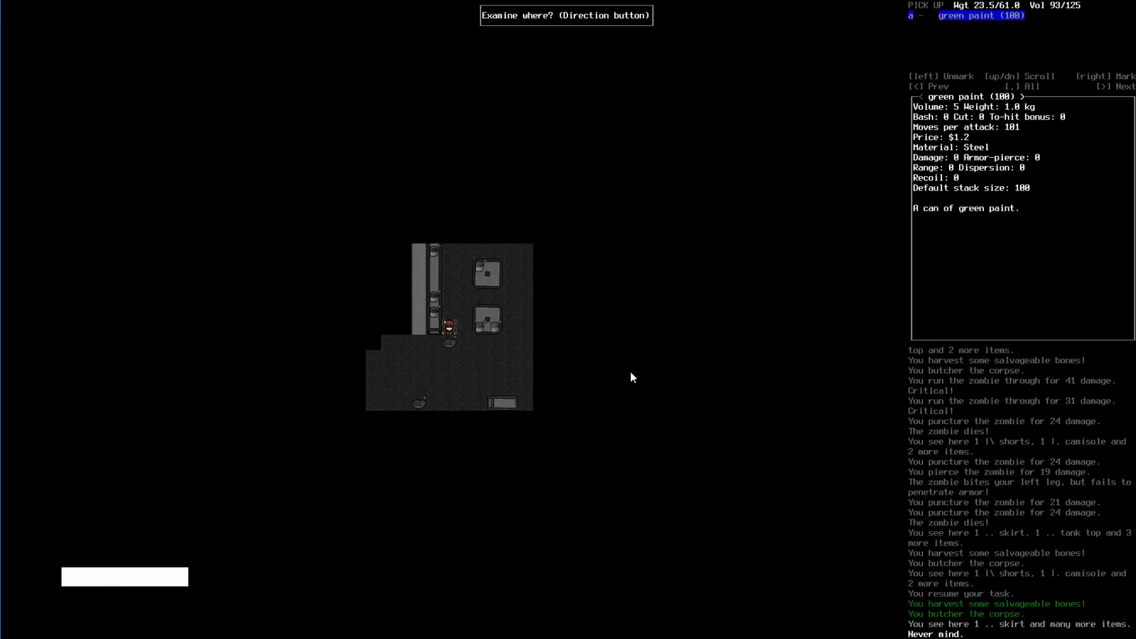
- Leave the green paint on the rack, look over the counters, and move past them
key("Escape")
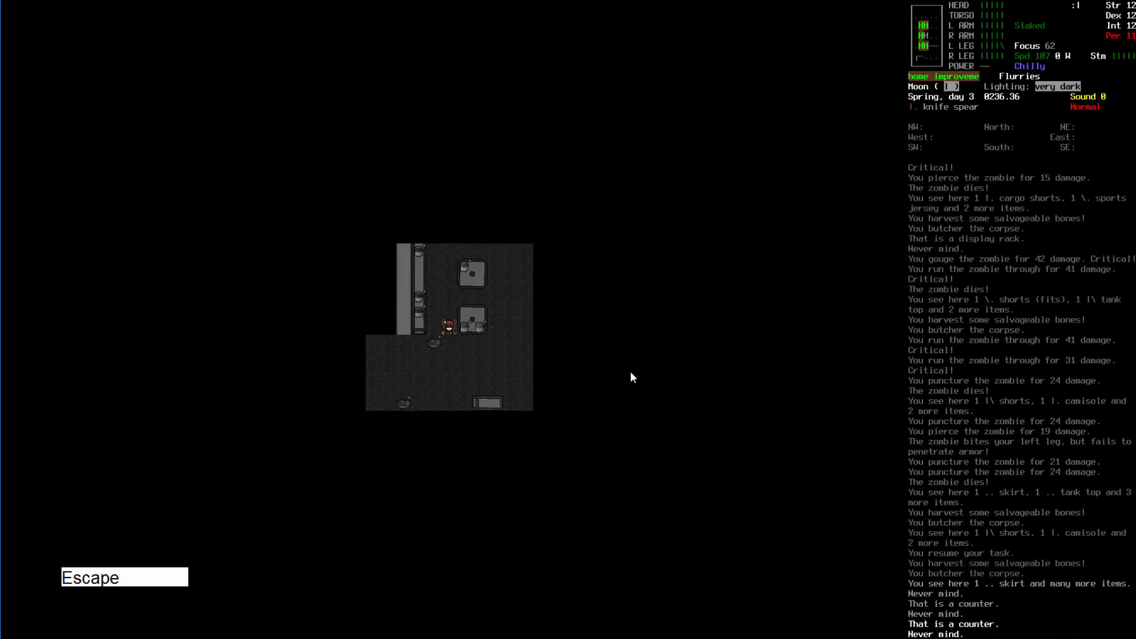
key("Numpad6")
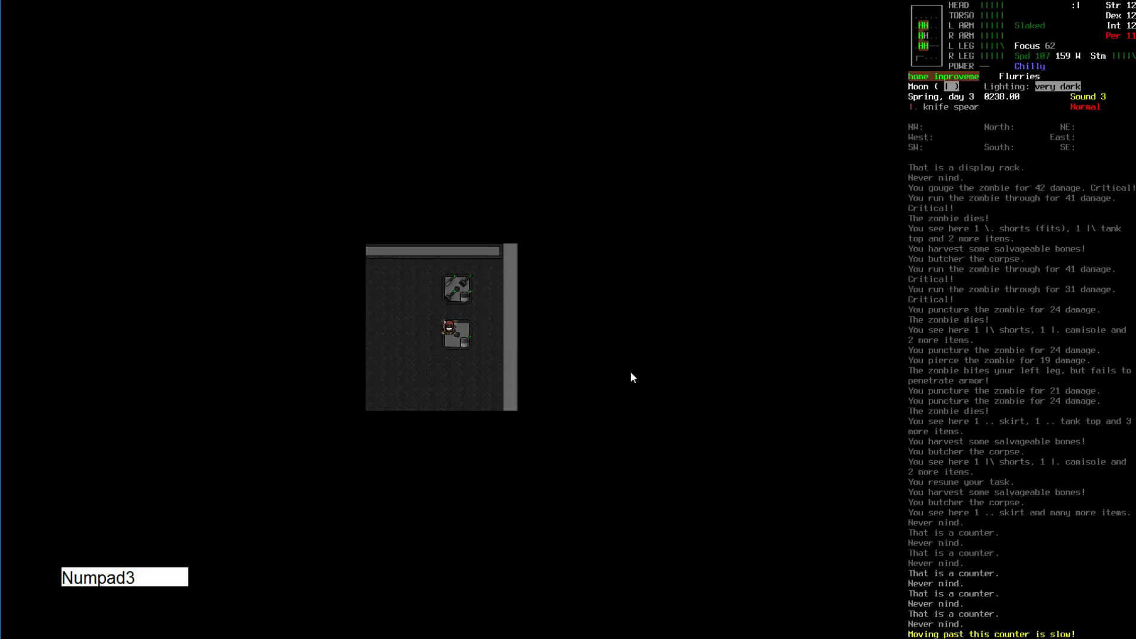
key("Numpad4")
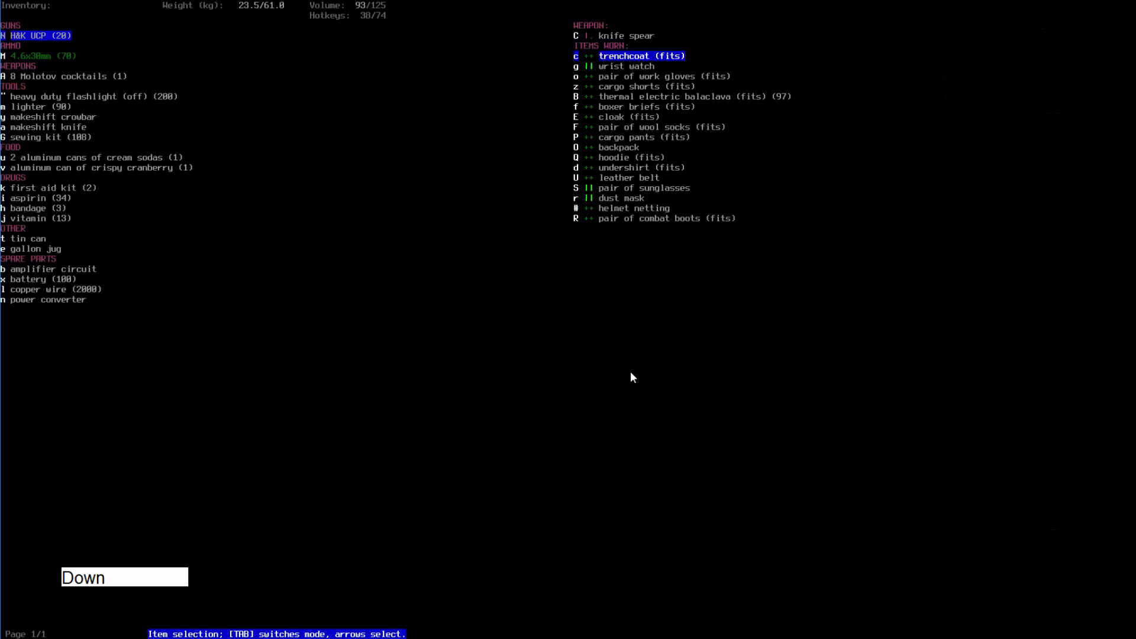
- Take the hard hat from the display rack, wear it, and walk on through the store
key("down")
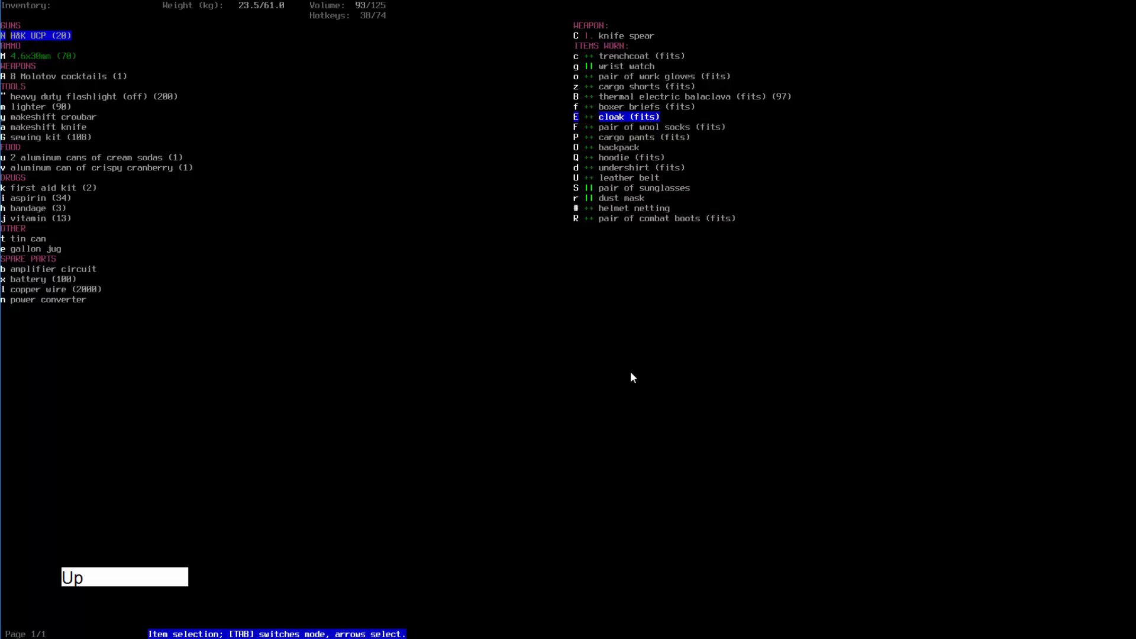
key("Up")
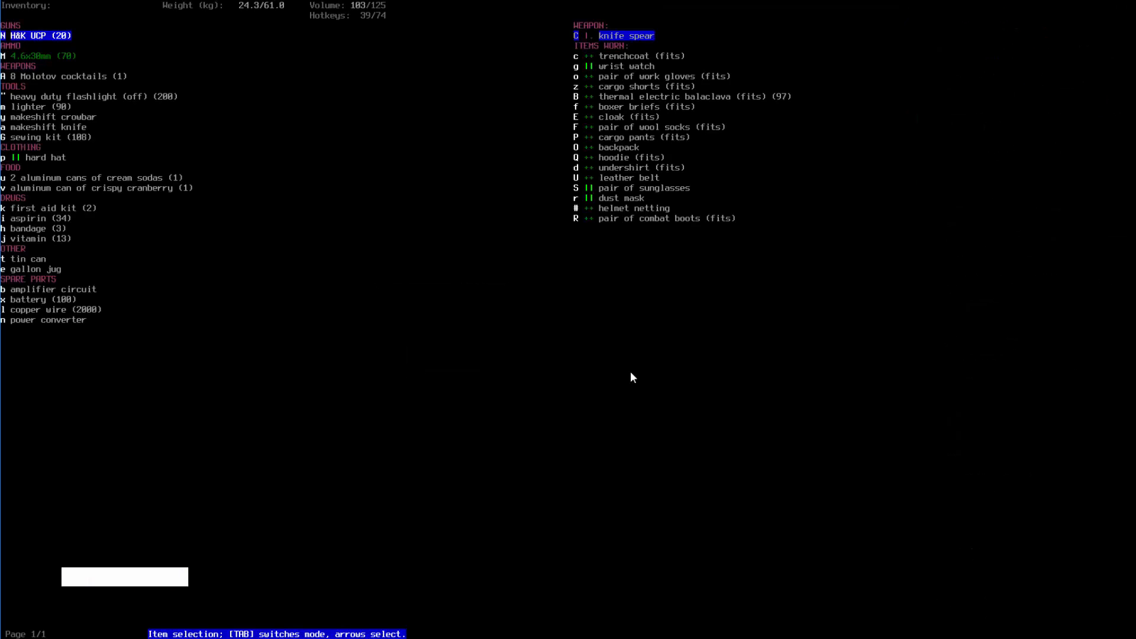
key("Down")
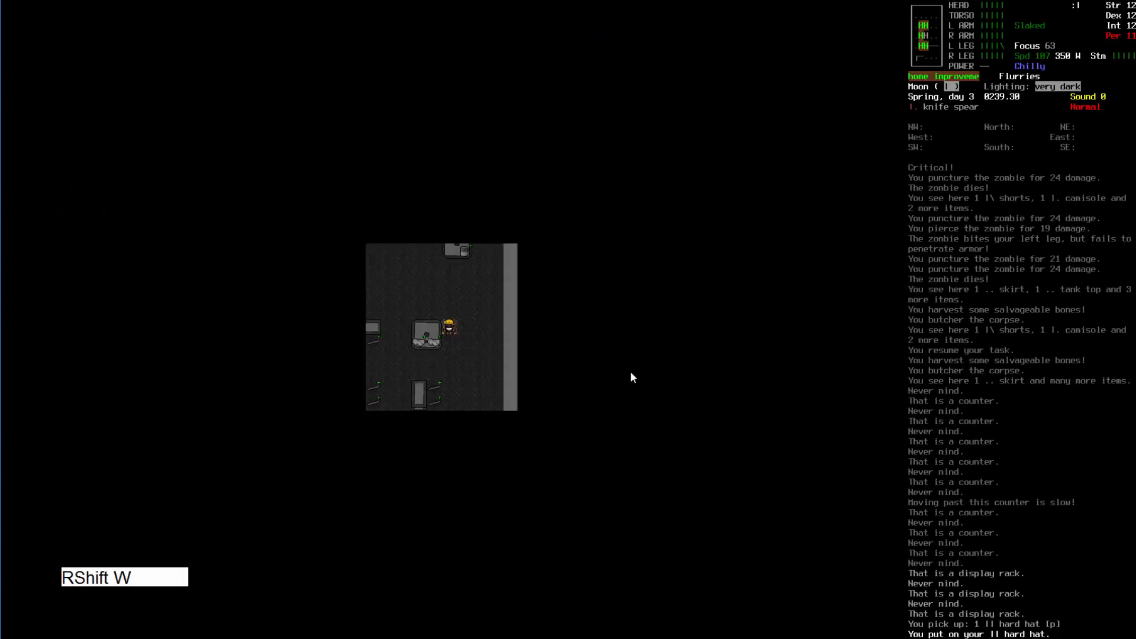
key("@")
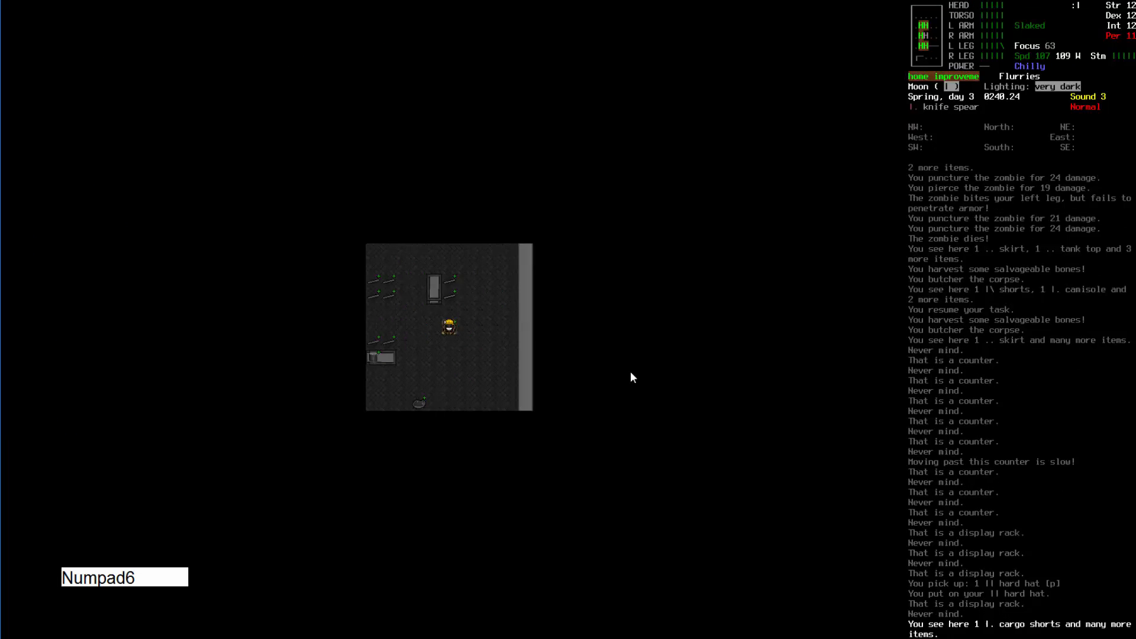
key("enter")
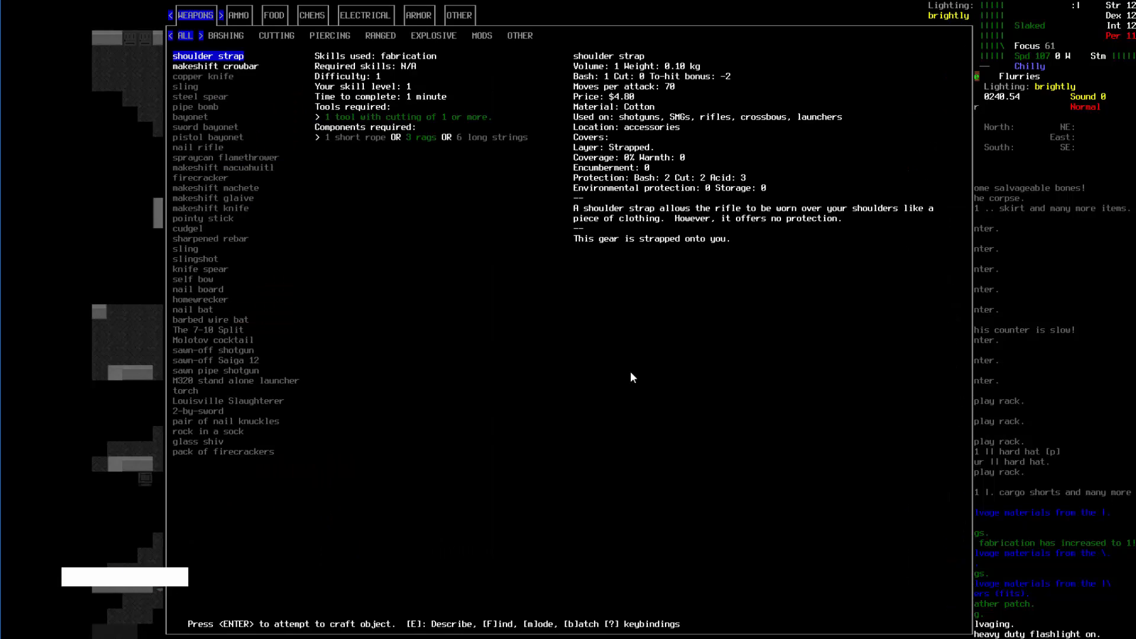
- Pick the simple patchwork scarf under the ARMOR recipes and craft it, resuming when interrupted
left_click(459, 14)
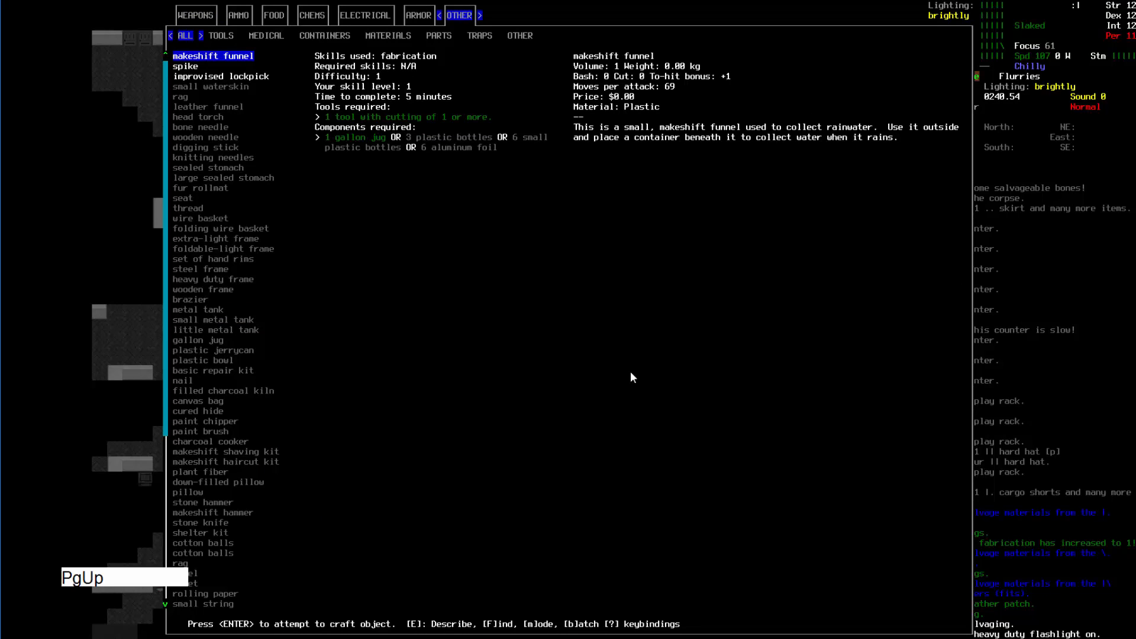
left_click(418, 14)
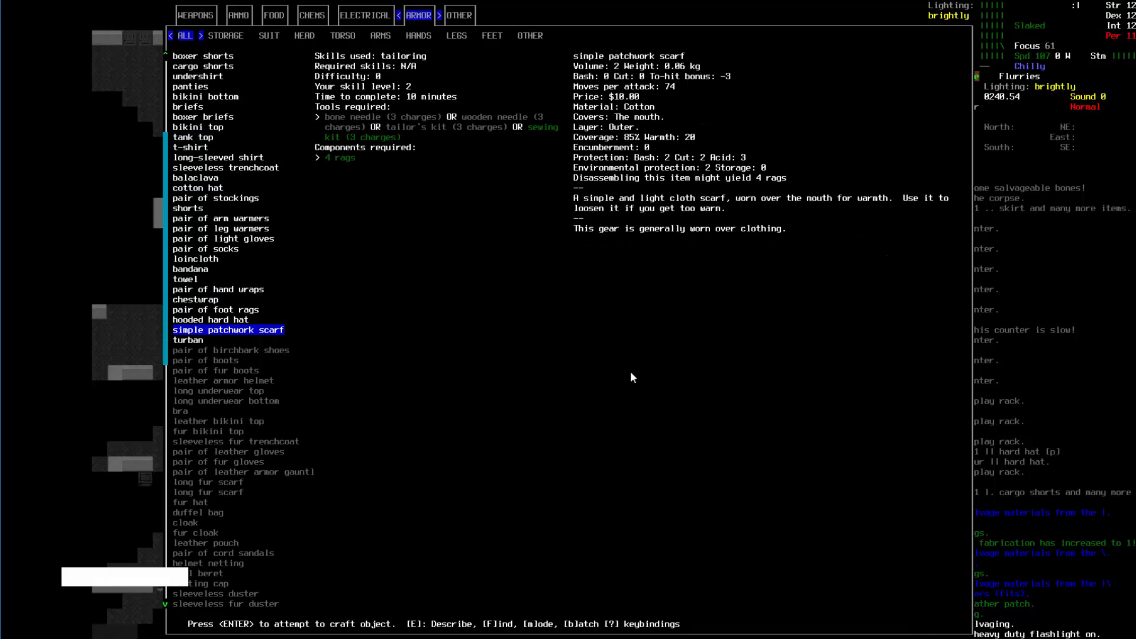
key("Return")
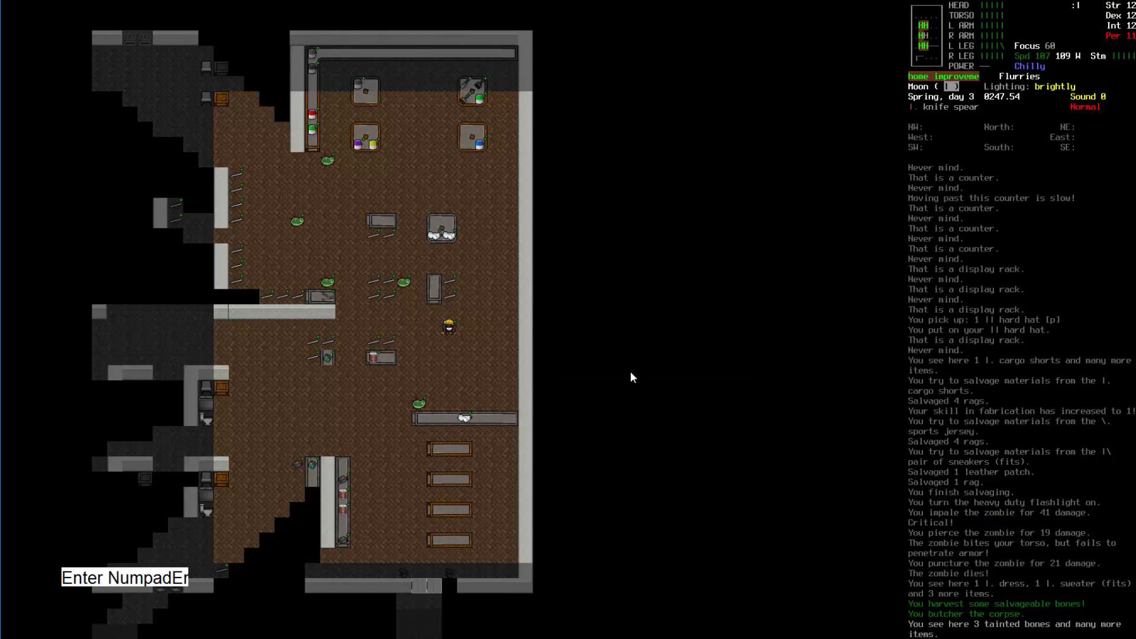
key("i")
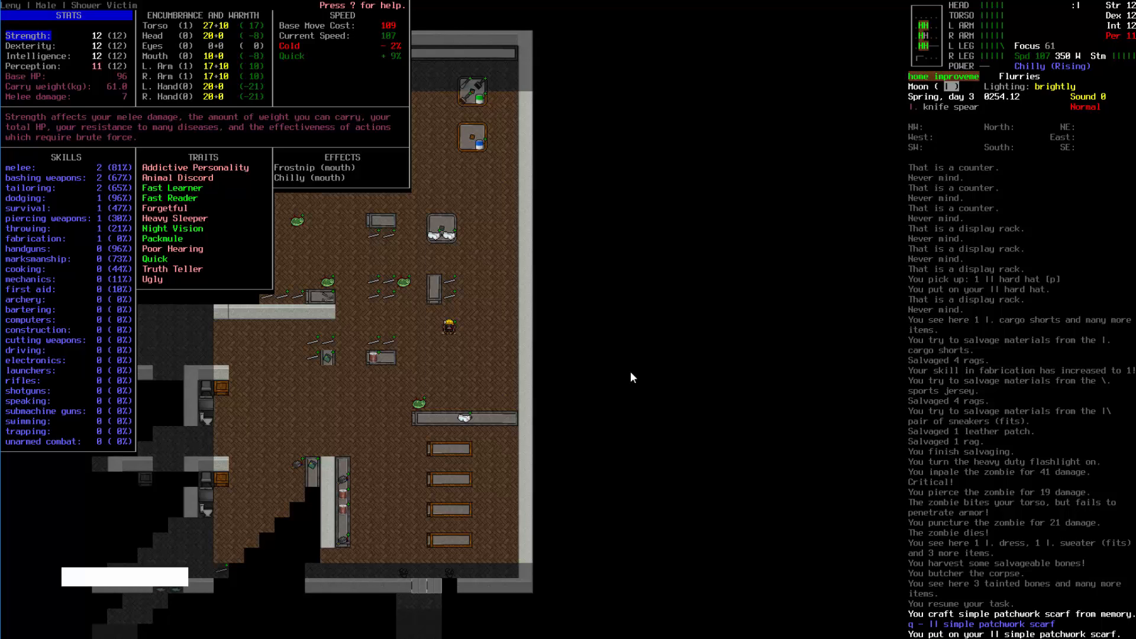
- Switch off the heavy duty flashlight from the inventory, then zoom the map out and back in
key("i")
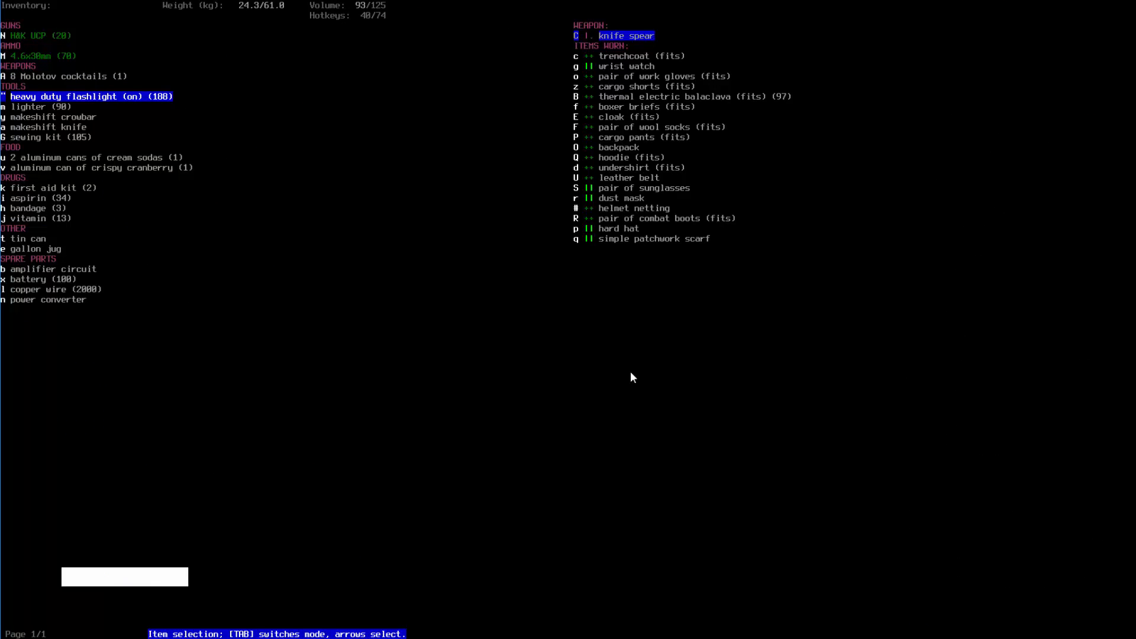
key("Escape")
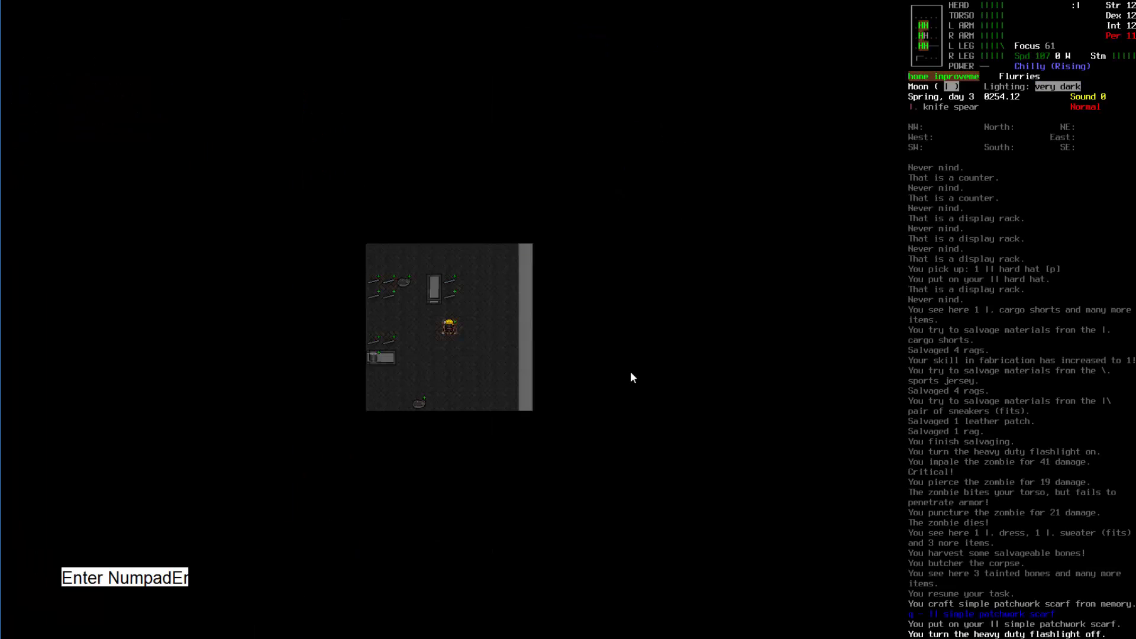
key("Z")
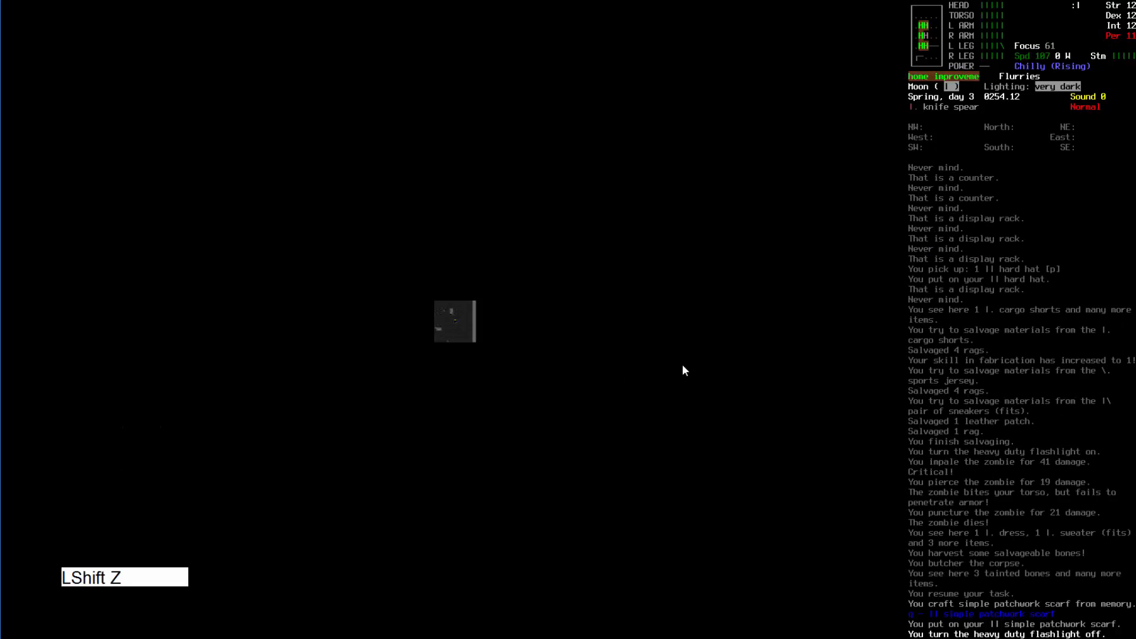
key("Numpad7")
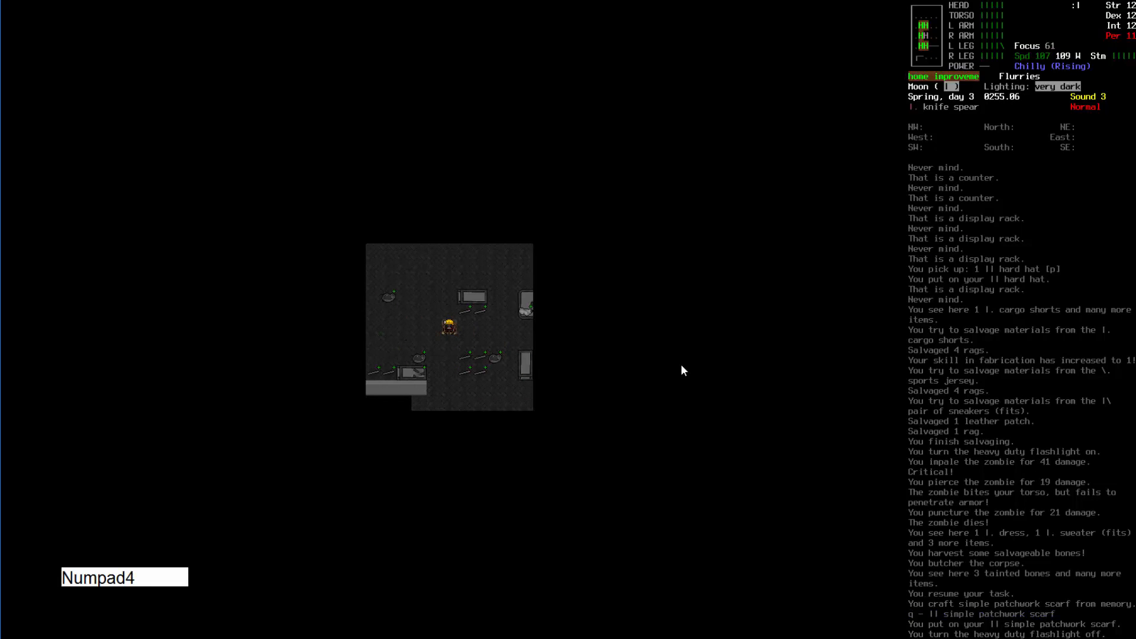
- Walk west along the dark store aisles, kill the attacking zombie, and head northwest to the doorway
key("Escape")
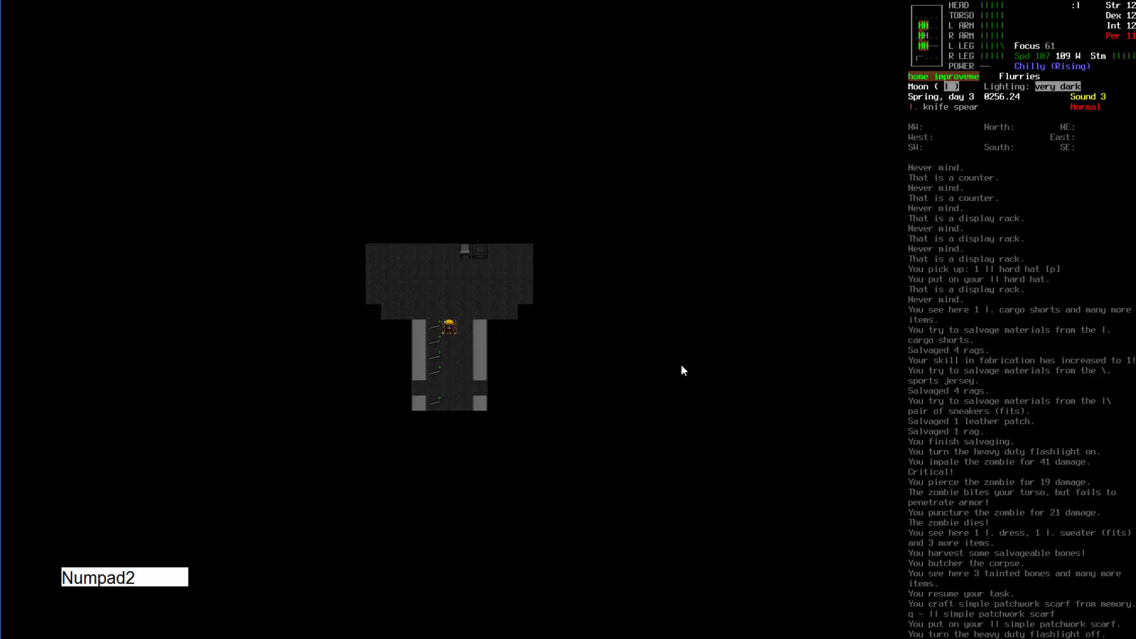
key("Escape")
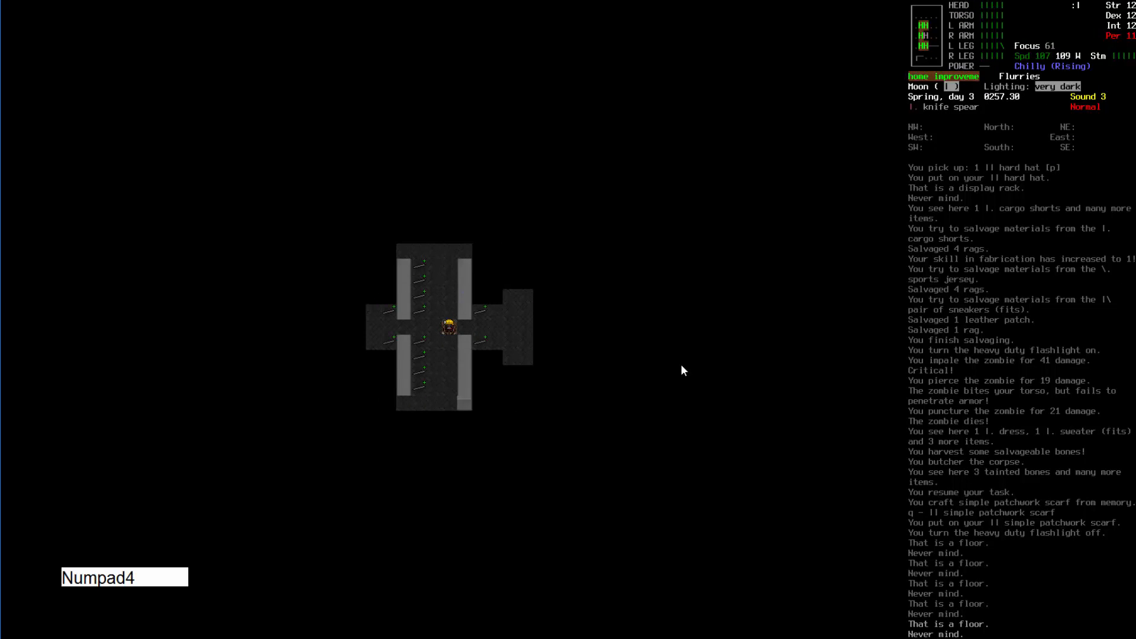
key("Numpad4")
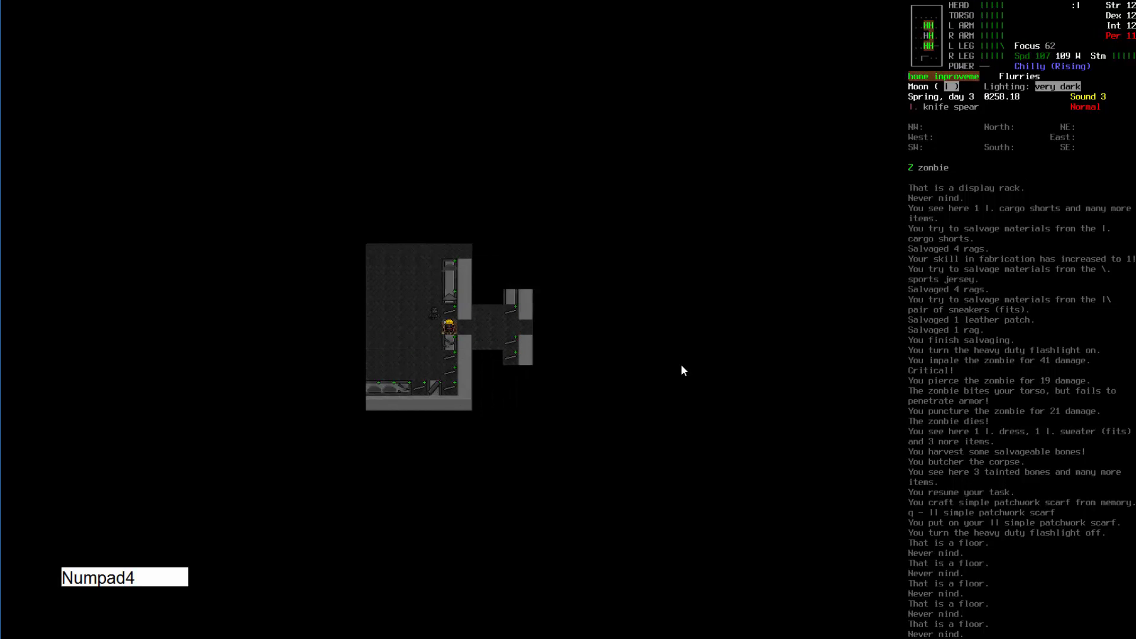
key("Numpad7")
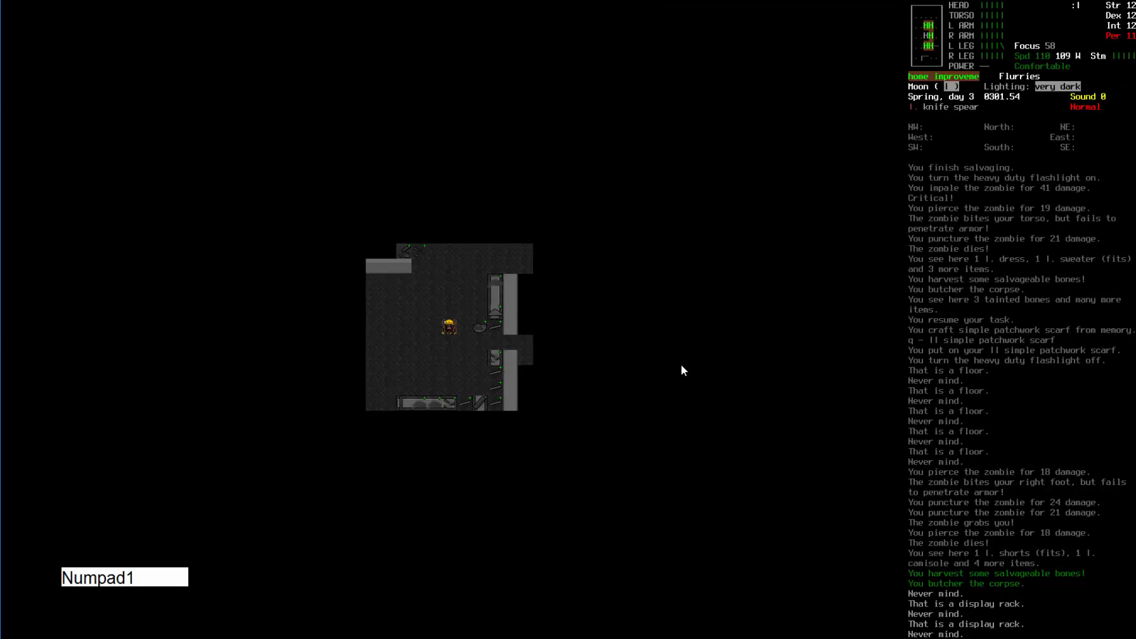
key("e")
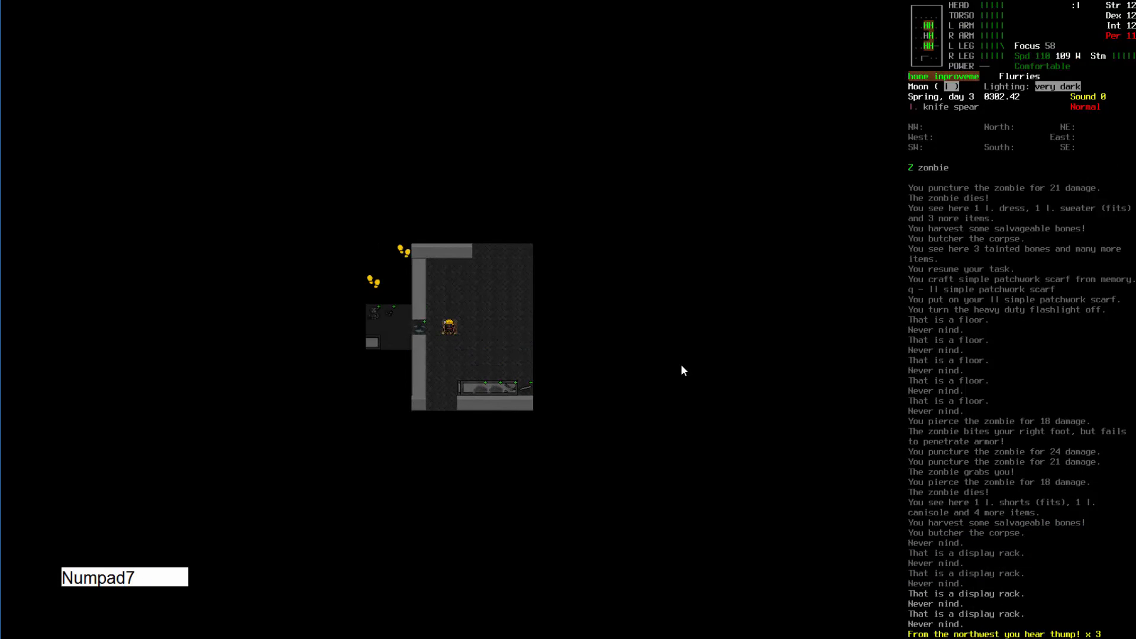
key("Numpad7")
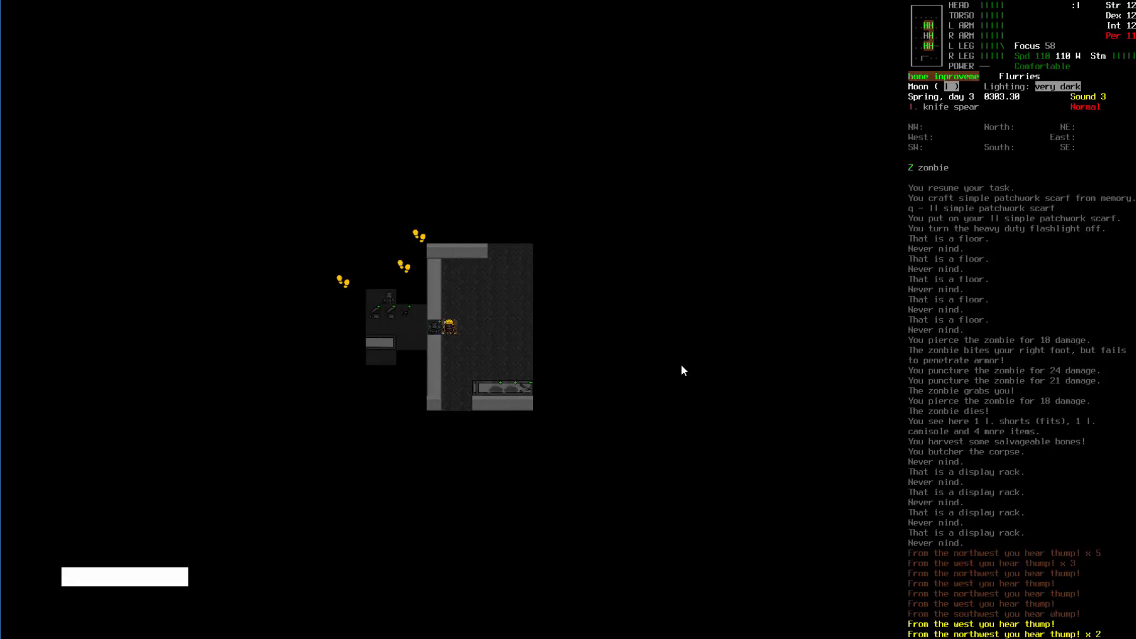
- Attack westward from the doorway until every zombie and the fat zombie are dead
key("Numpad4")
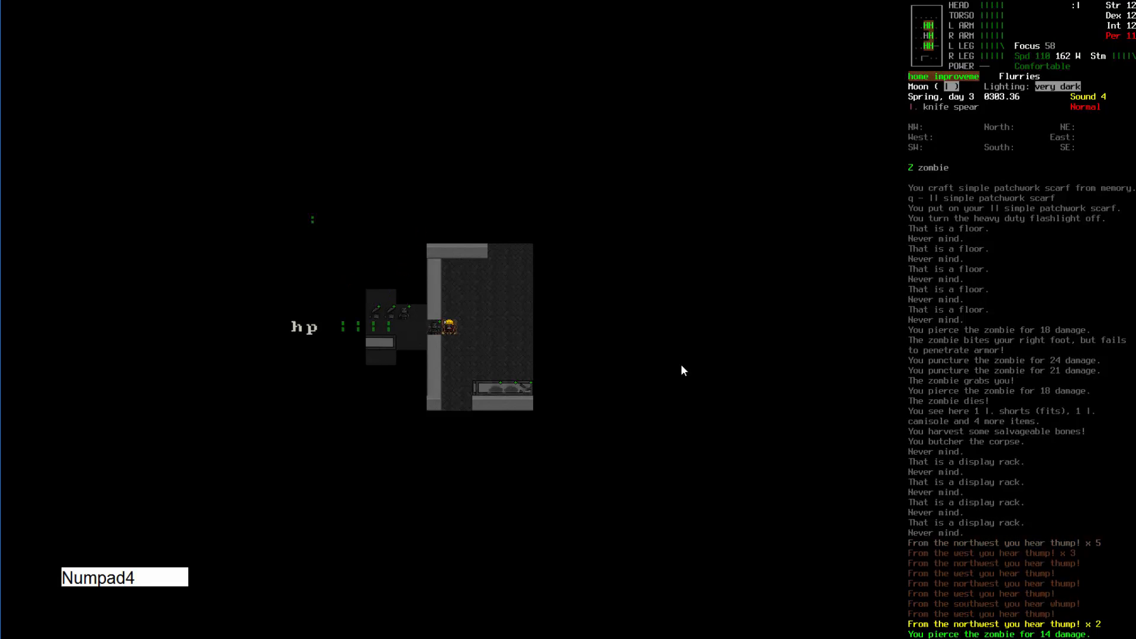
key("Numpad4")
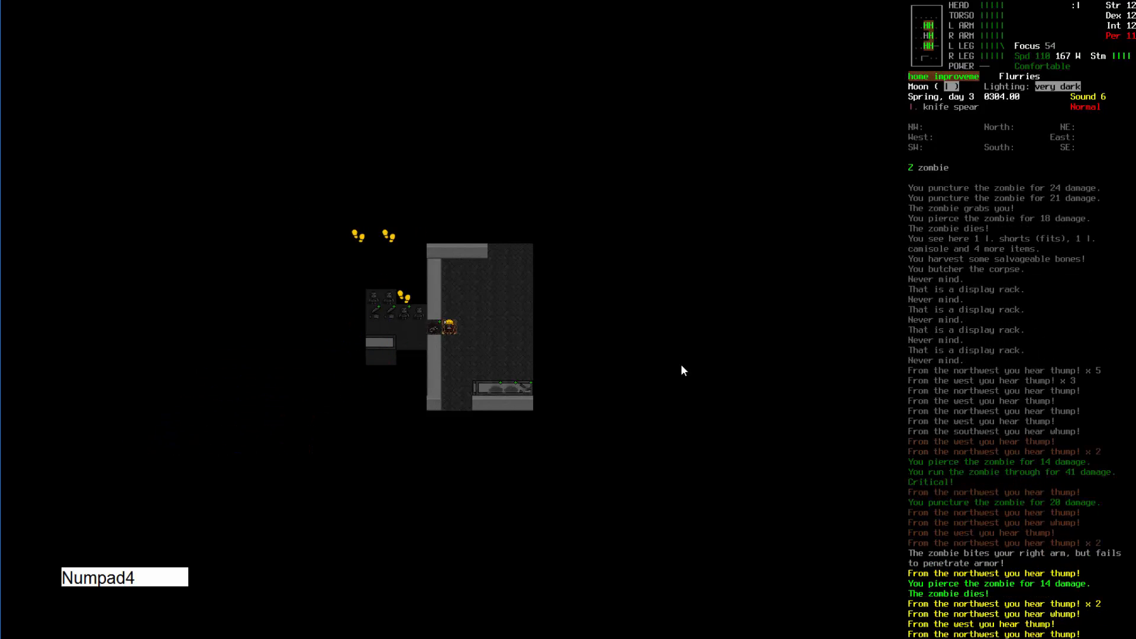
key("Numpad4")
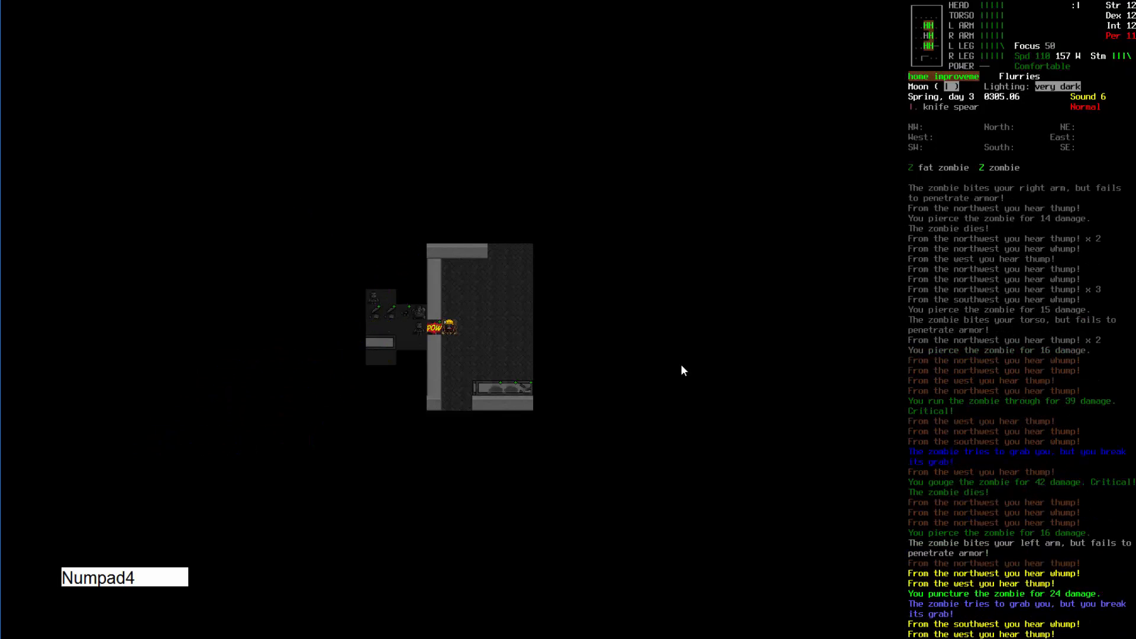
key("Numpad4")
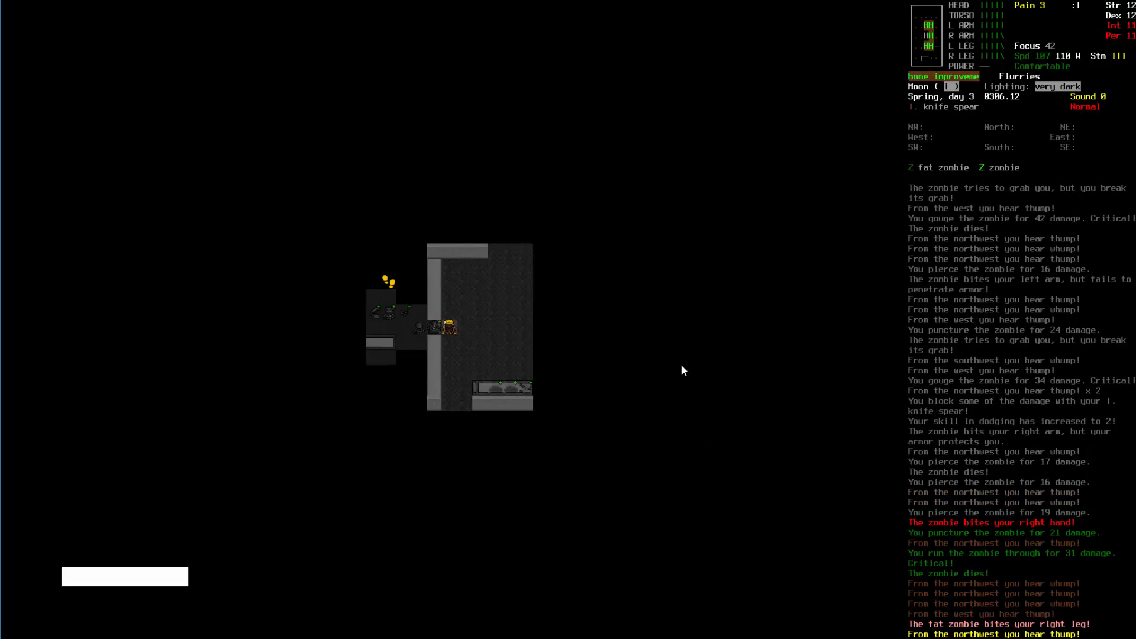
key("Numpad4")
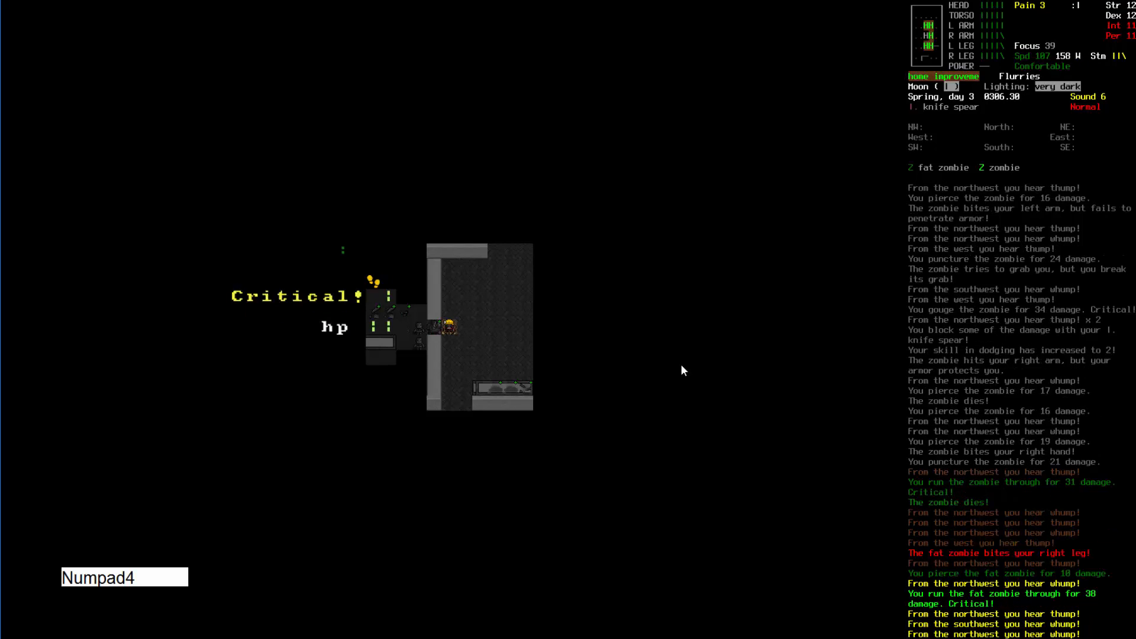
key("Numpad4")
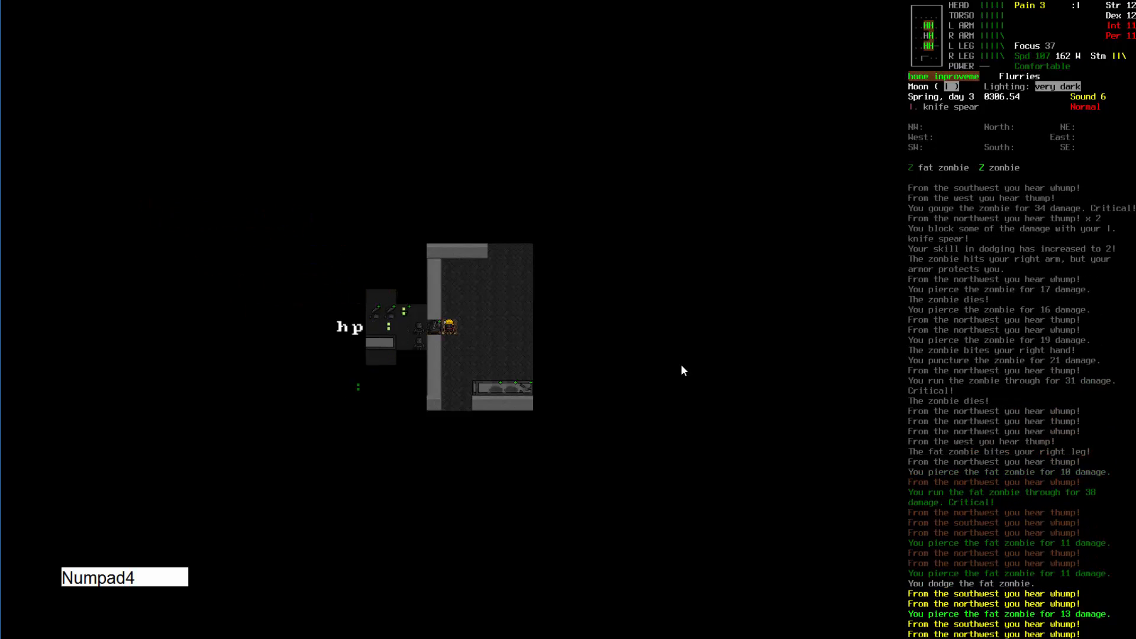
key("Numpad4")
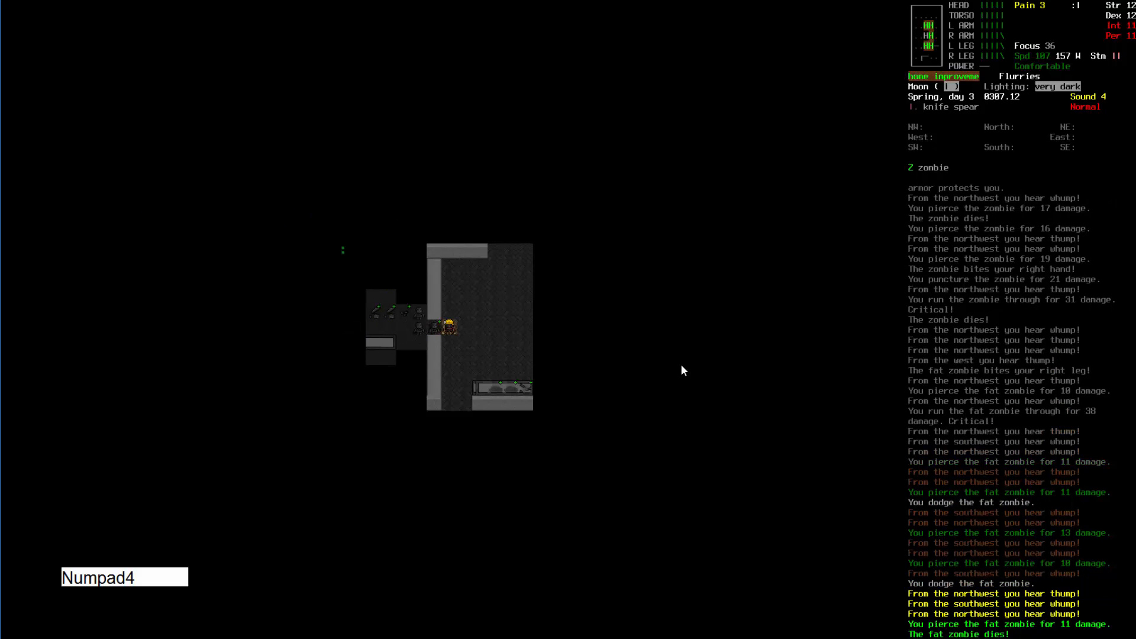
key("Numpad4")
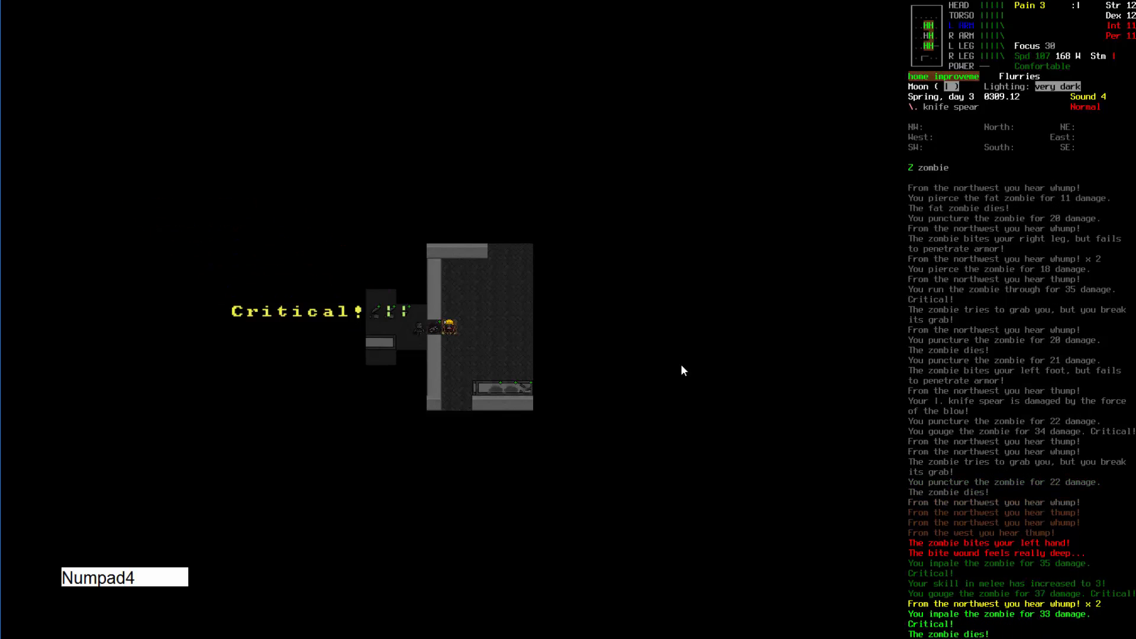
key("Numpad4")
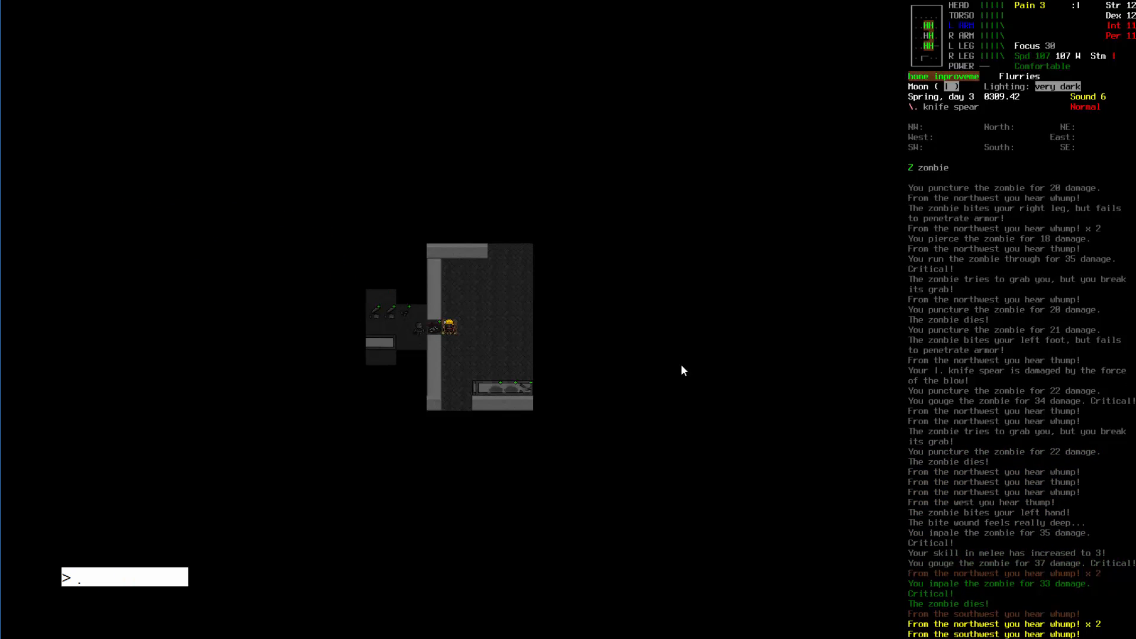
key("Numpad4")
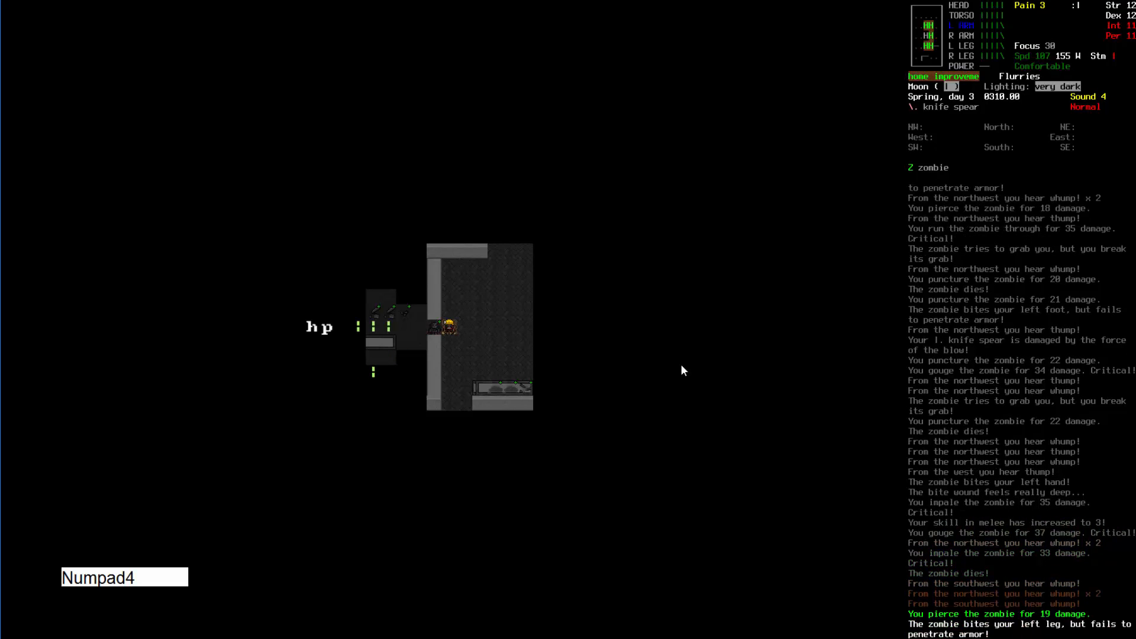
key("Numpad4")
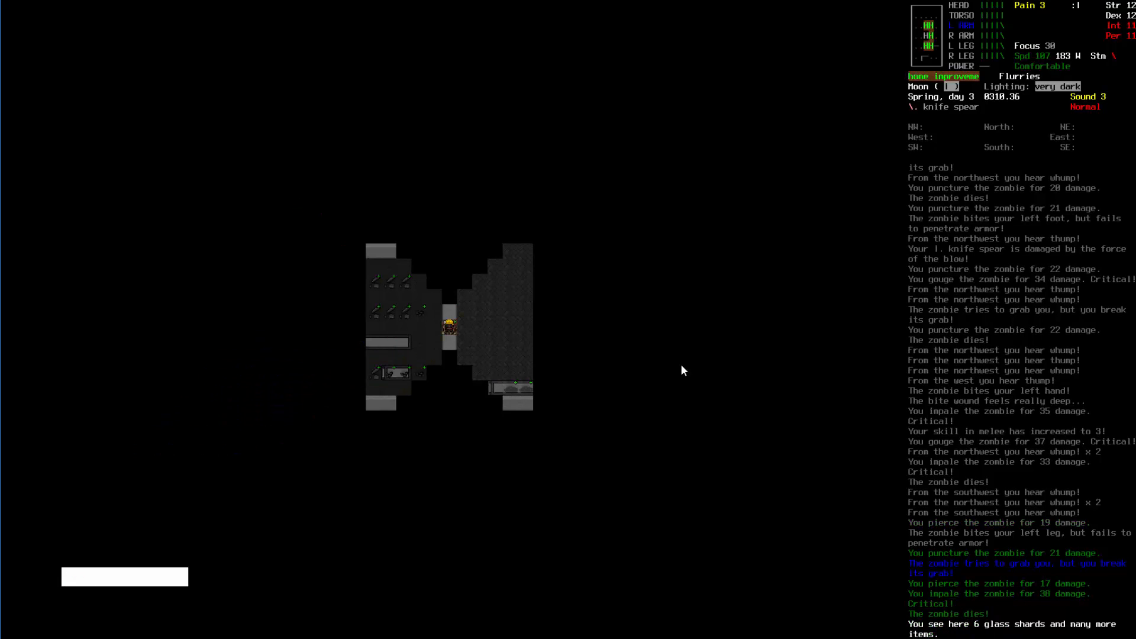
- Salvage a rag from the clothing on the floor, pick it up, and try applying it
key("b")
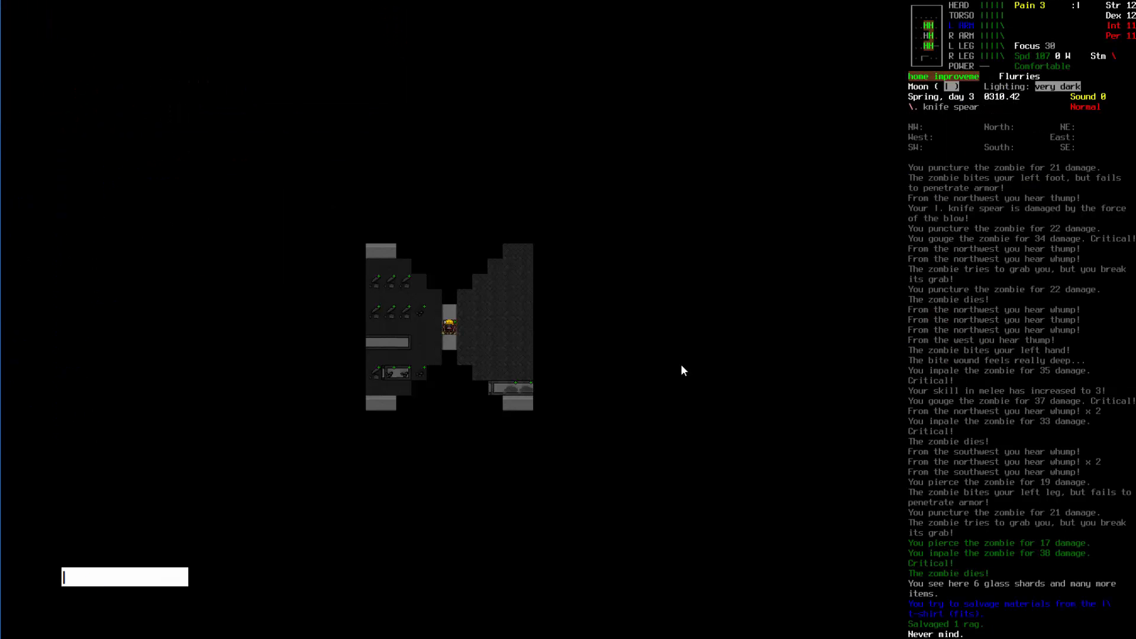
key("i")
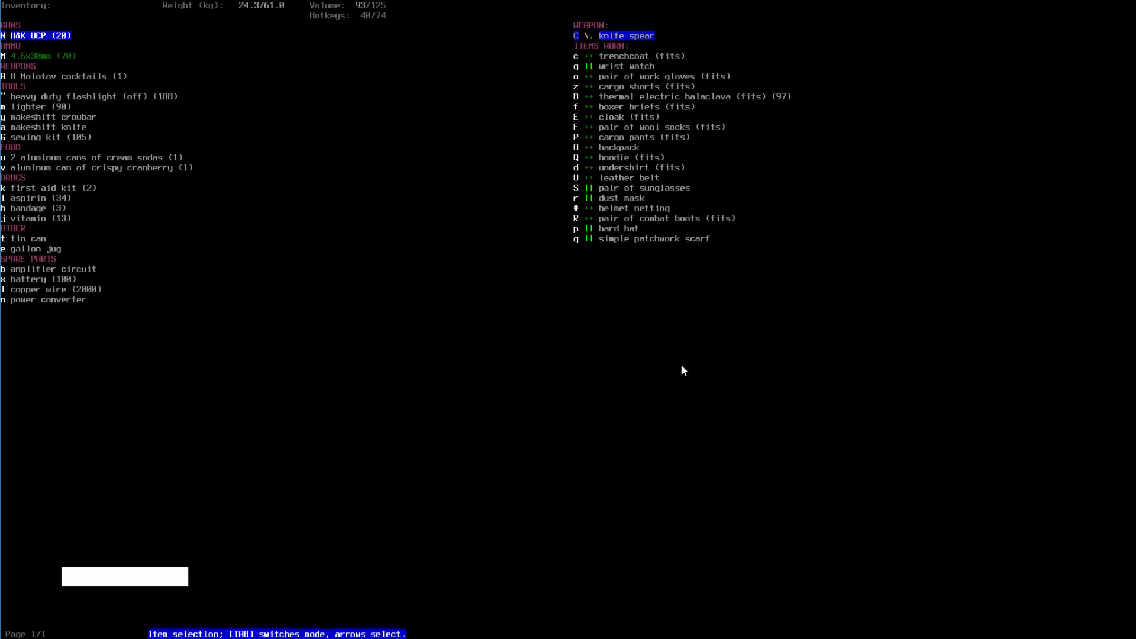
key("Escape")
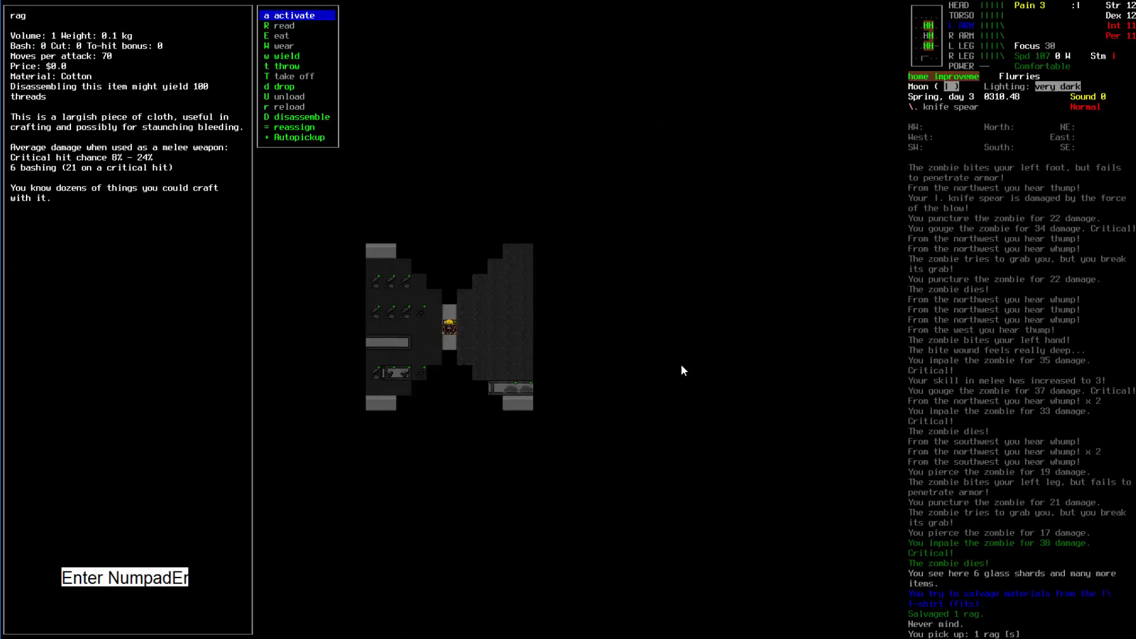
key("Escape")
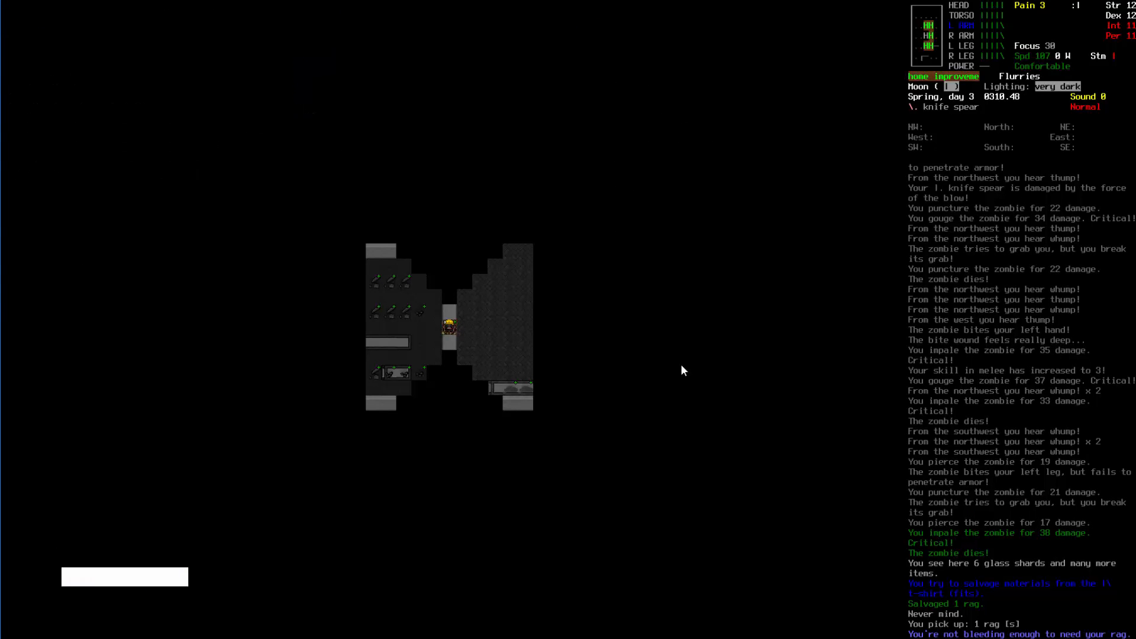
- Browse the inventory and crafting recipes, searching for first aid
key("i")
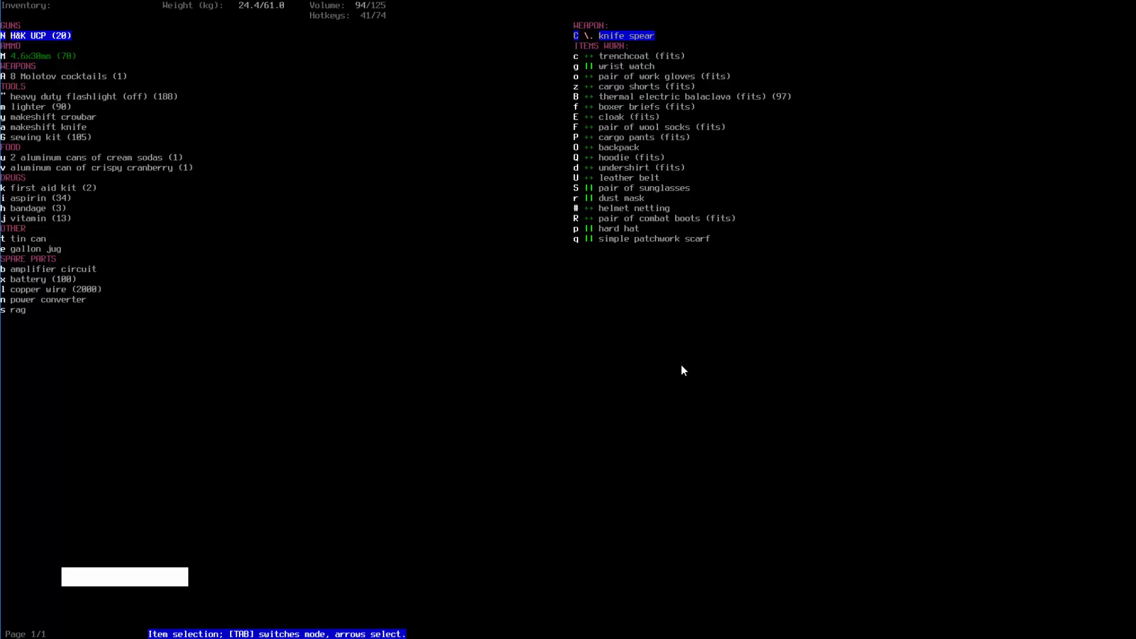
key("Down")
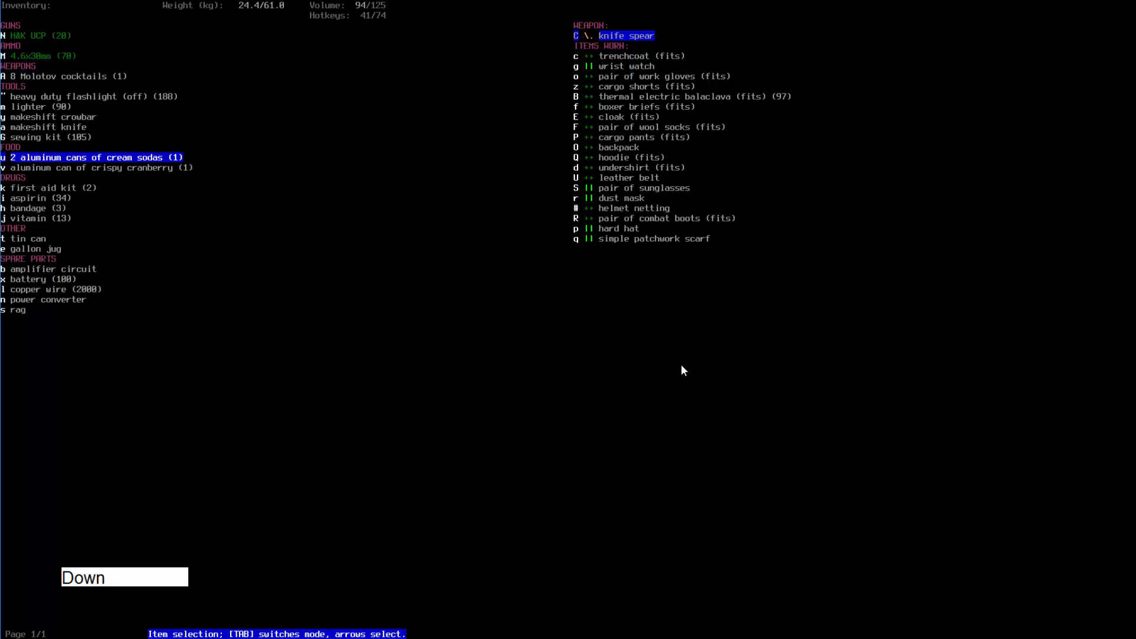
key("Down")
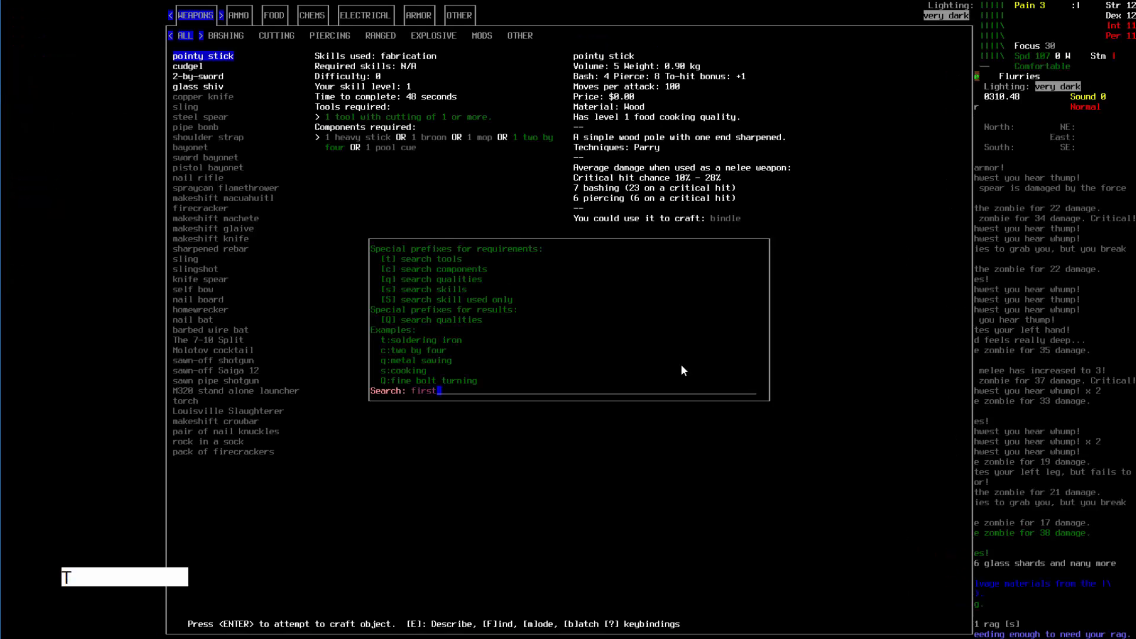
key("Escape")
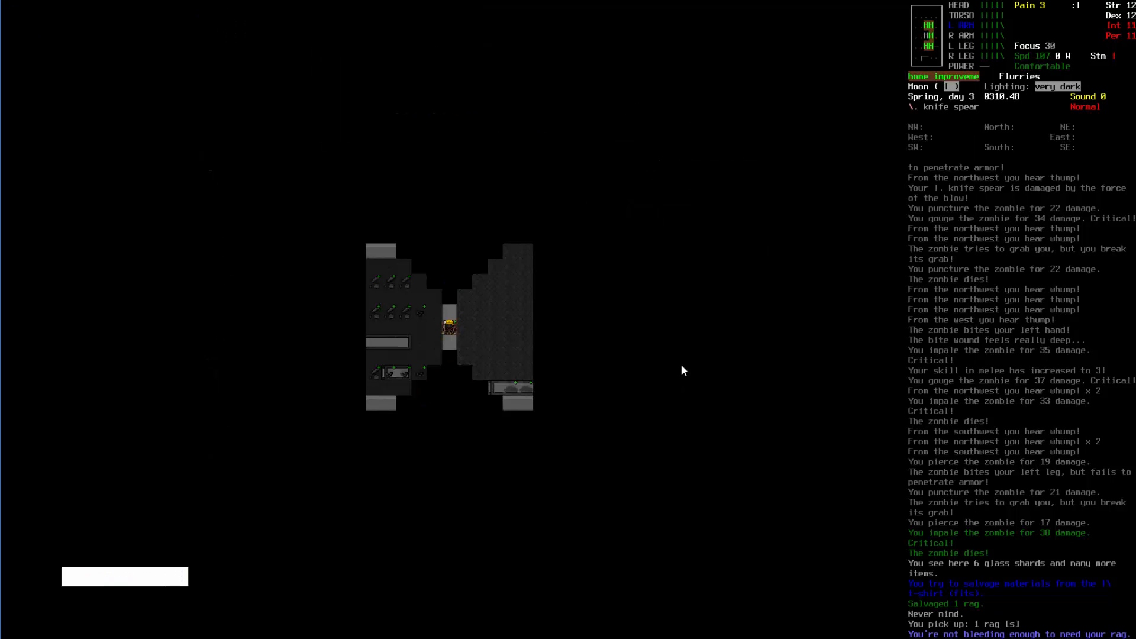
key("m")
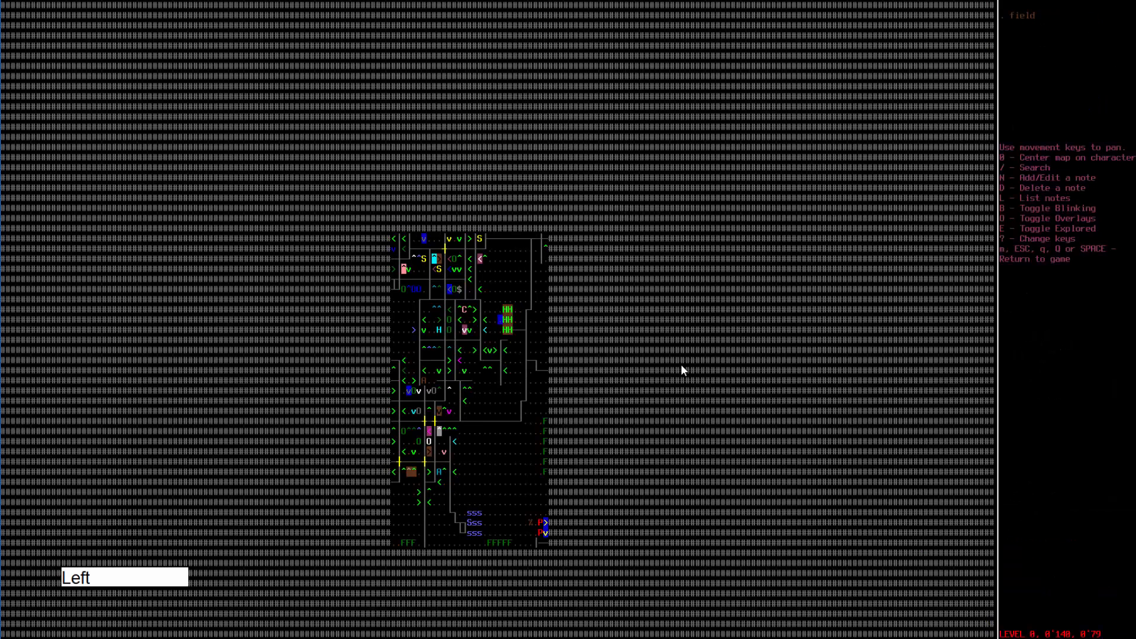
key("Down")
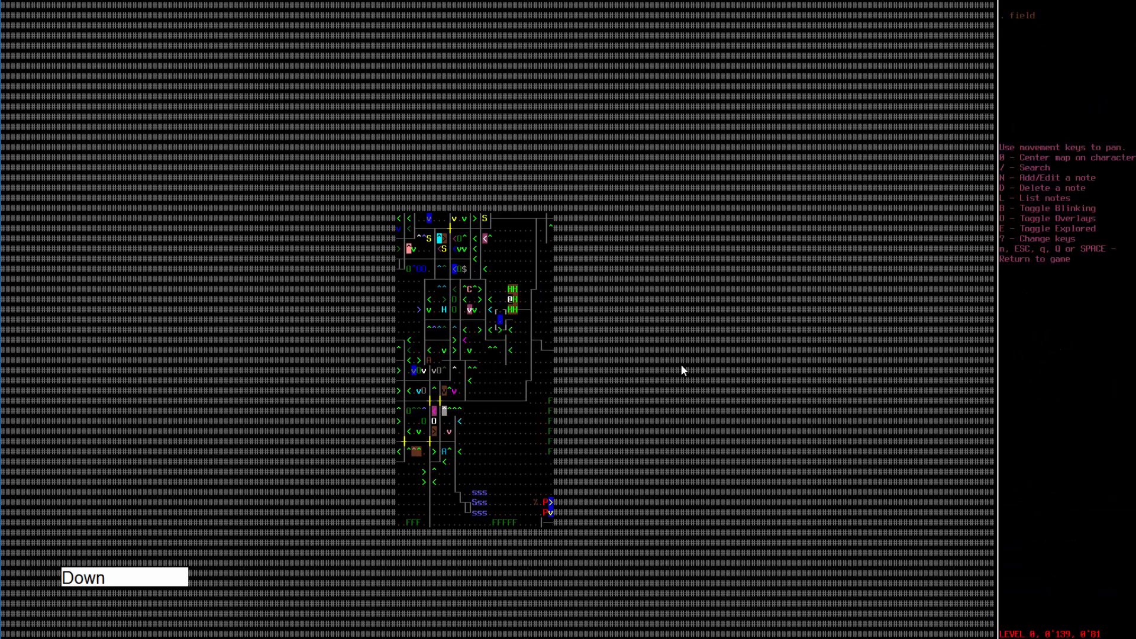
key("up")
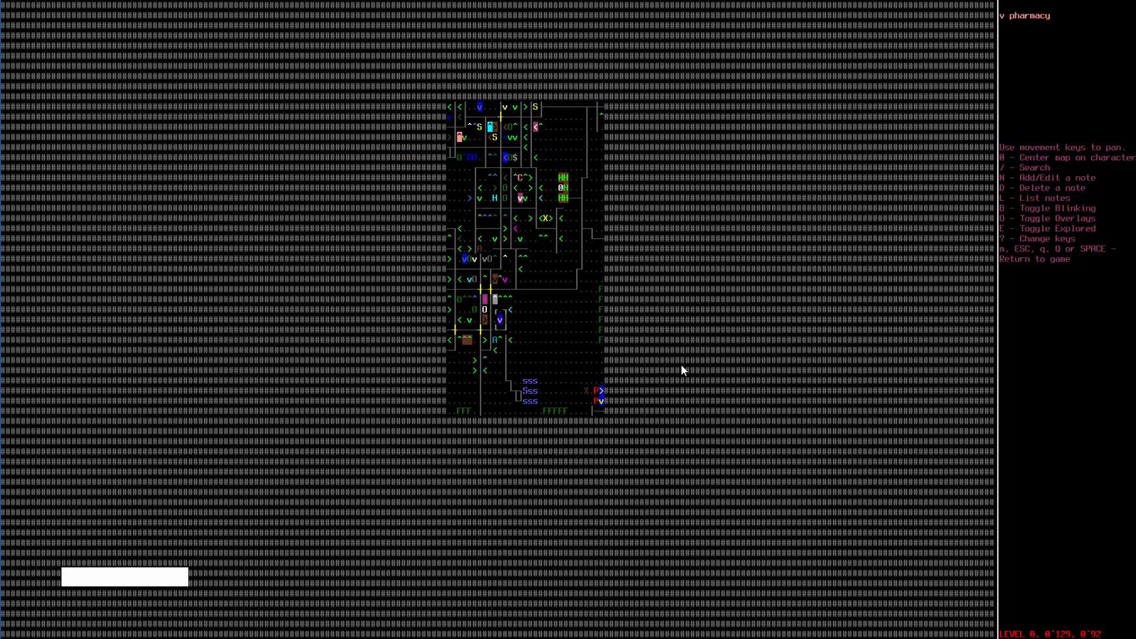
key("Right")
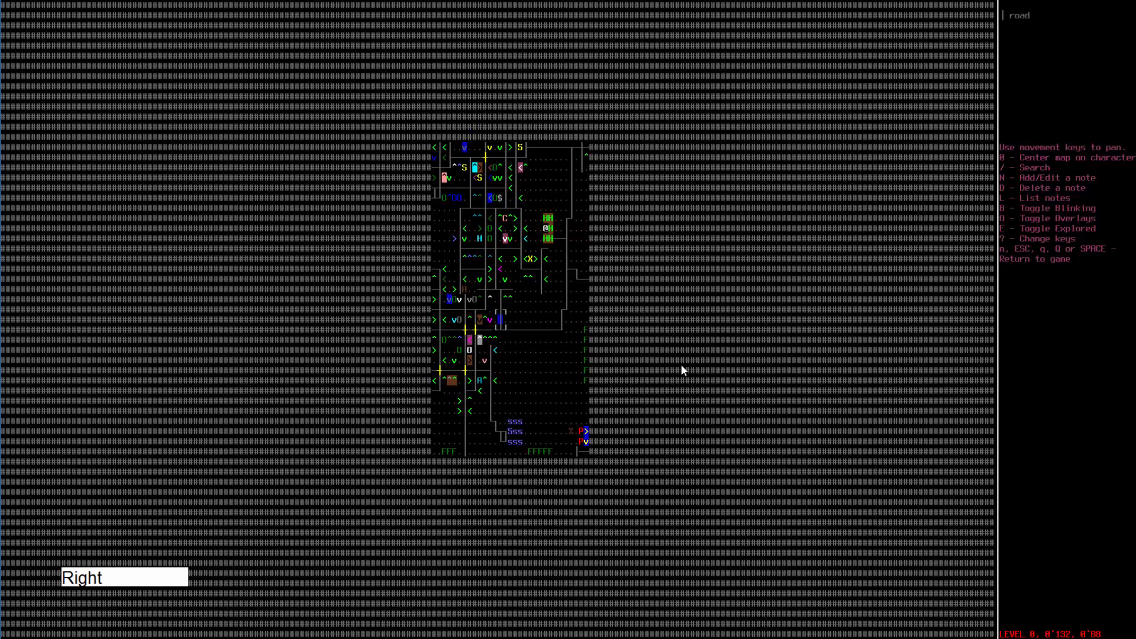
key("Escape")
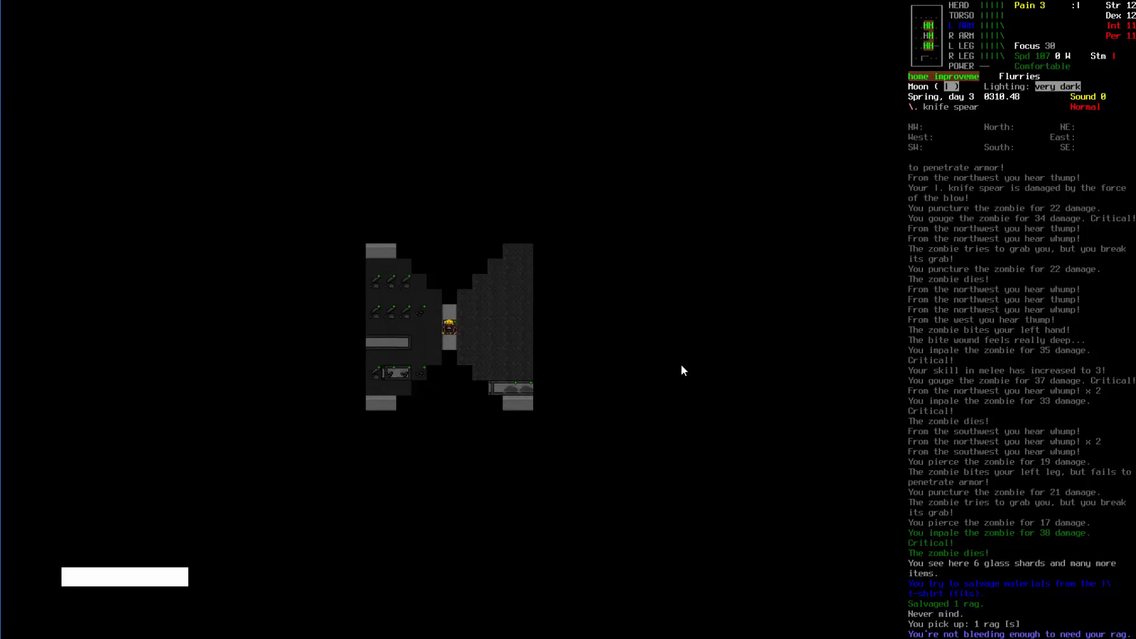
- Treat the bite wound with the first aid kit and review the character's stats and skills
key("i")
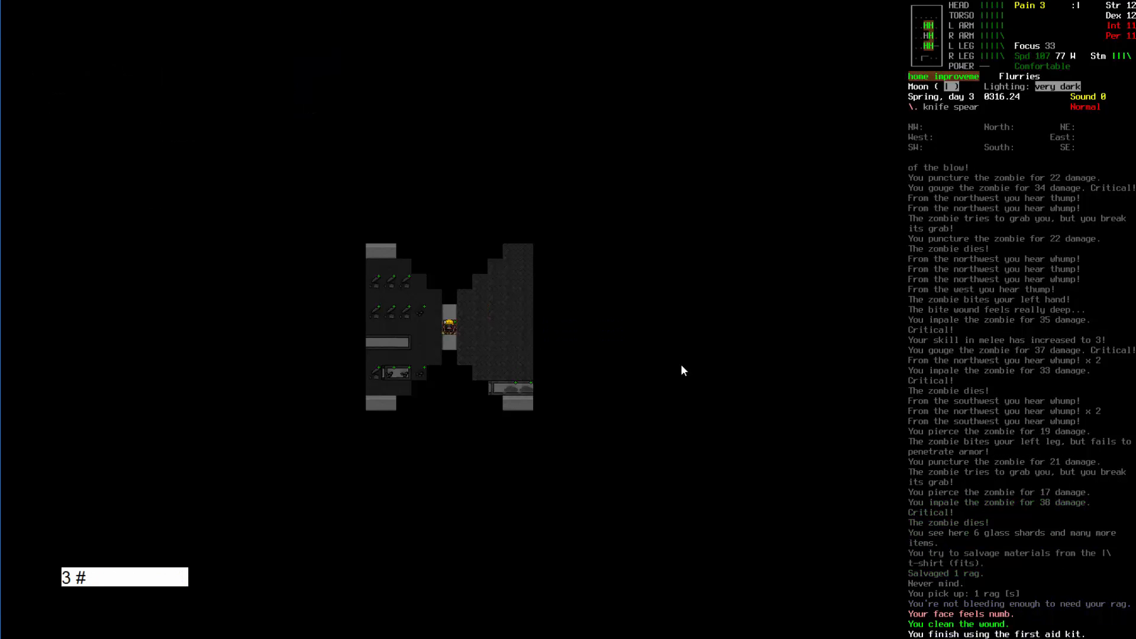
key("@")
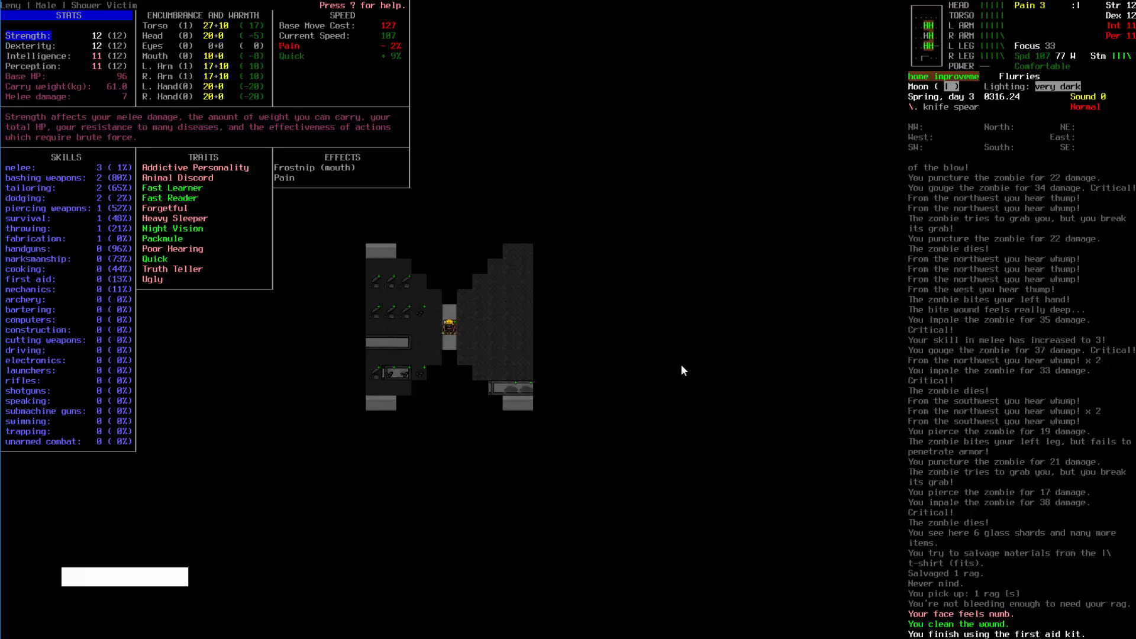
key("Escape")
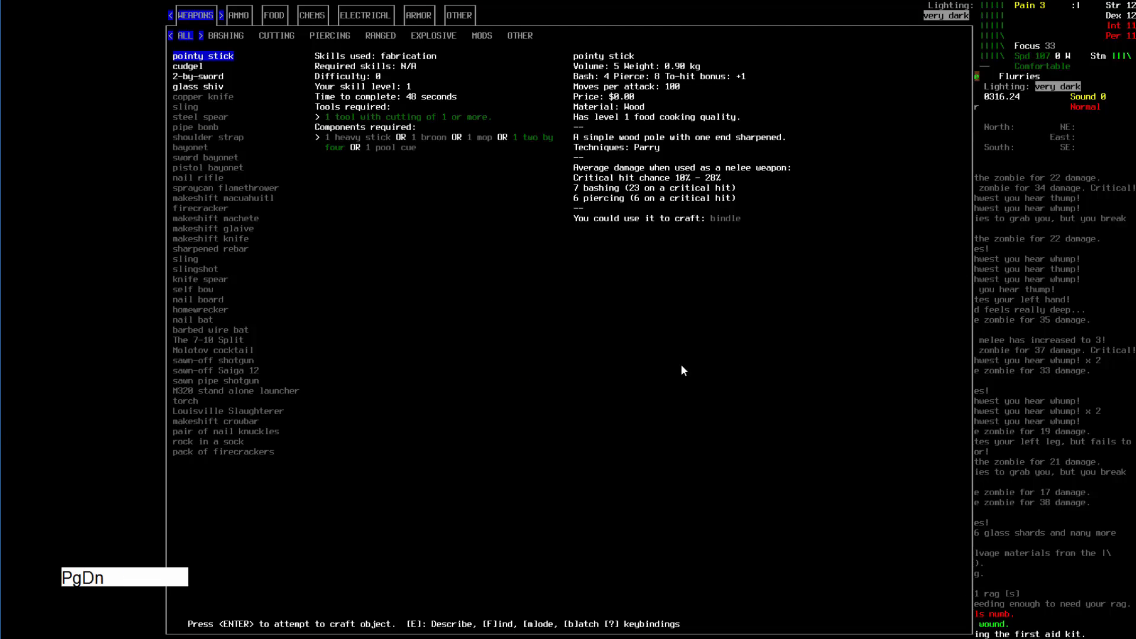
- Browse the Armor > Head recipes, including the rioter mask, and inspect the hard hat details
left_click(418, 14)
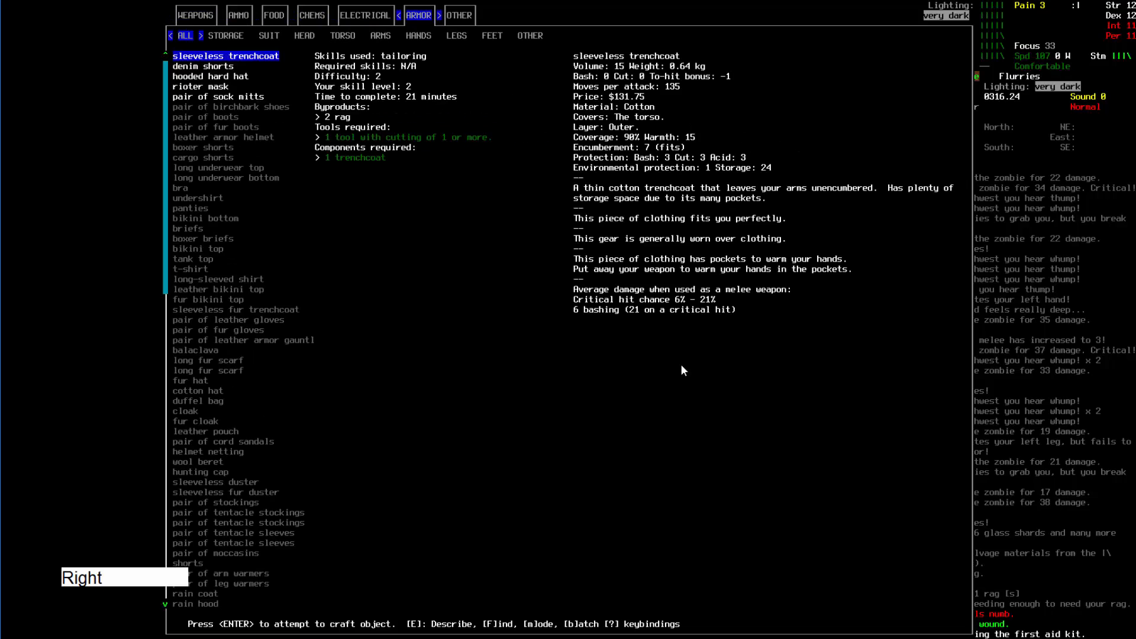
left_click(306, 35)
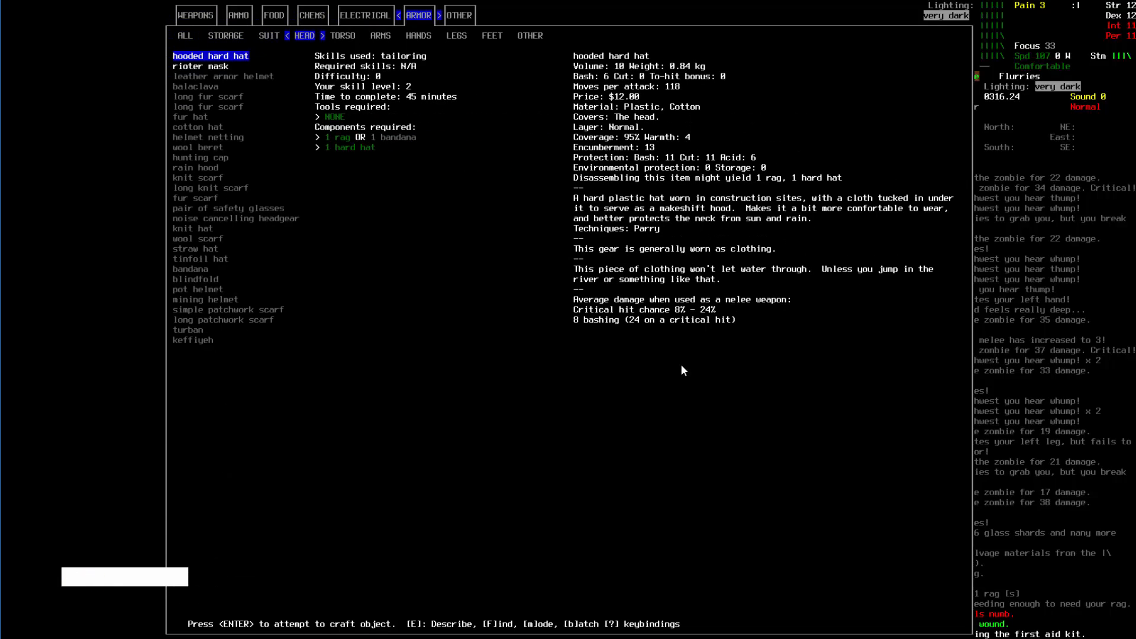
key("Down")
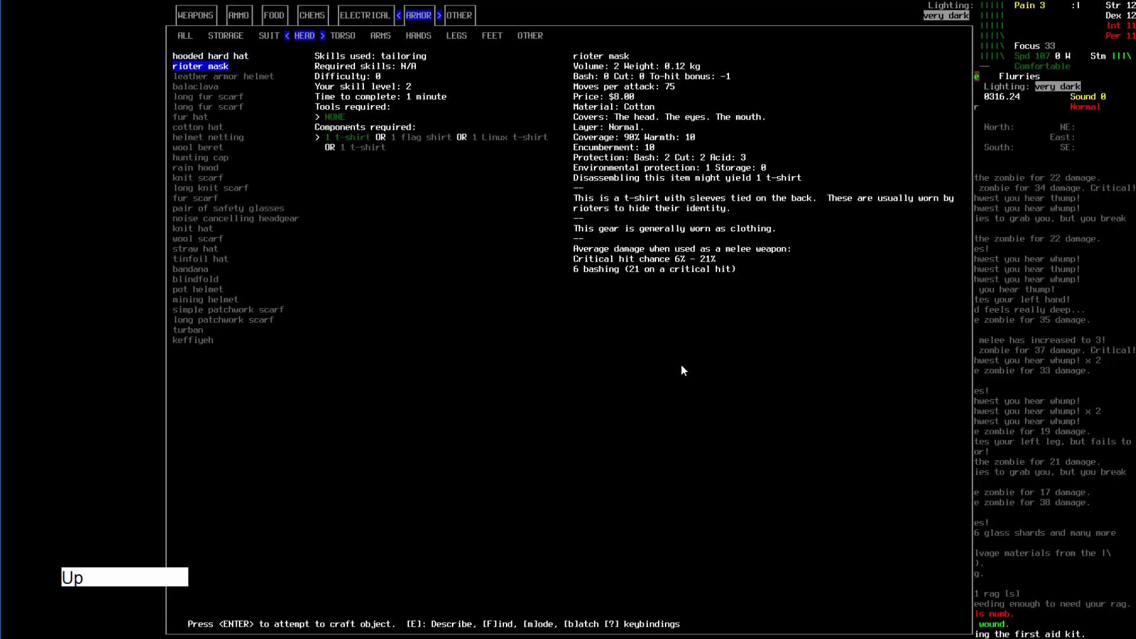
key("up")
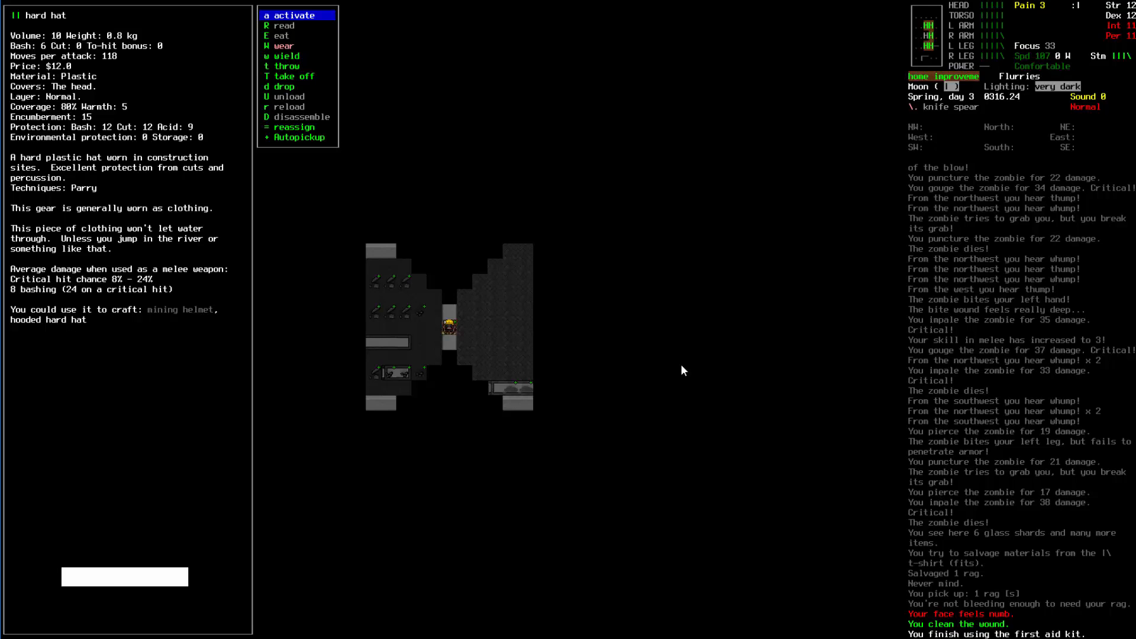
key("Escape")
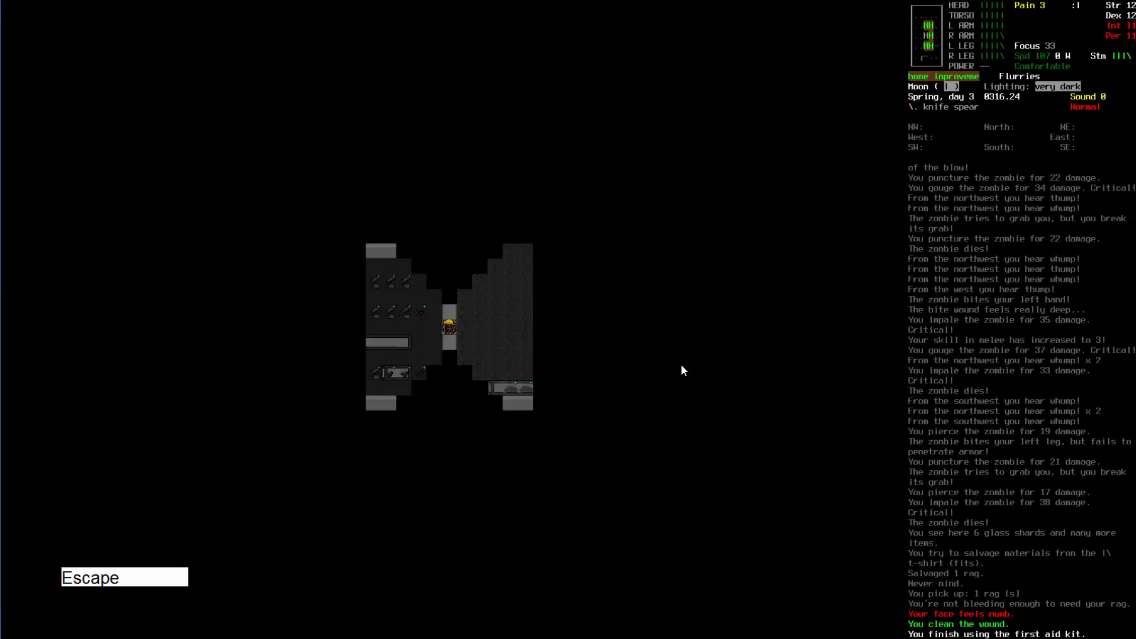
- Butcher both corpses, kill the zombie to the north, then return to the item pile
key("b")
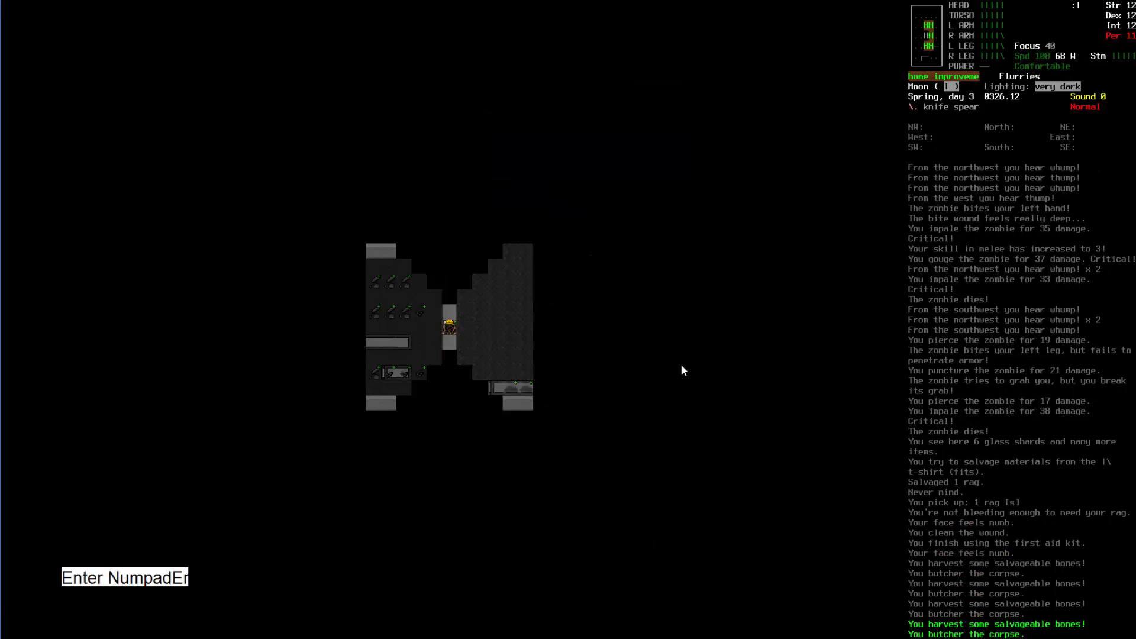
key("b")
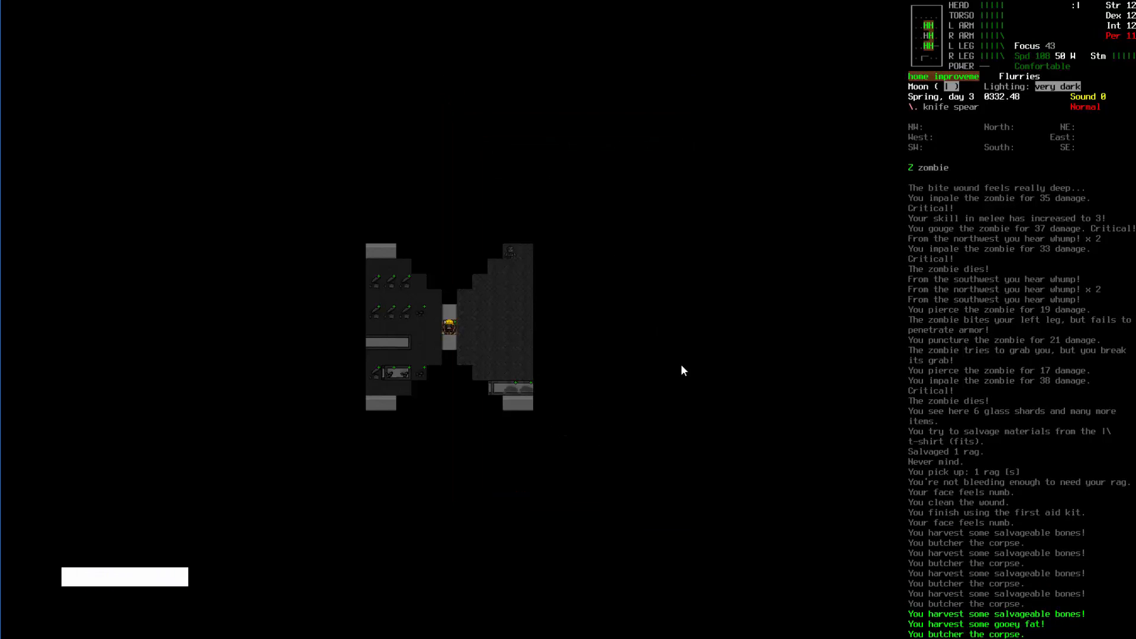
key("Numpad8")
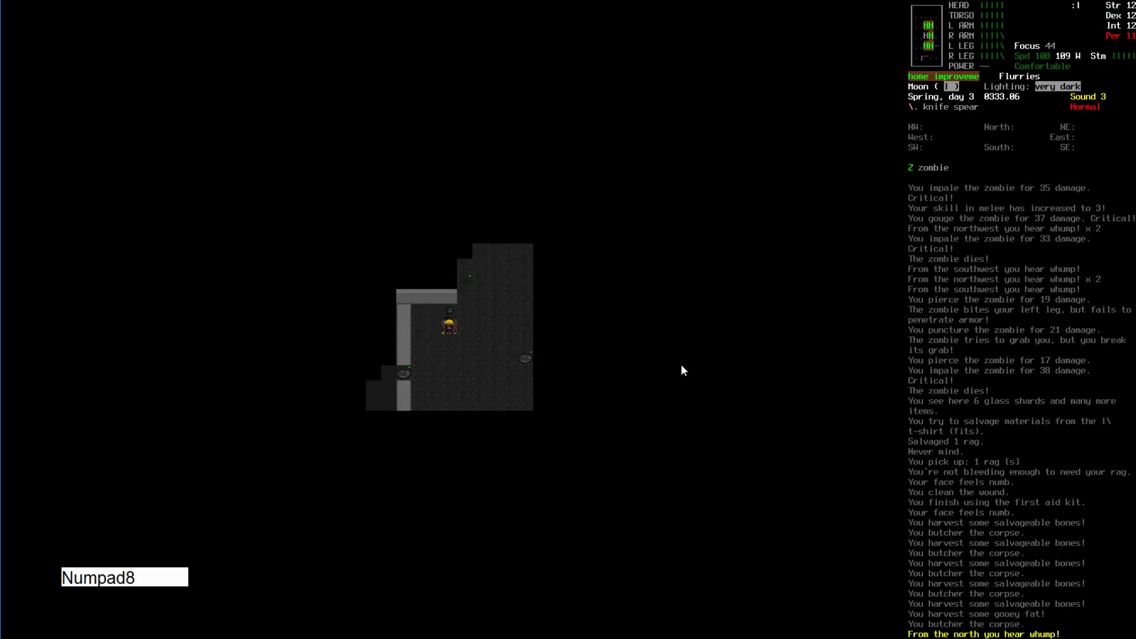
key("Numpad8")
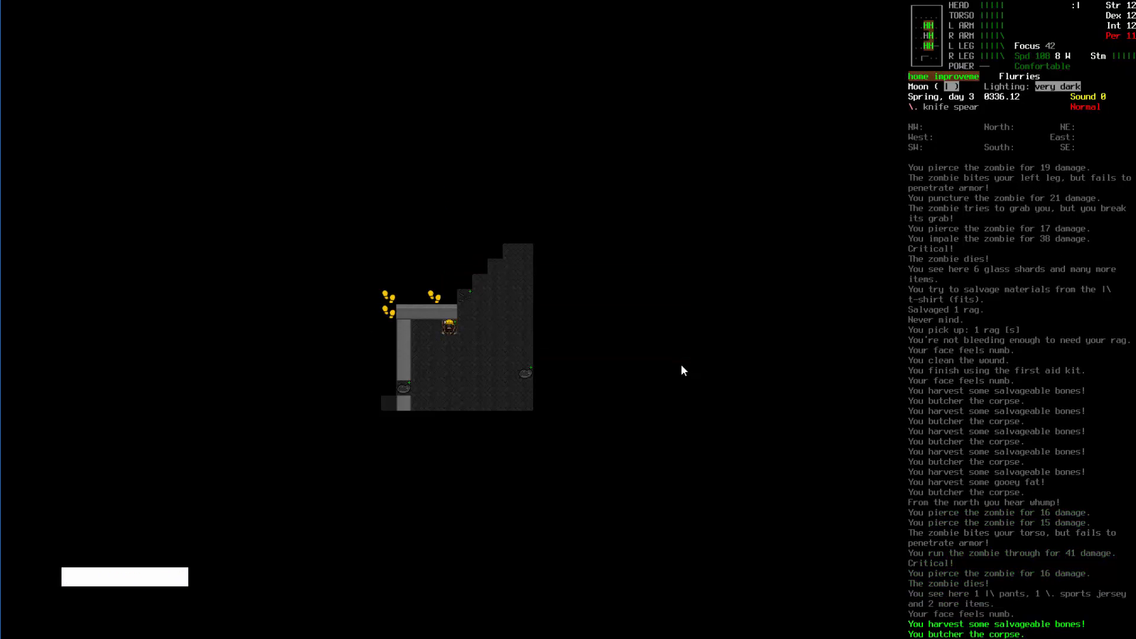
key("b")
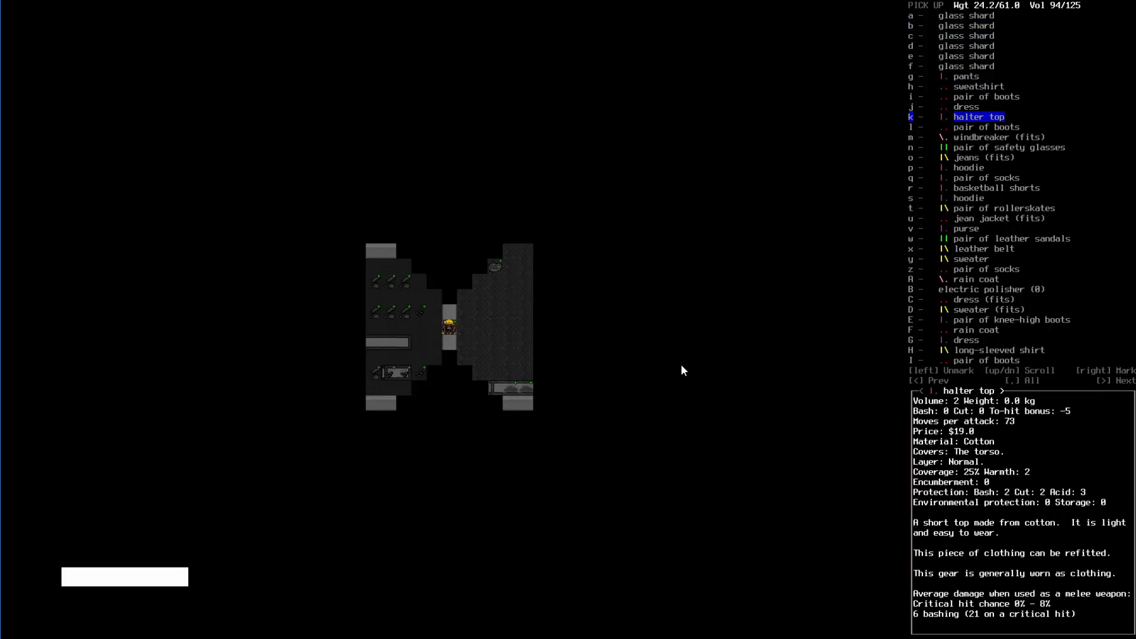
- Pick up the flashlight from the pile and take its battery out in the inventory
key("down")
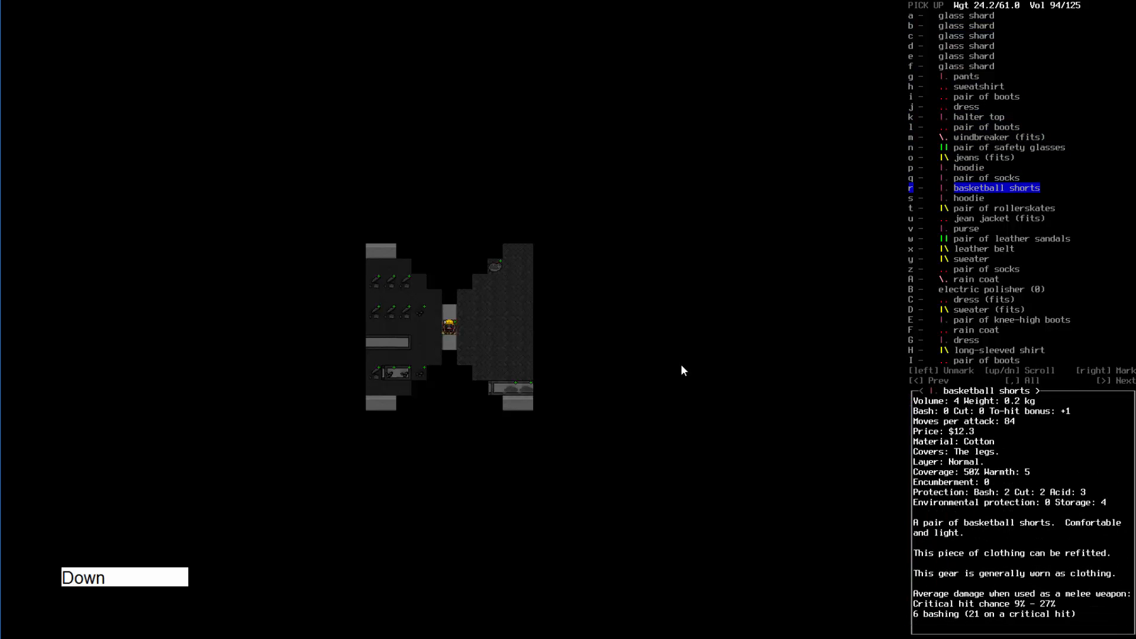
scroll("down", 3)
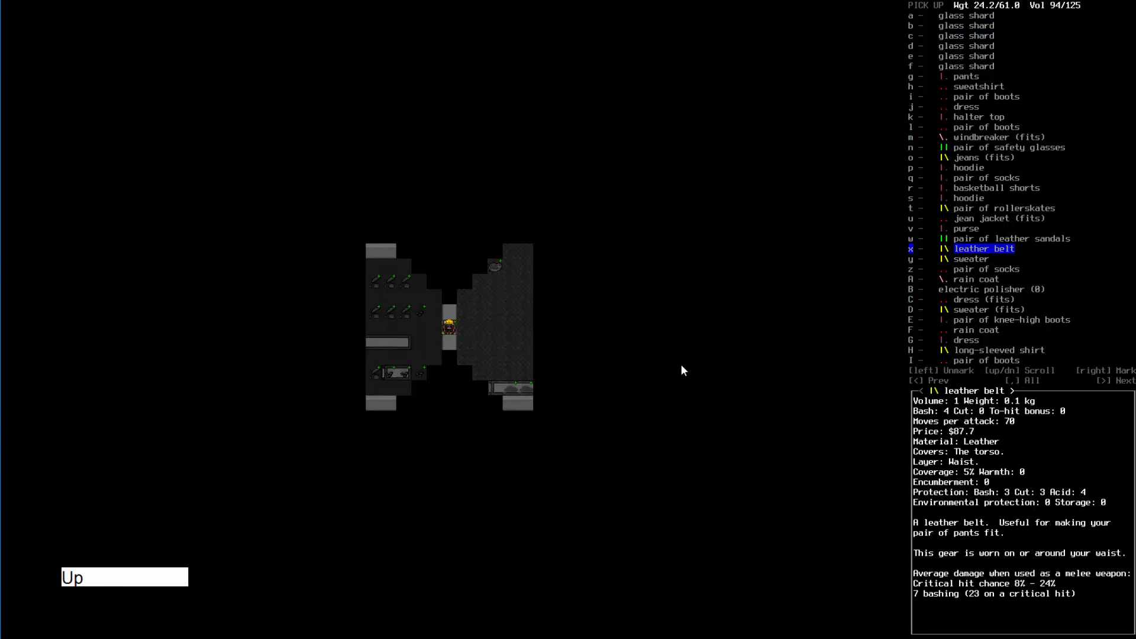
scroll("down", 3)
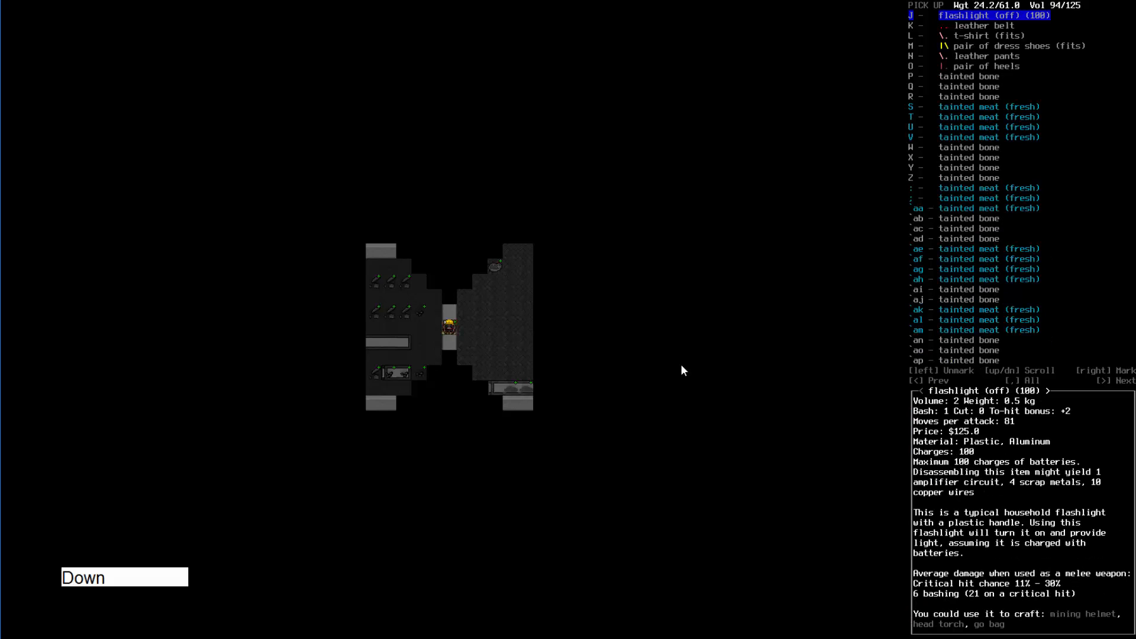
key("right")
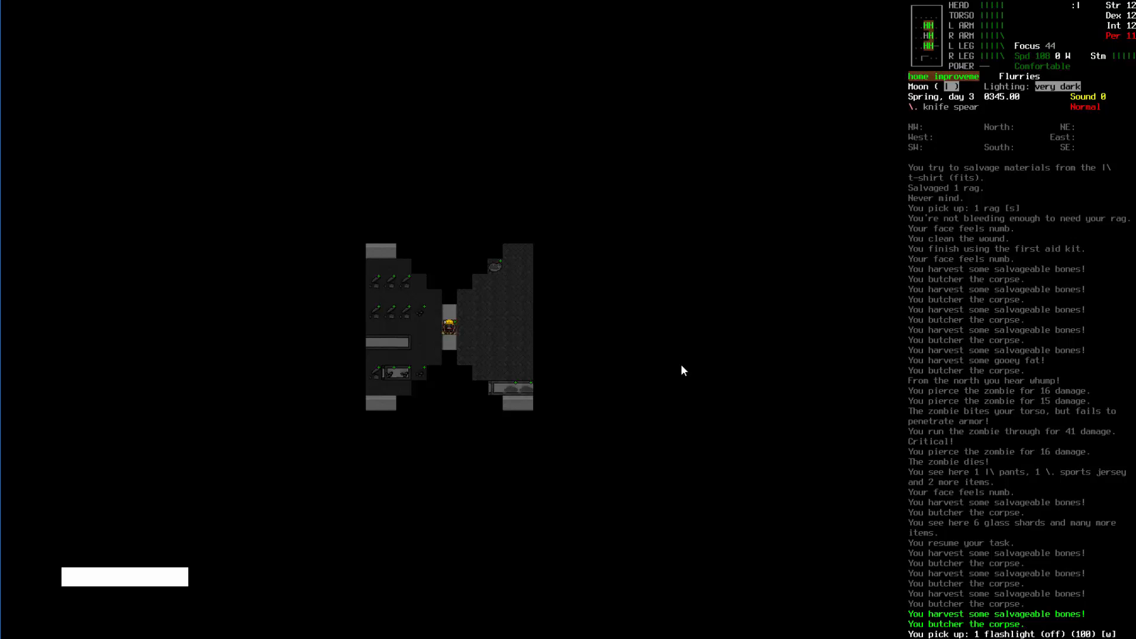
key("i")
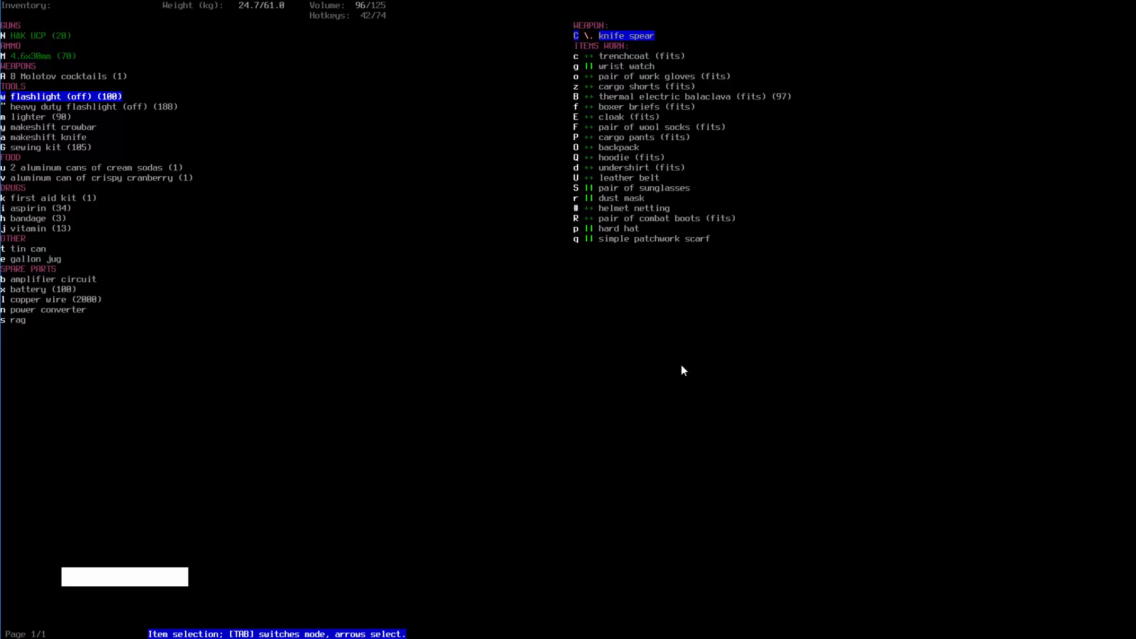
left_click(62, 97)
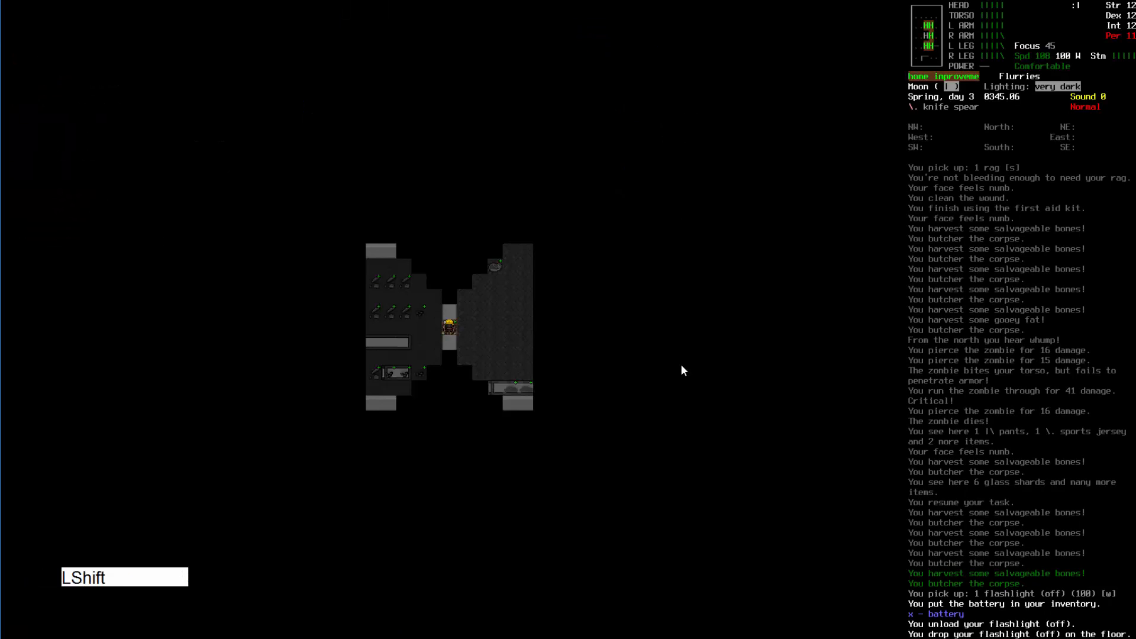
- Cut up all the floor clothing into rags, felt and leather patches, then check character stats
key("enter")
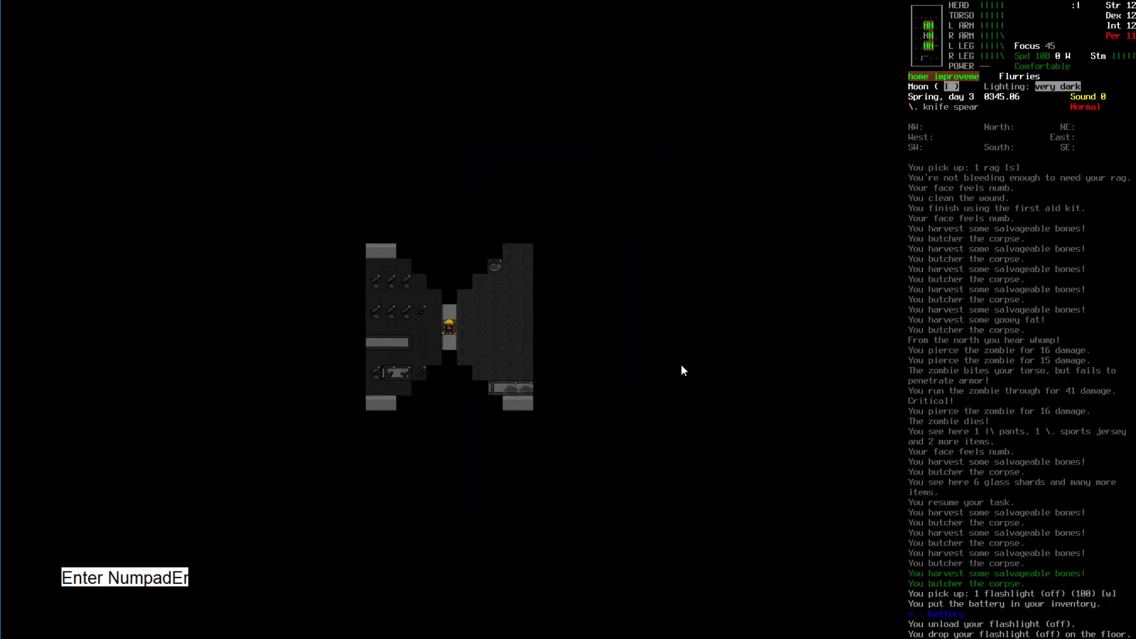
key("@")
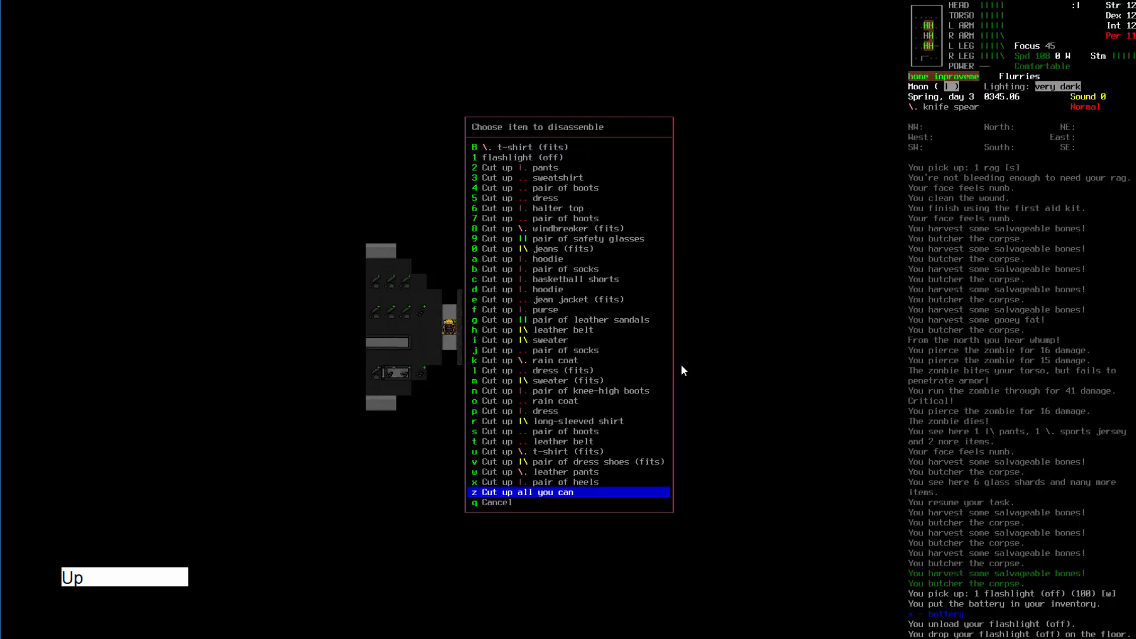
key("z")
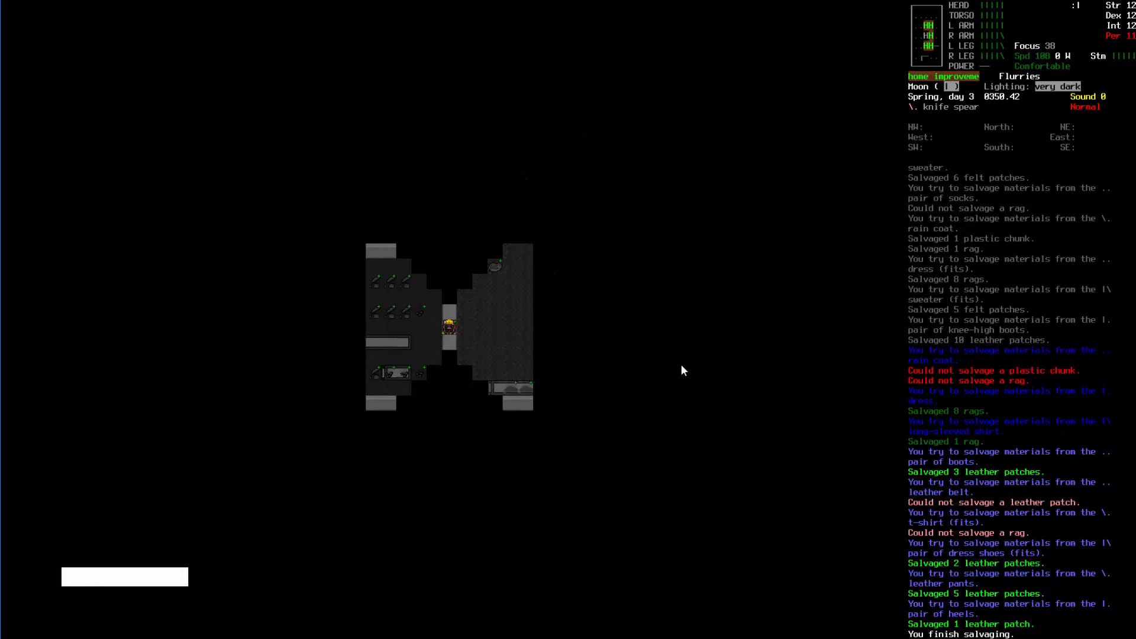
key("@")
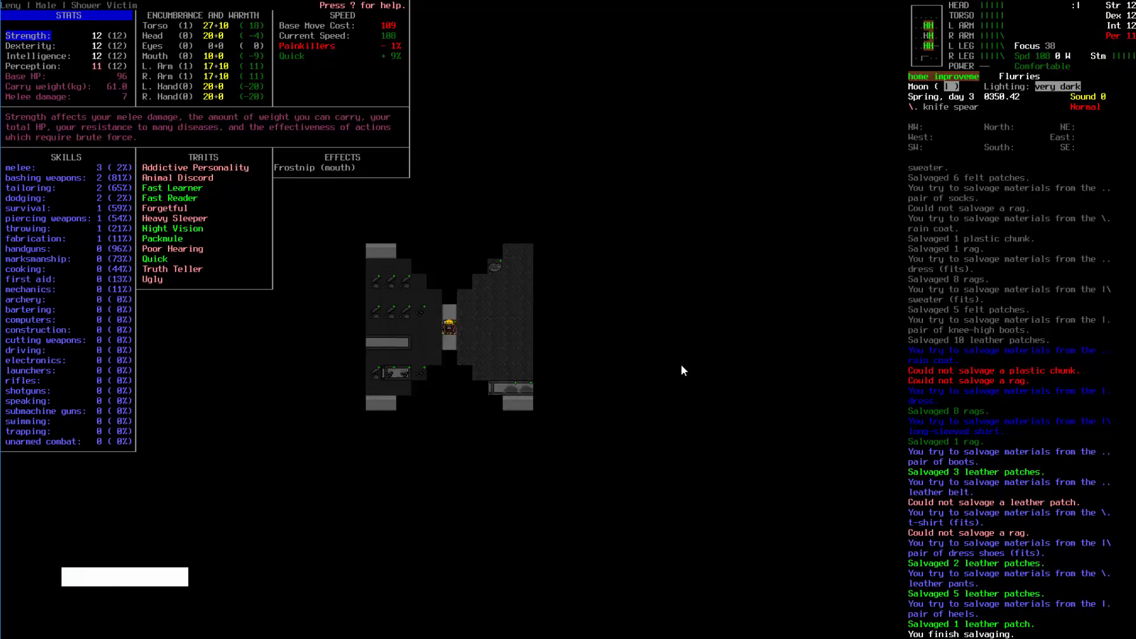
- Close the stats screen and kill the zombies coming from the west with the knife spear
key("Escape")
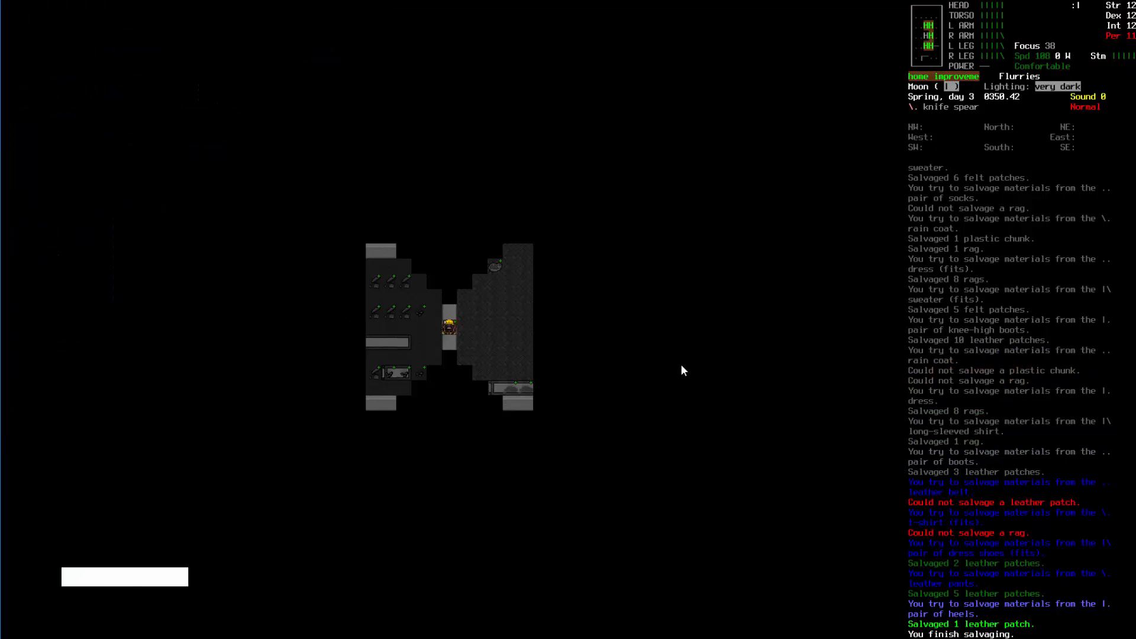
key("Numpad9")
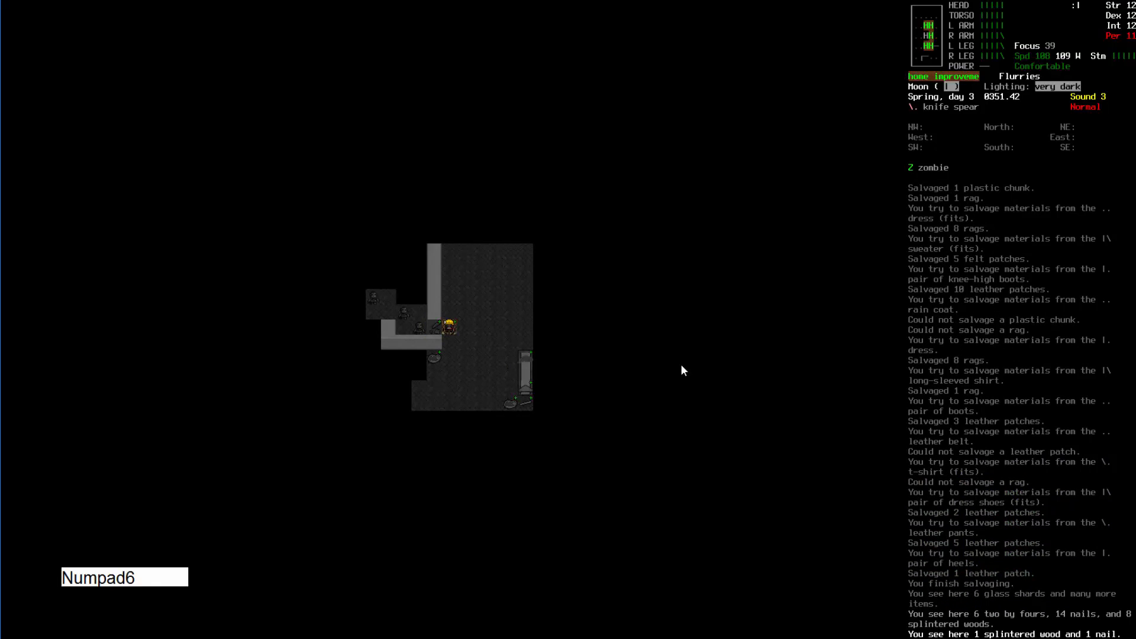
key("Numpad4")
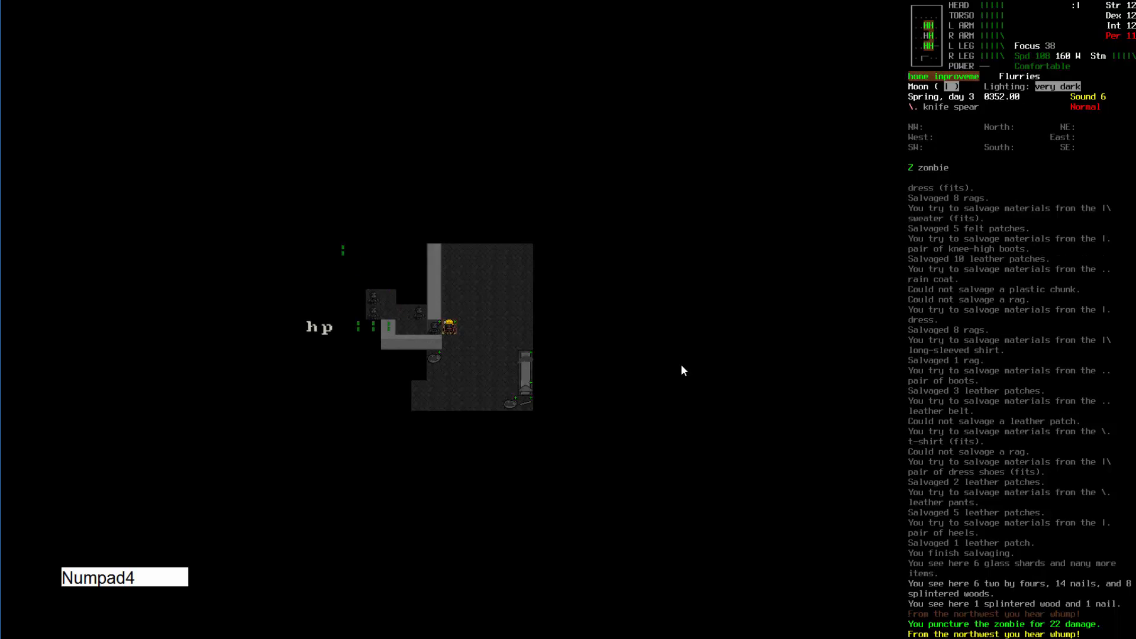
key("Numpad4")
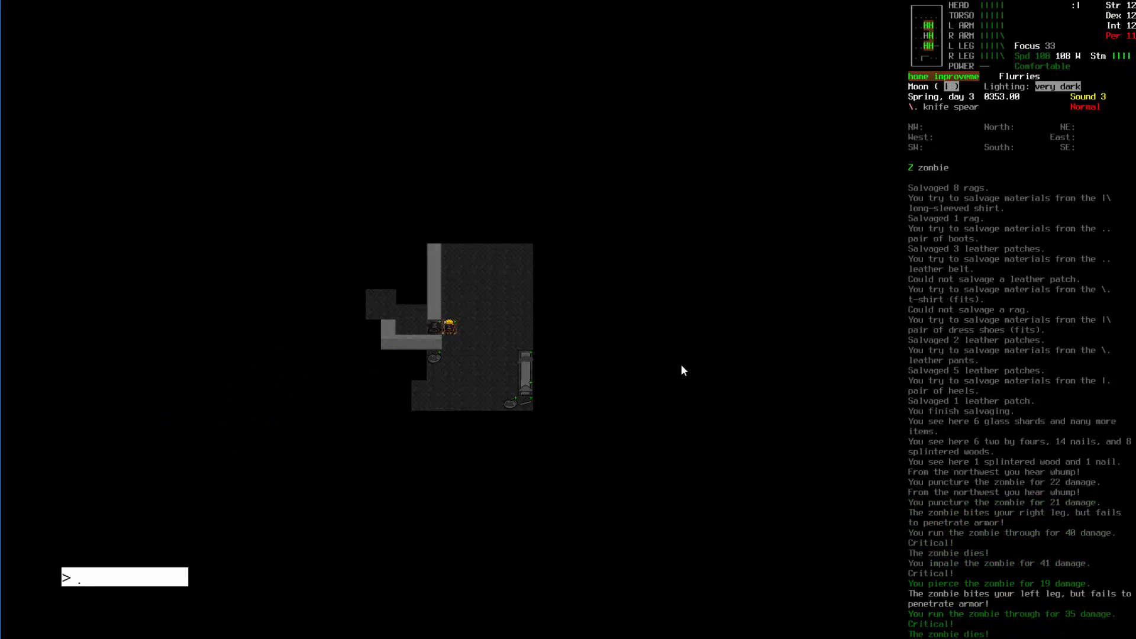
key("Numpad4")
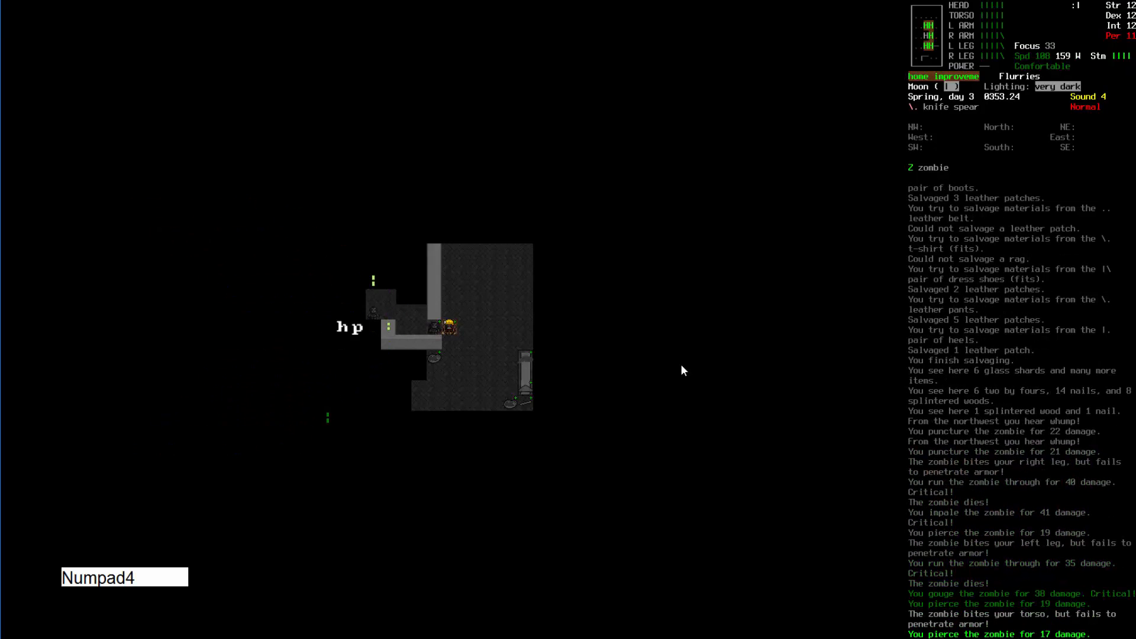
key("Numpad4")
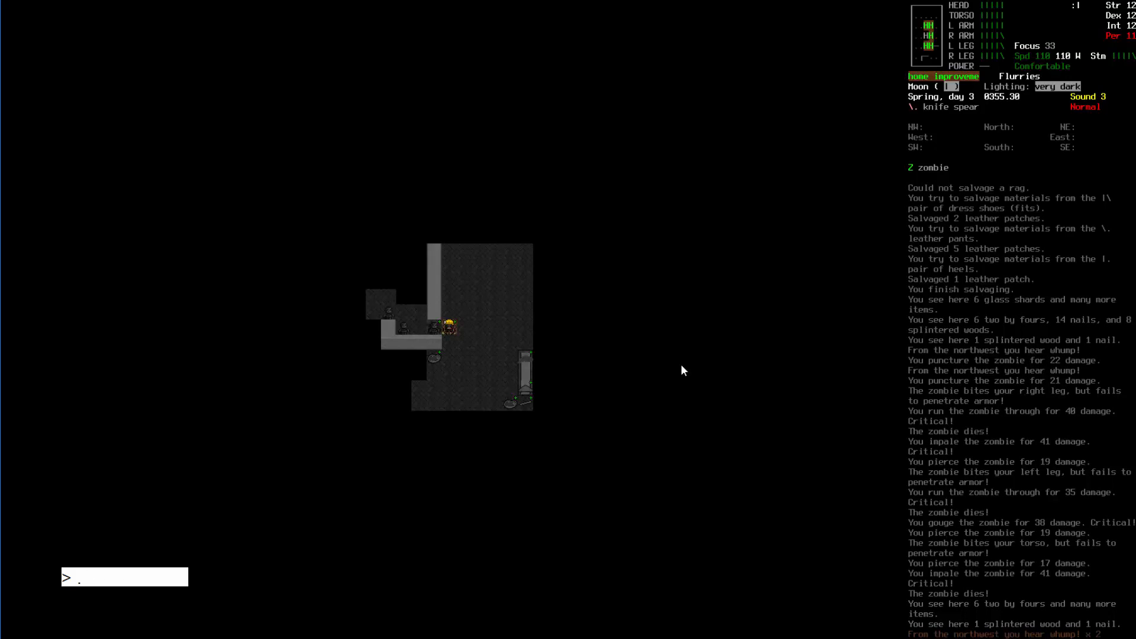
key("Numpad4")
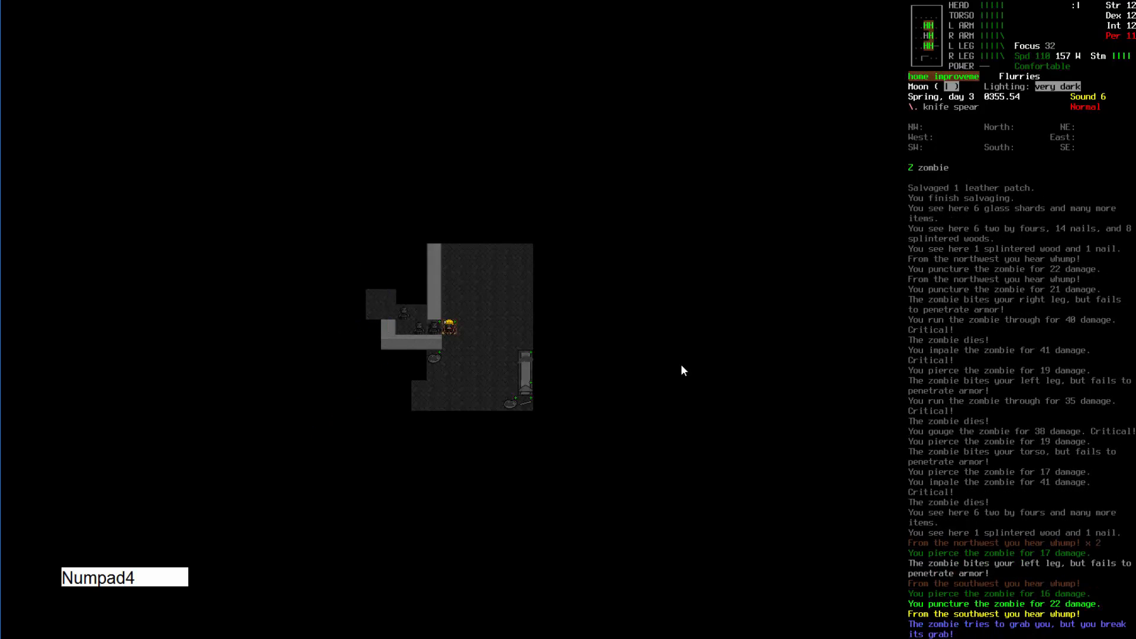
key("Numpad4")
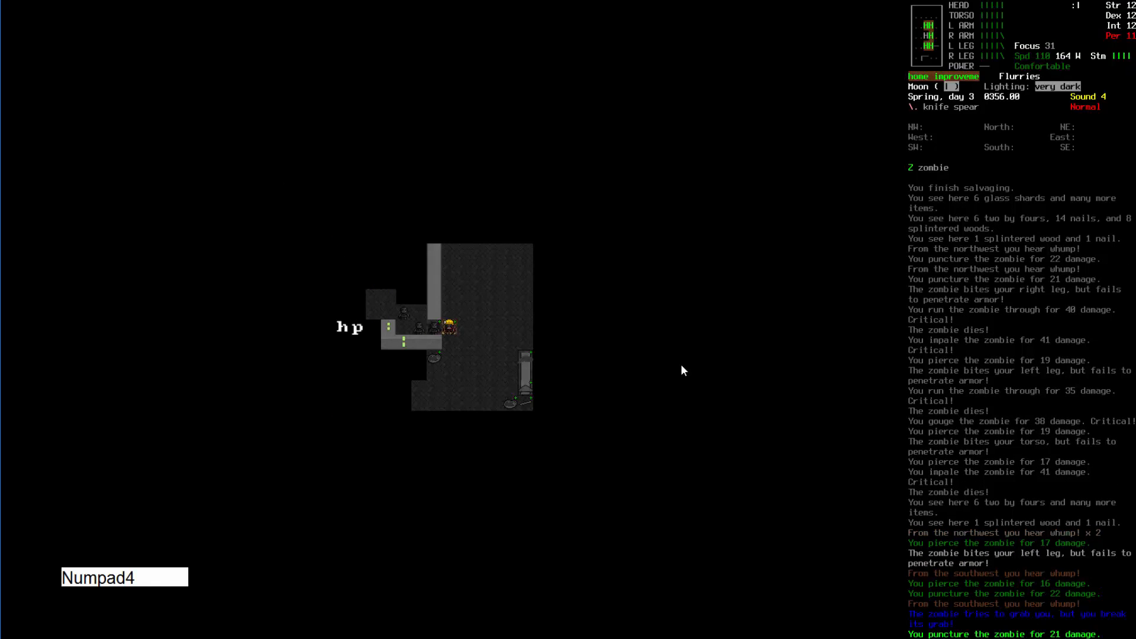
key("Numpad4")
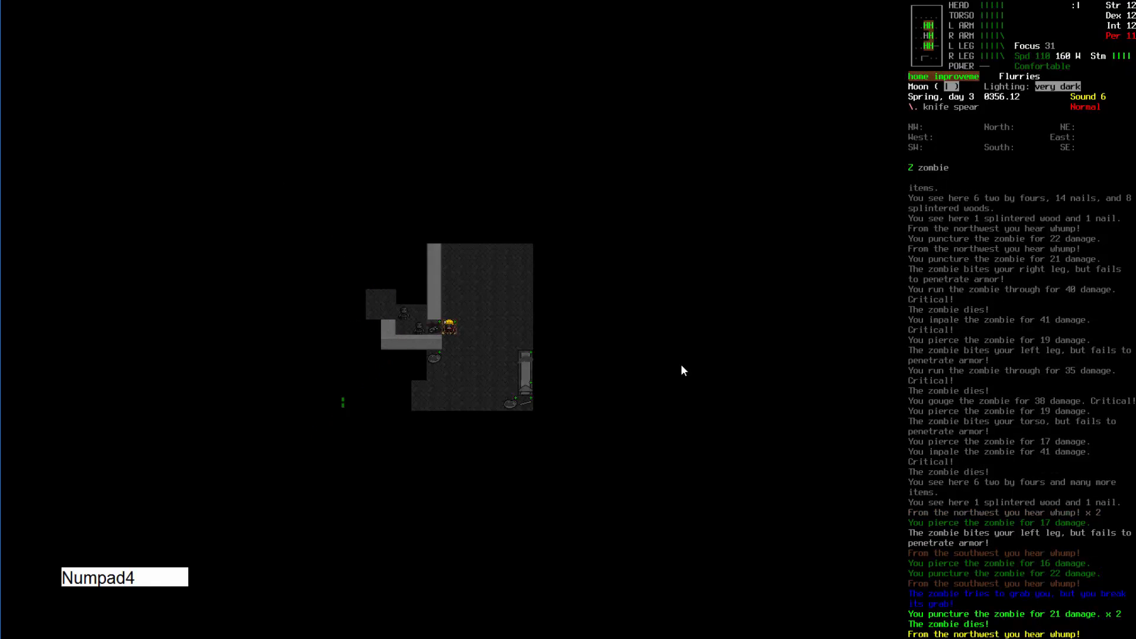
key("Numpad4")
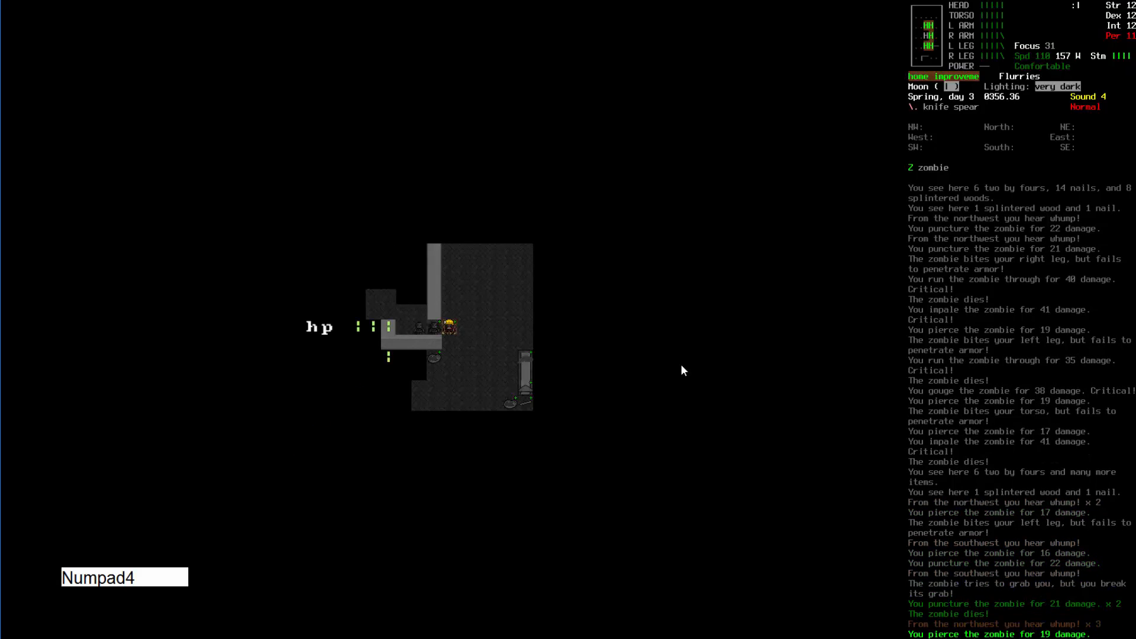
key("Numpad4")
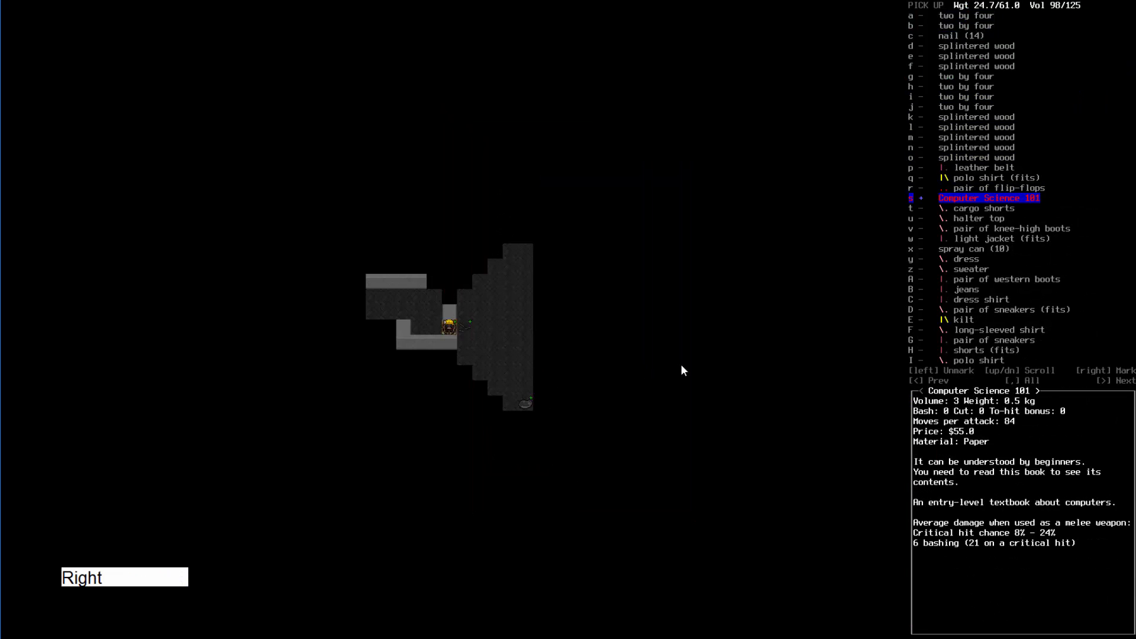
- Mark Under the Hood and Computer Science 101 in the pick-up list
key("Down")
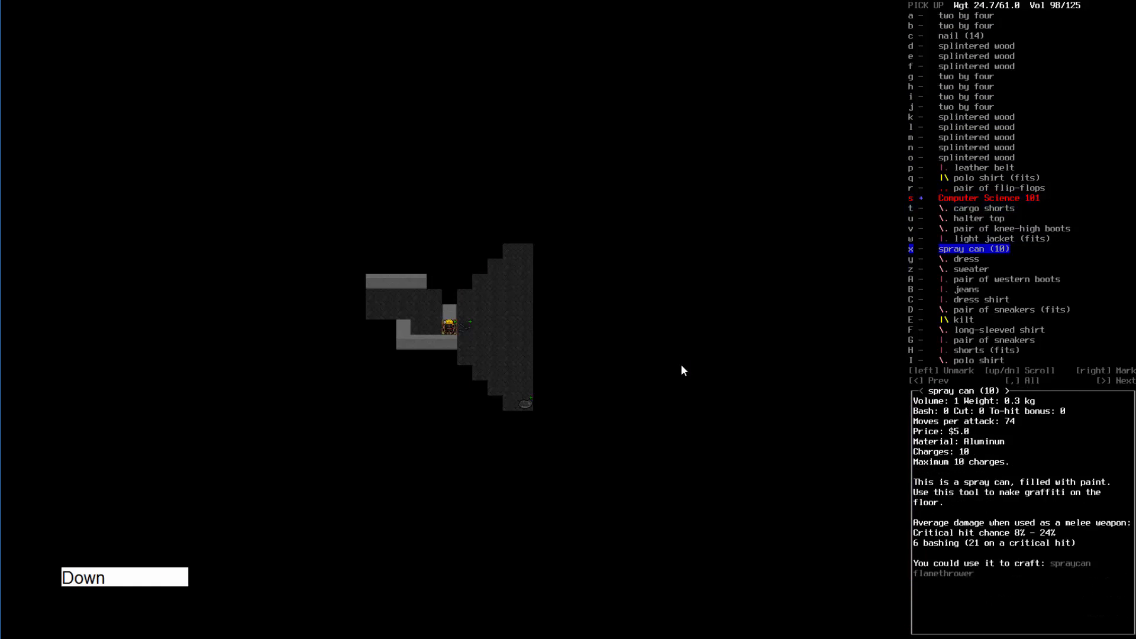
scroll("down", 3)
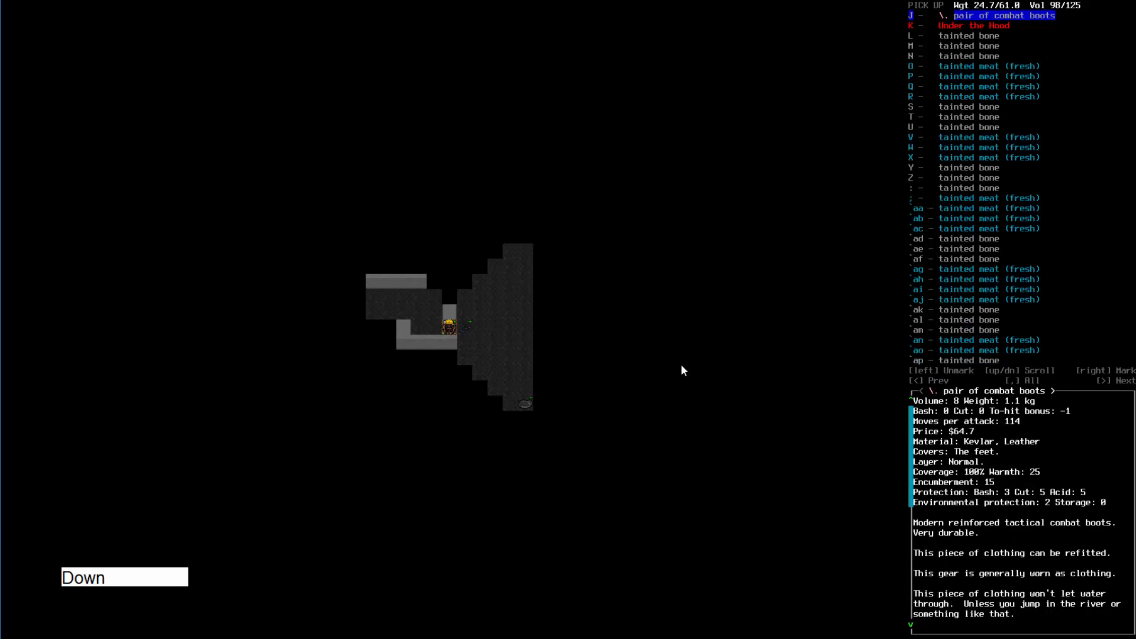
key("down")
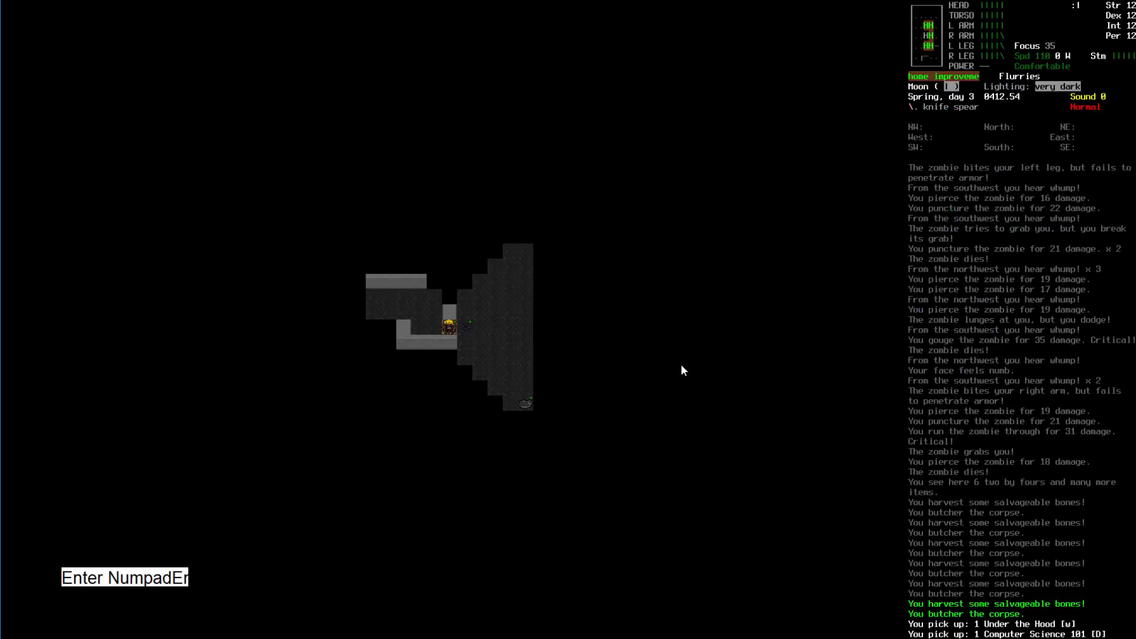
- Inspect the ceramic shards on a nearby tile, then step northeast into the store
key("Numpad4")
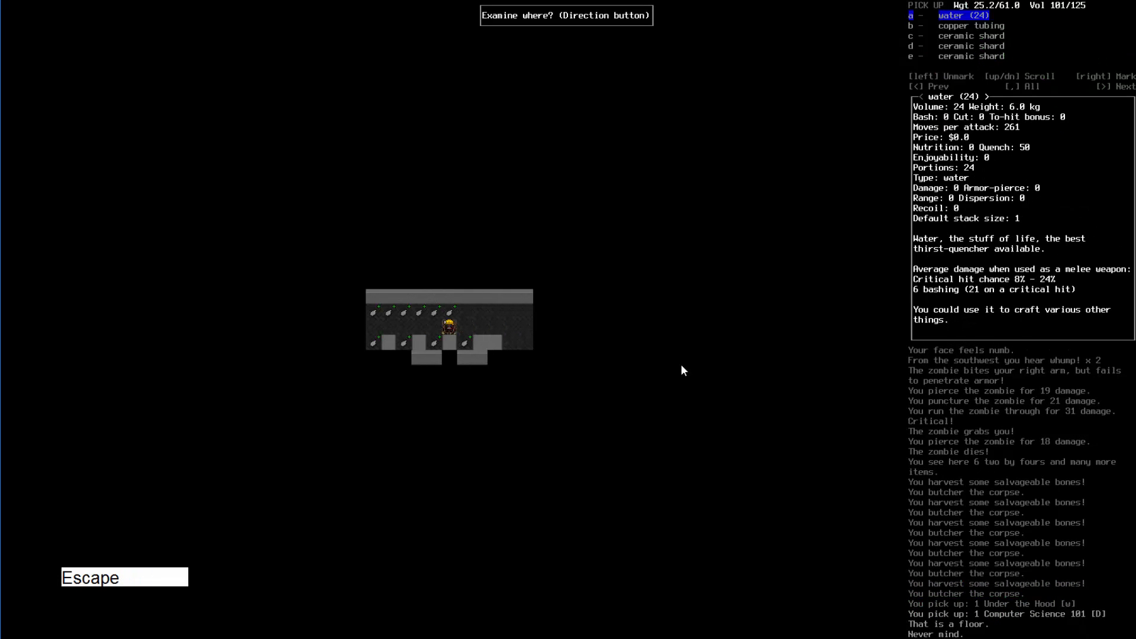
key("Numpad4")
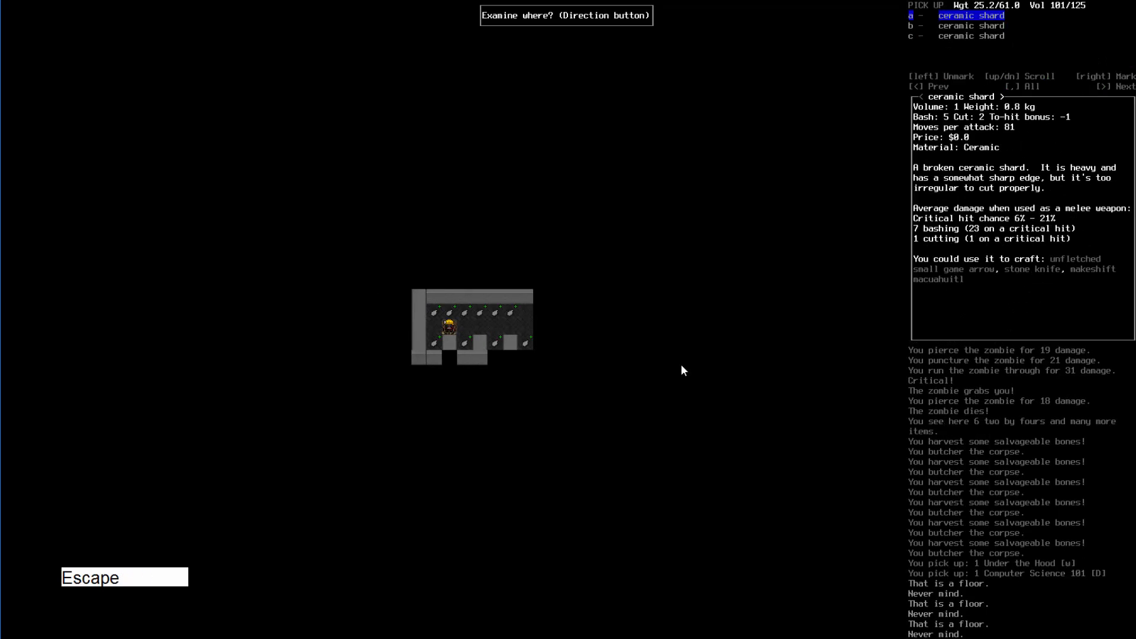
key("Escape")
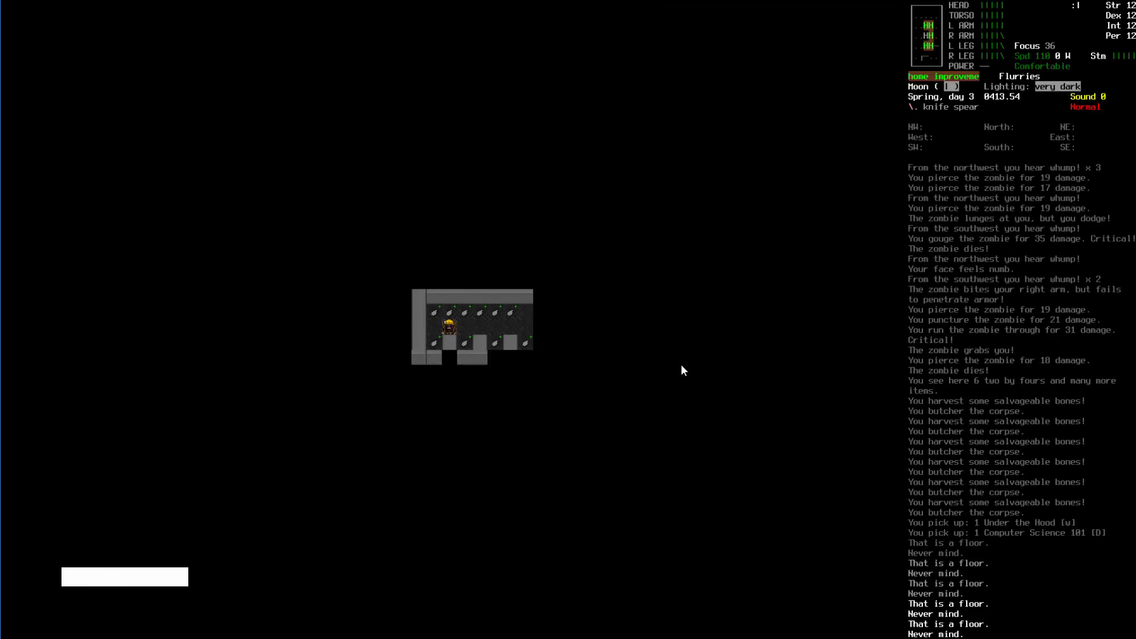
key("Numpad6")
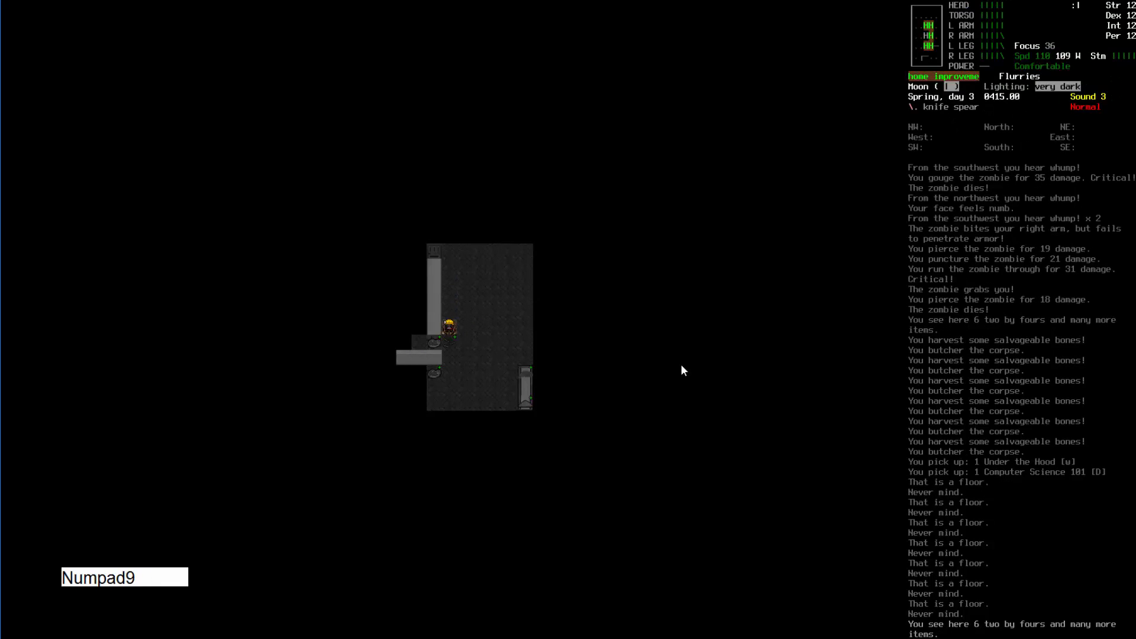
key("Numpad4")
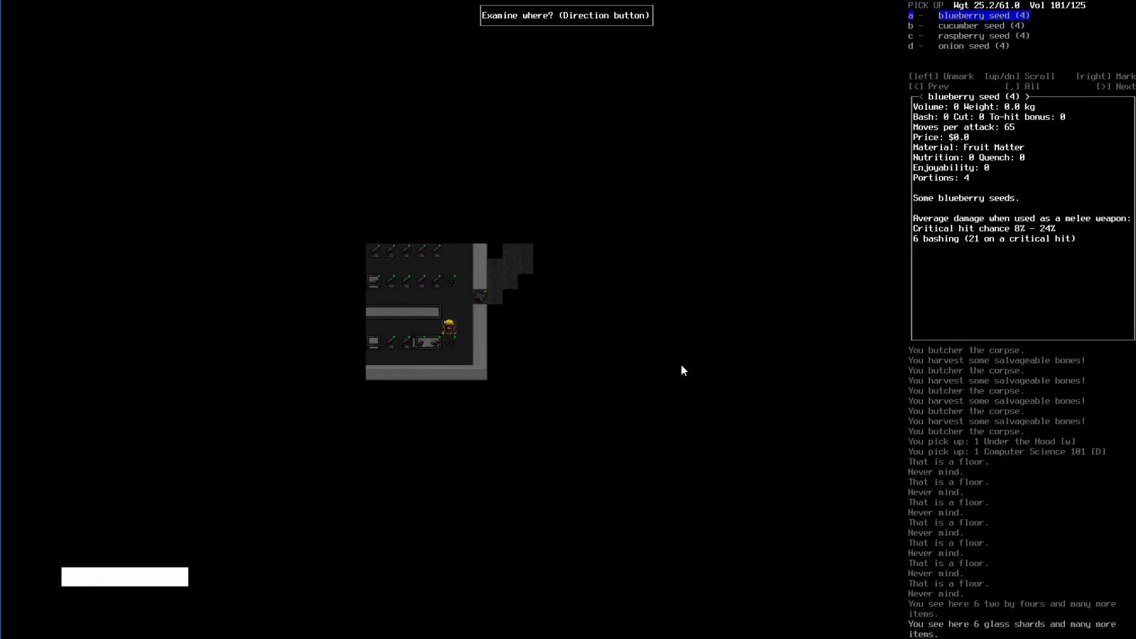
- Pick up blueberry, cucumber, raspberry, onion, zucchini, celery, strawberry, sugar beet, broccoli and cranberry seeds
key("right")
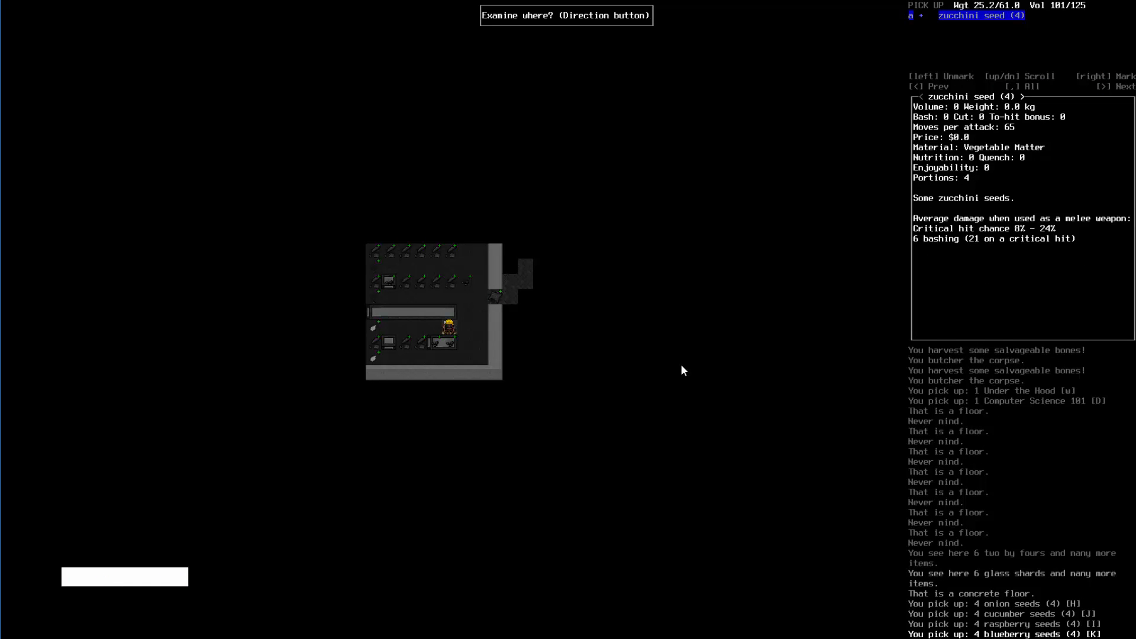
key("right")
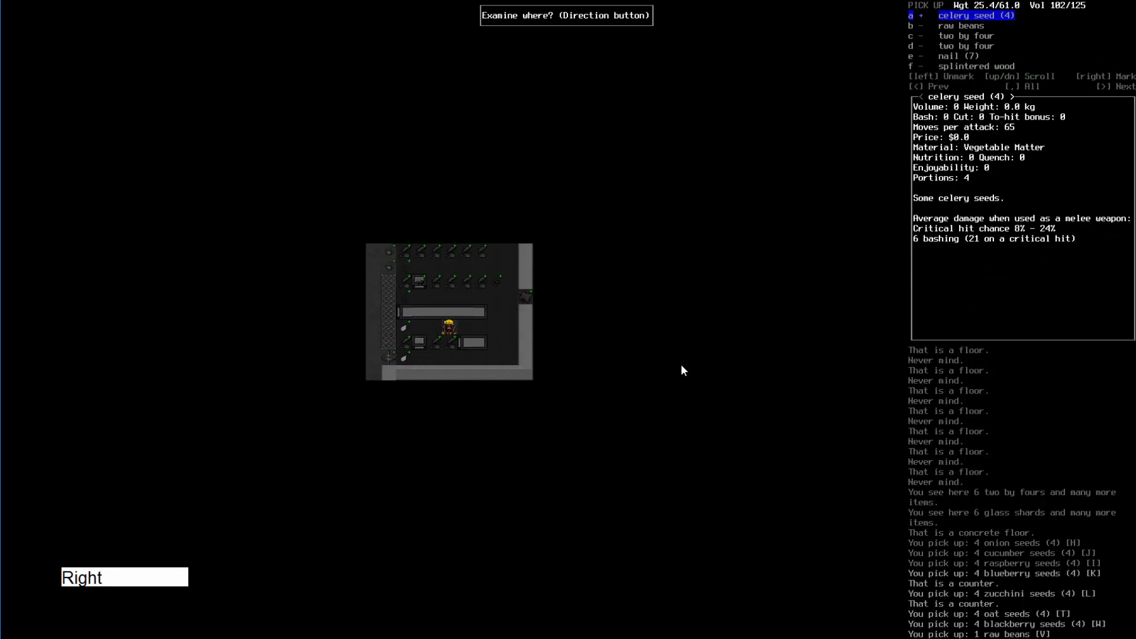
key("down")
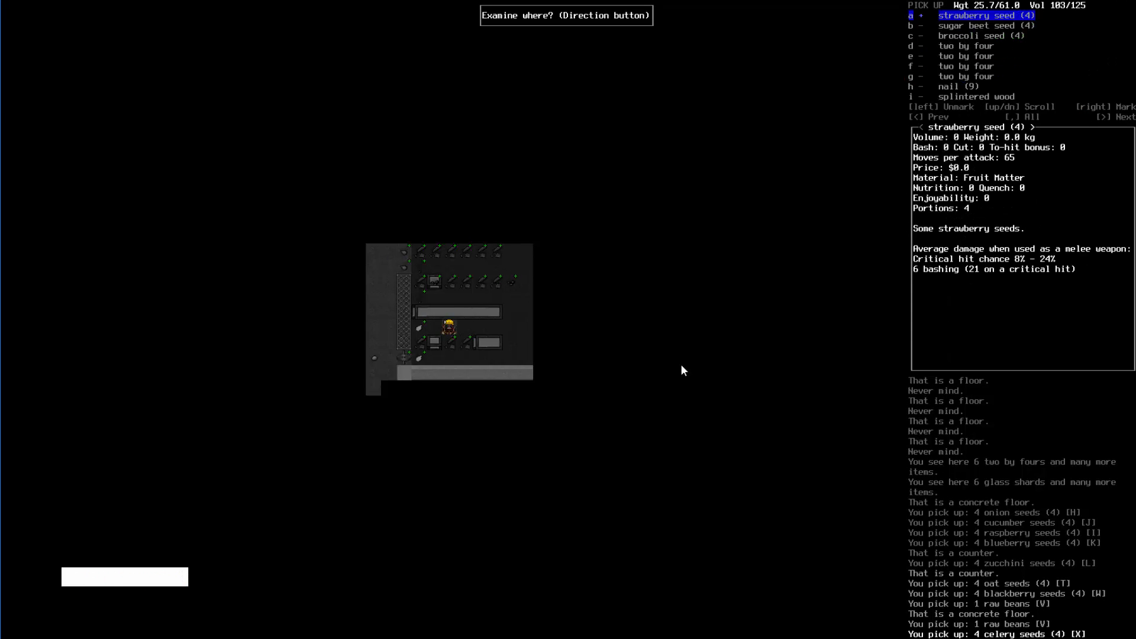
key("down")
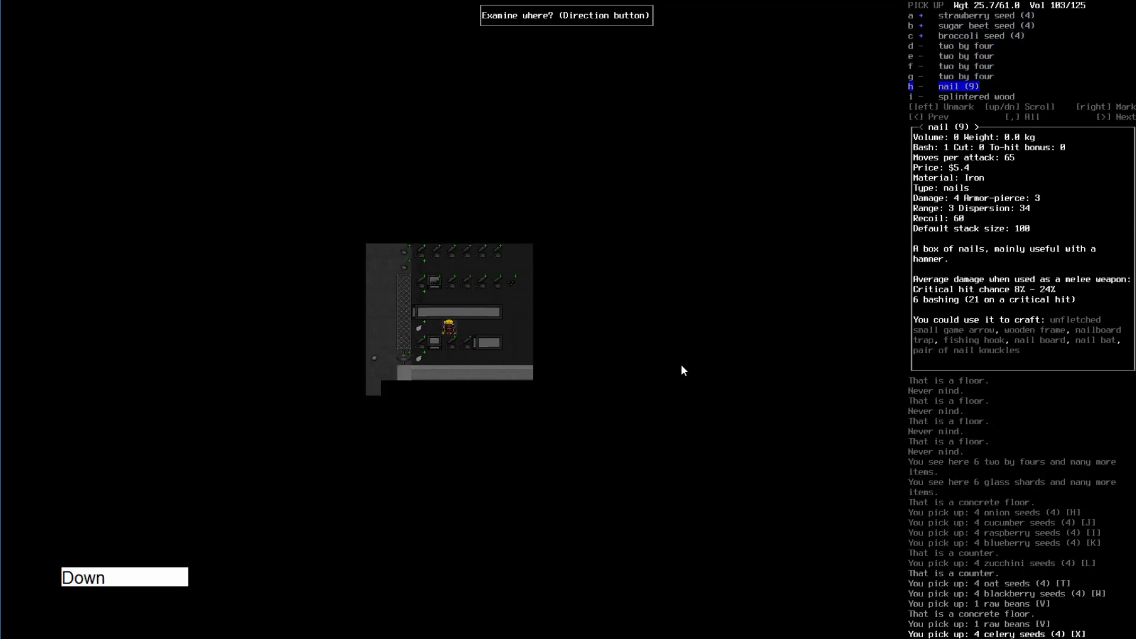
key("left")
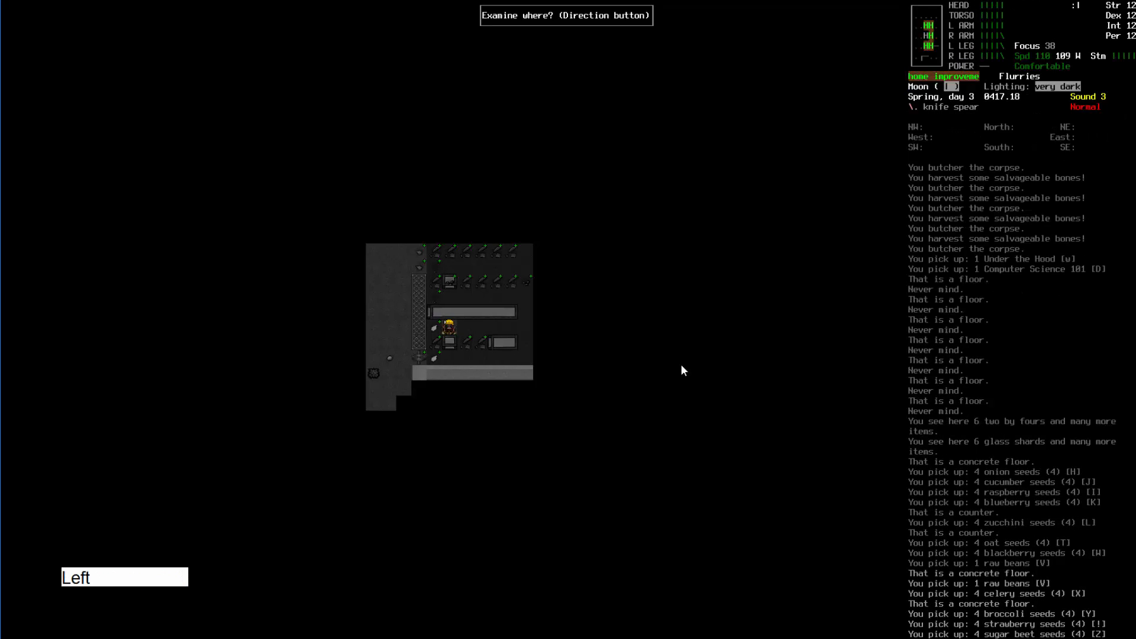
key("Down")
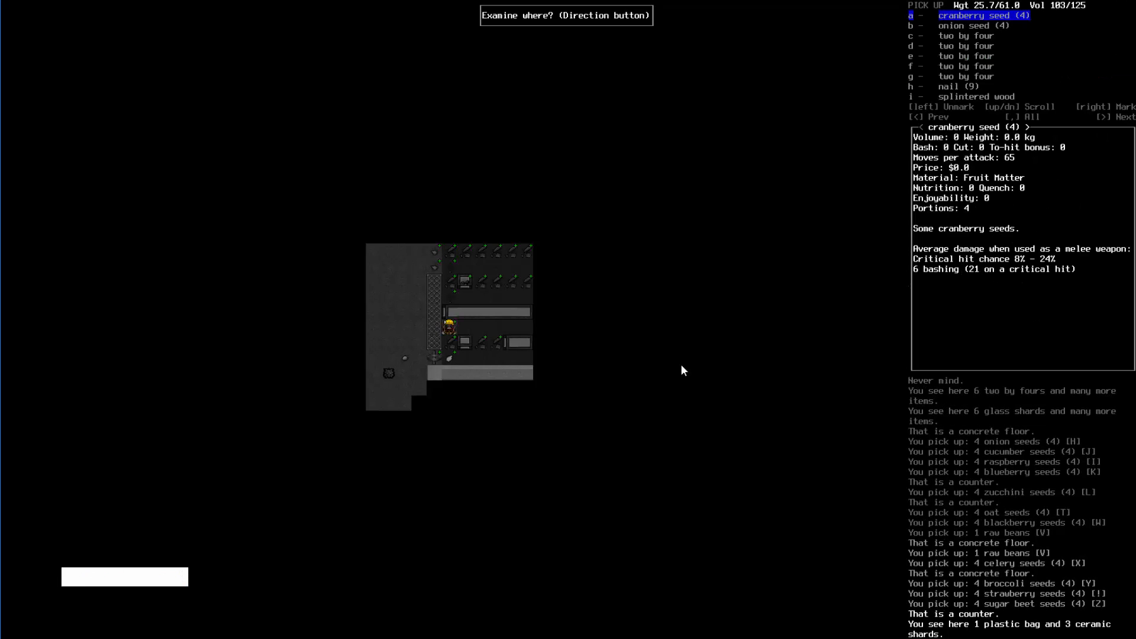
key("Down")
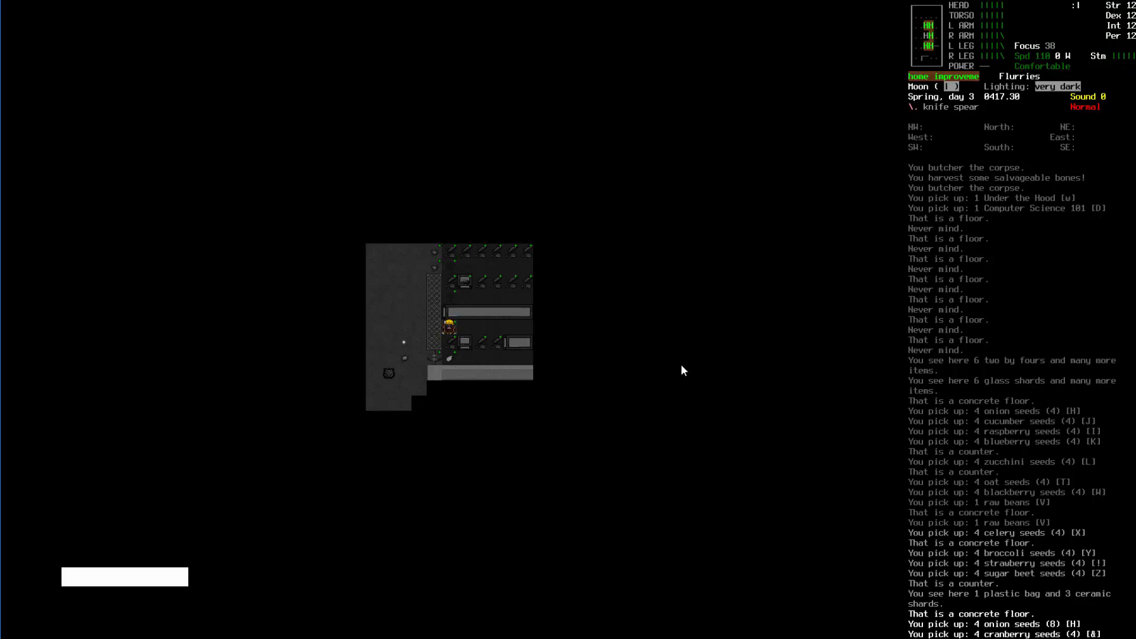
- Continue along the aisle, picking up zucchini, lettuce, cucumber, cabbage, carrot and broccoli seeds
key("Numpad6")
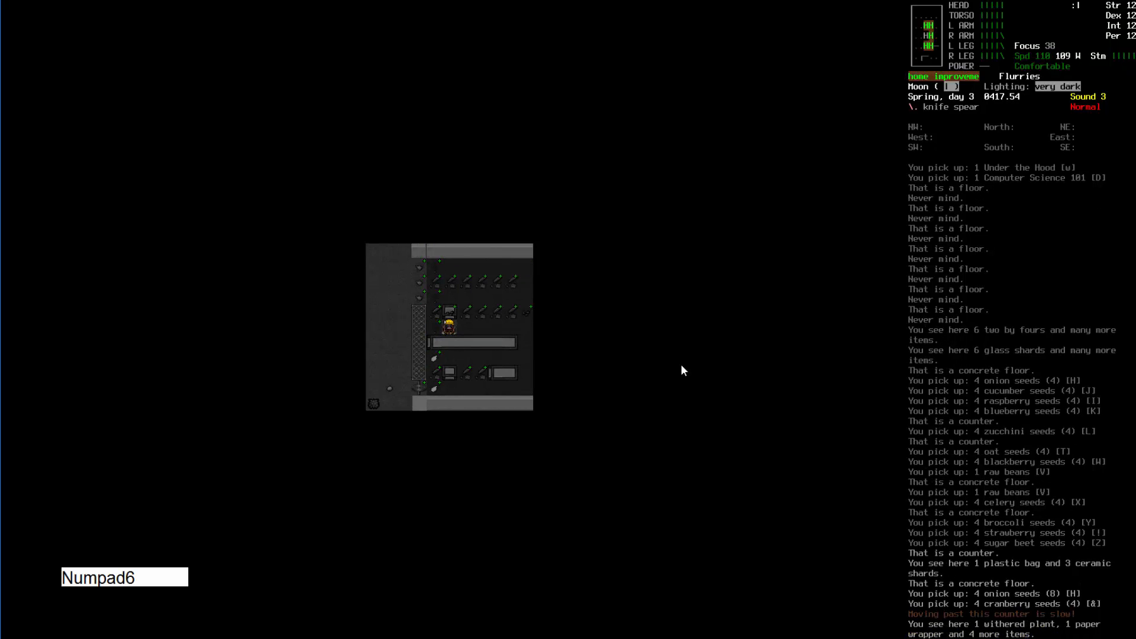
key("Down")
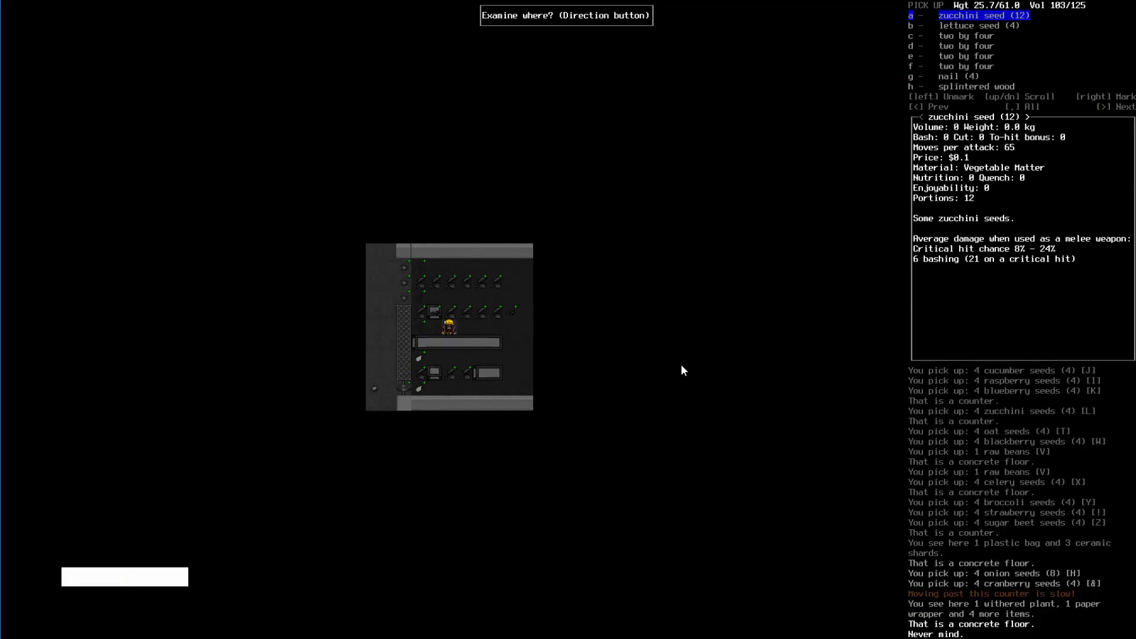
key("Down")
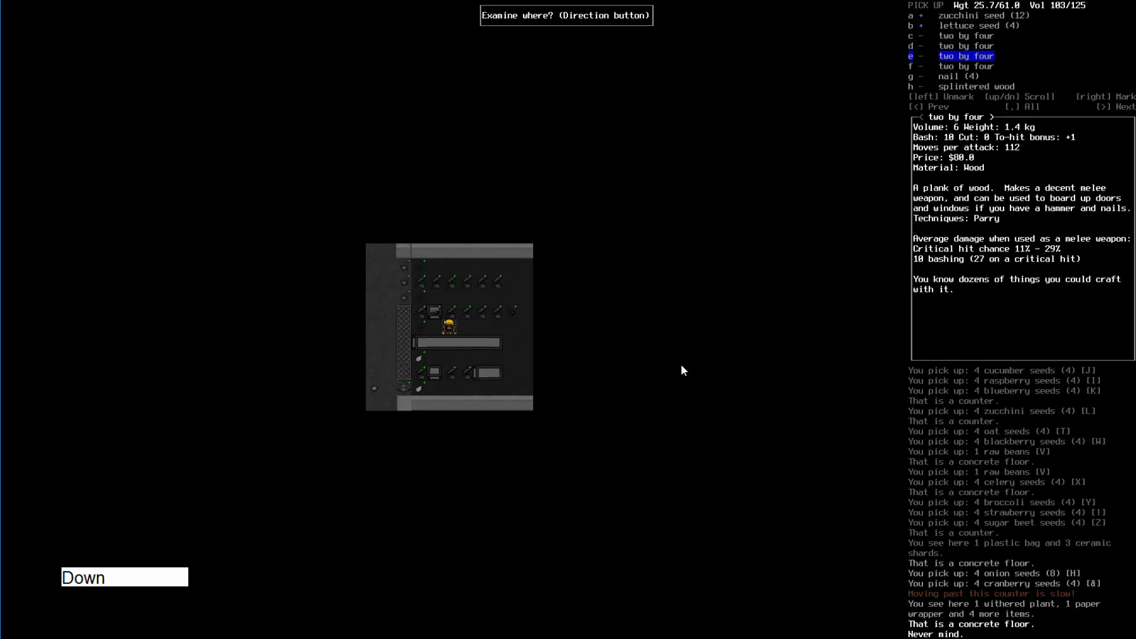
key("right")
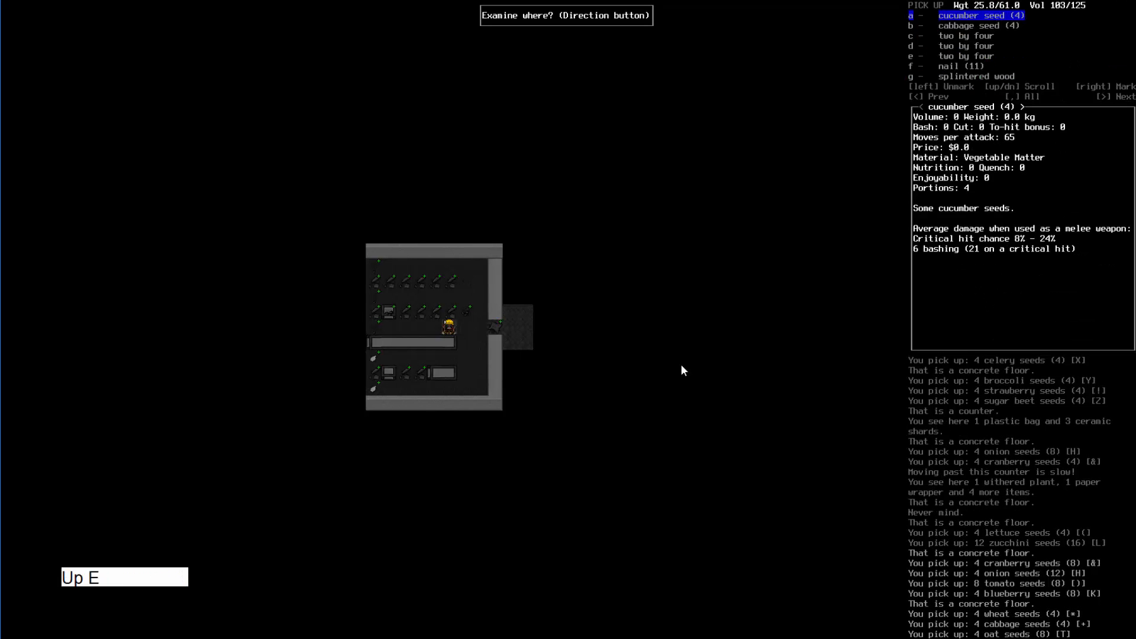
key("right")
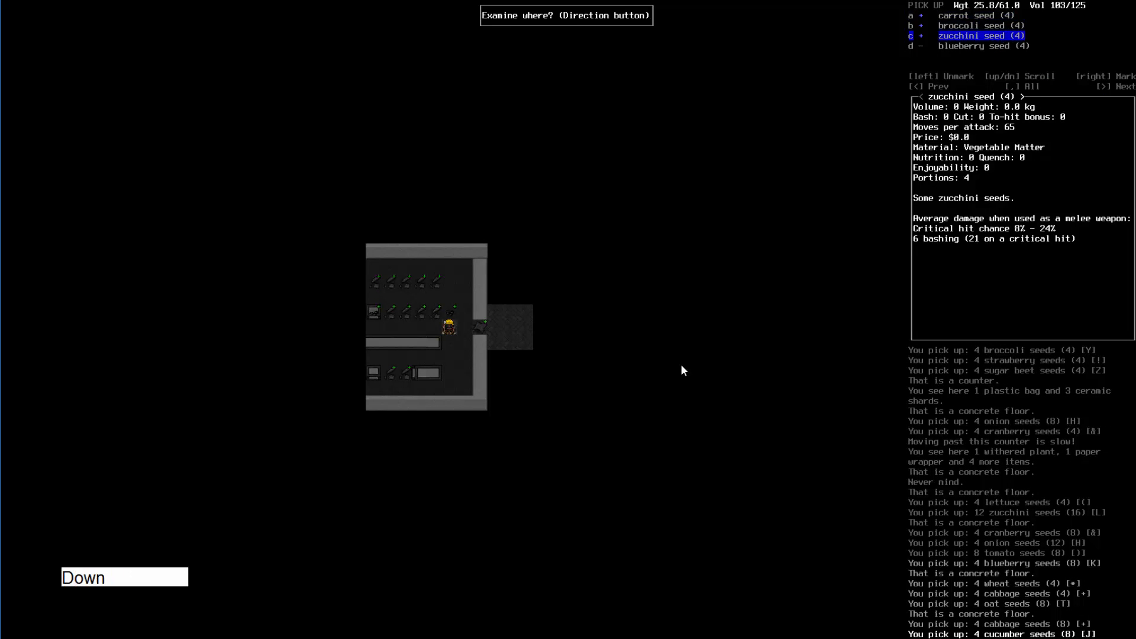
key("up")
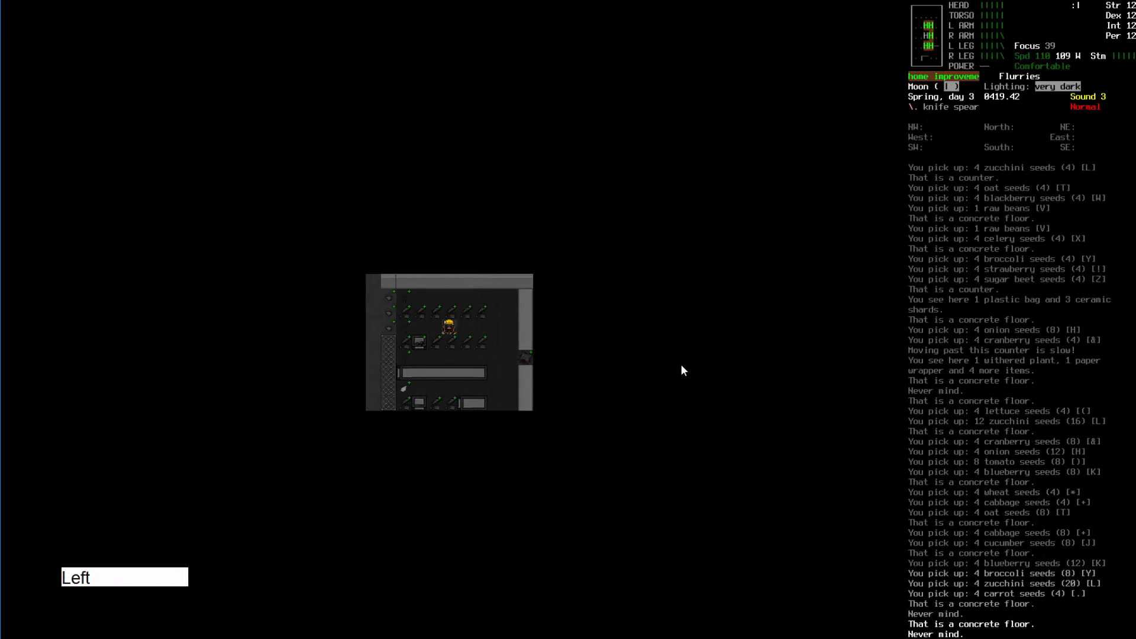
key("up")
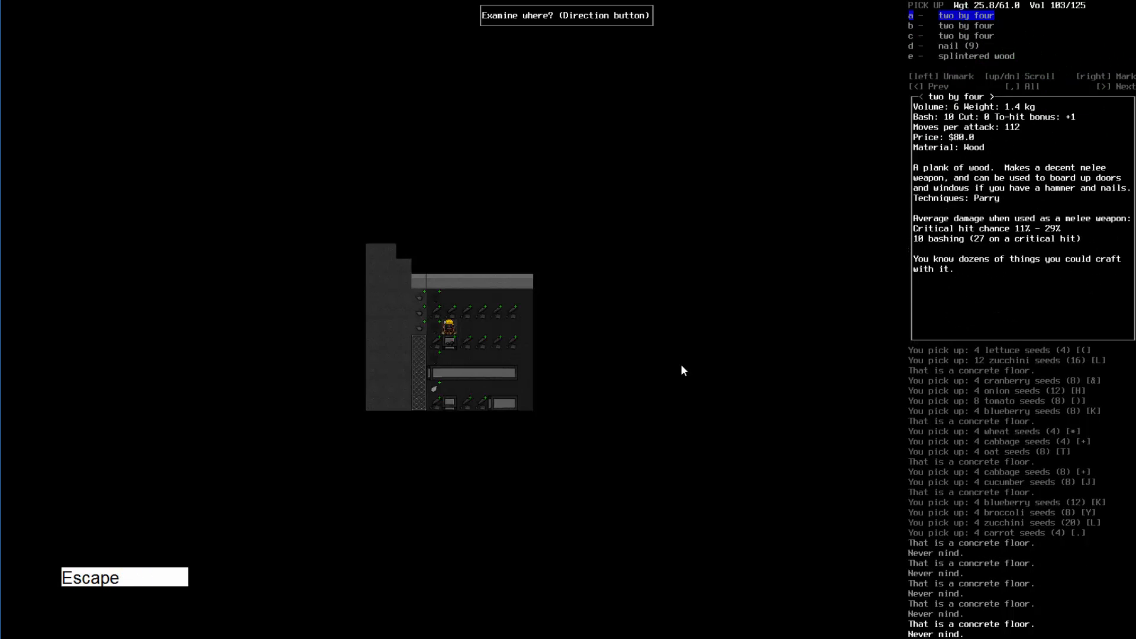
key("m")
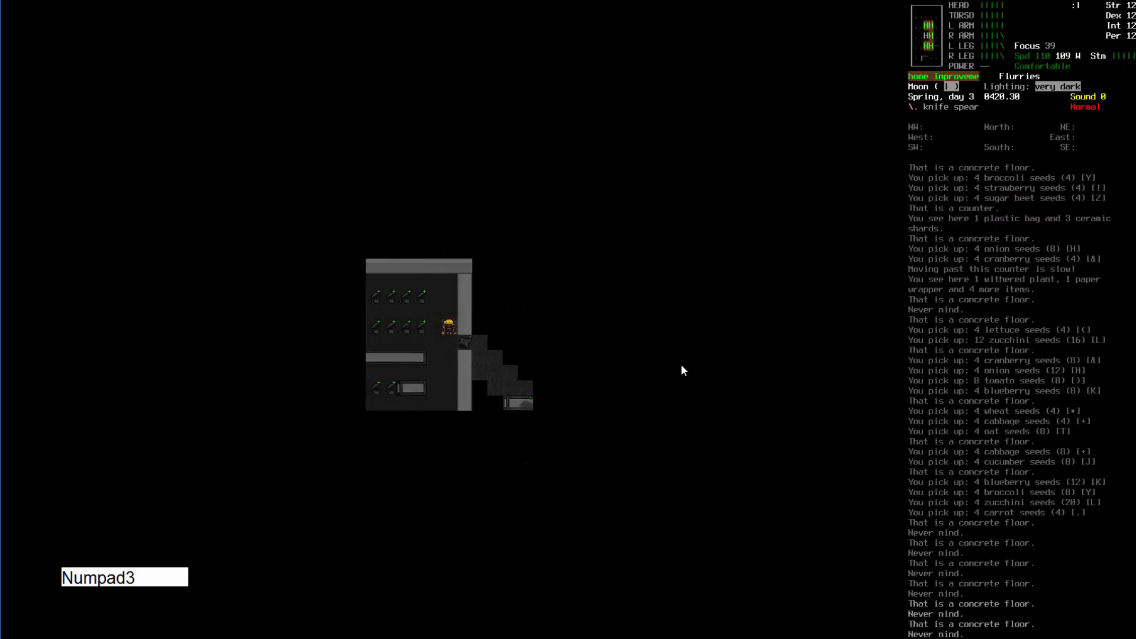
- Walk through the store to the zombie cop and strike it until it dies
key("Numpad9")
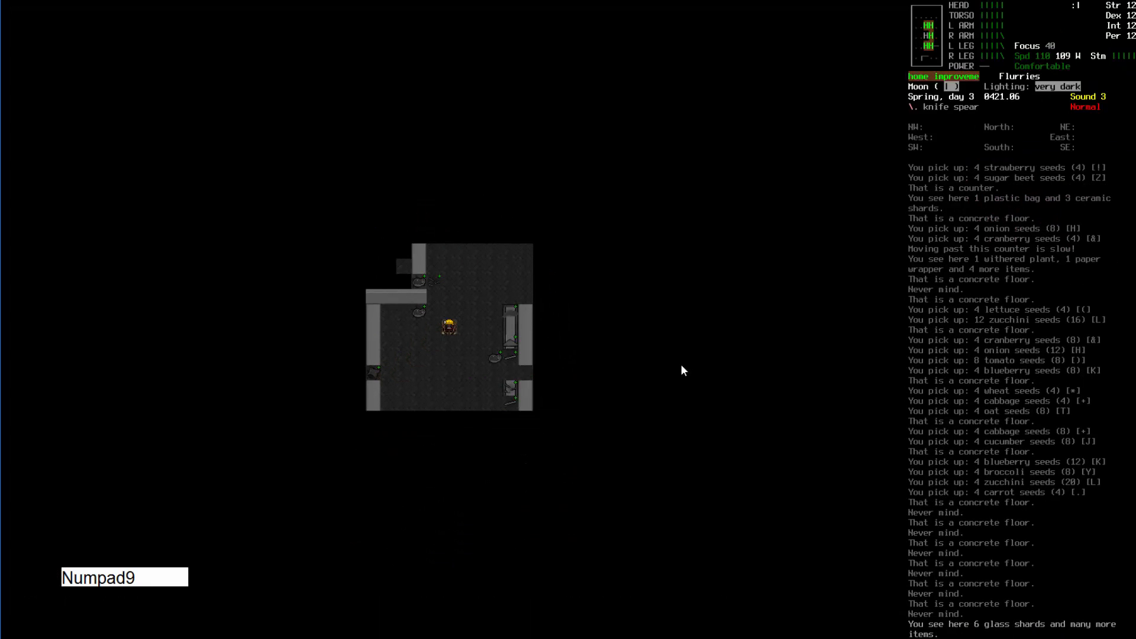
key("Numpad8")
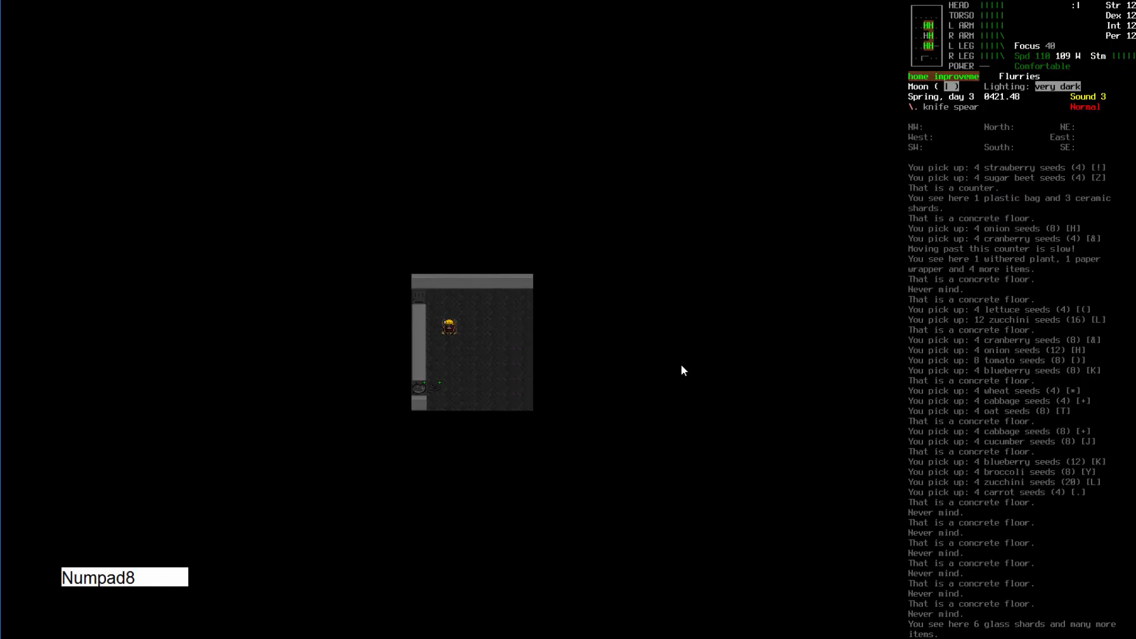
key("Numpad1")
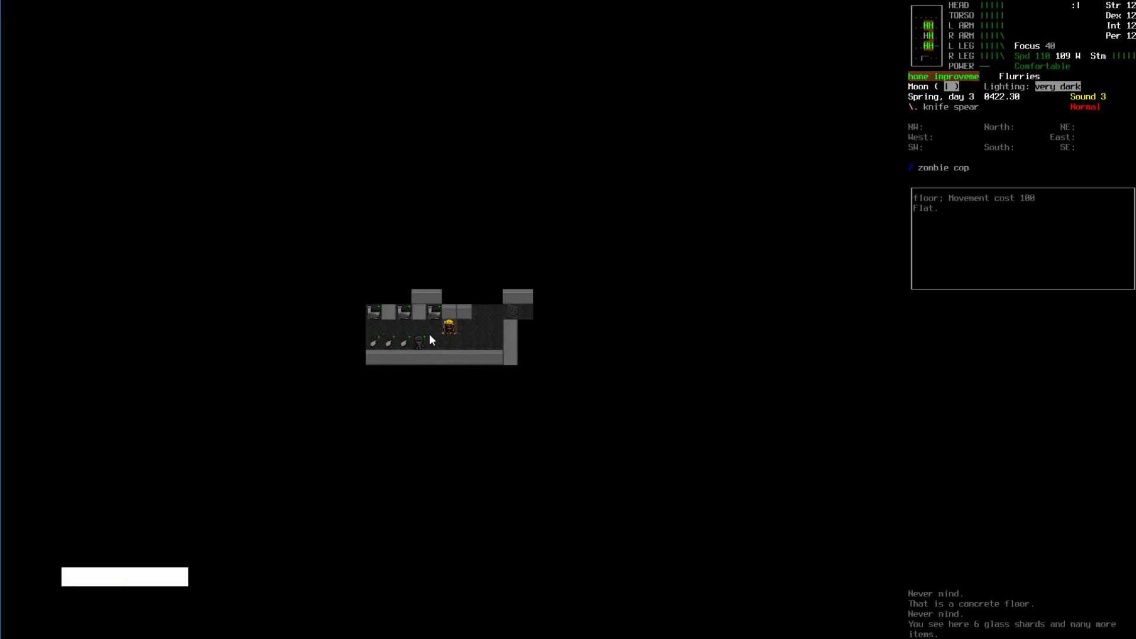
mouse_move(545, 350)
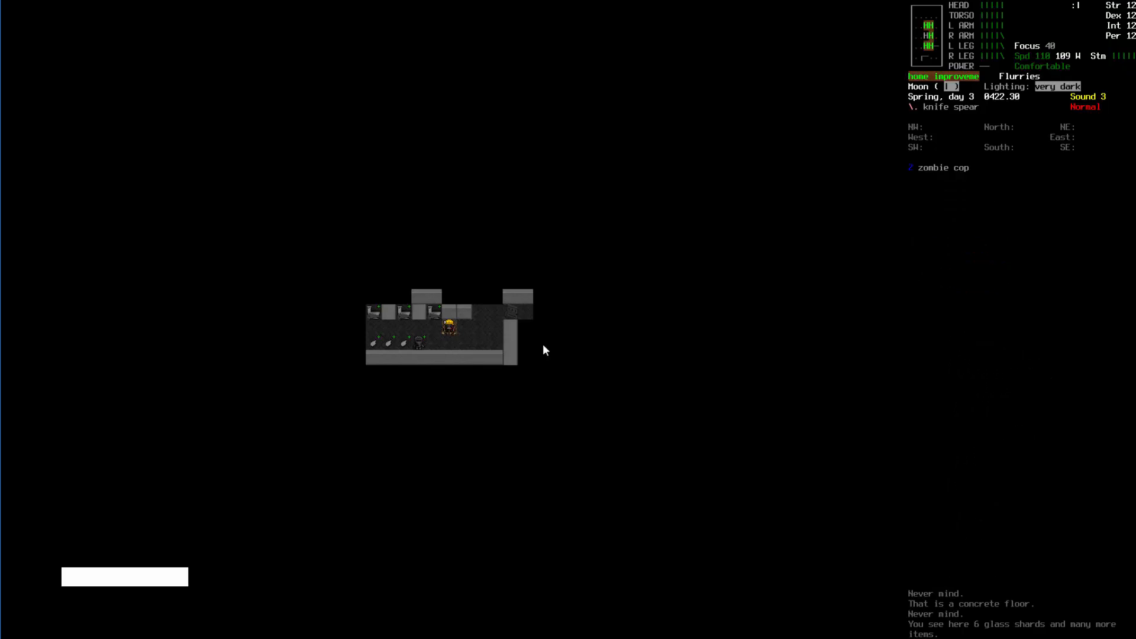
mouse_move(572, 412)
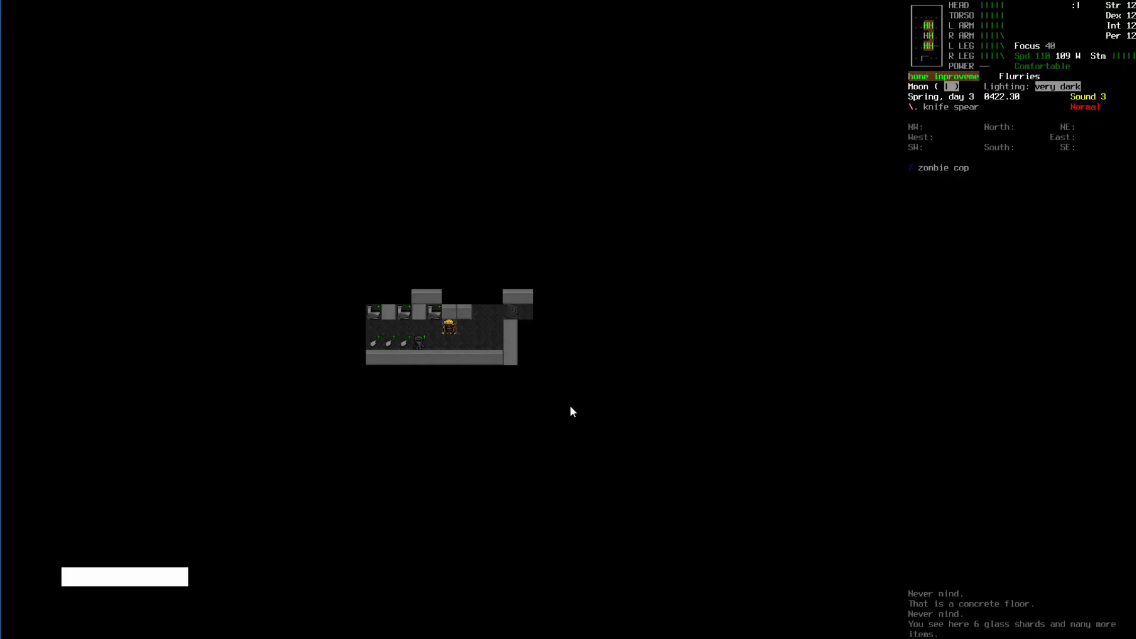
key("Numpad1")
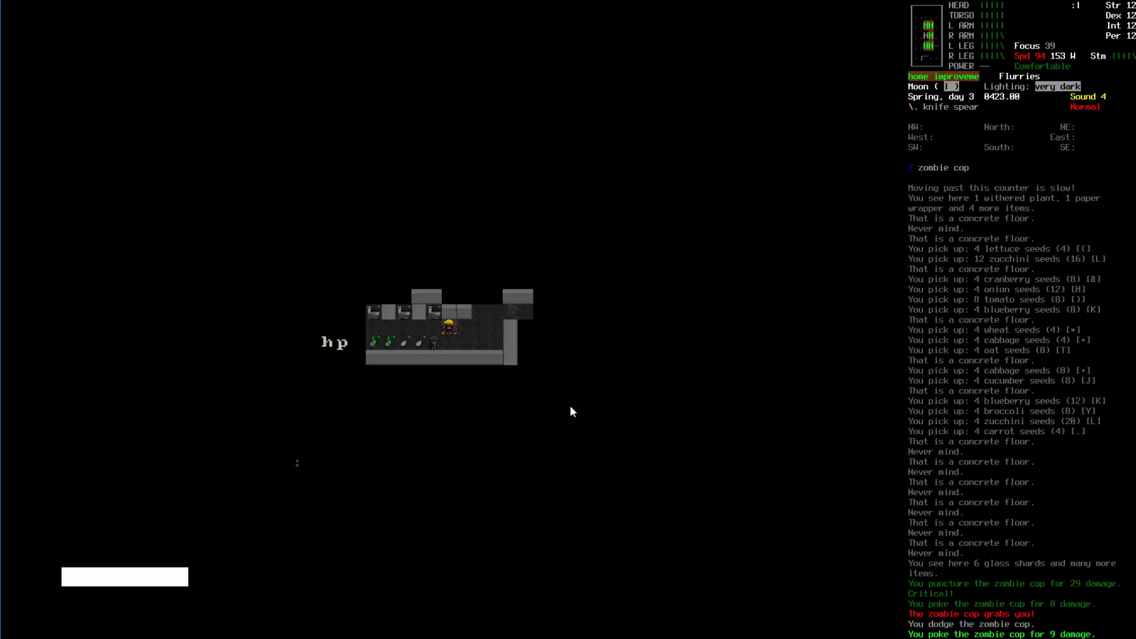
key("Numpad1")
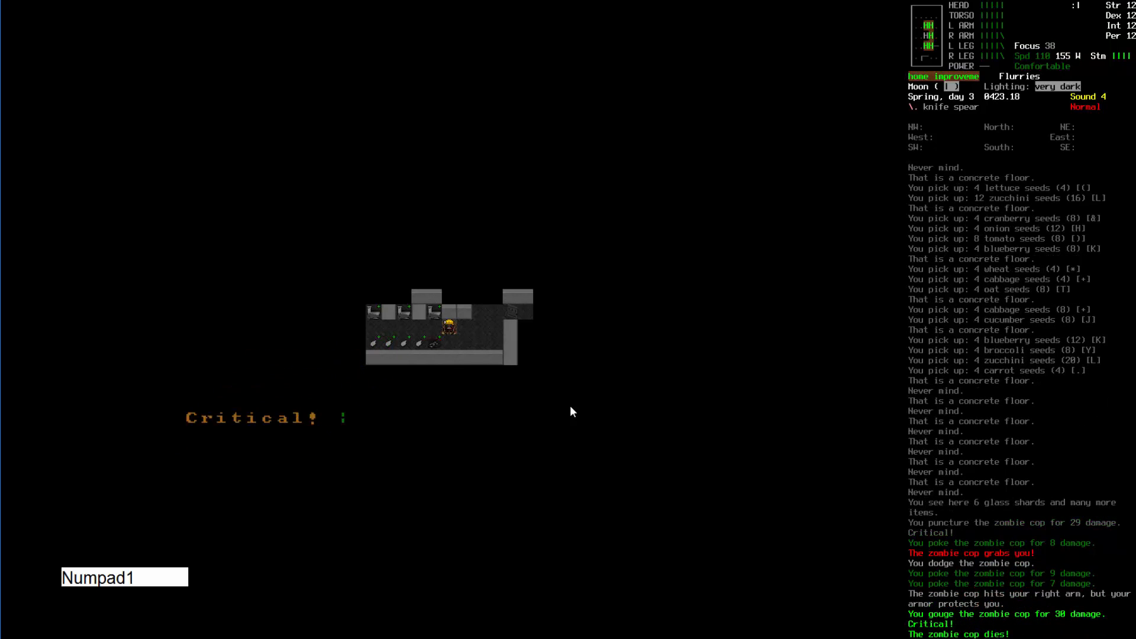
key("B")
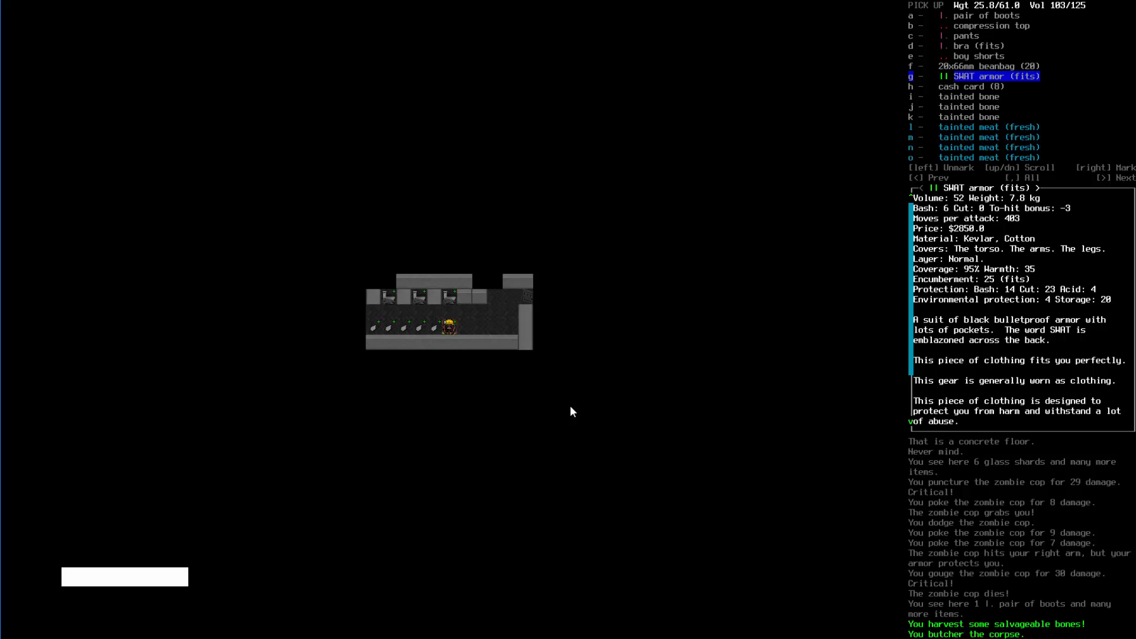
- Take the SWAT armor and 20x66mm beanbag rounds, then review worn gear and inventory
key("g")
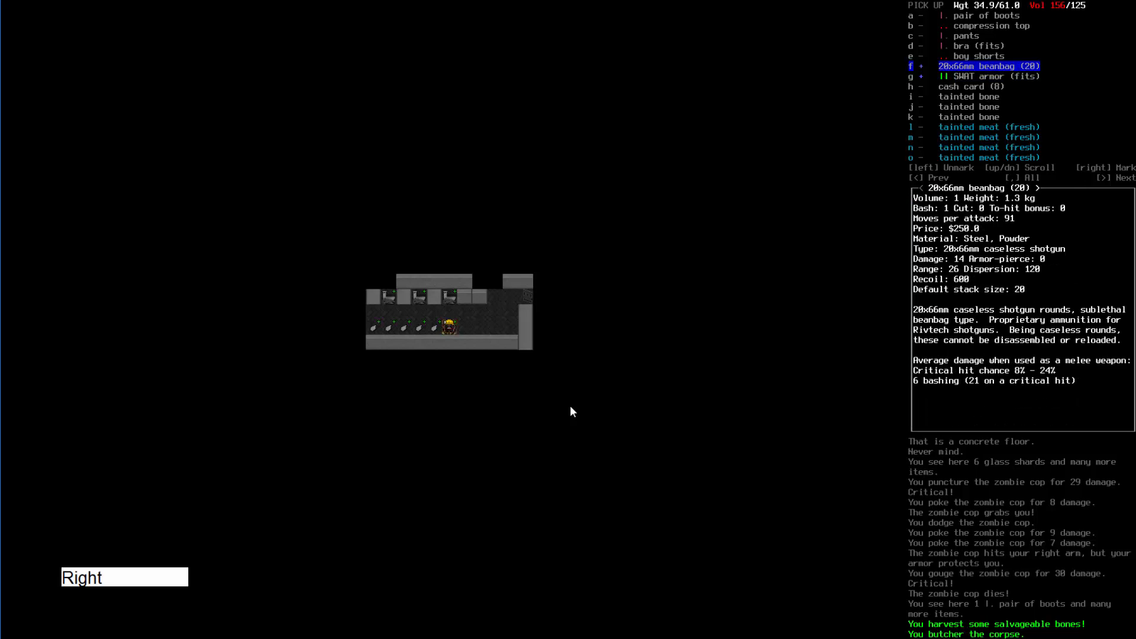
key("down")
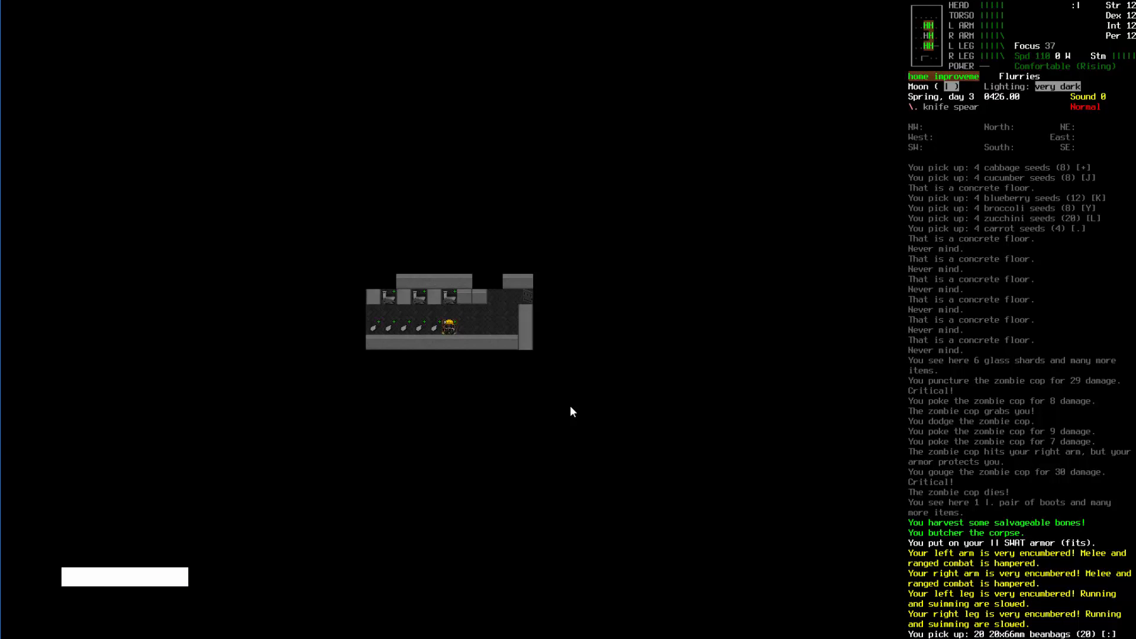
key("@")
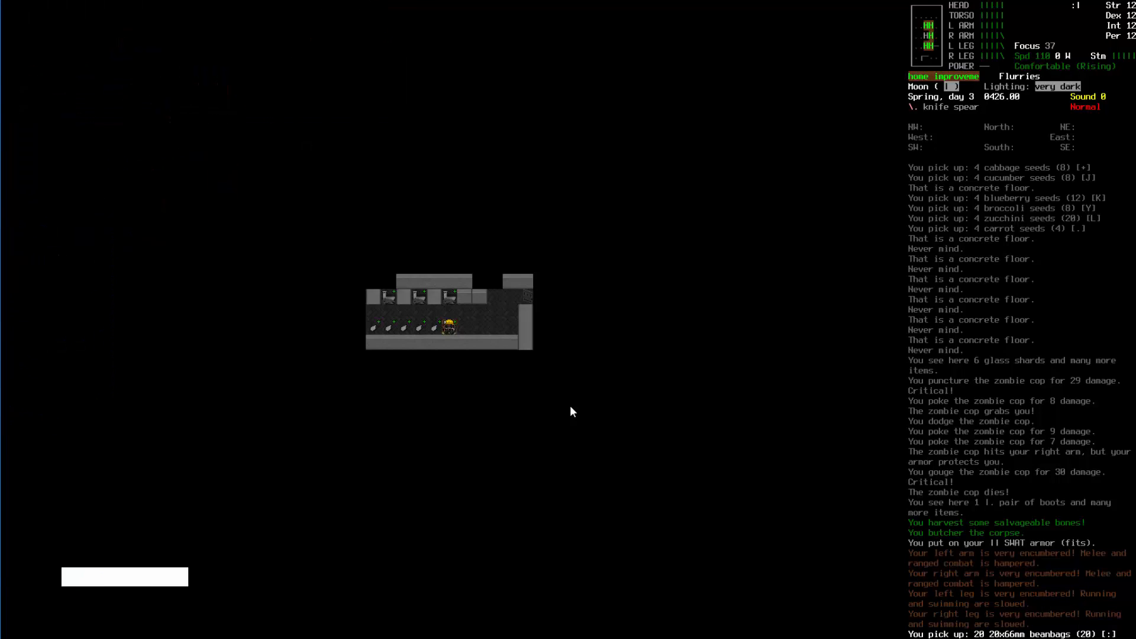
key("i")
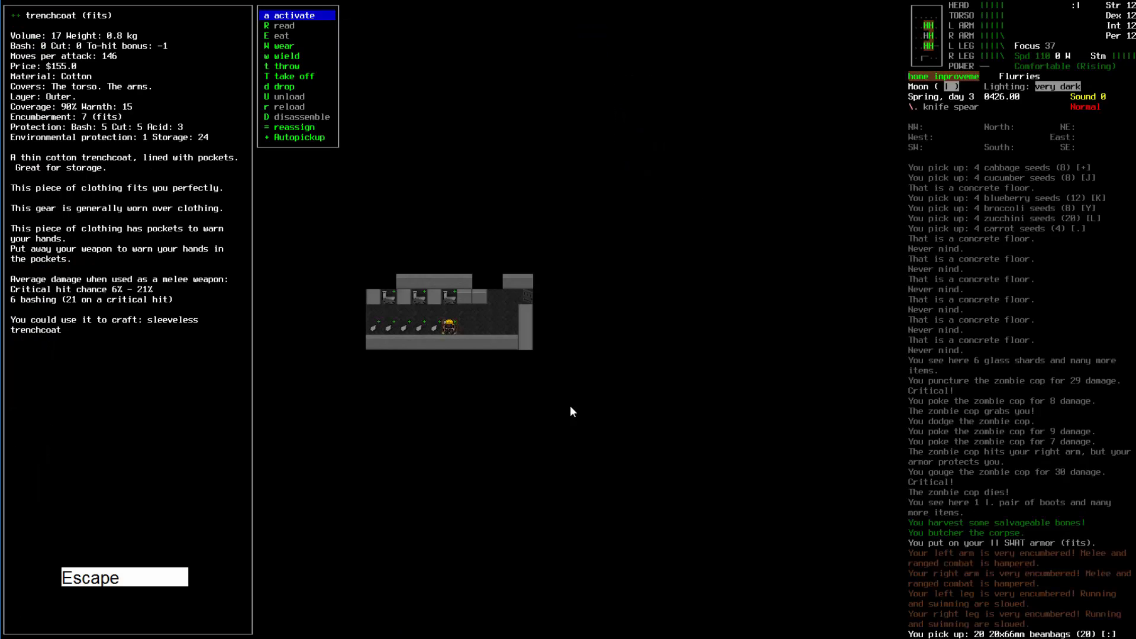
key("Escape")
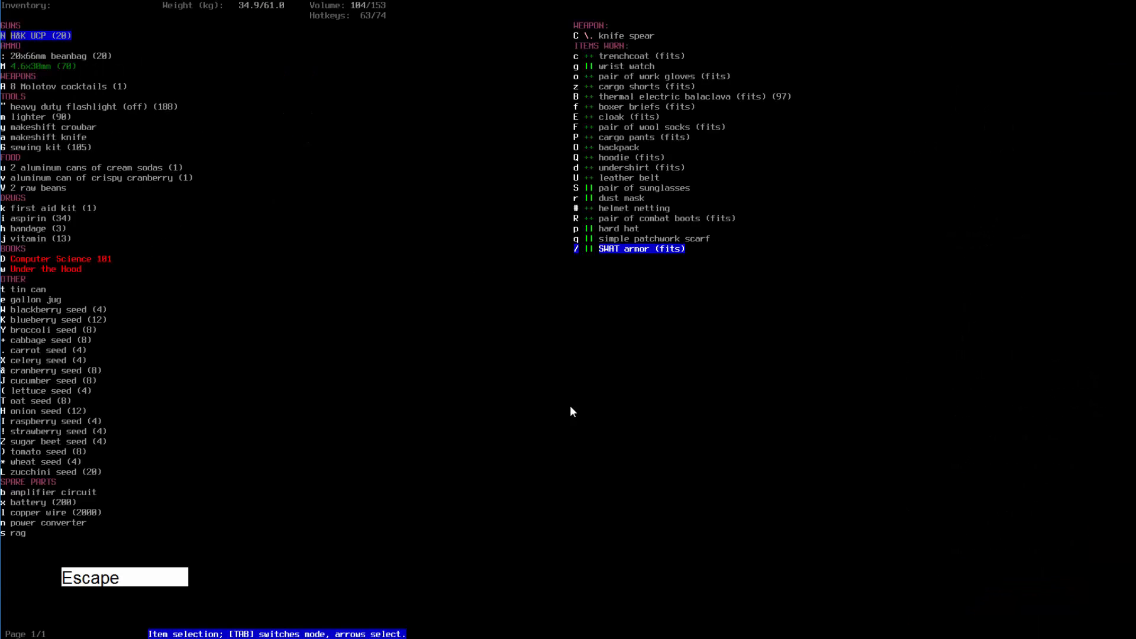
- Close the inventory and walk south across the road into the house
key("Escape")
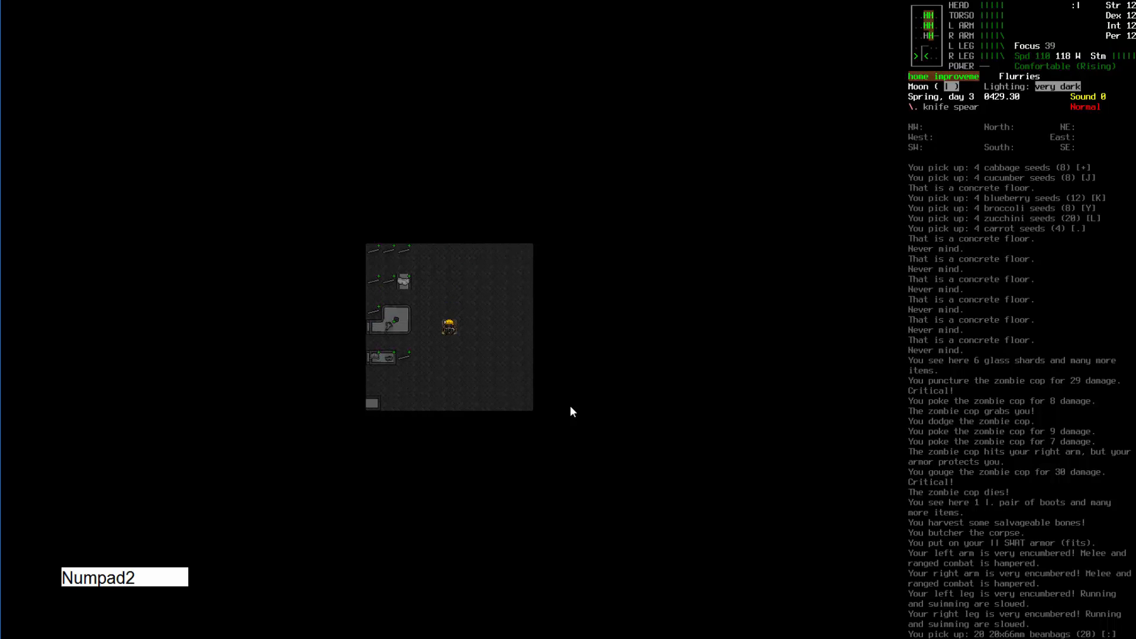
key("Numpad2")
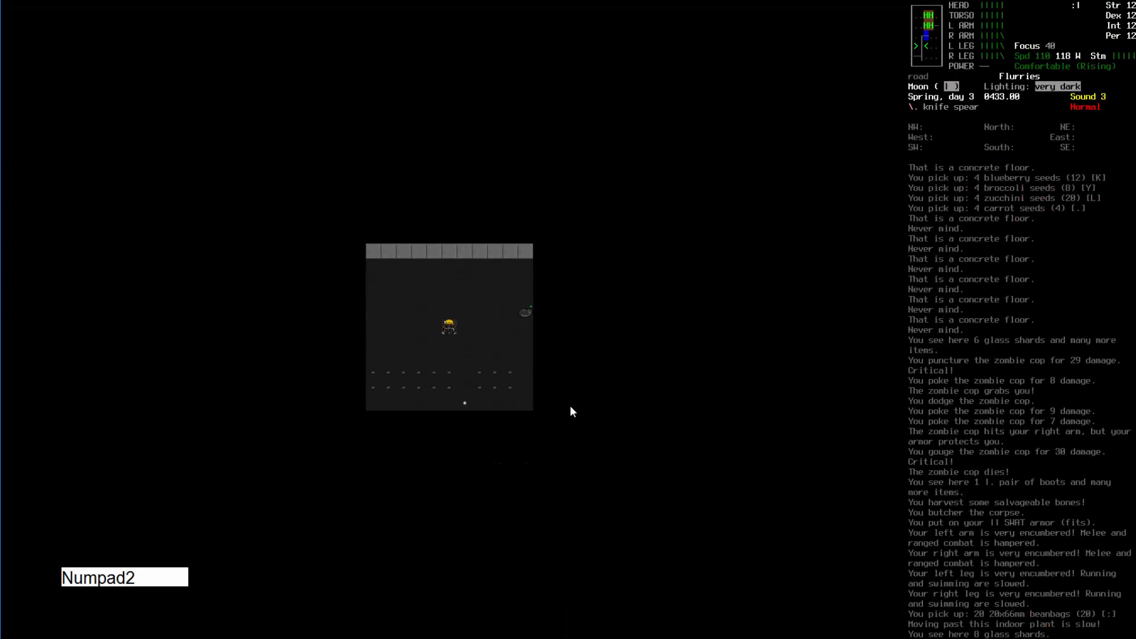
key("m")
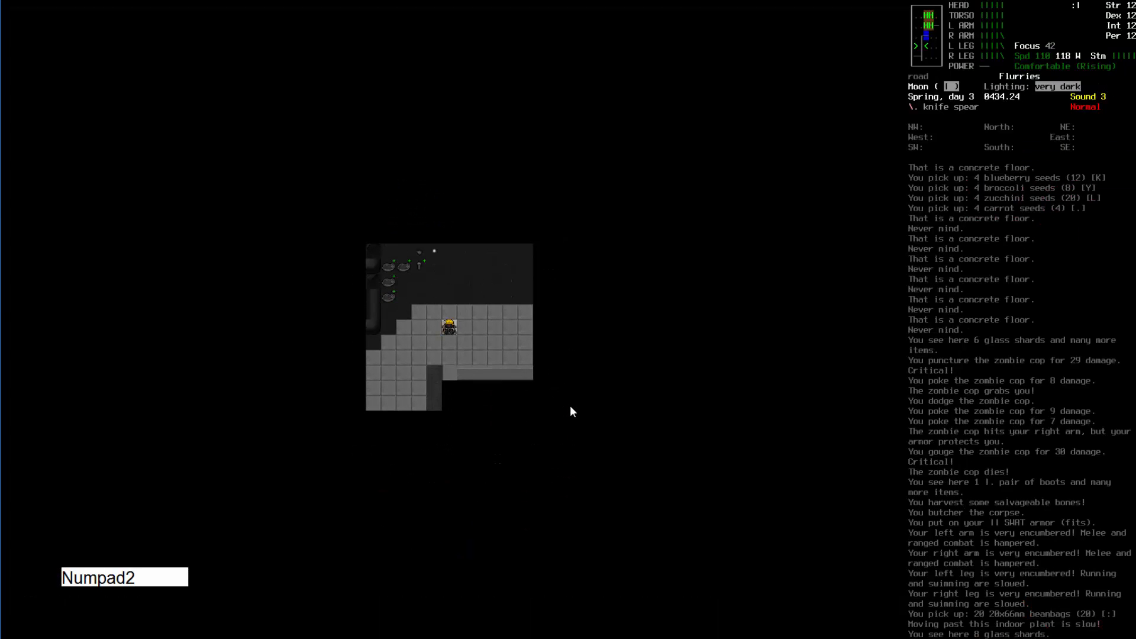
key("Numpad3")
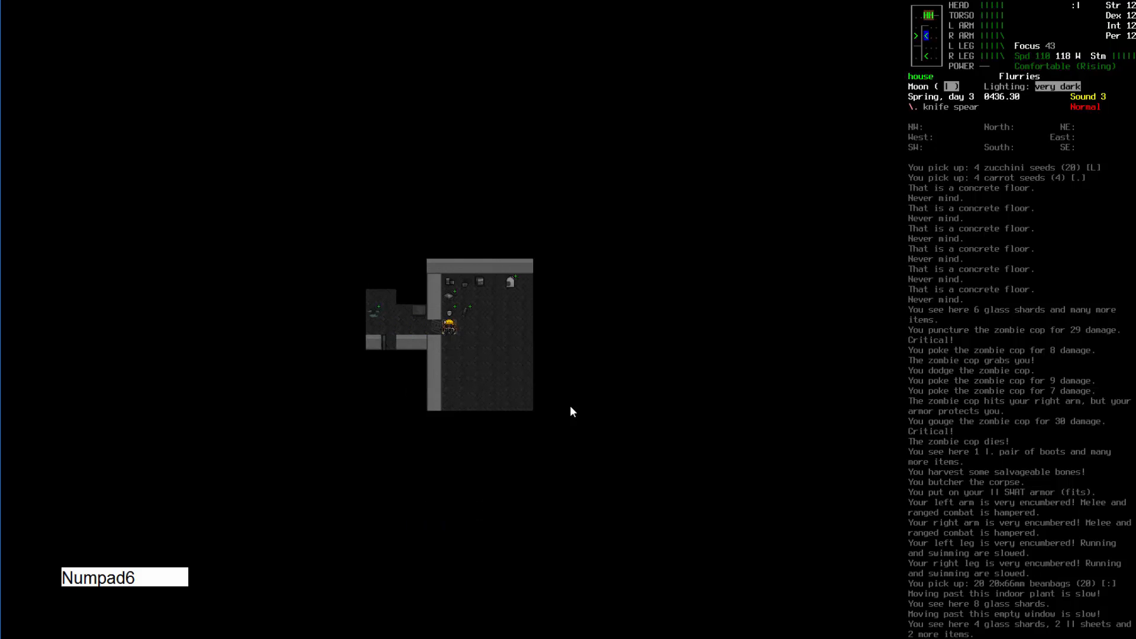
key("D")
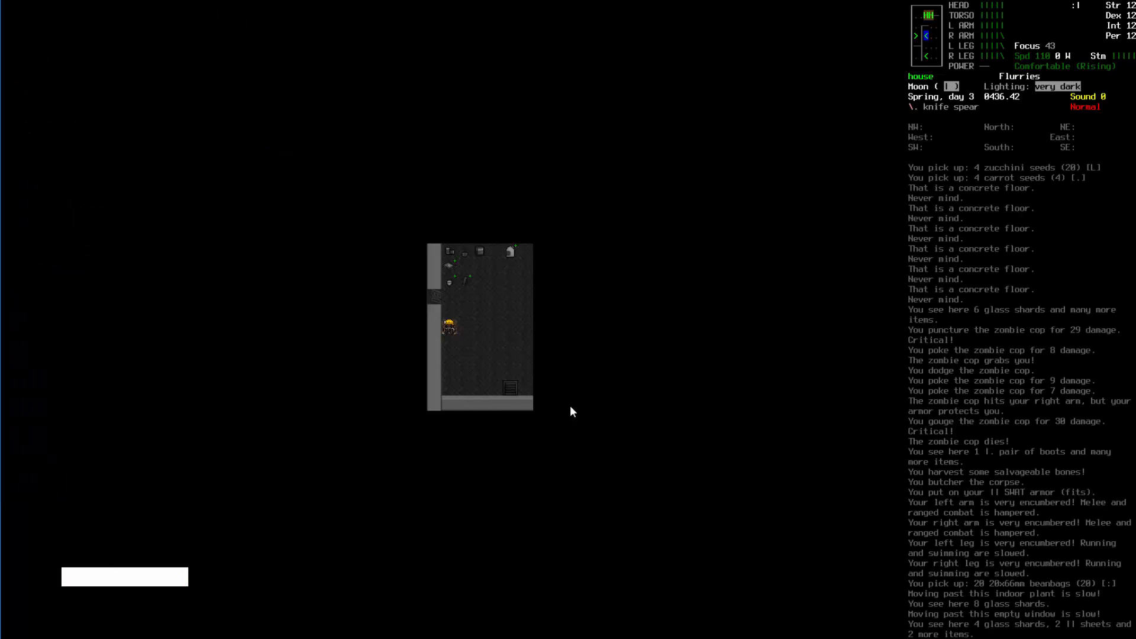
key("D")
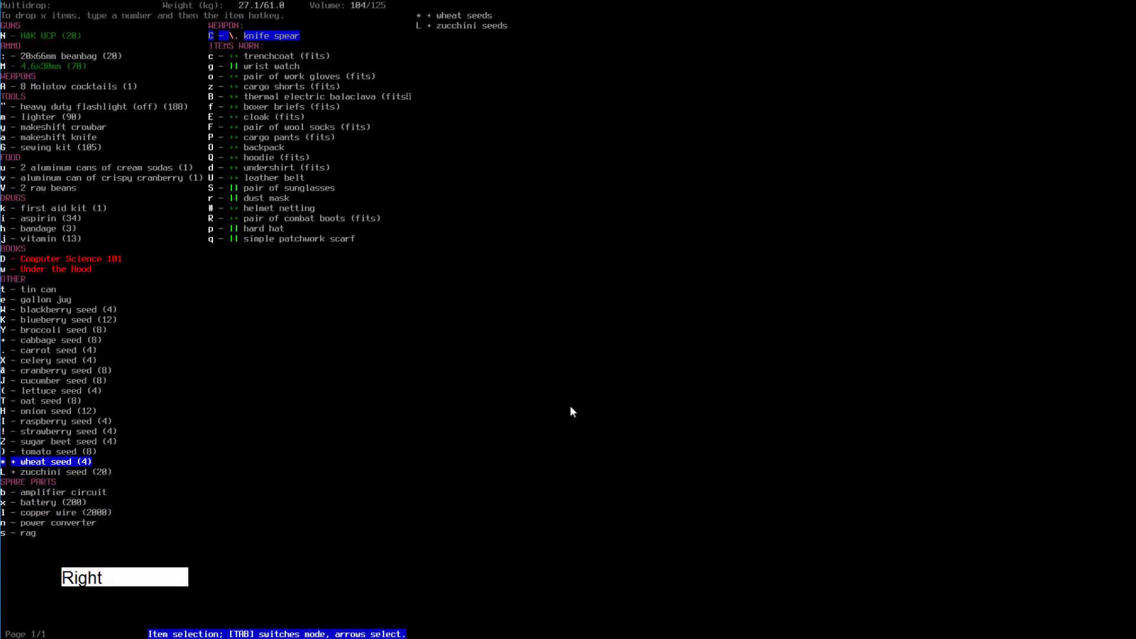
- Drop the SWAT armor and every seed packet, then Computer Science 101 and Under the Hood
key("Up")
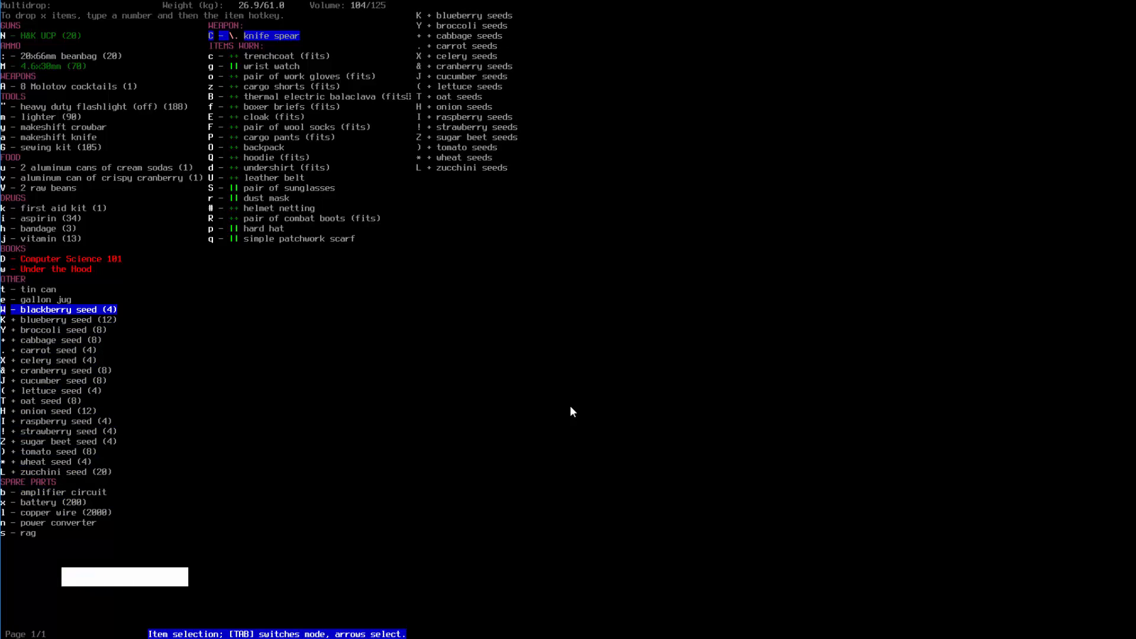
key("down")
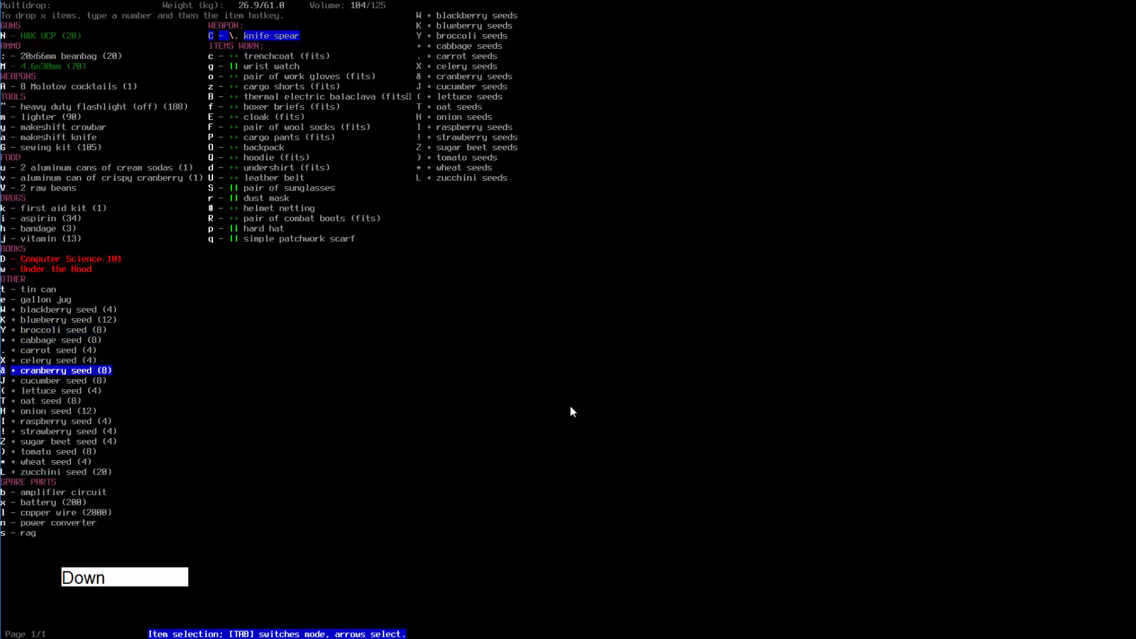
key("up")
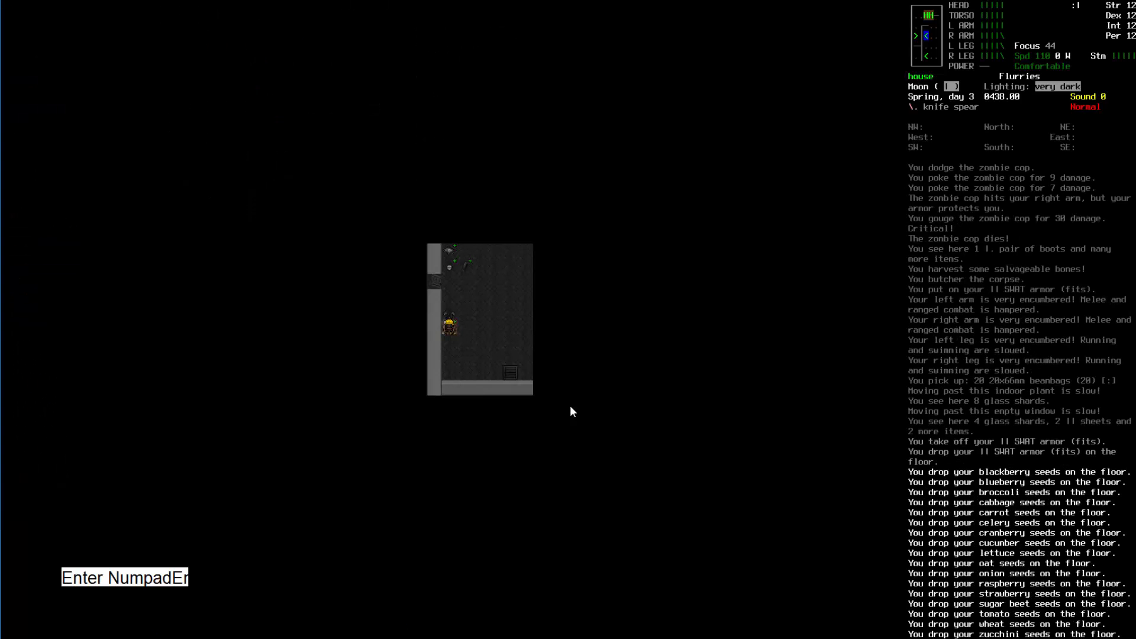
key("Numpad7")
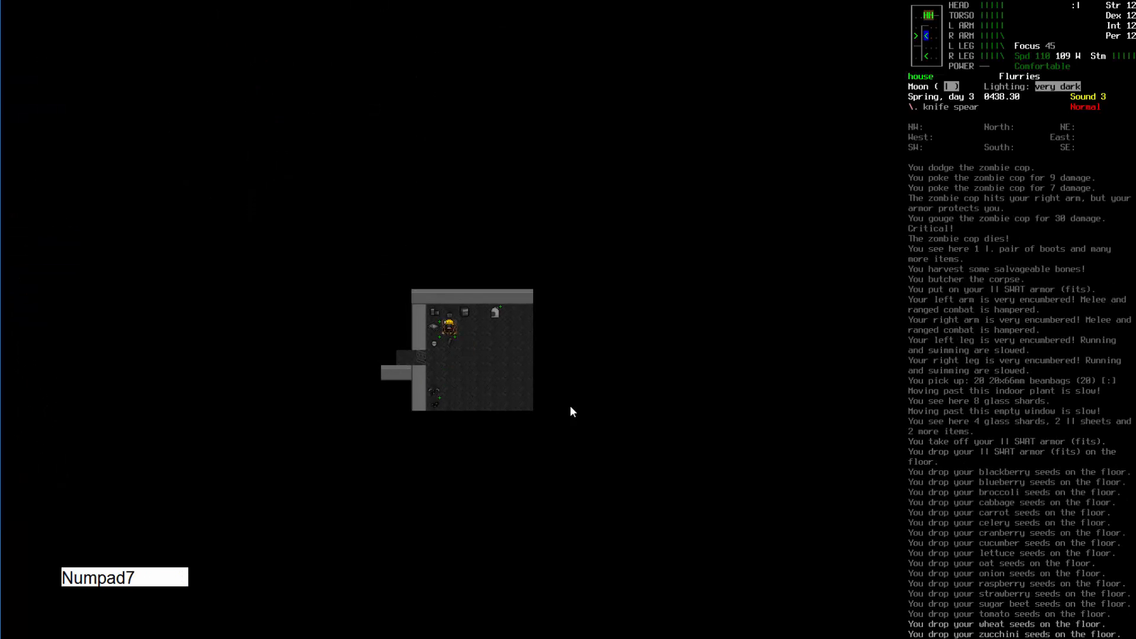
key("Up")
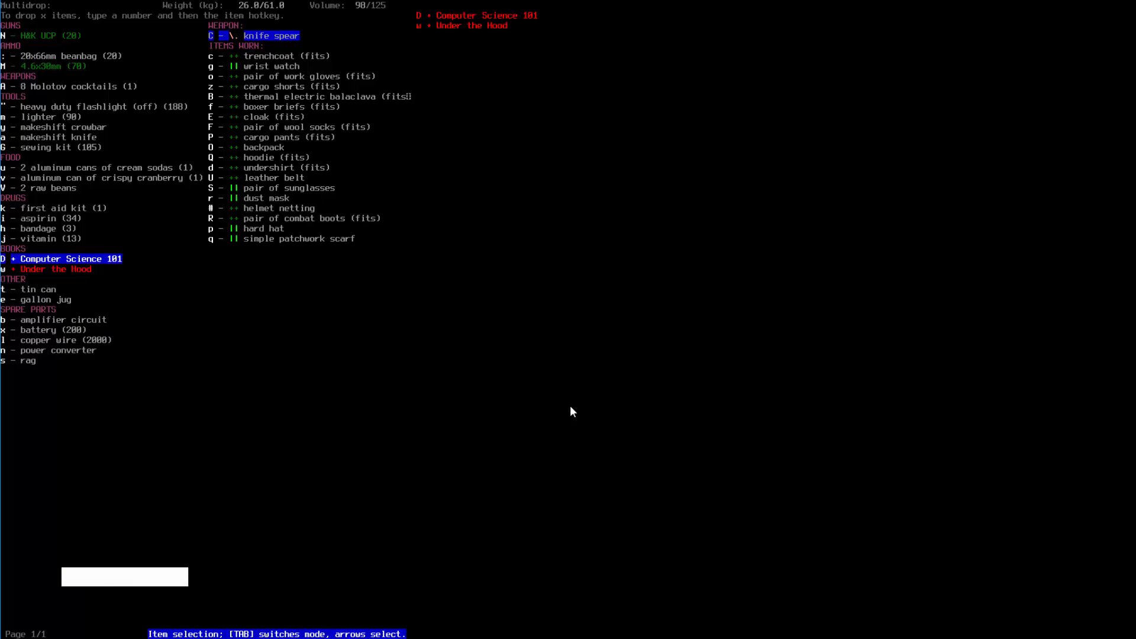
key("Return")
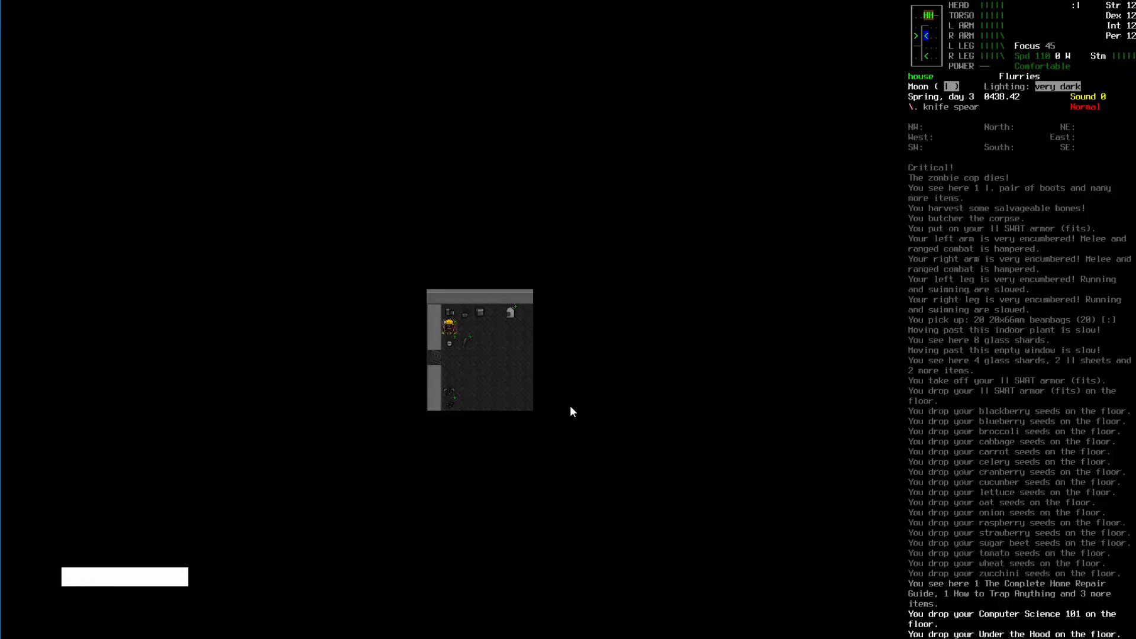